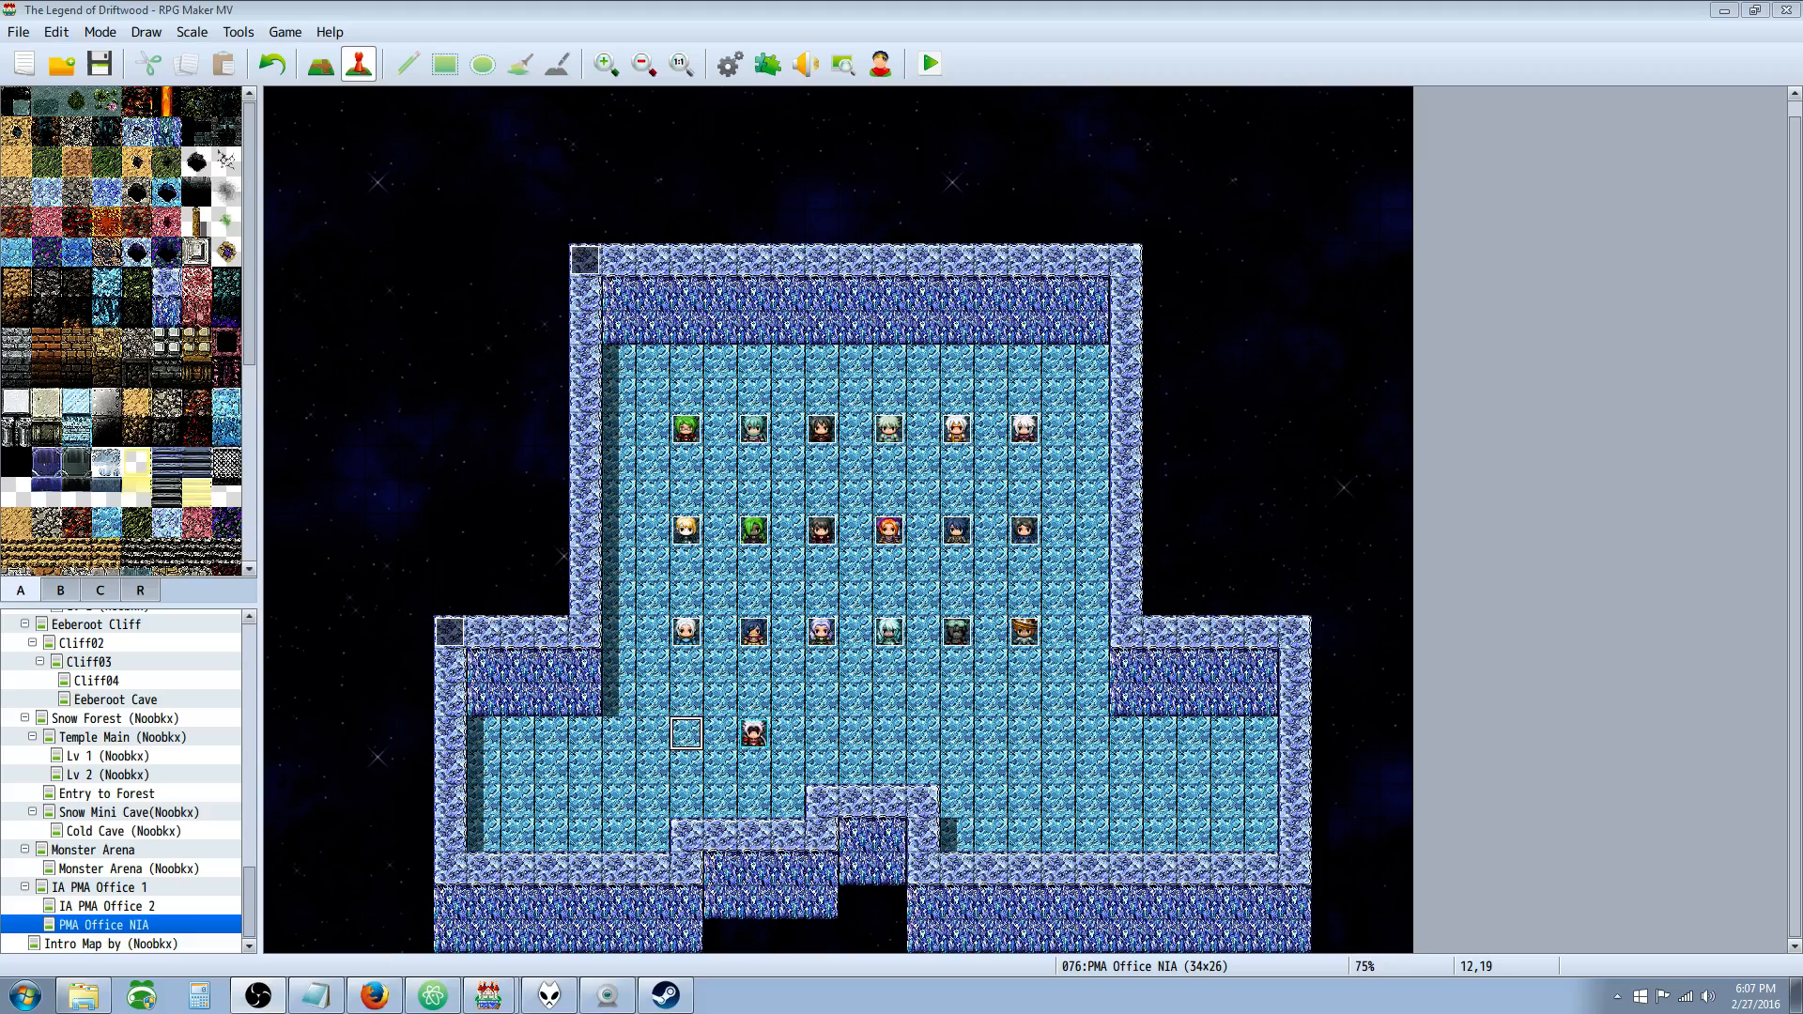
Create a new event on an empty tile of the office map.
{"action": "right_click", "coordinate": [683, 733]}
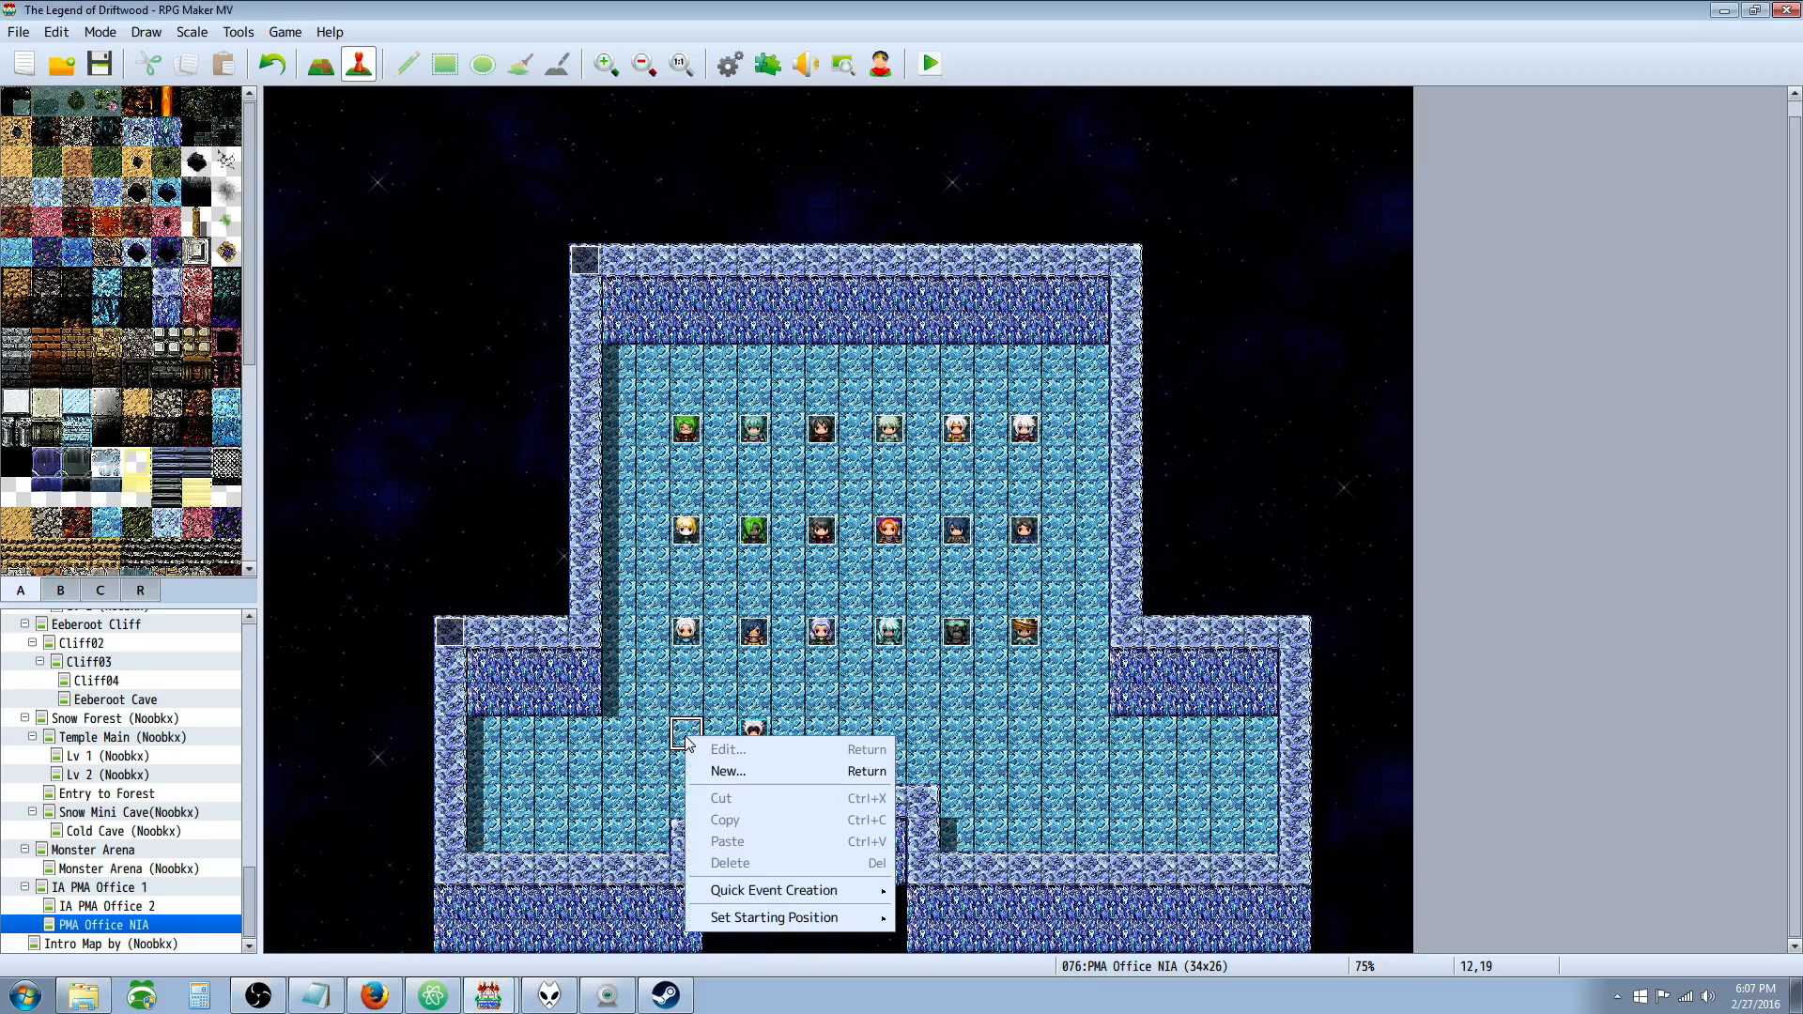
{"action": "left_click", "coordinate": [725, 749]}
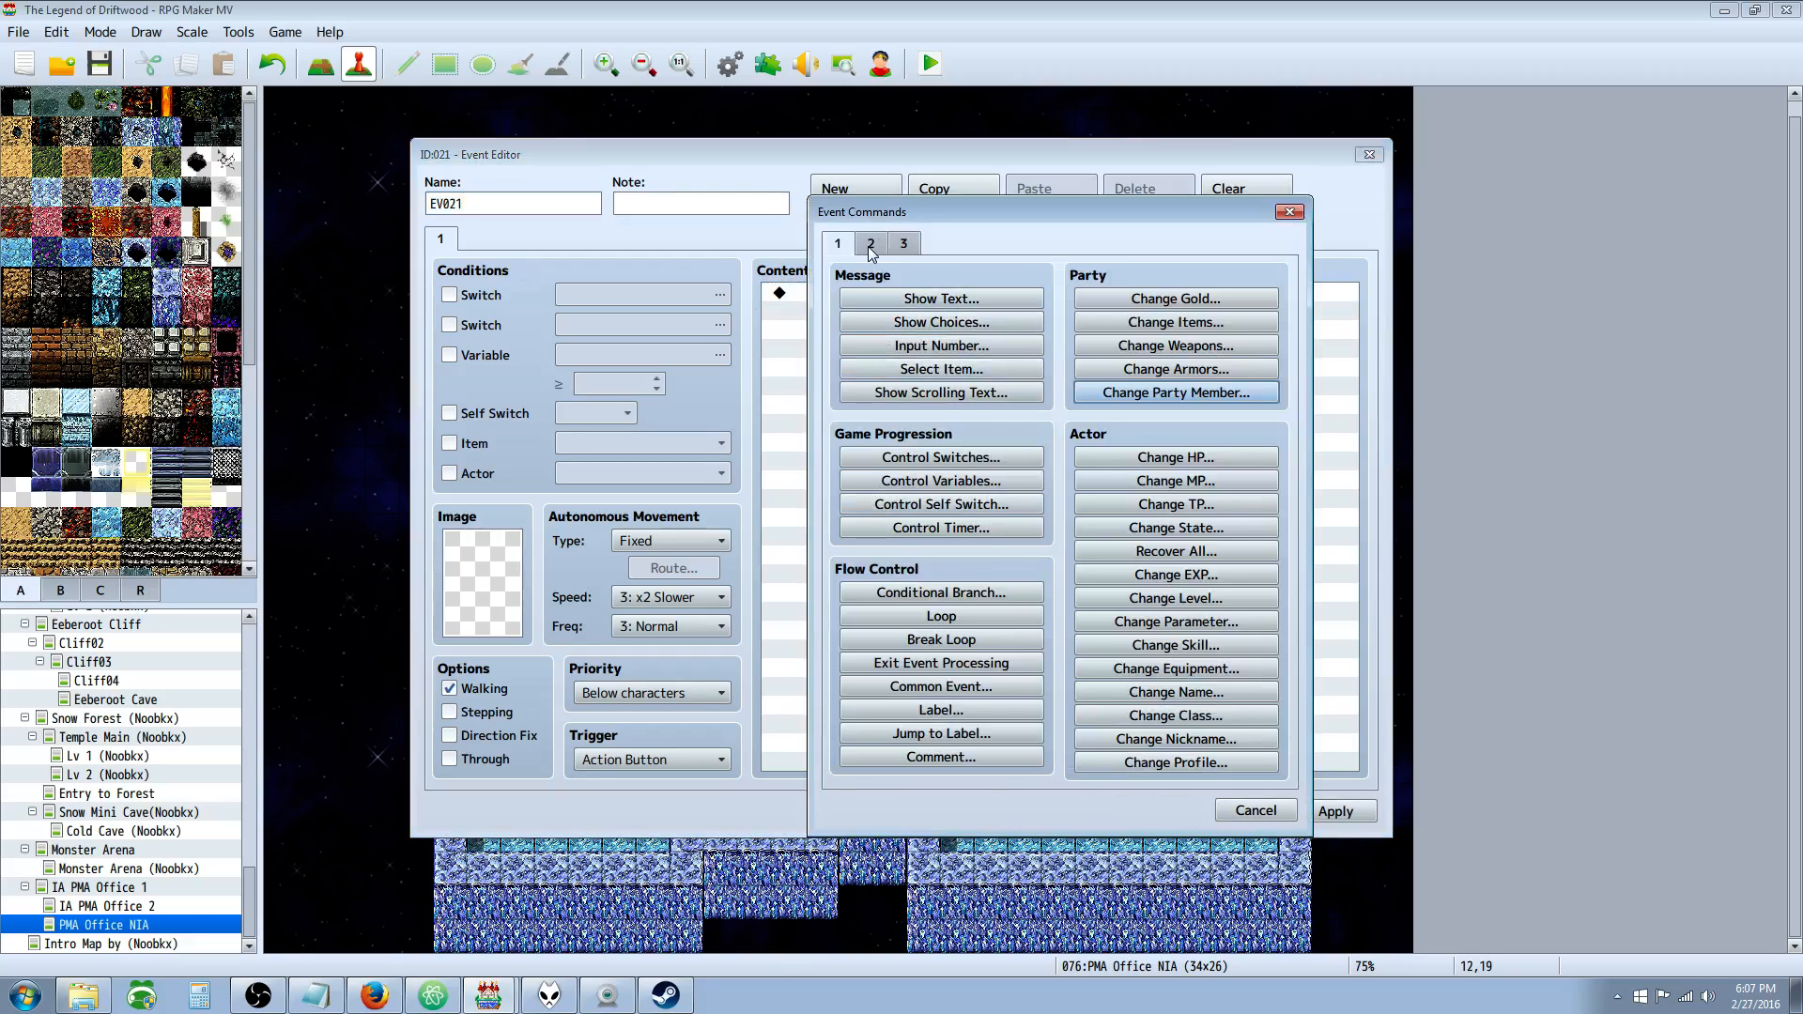
Browse the Event Commands pages, ending on page 3 where the Script command lives.
{"action": "left_click", "coordinate": [869, 242]}
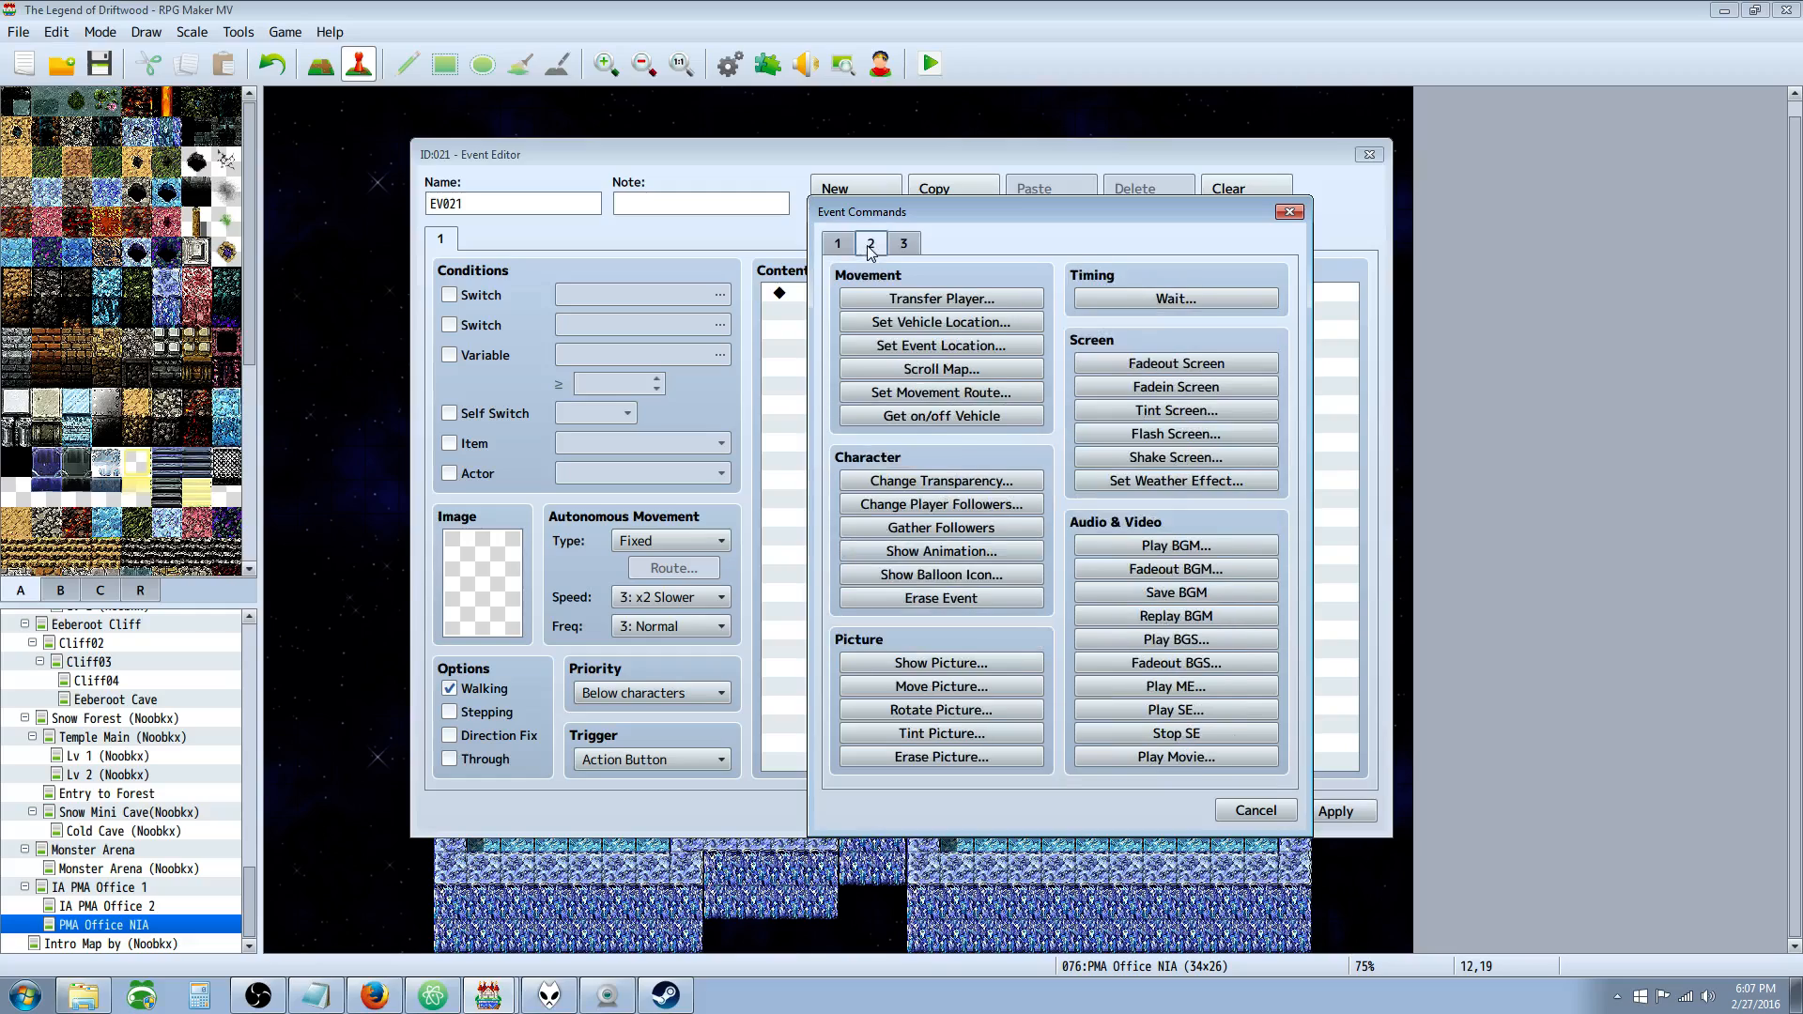
{"action": "left_click", "coordinate": [837, 243]}
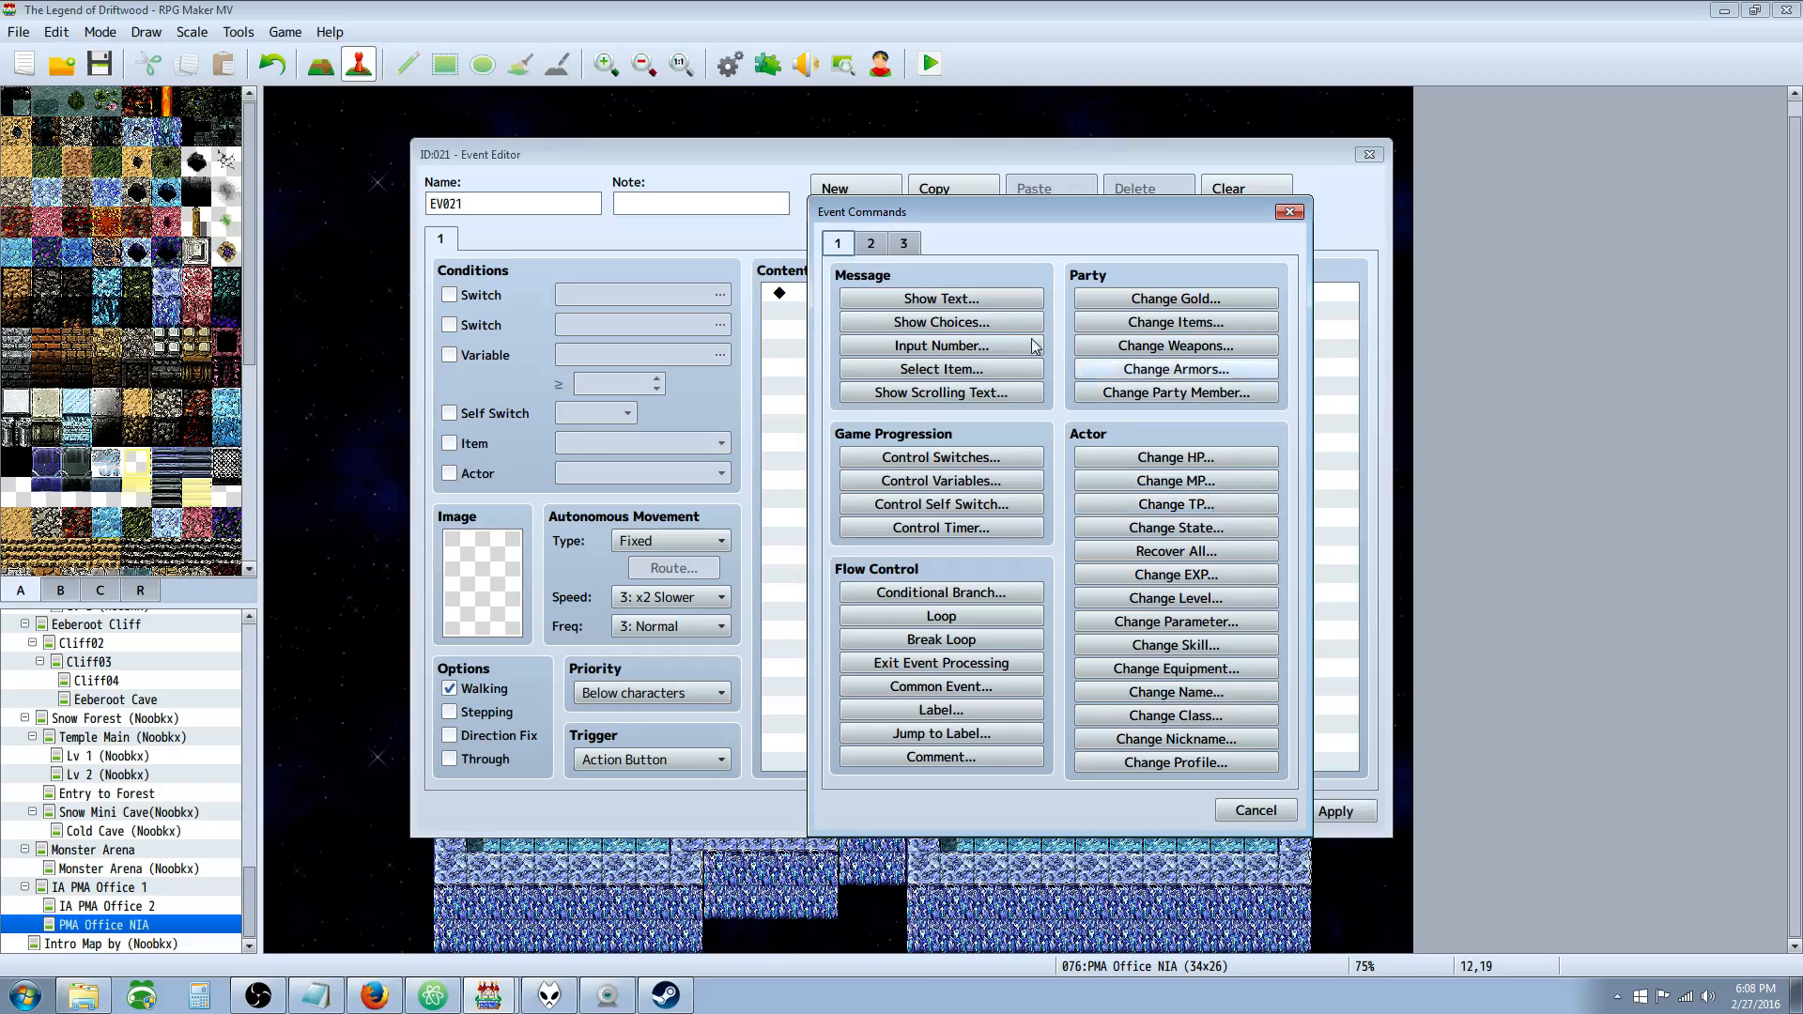
{"action": "mouse_move", "coordinate": [939, 299]}
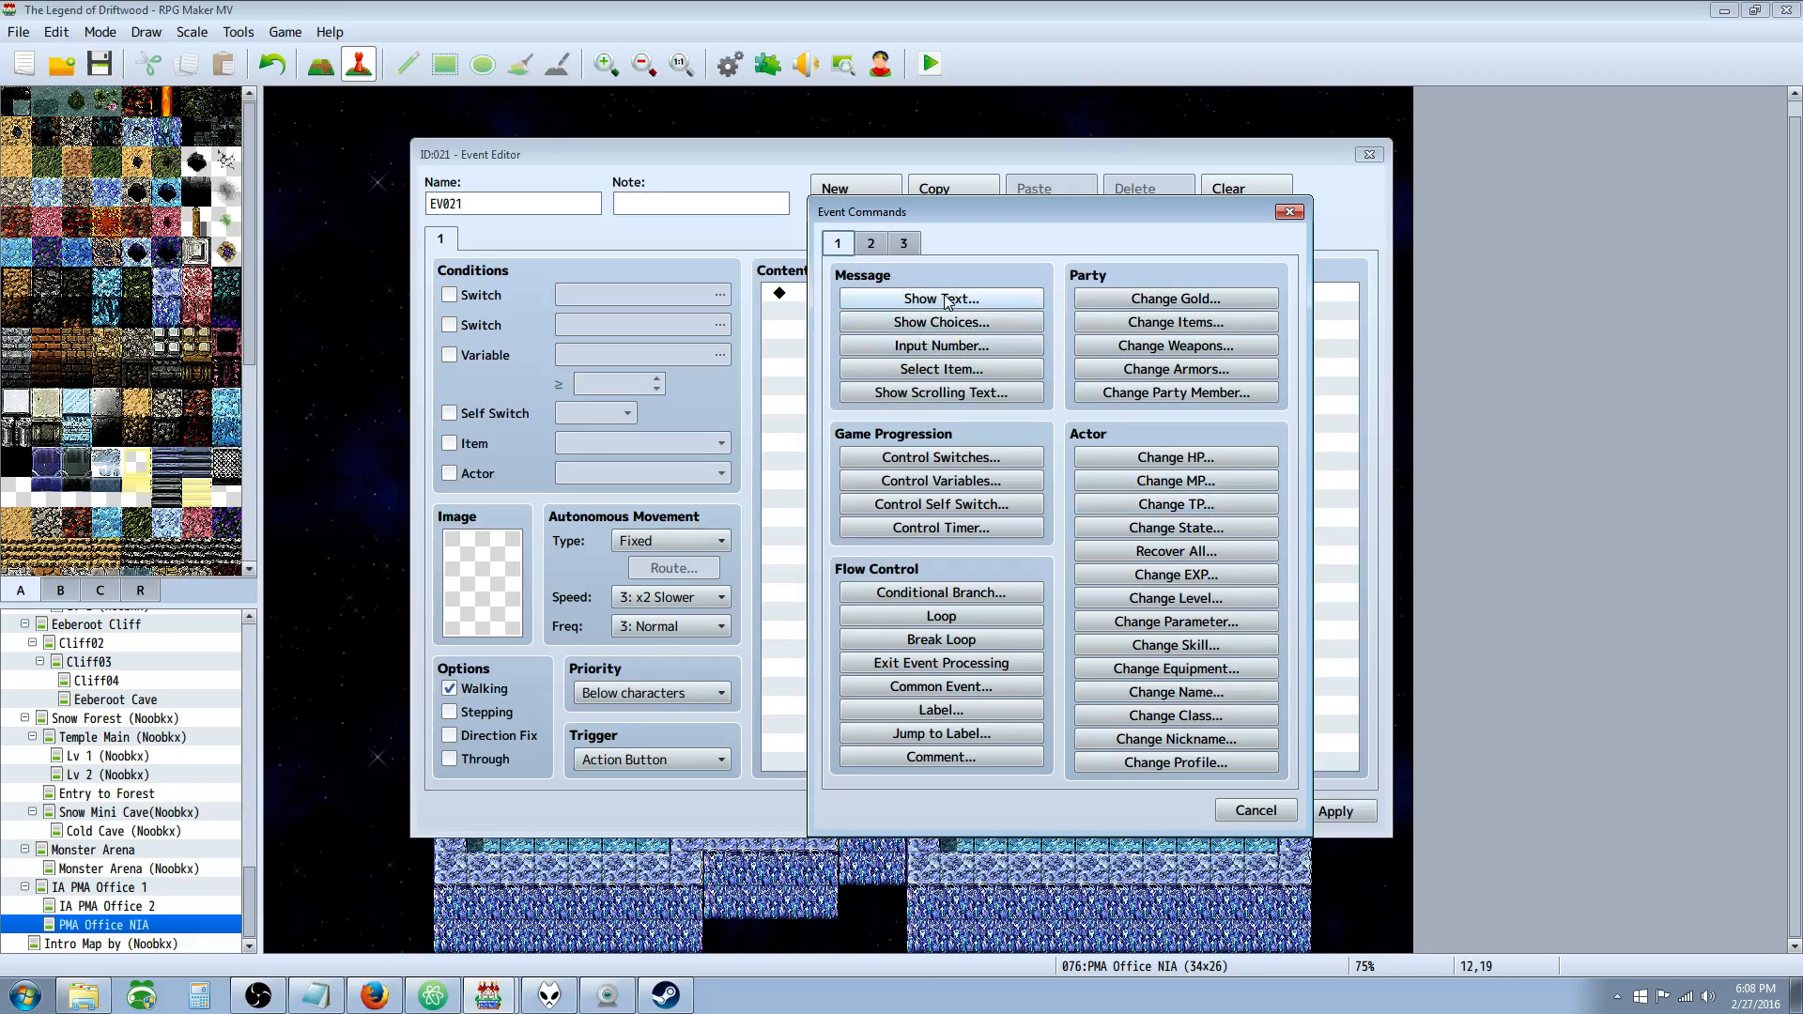
{"action": "mouse_move", "coordinate": [1023, 257]}
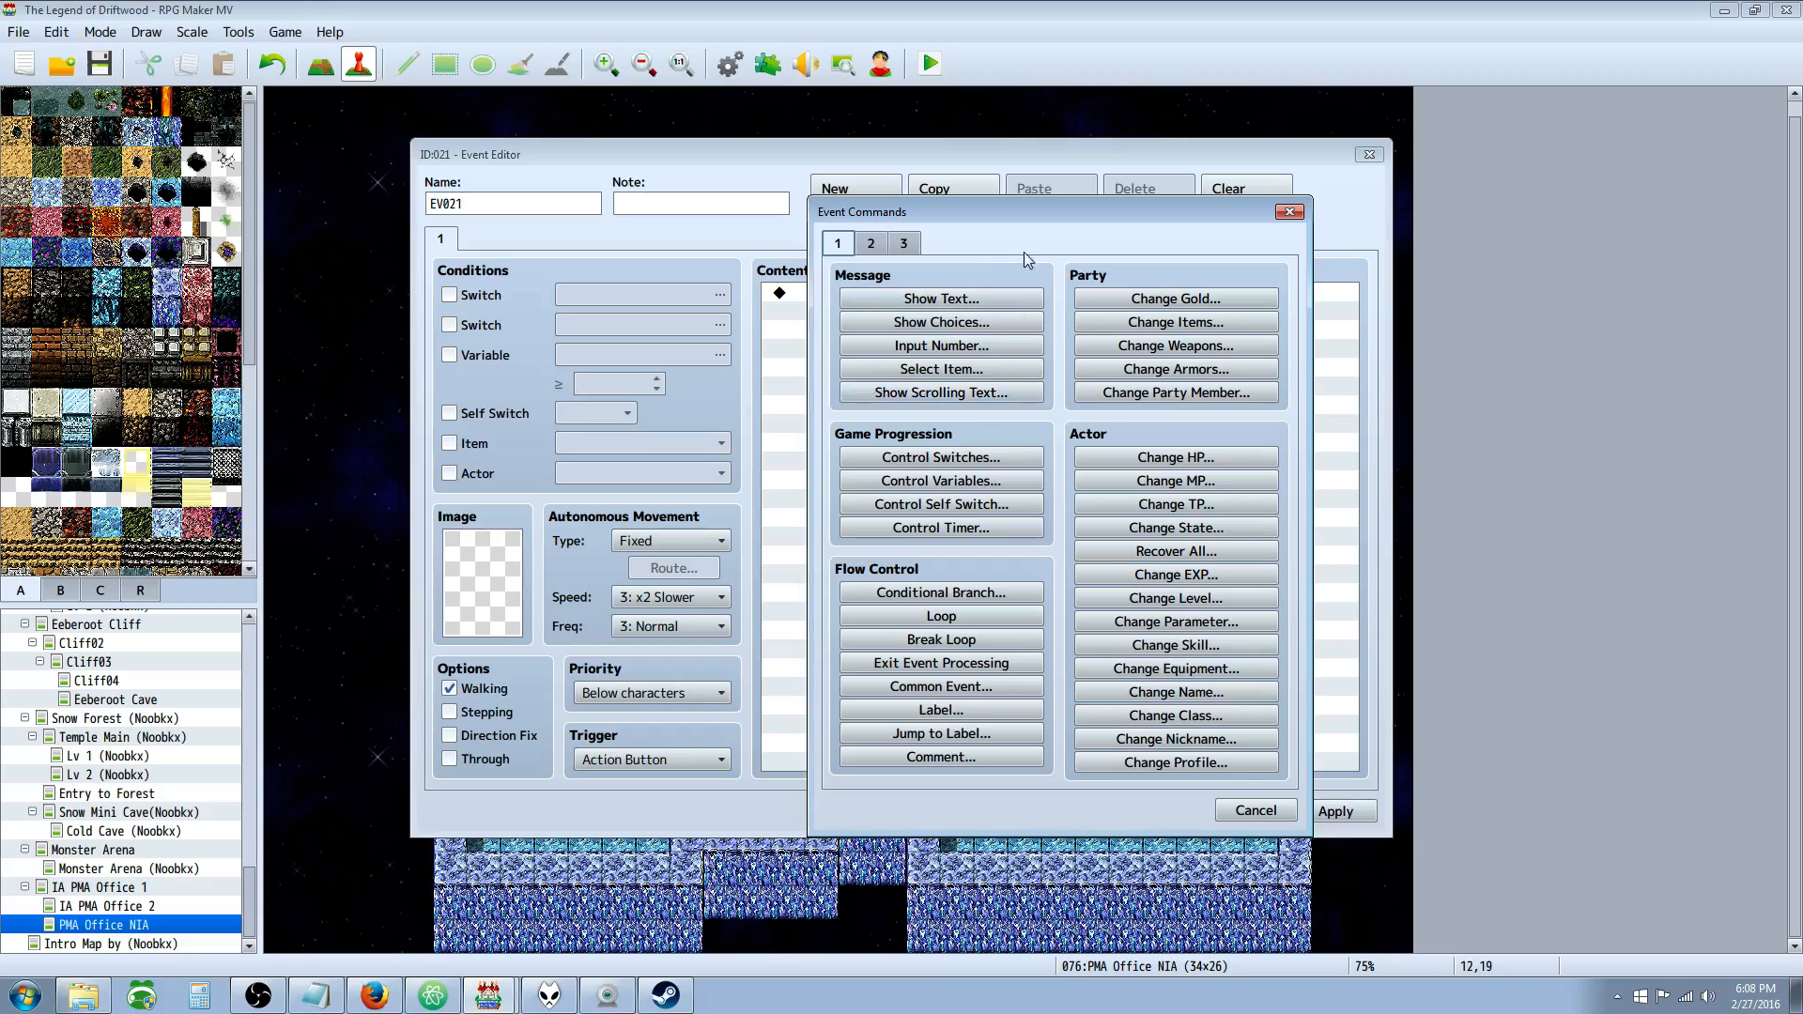
{"action": "mouse_move", "coordinate": [1078, 621]}
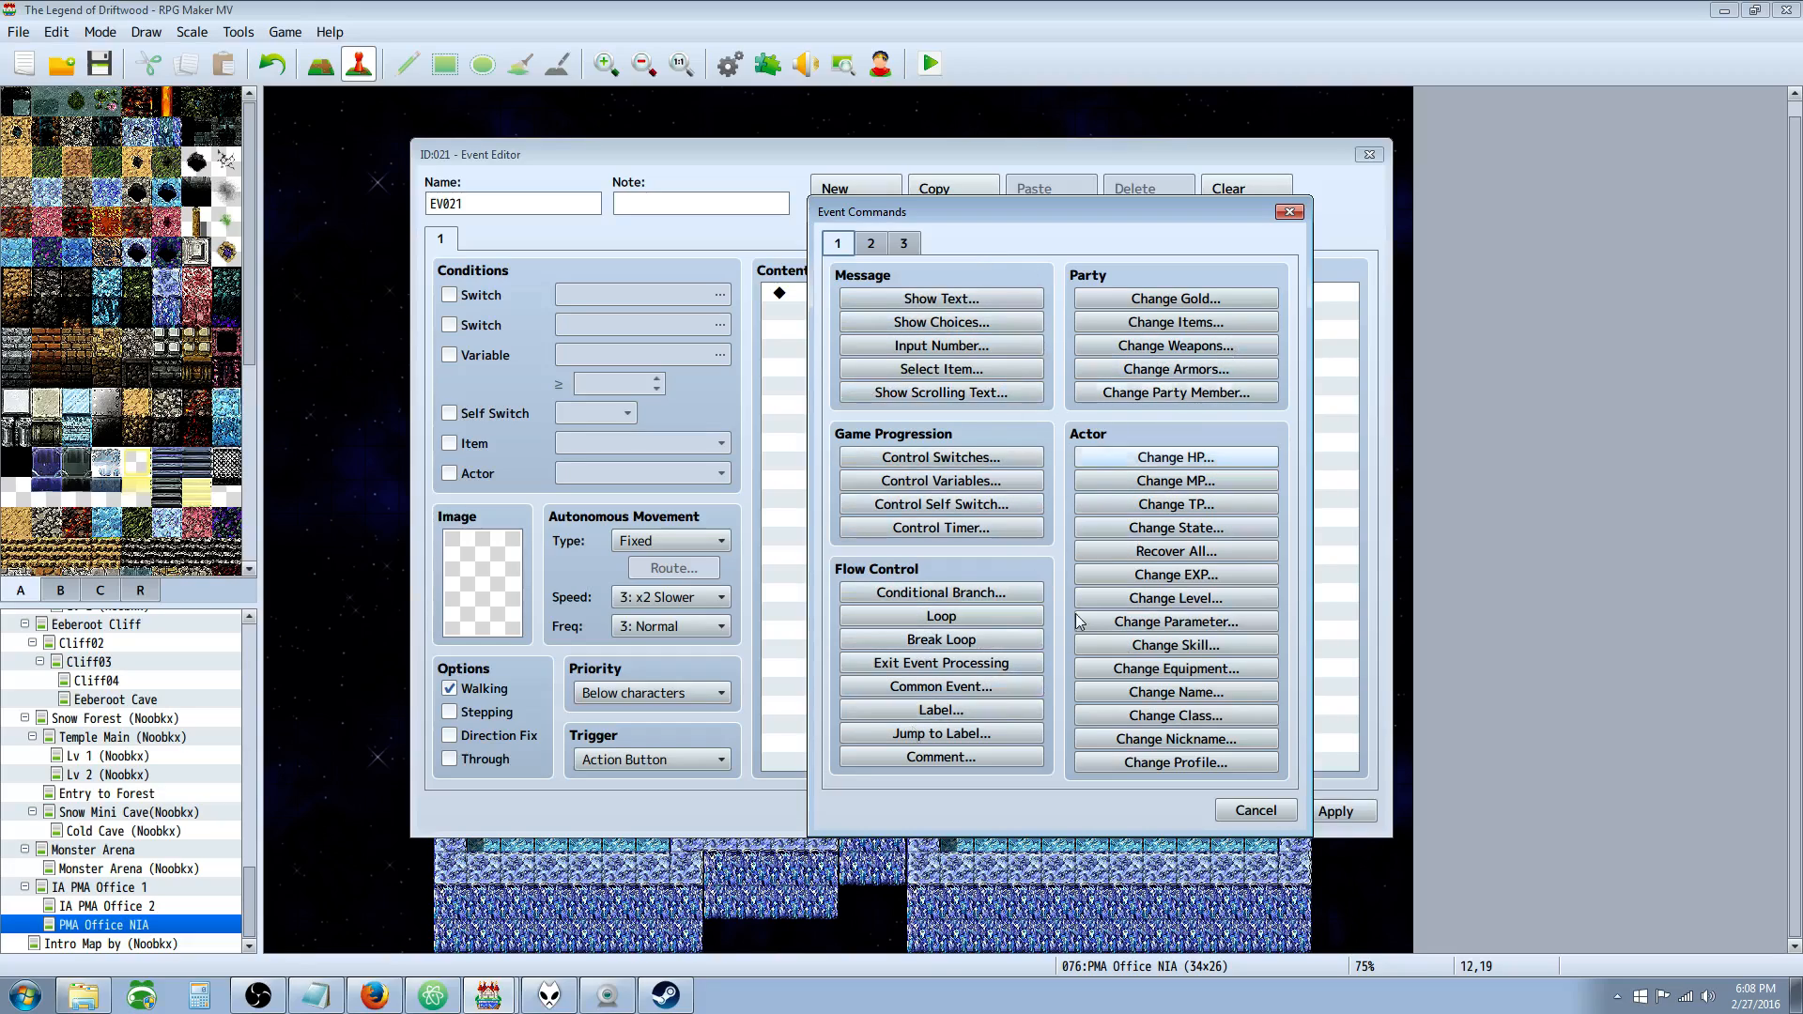
{"action": "mouse_move", "coordinate": [939, 346]}
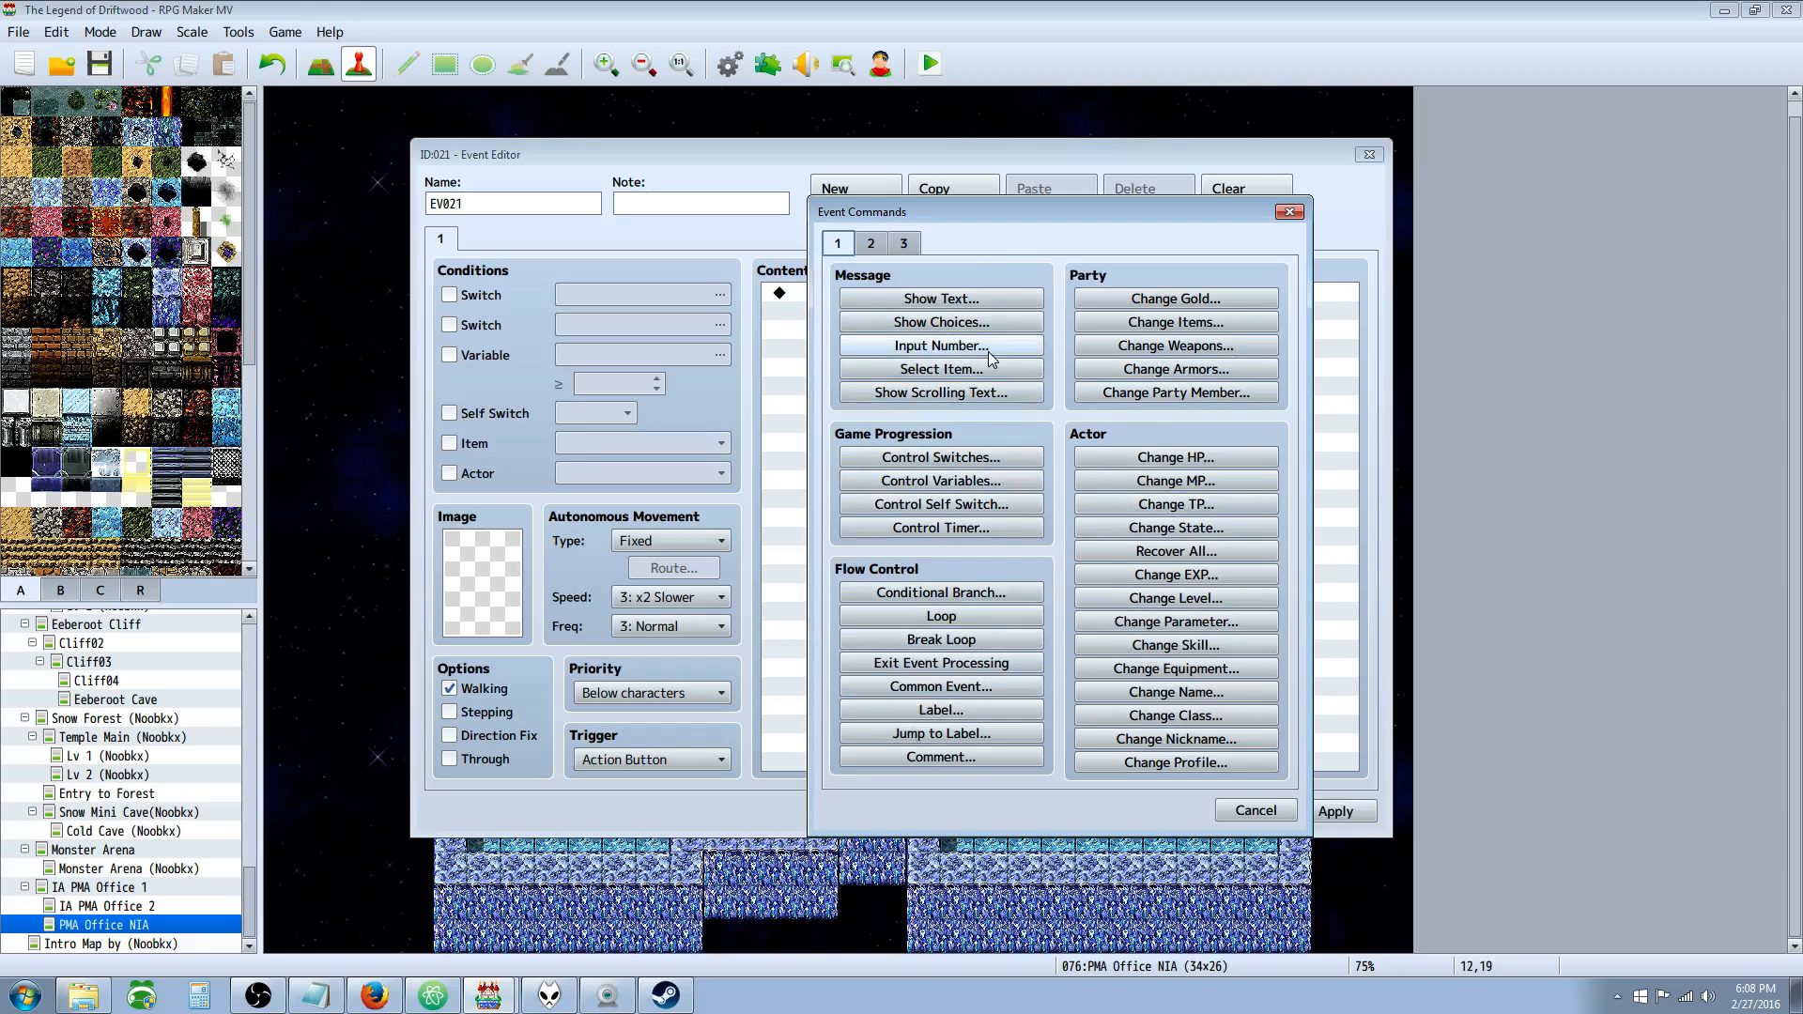
{"action": "left_click", "coordinate": [903, 242]}
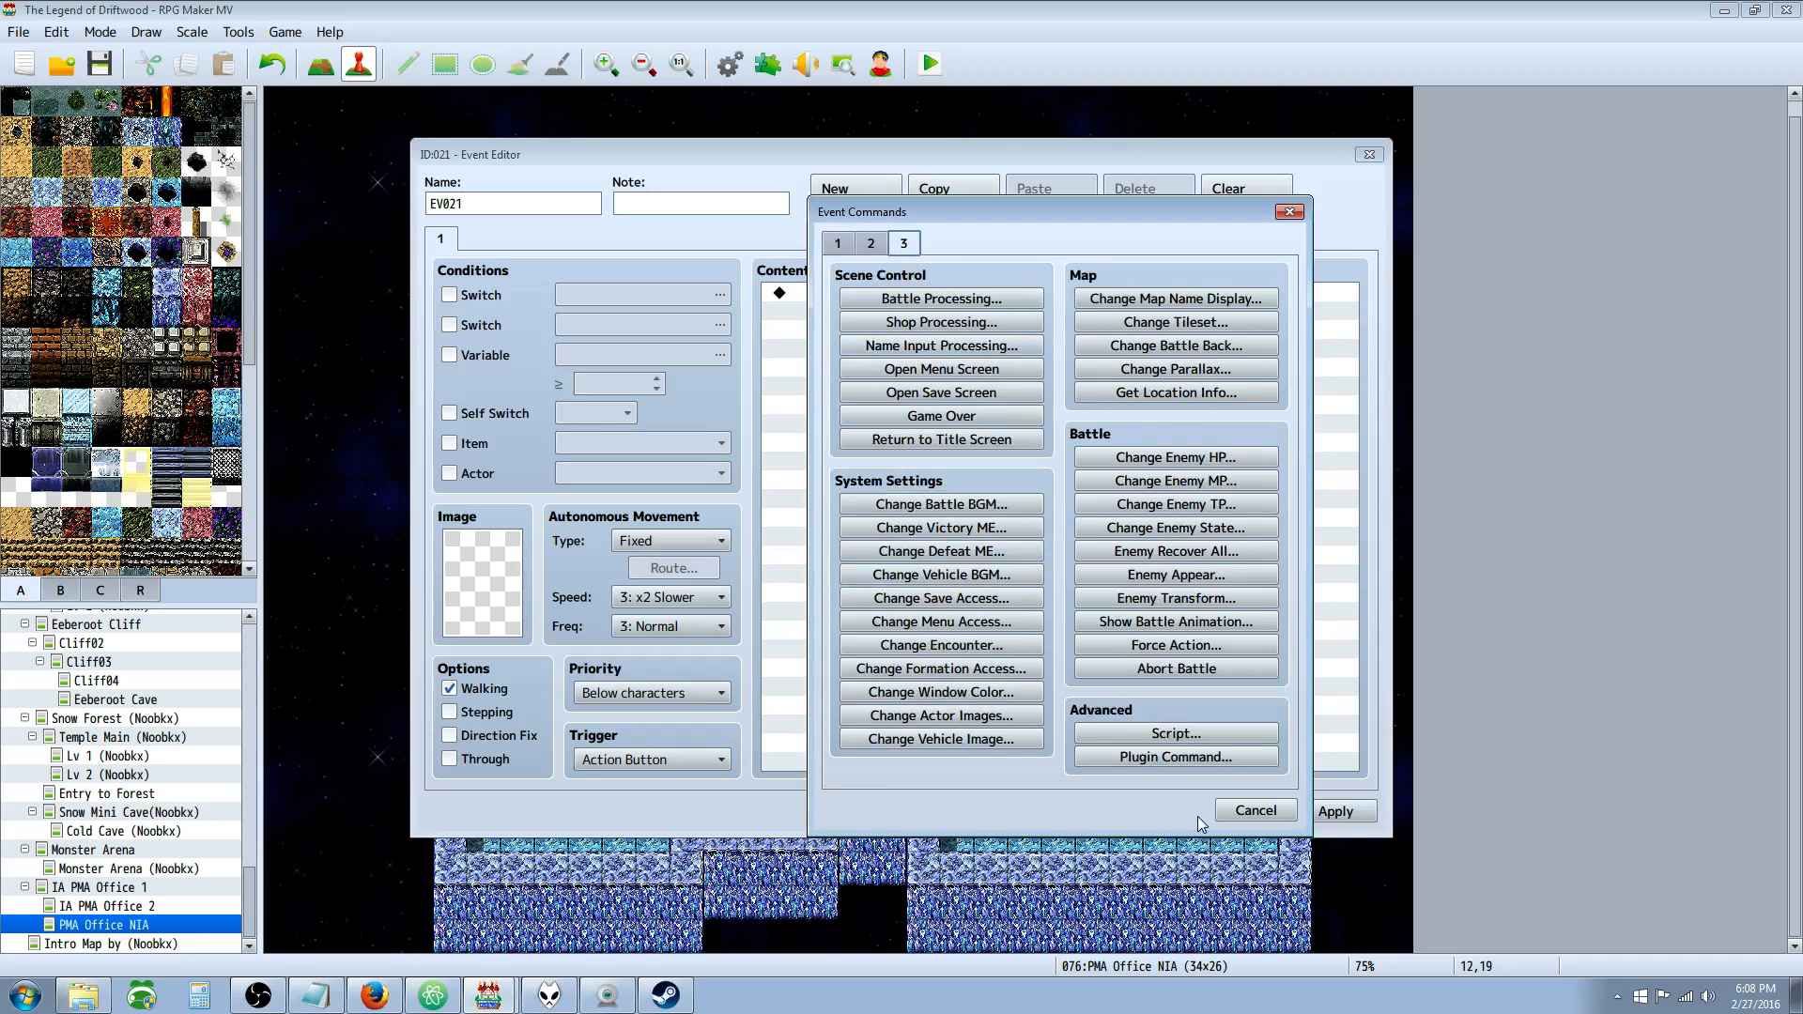
{"action": "mouse_move", "coordinate": [1172, 732]}
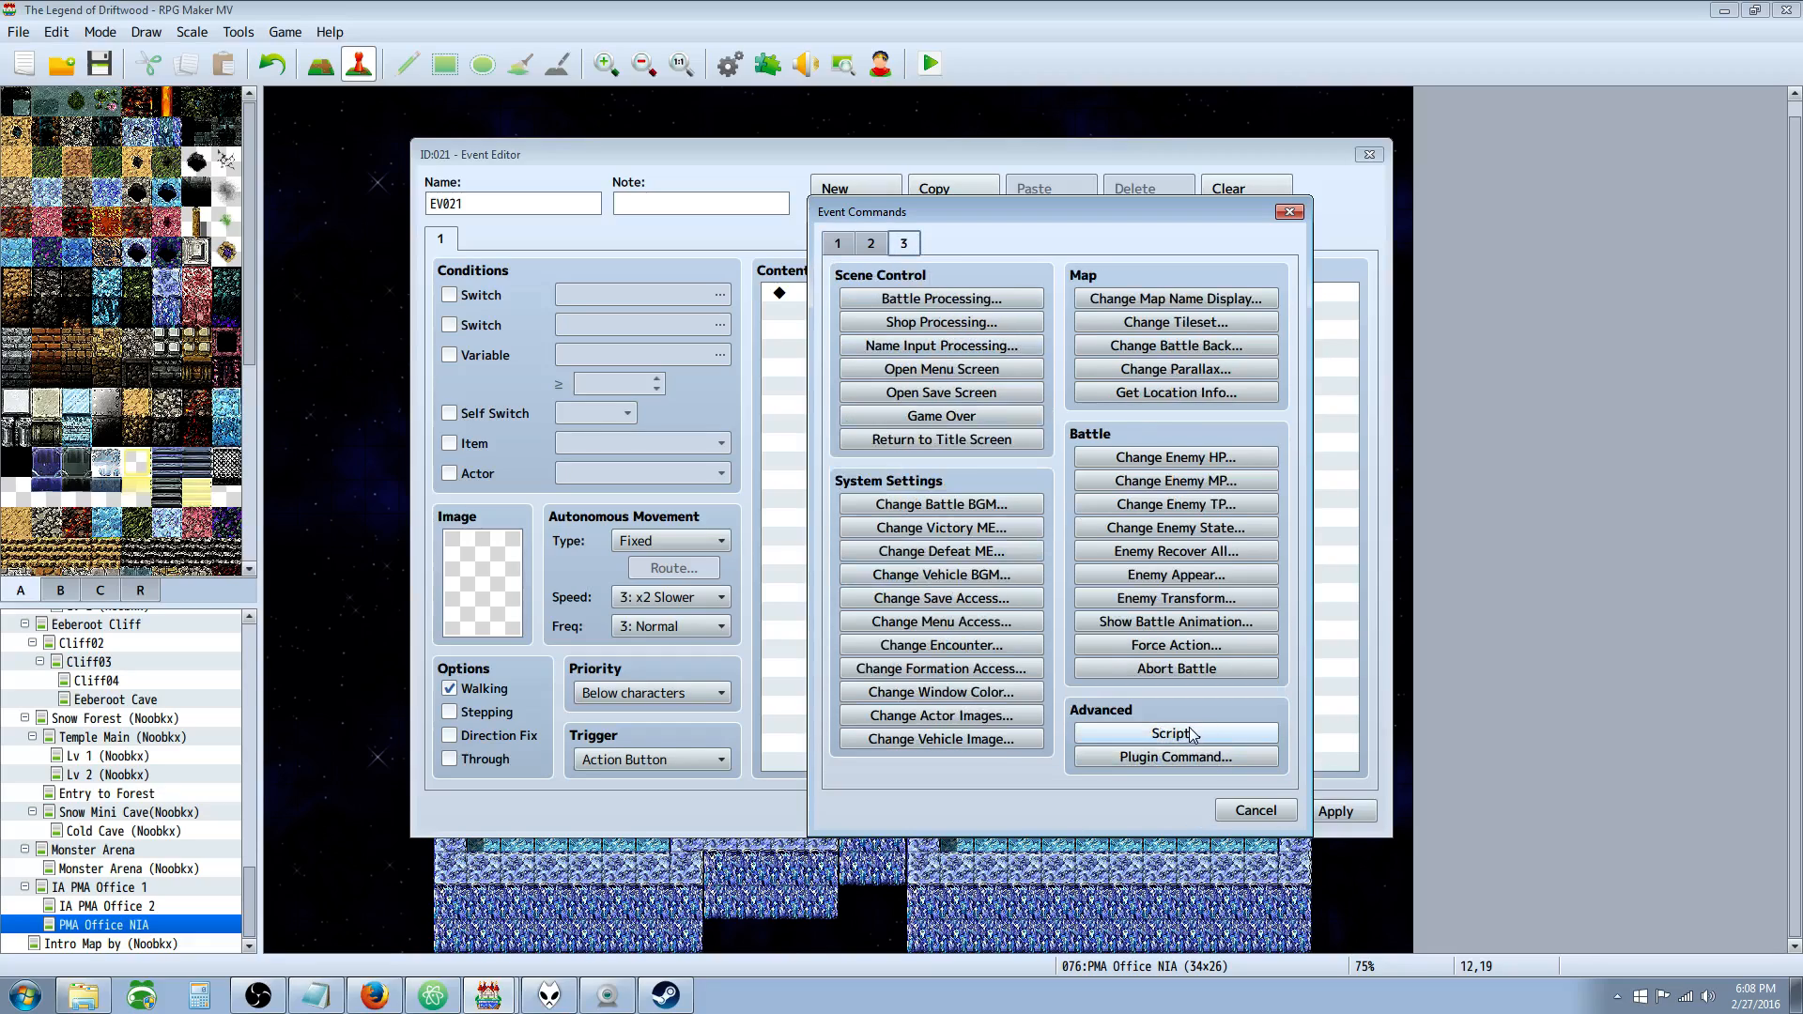
{"action": "mouse_move", "coordinate": [1172, 735]}
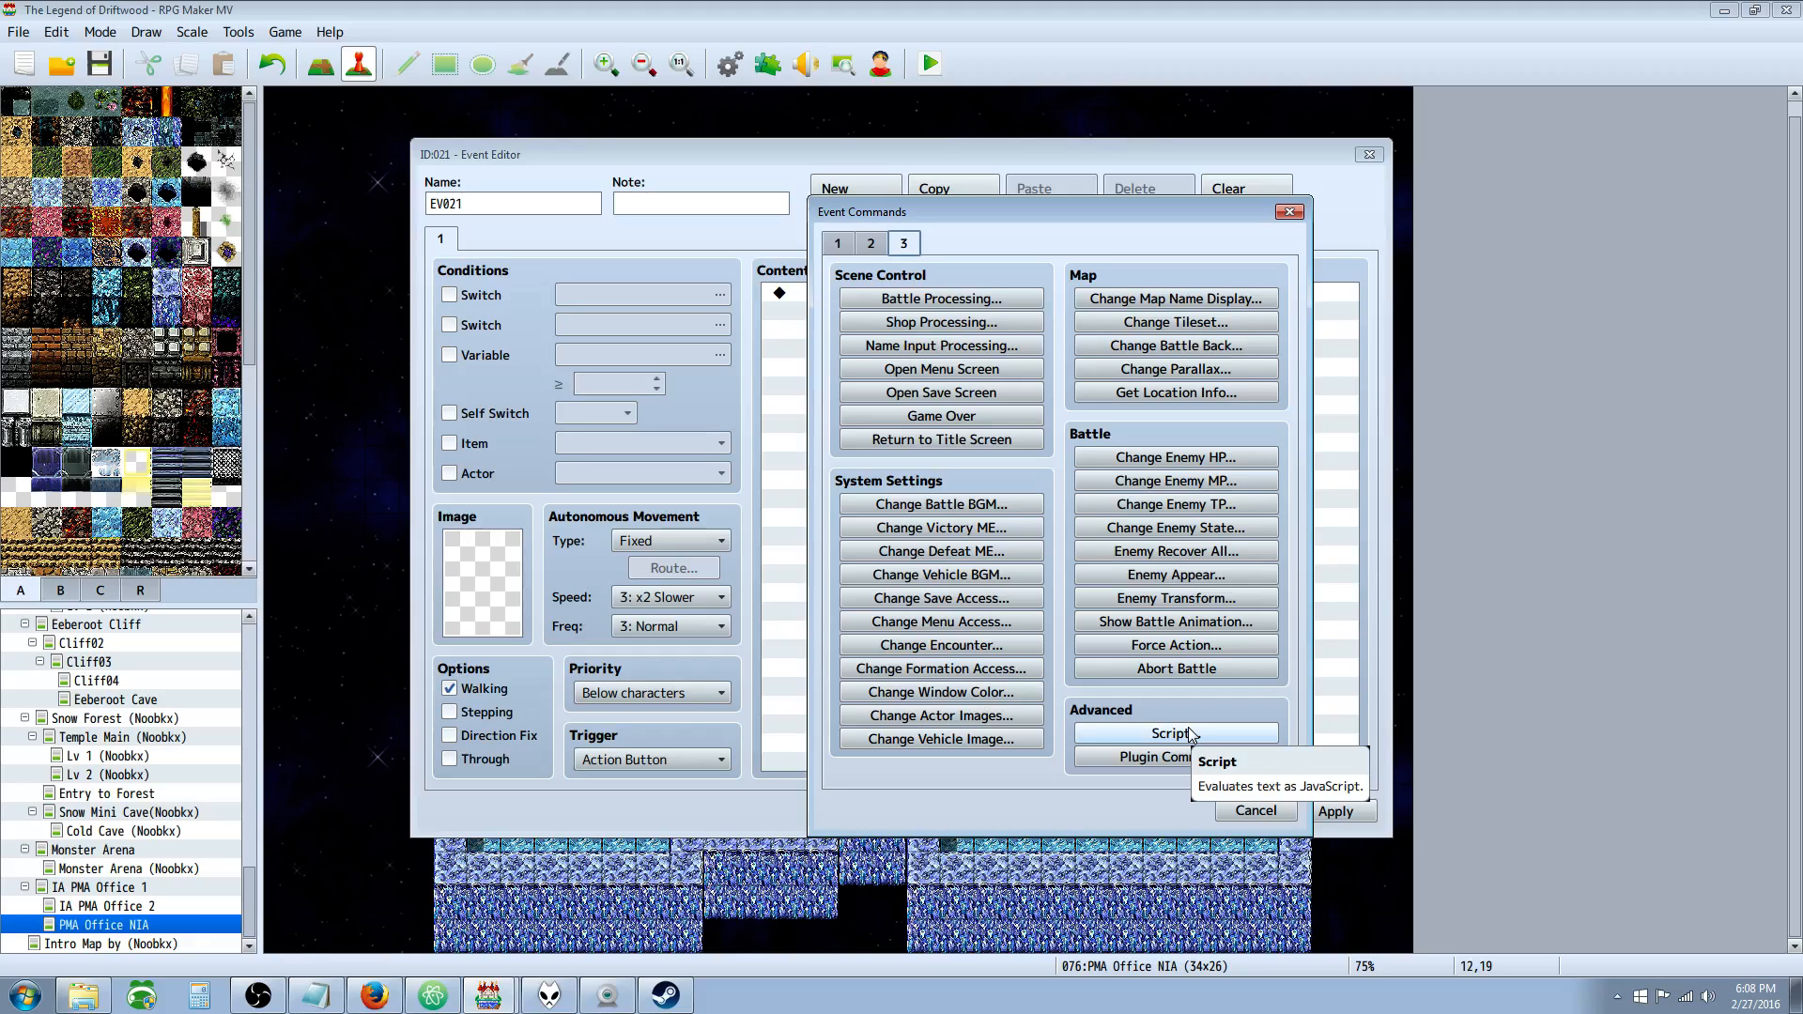
{"action": "left_click", "coordinate": [837, 243]}
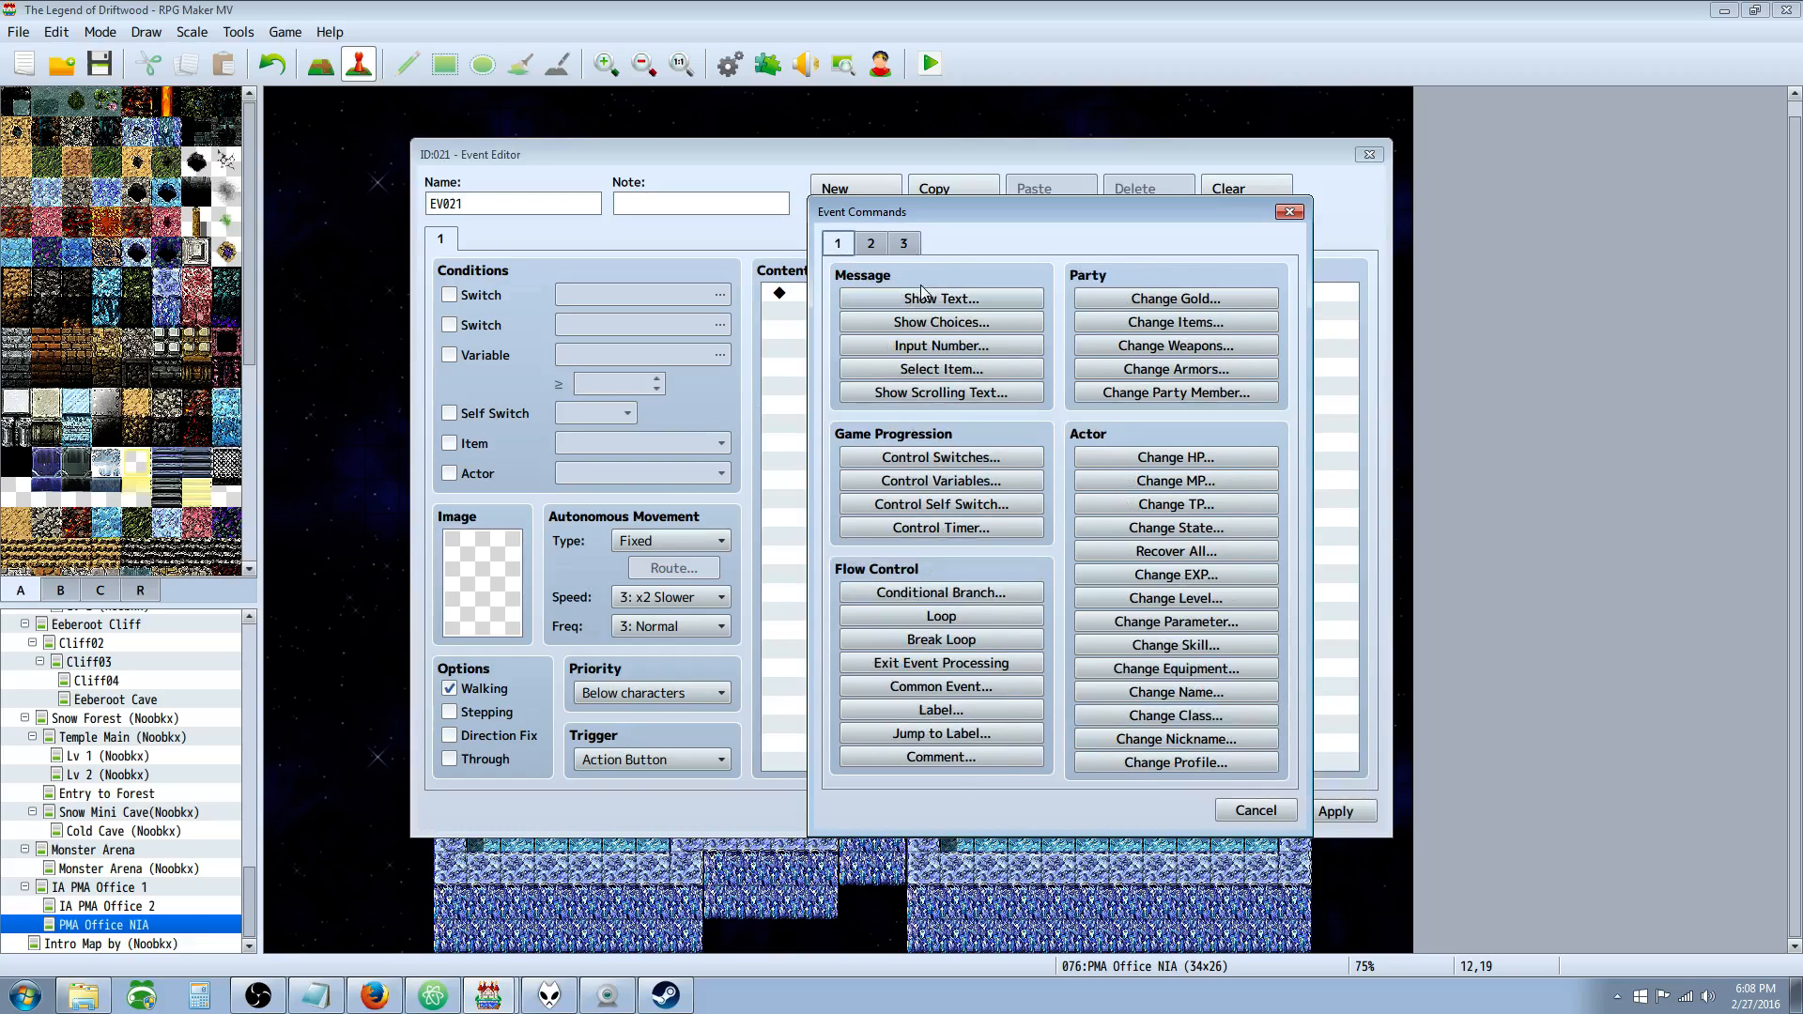
{"action": "left_click", "coordinate": [870, 242]}
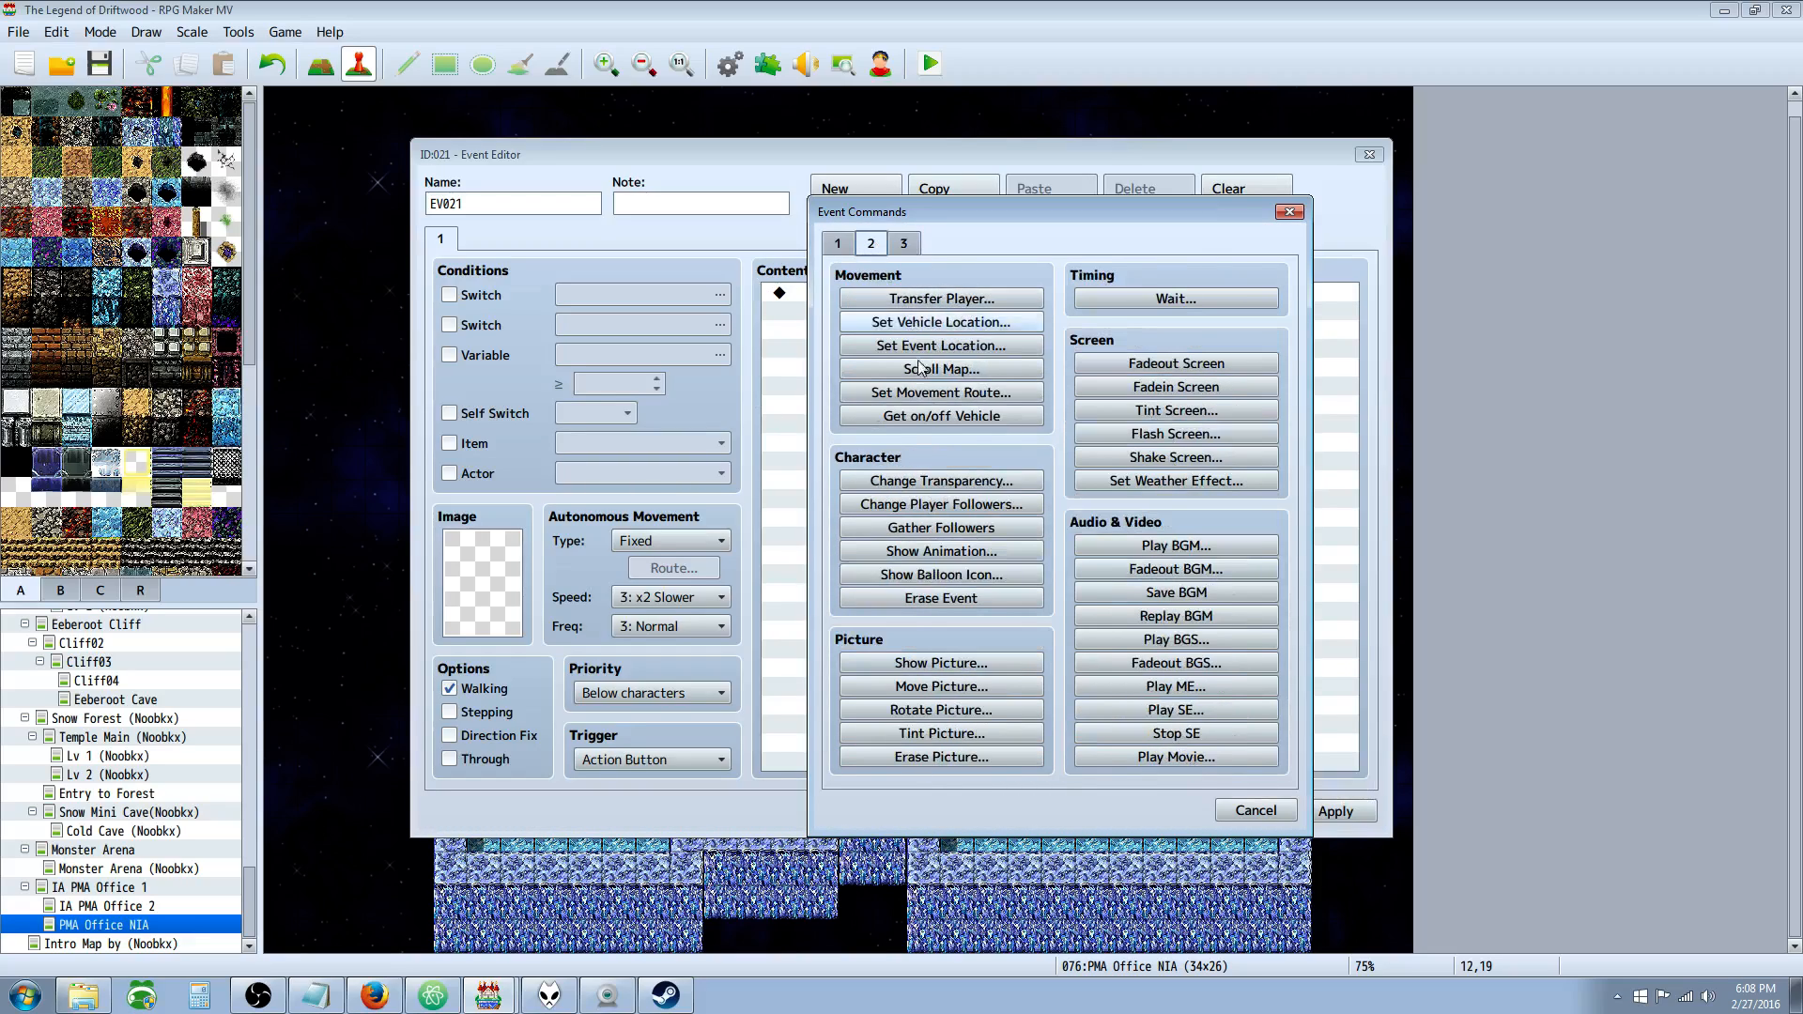
{"action": "left_click", "coordinate": [837, 243]}
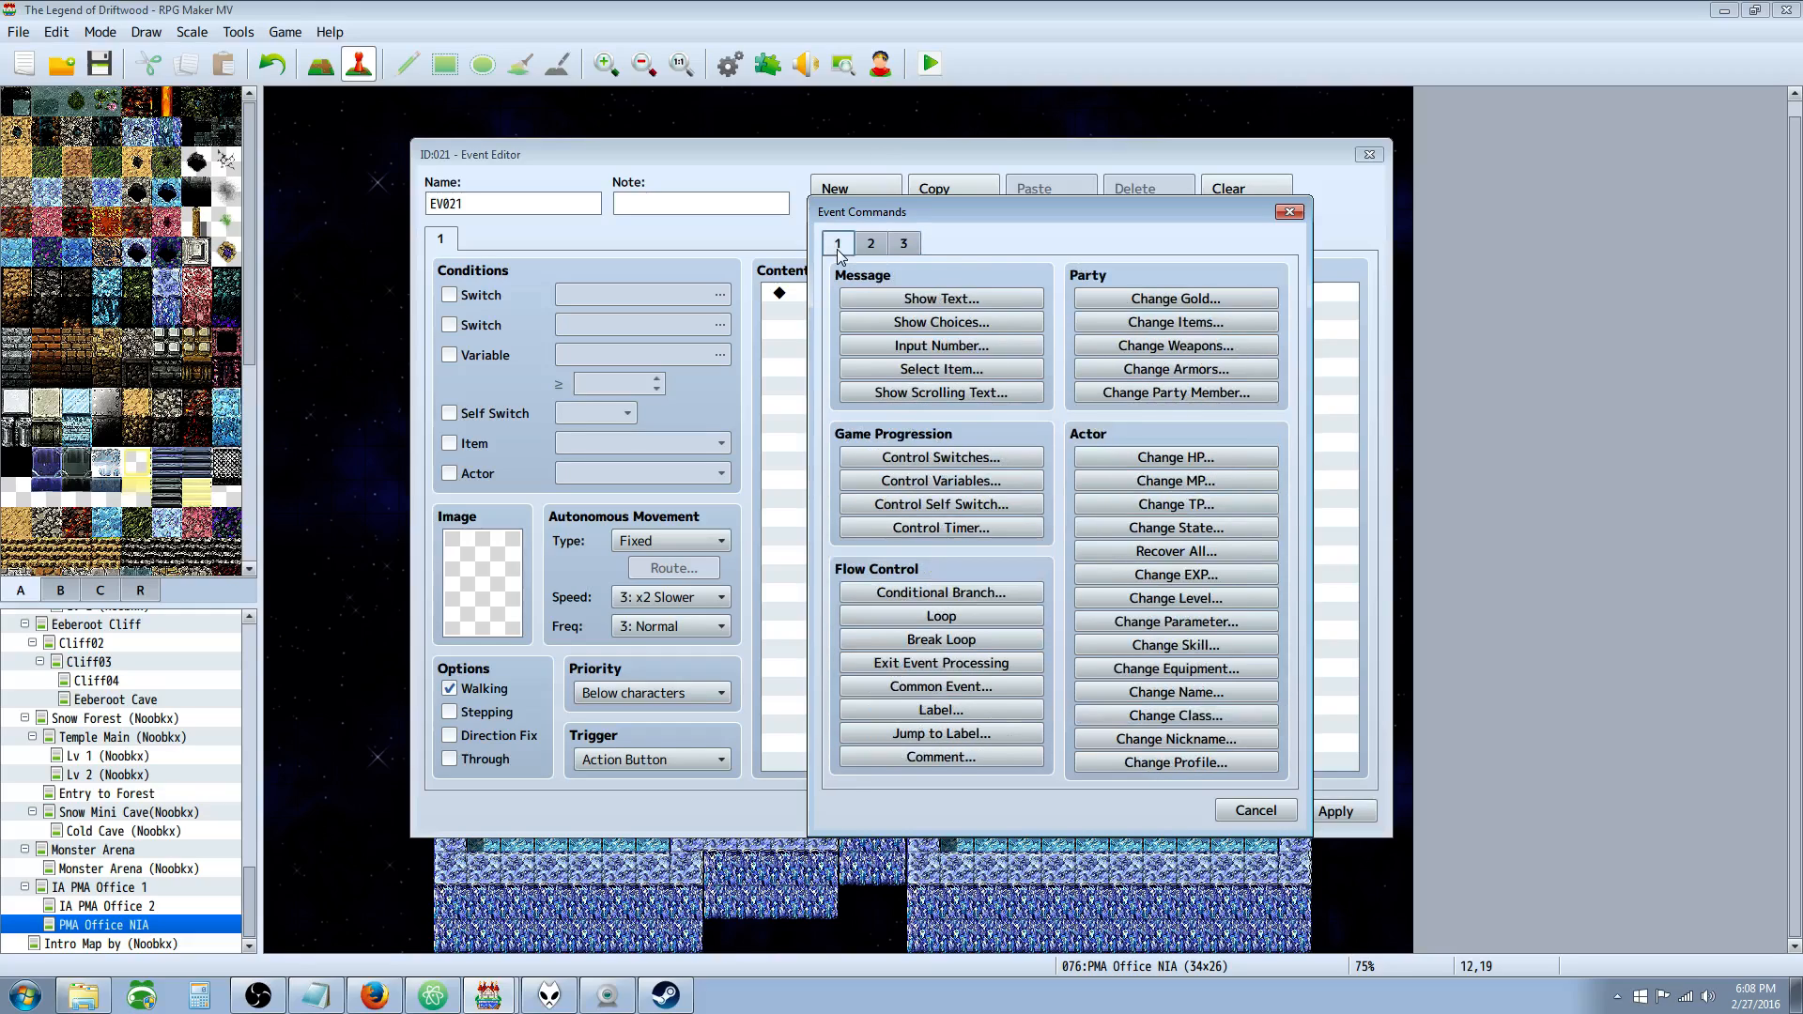
{"action": "mouse_move", "coordinate": [939, 298]}
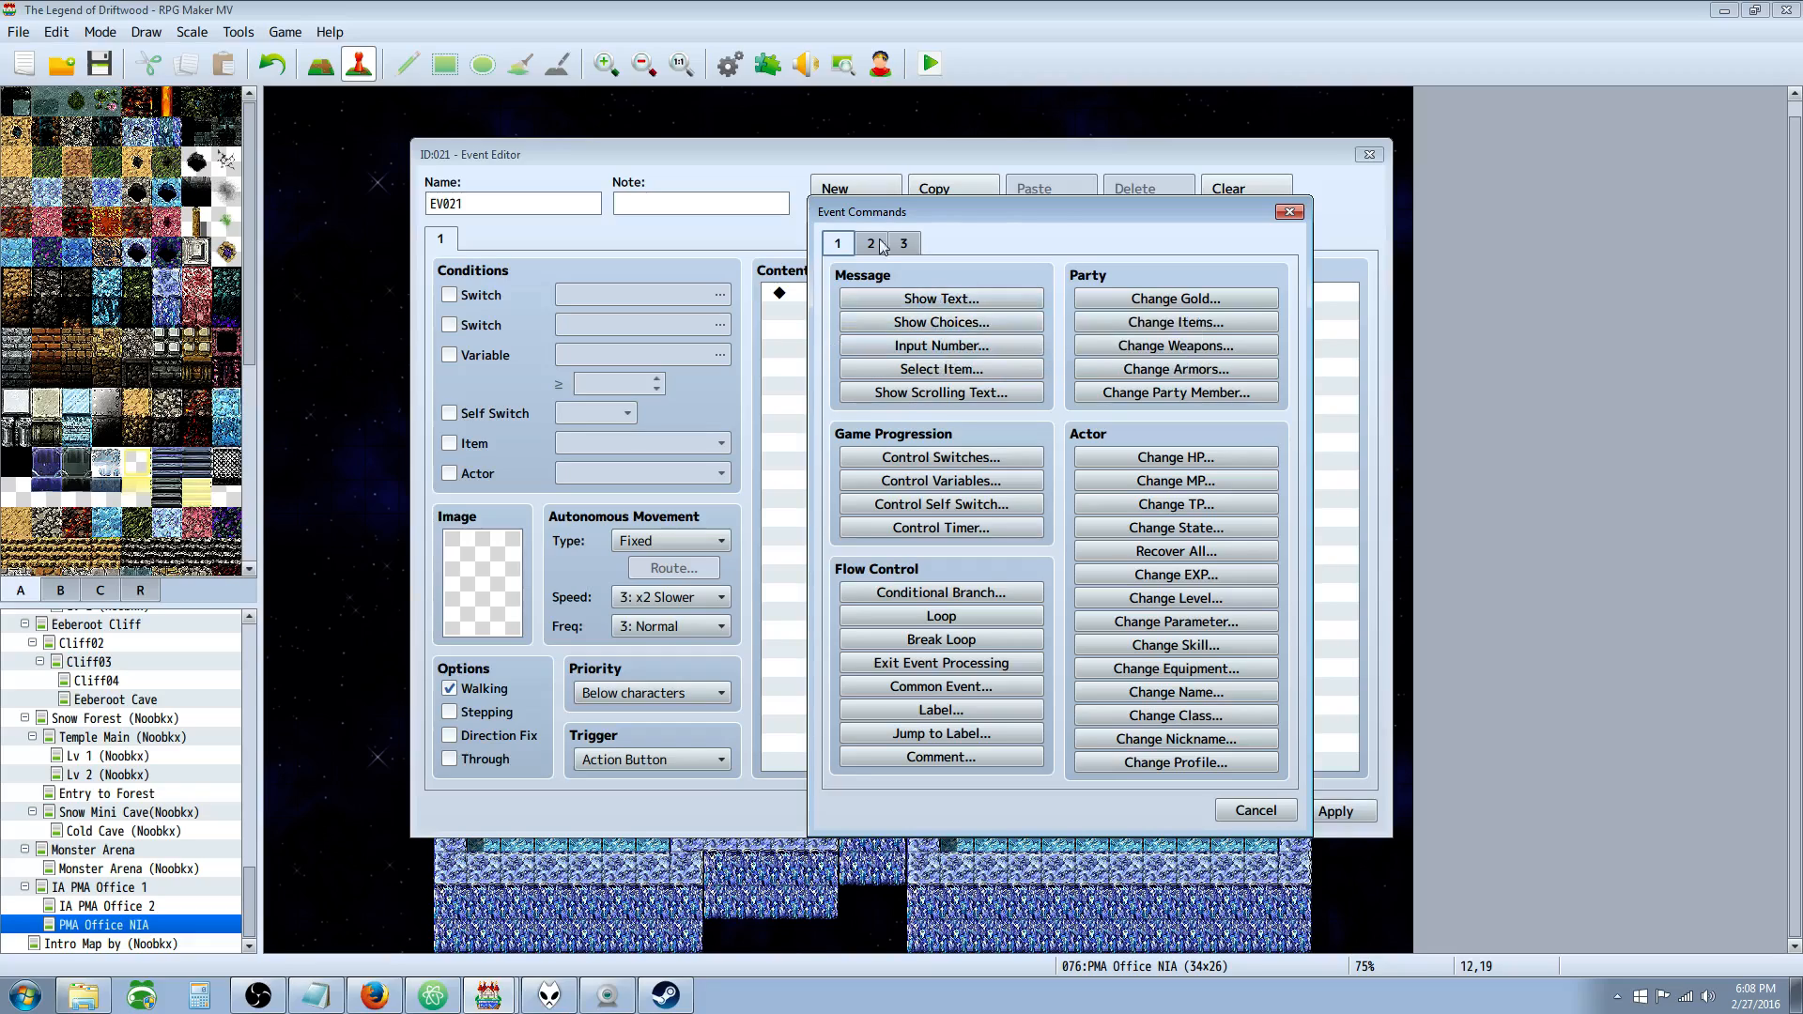
{"action": "mouse_move", "coordinate": [939, 299]}
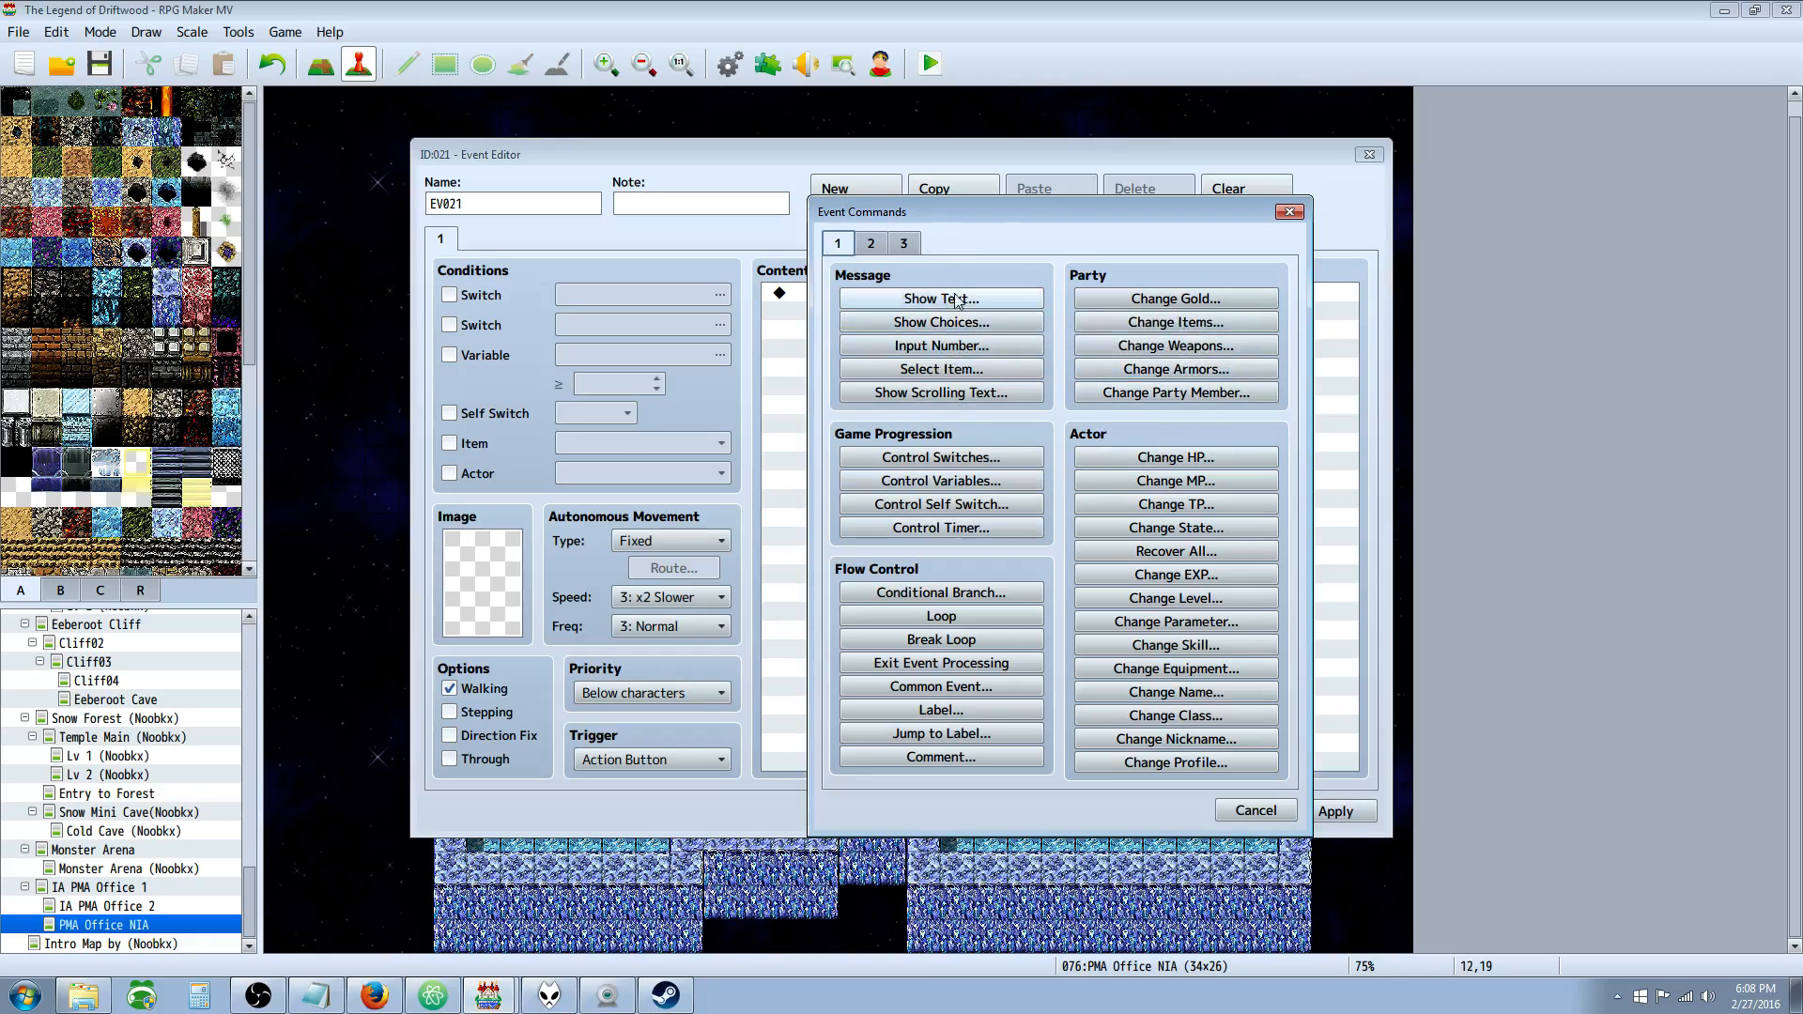
{"action": "mouse_move", "coordinate": [941, 301]}
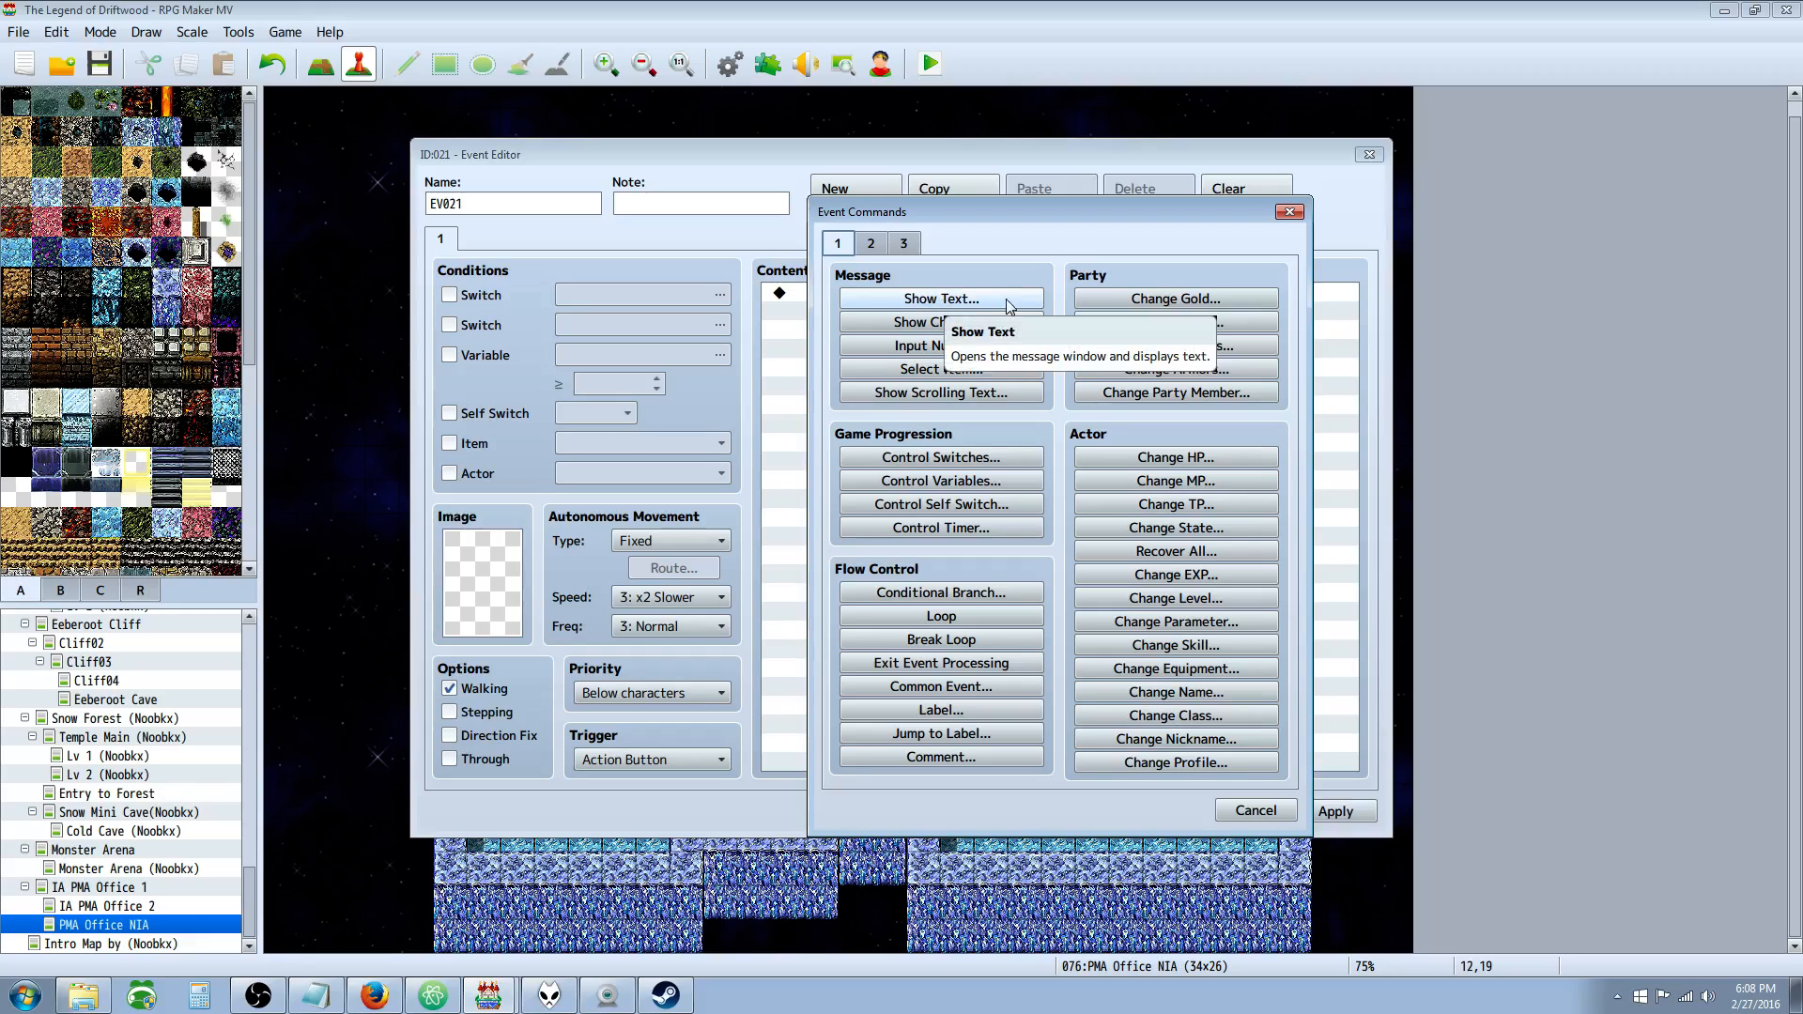
{"action": "left_click", "coordinate": [904, 242]}
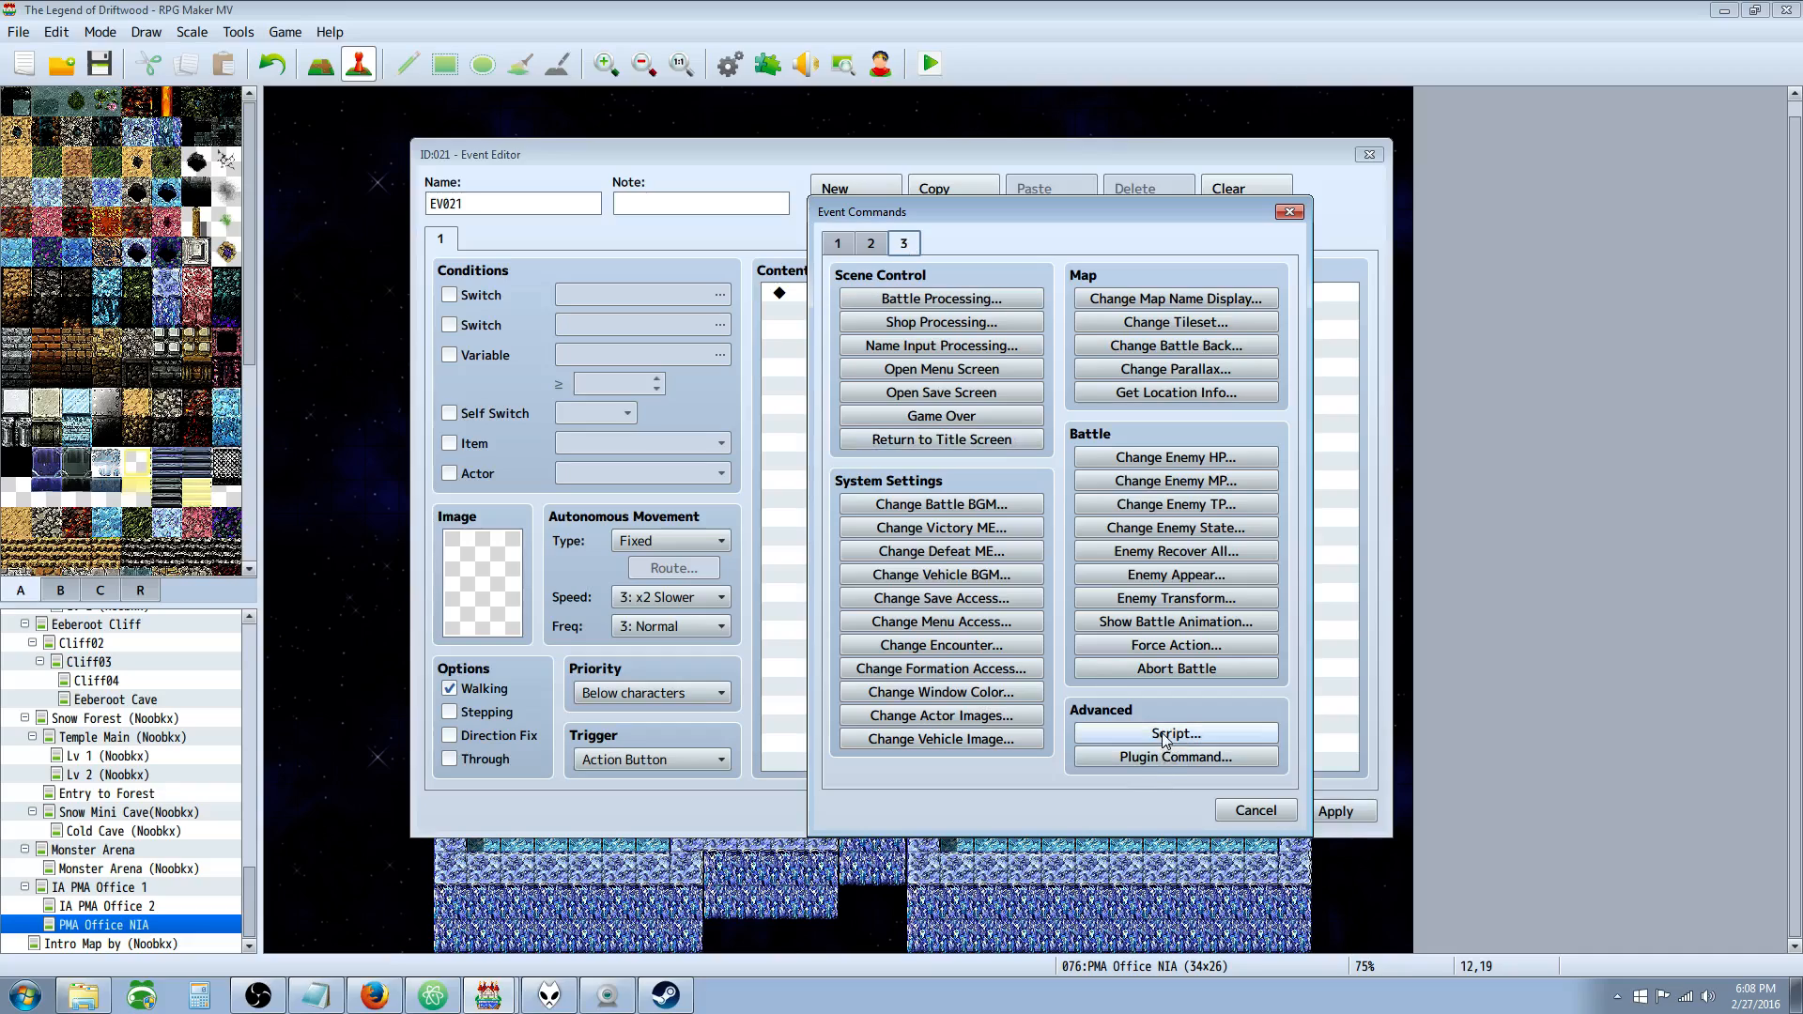
Add an empty Script command to the event.
{"action": "left_click", "coordinate": [1174, 734]}
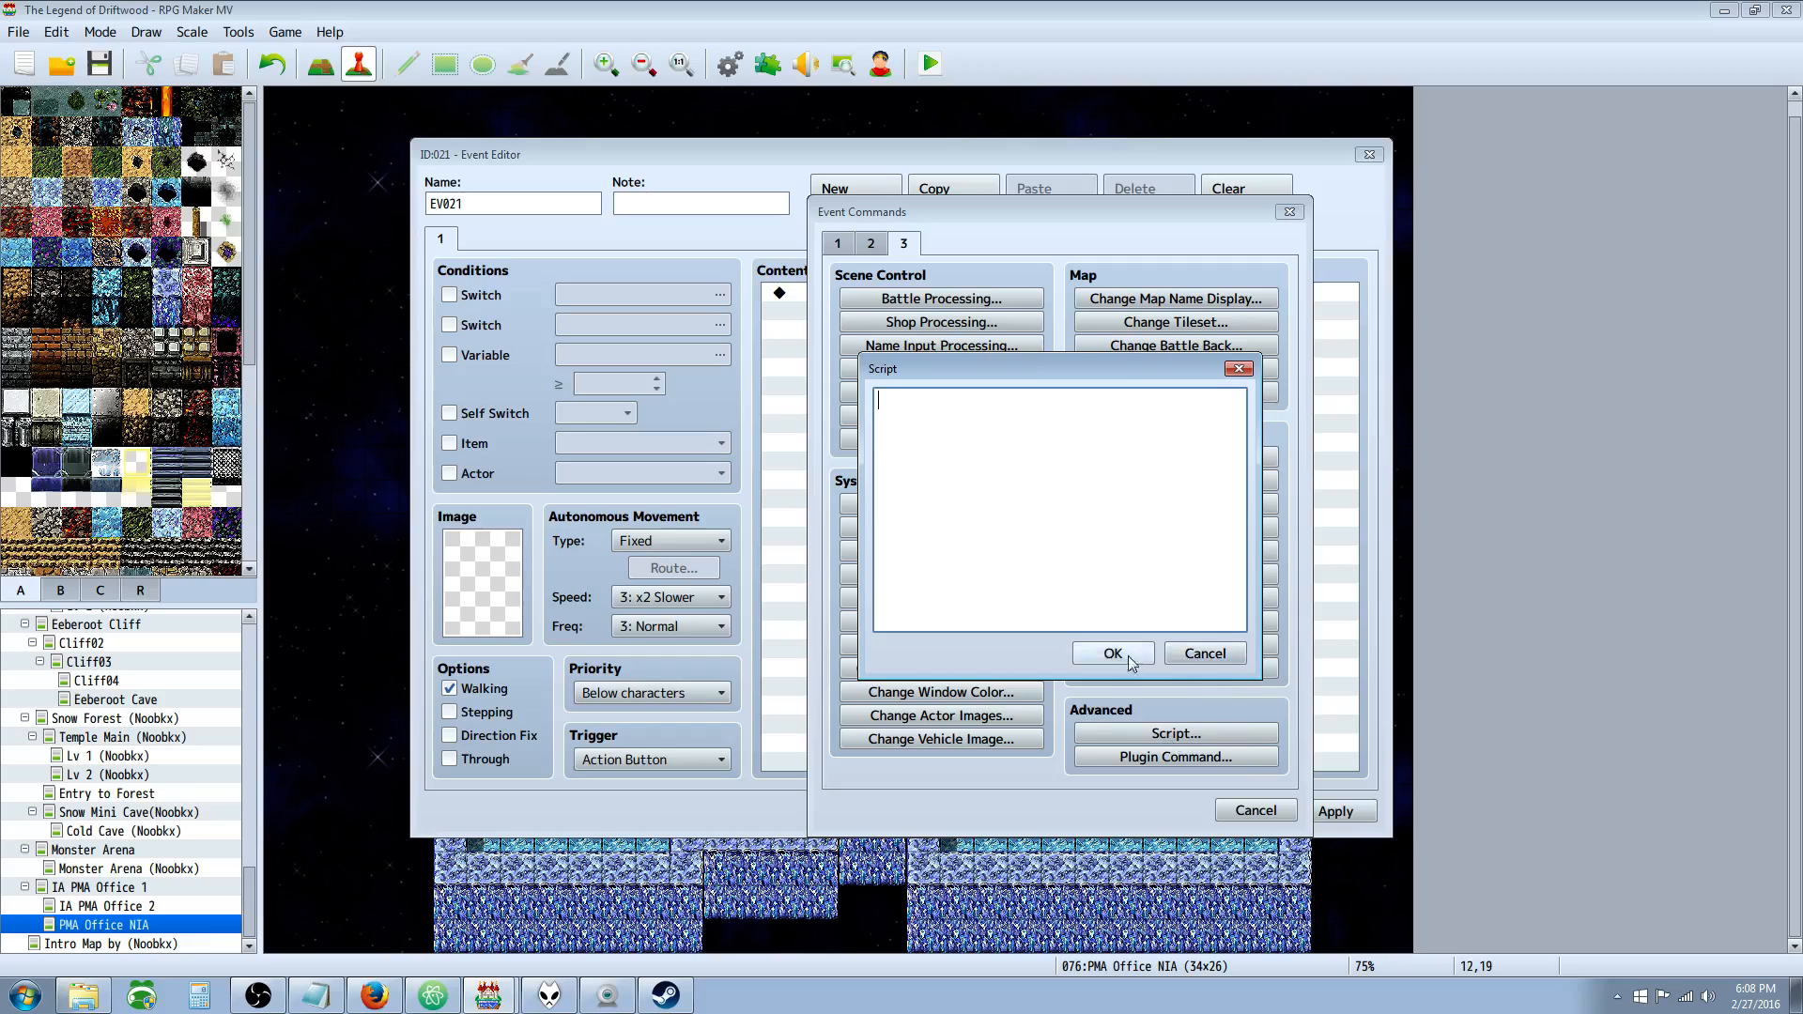
{"action": "left_click", "coordinate": [1110, 654]}
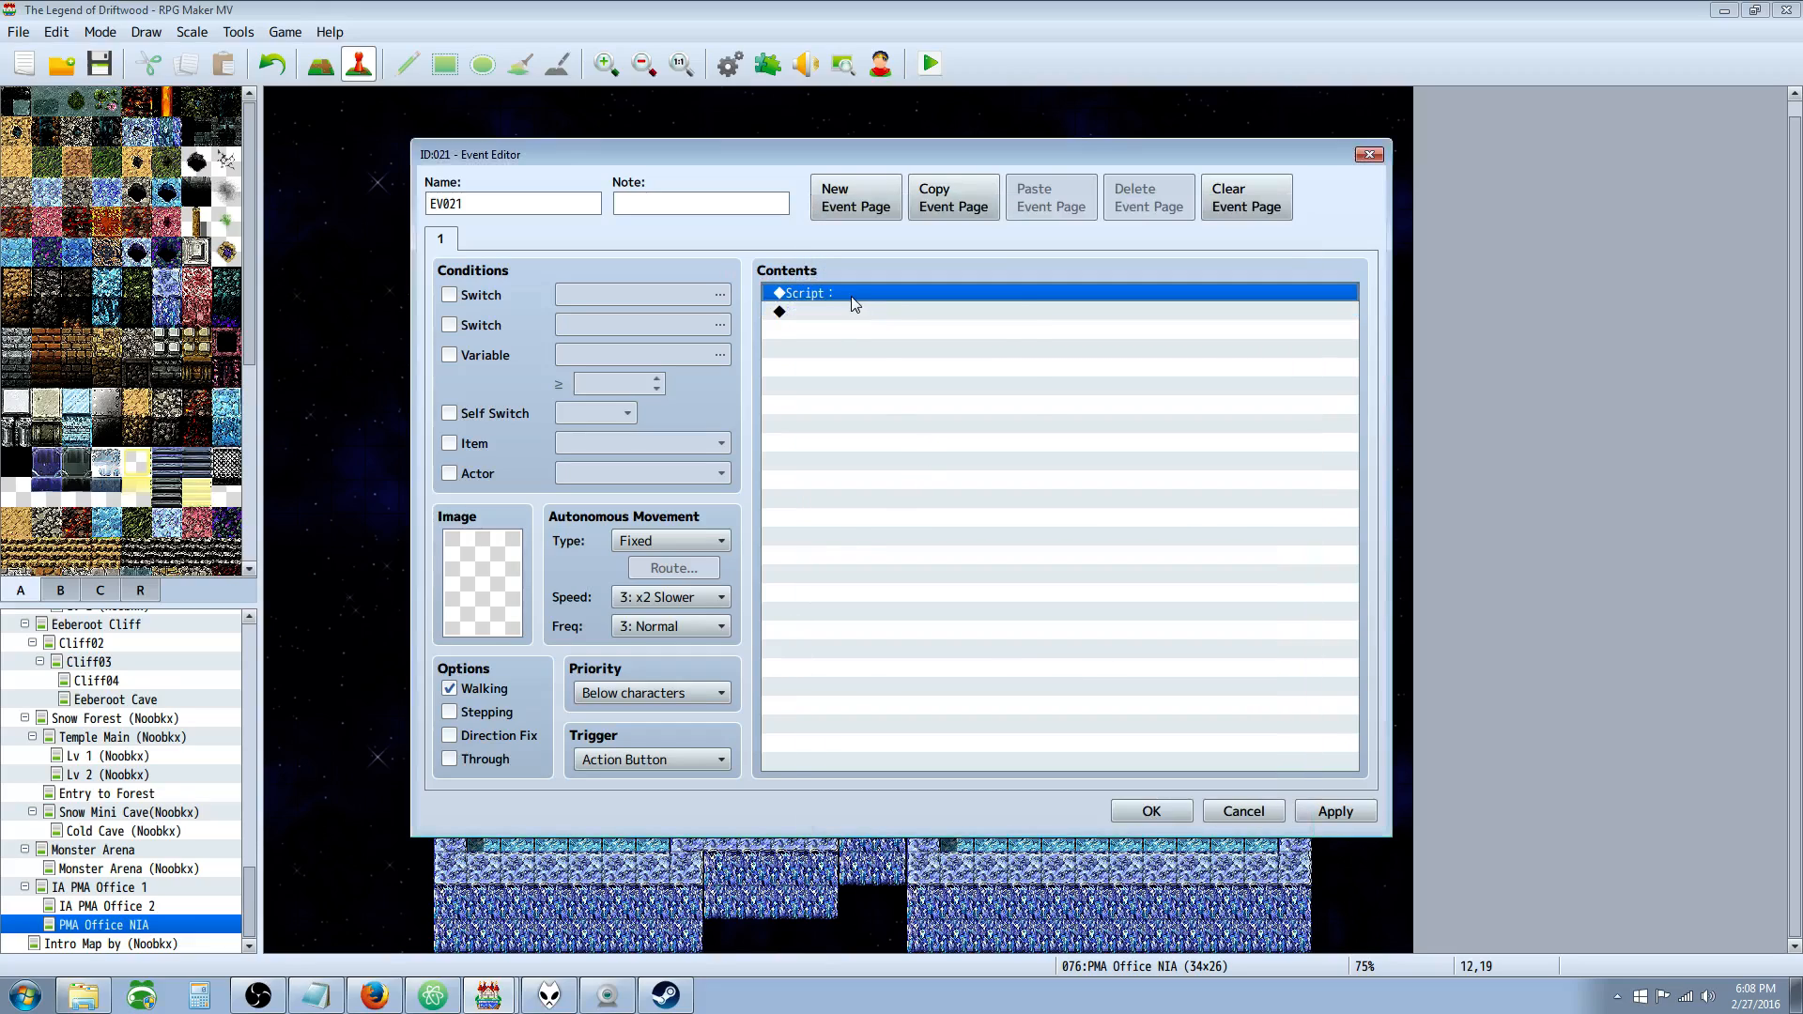
{"action": "mouse_move", "coordinate": [688, 574]}
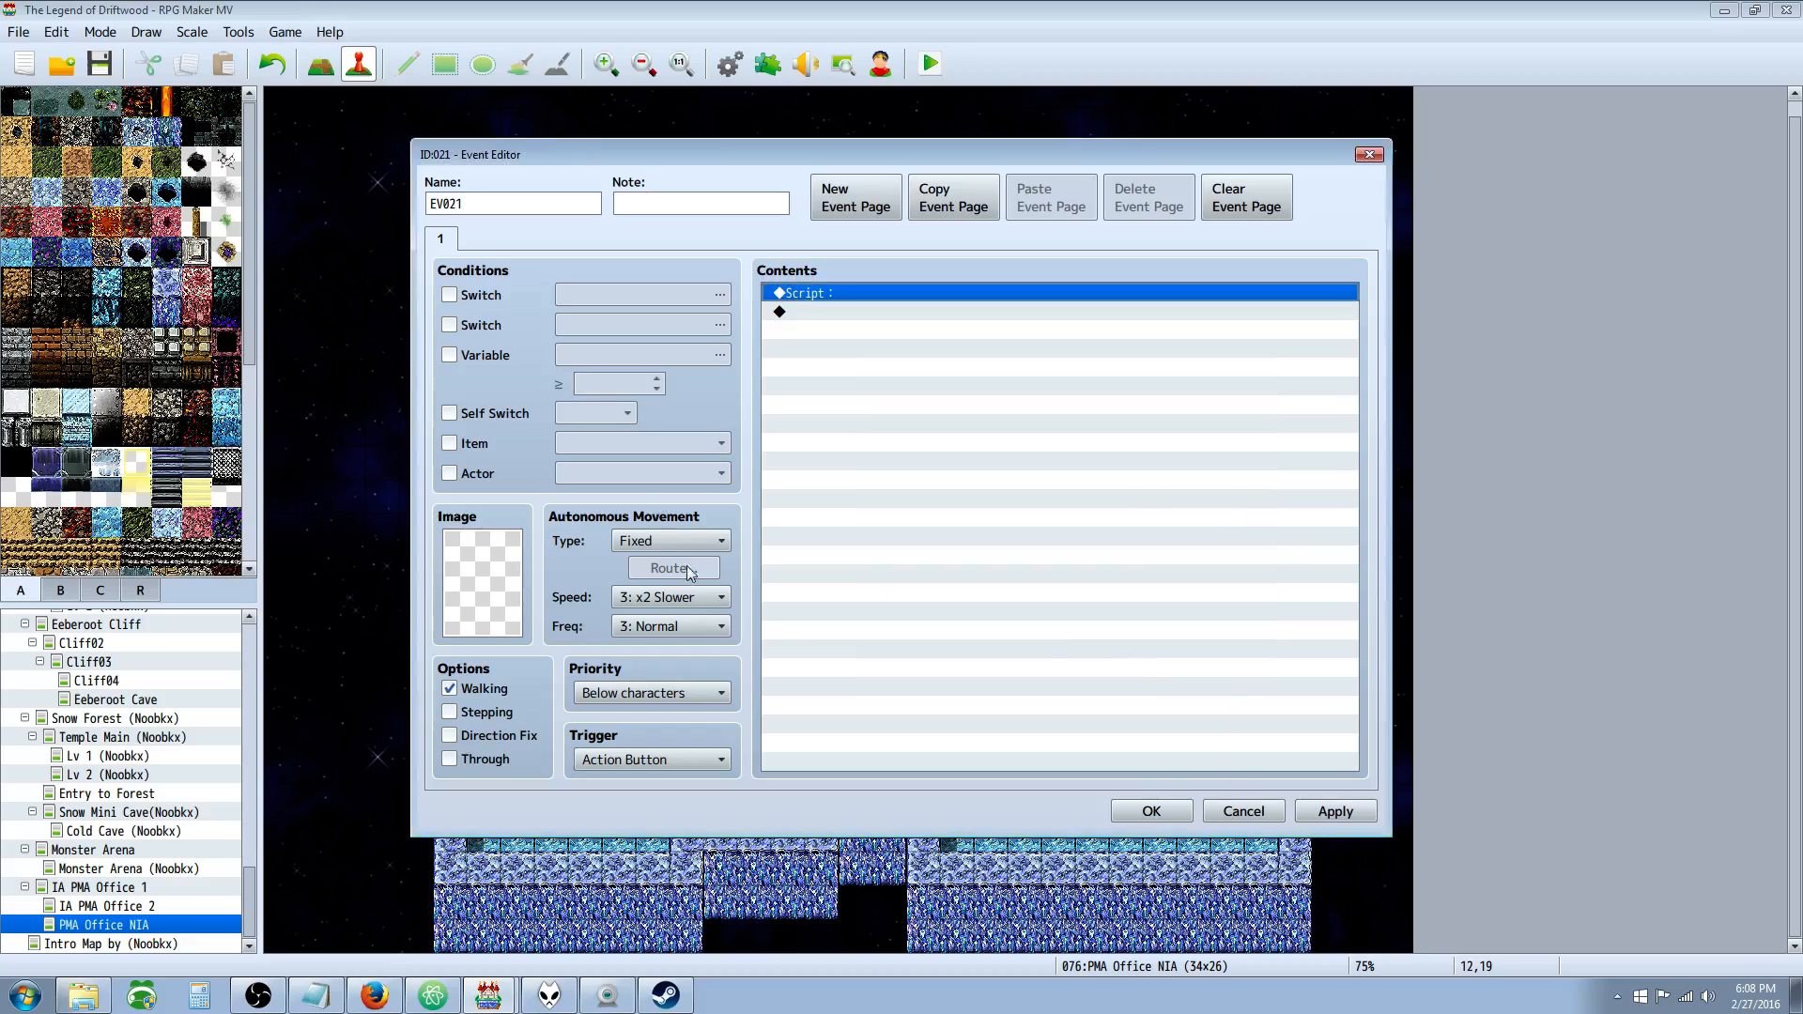
Give the event a character sheet sprite as its image.
{"action": "left_click", "coordinate": [481, 580]}
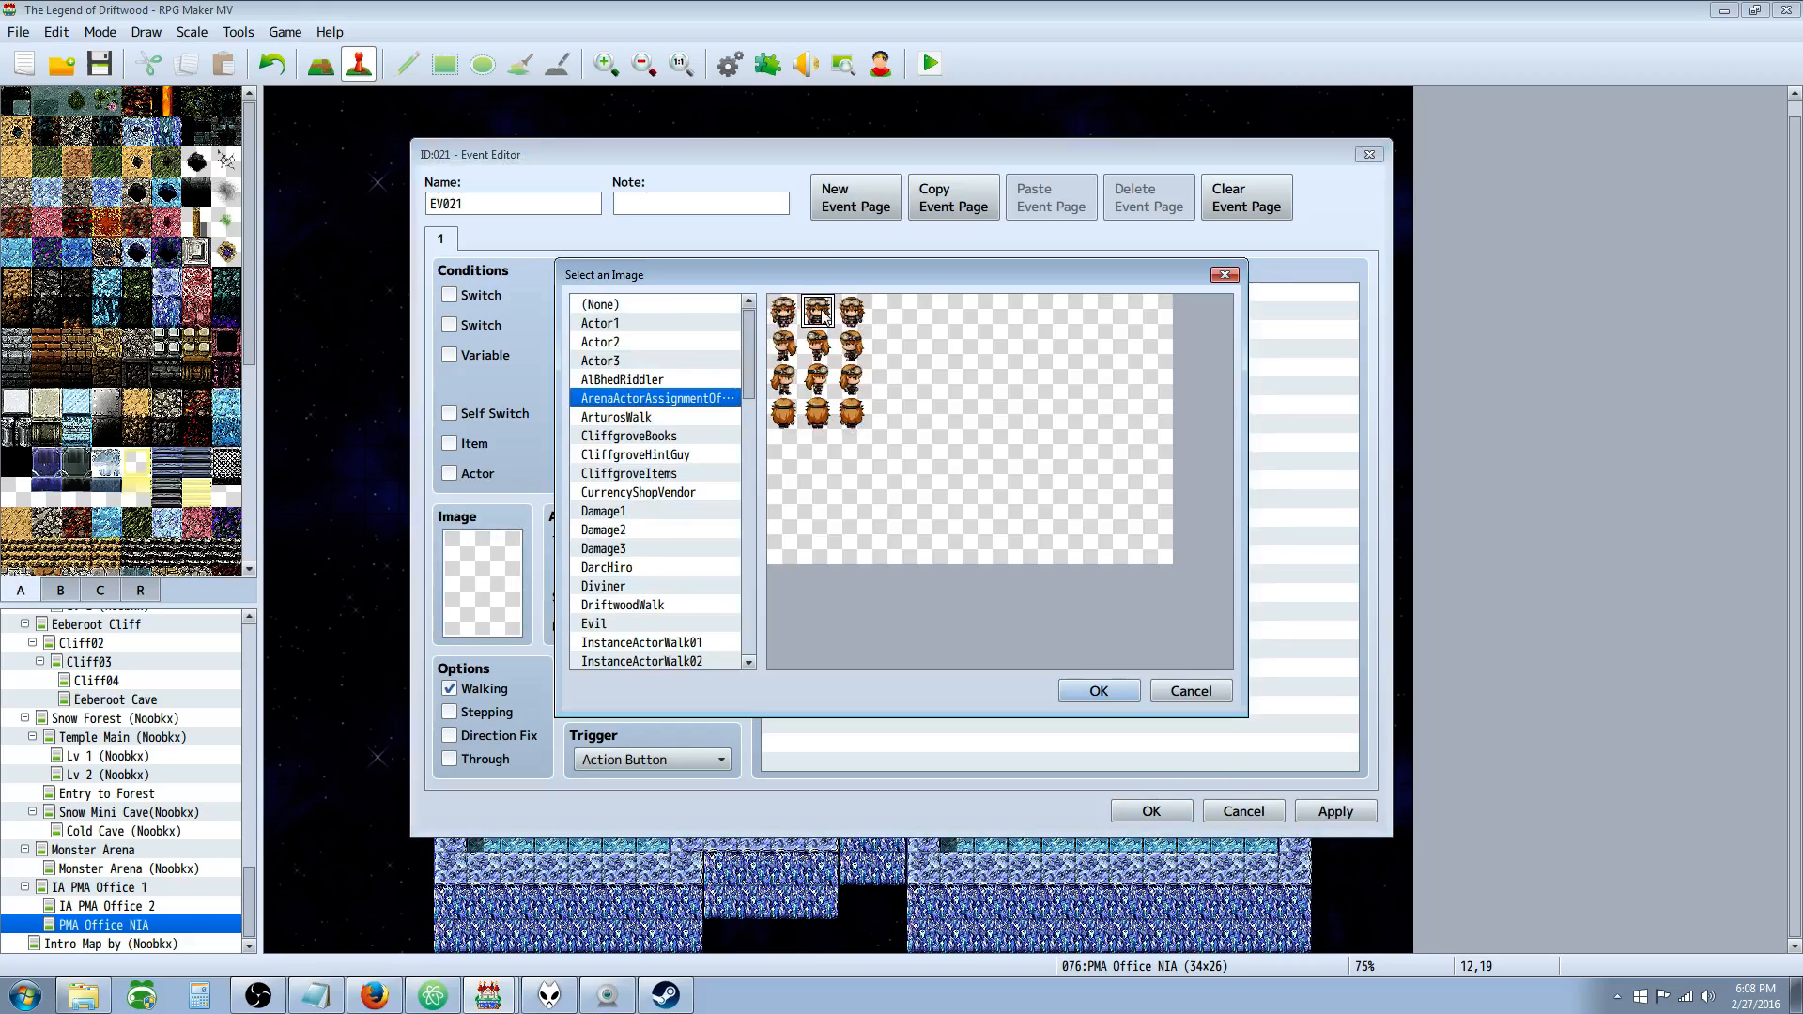
{"action": "left_click", "coordinate": [1095, 689]}
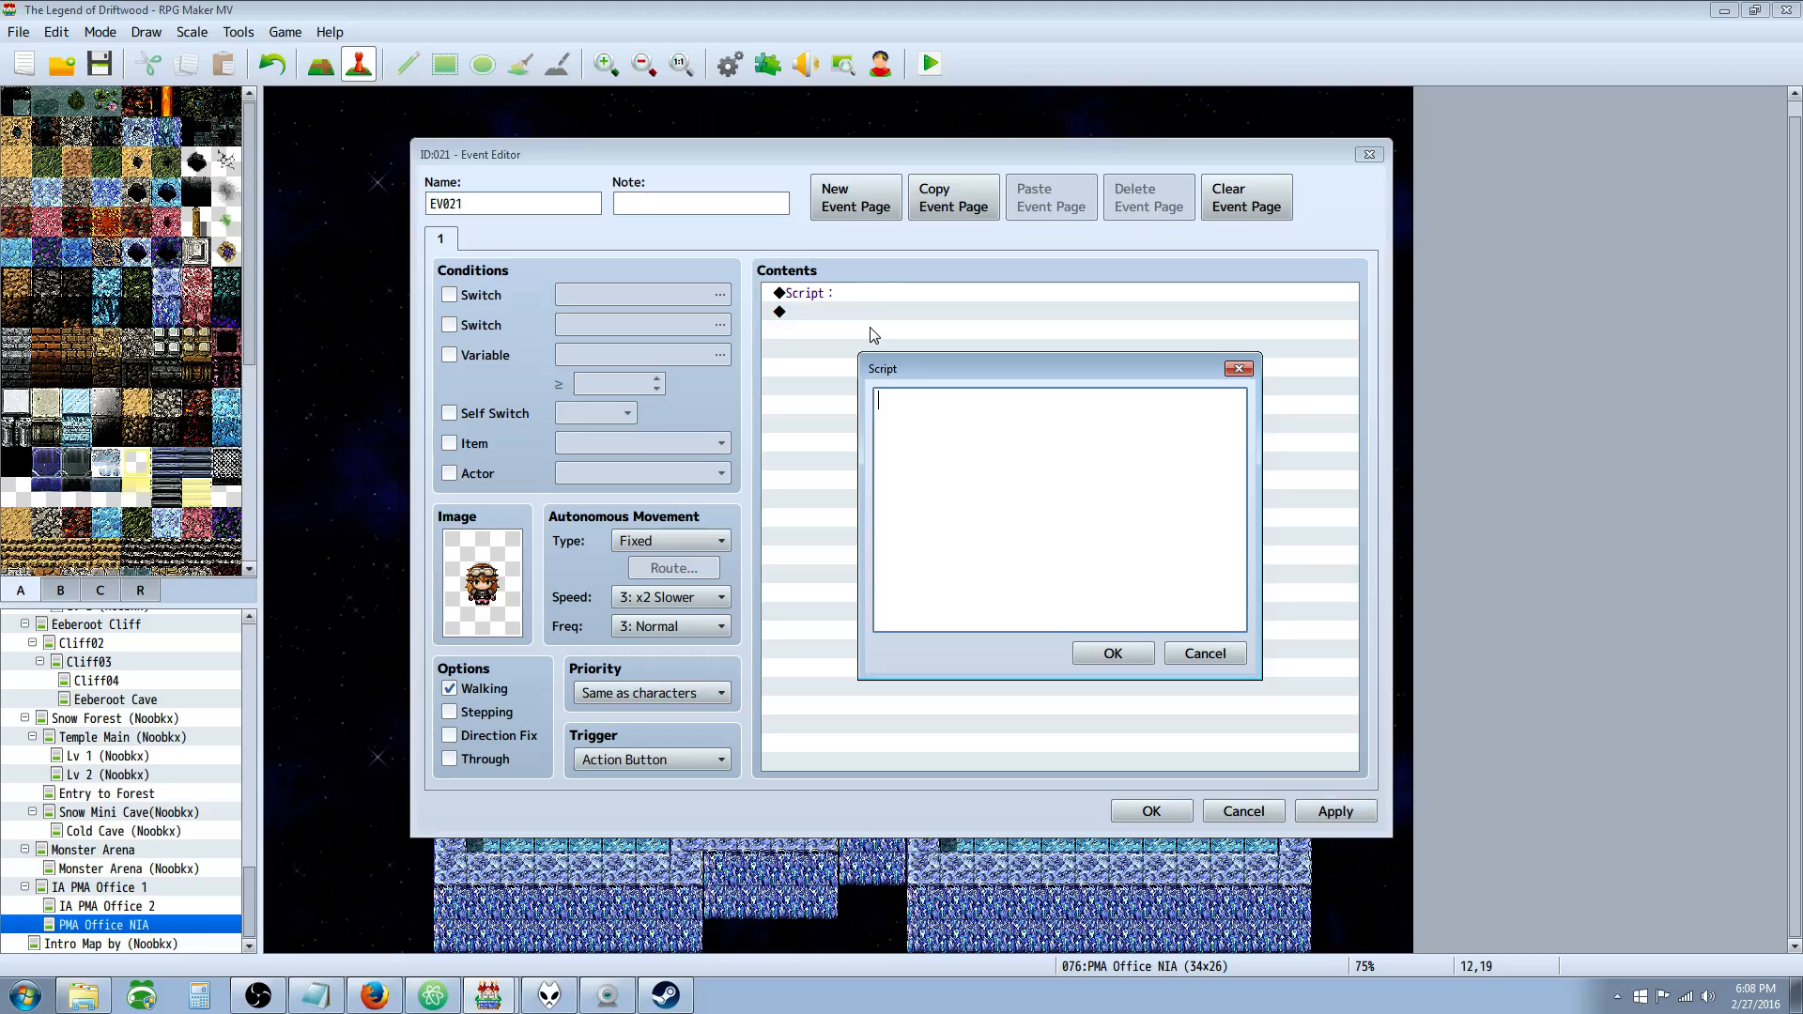
{"action": "mouse_move", "coordinate": [869, 334]}
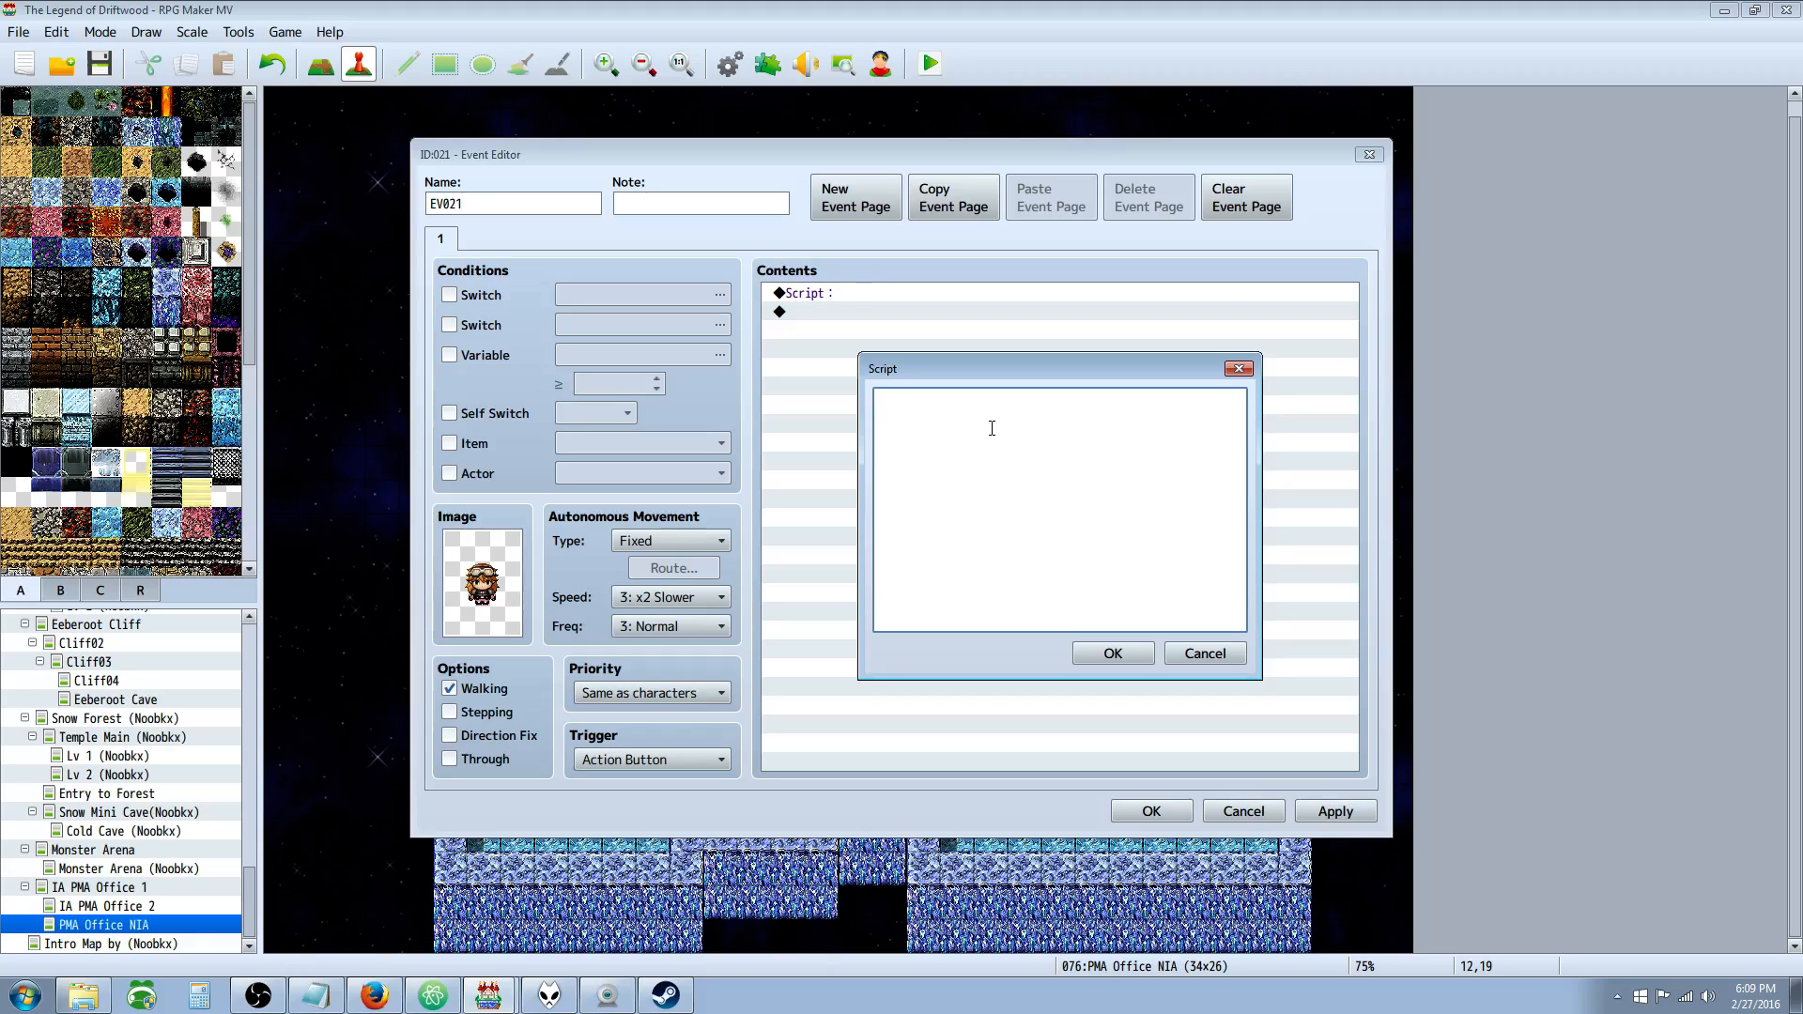
Write $gameMessage.add("This is a message."); in the script editor.
{"action": "type", "text": "@game"}
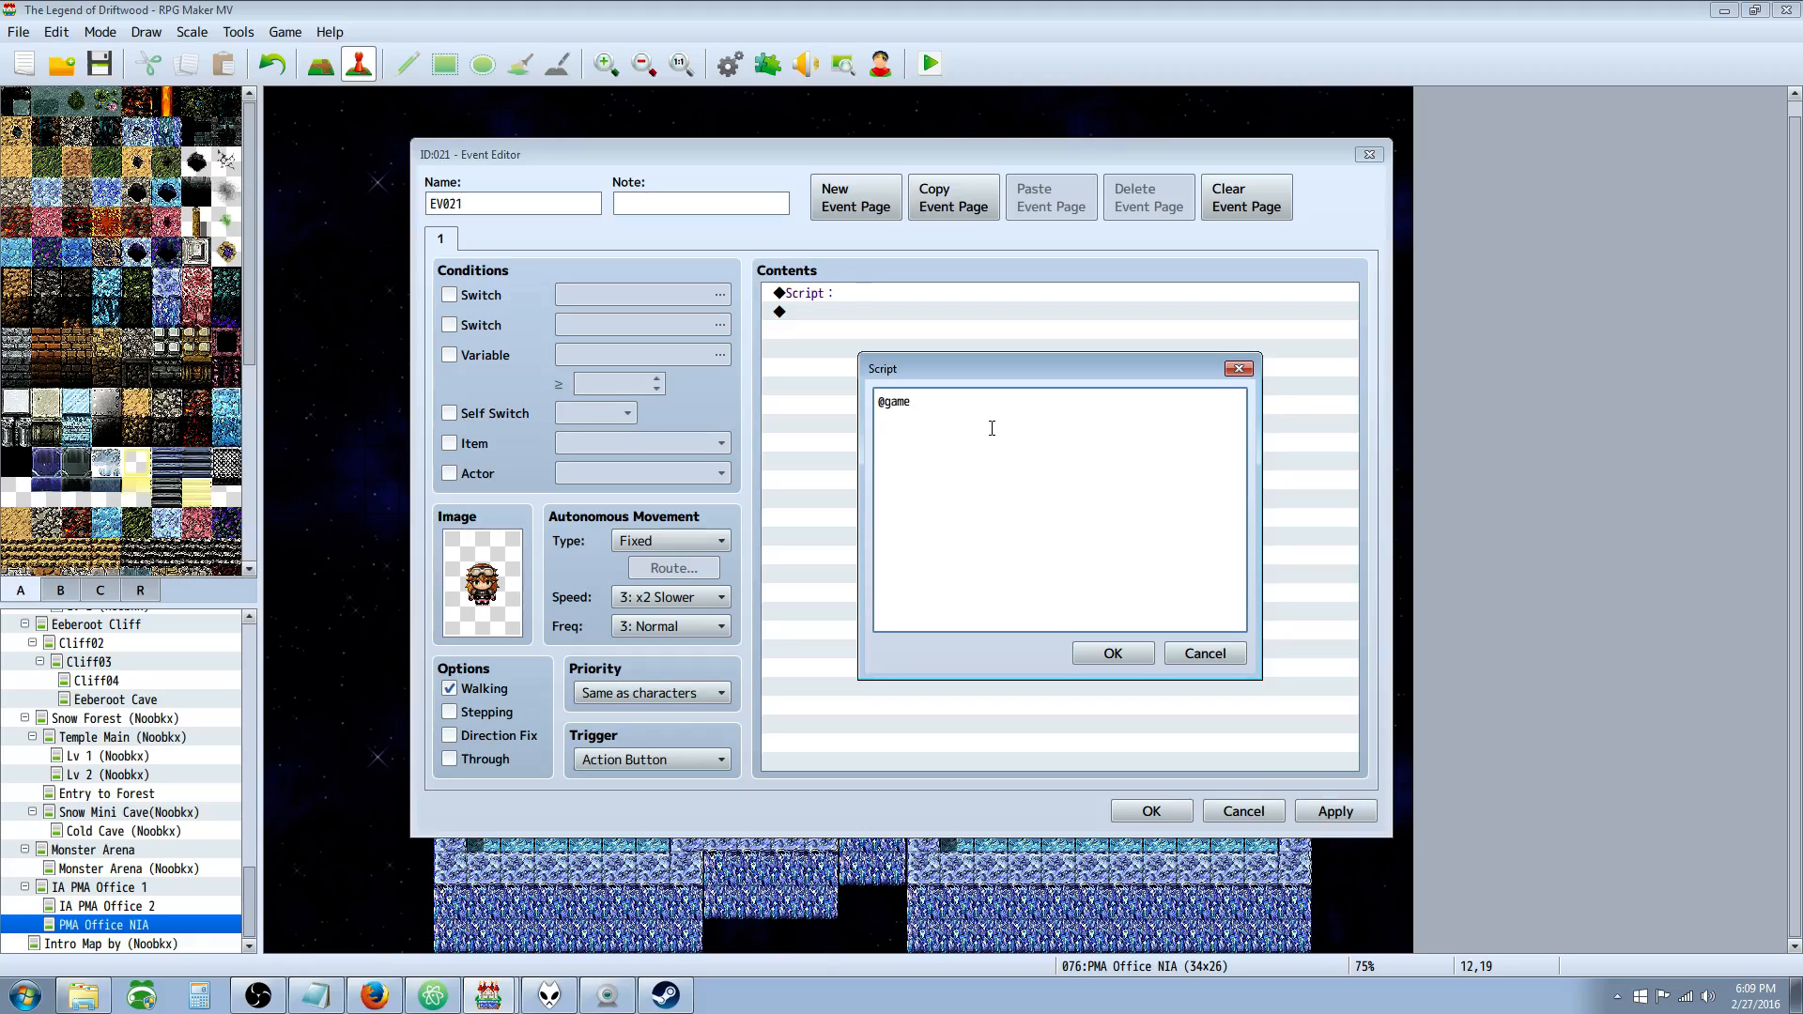
{"action": "type", "text": "Message."}
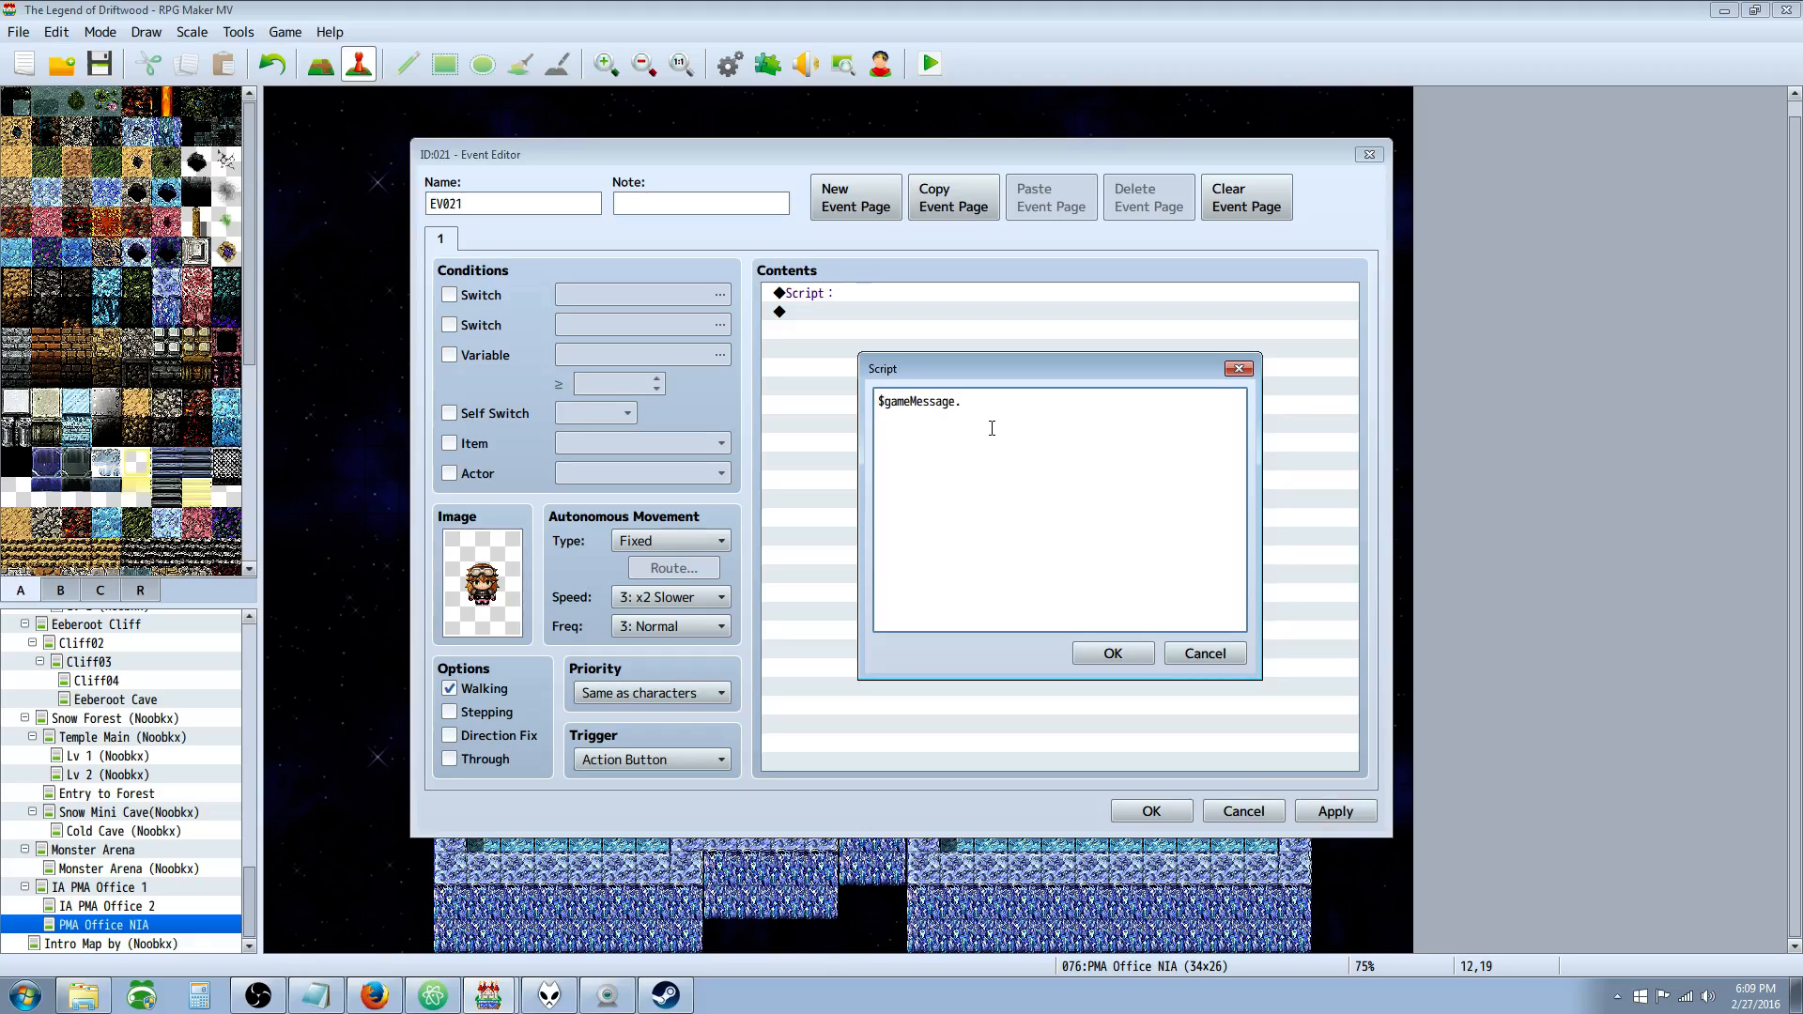
{"action": "type", "text": "a"}
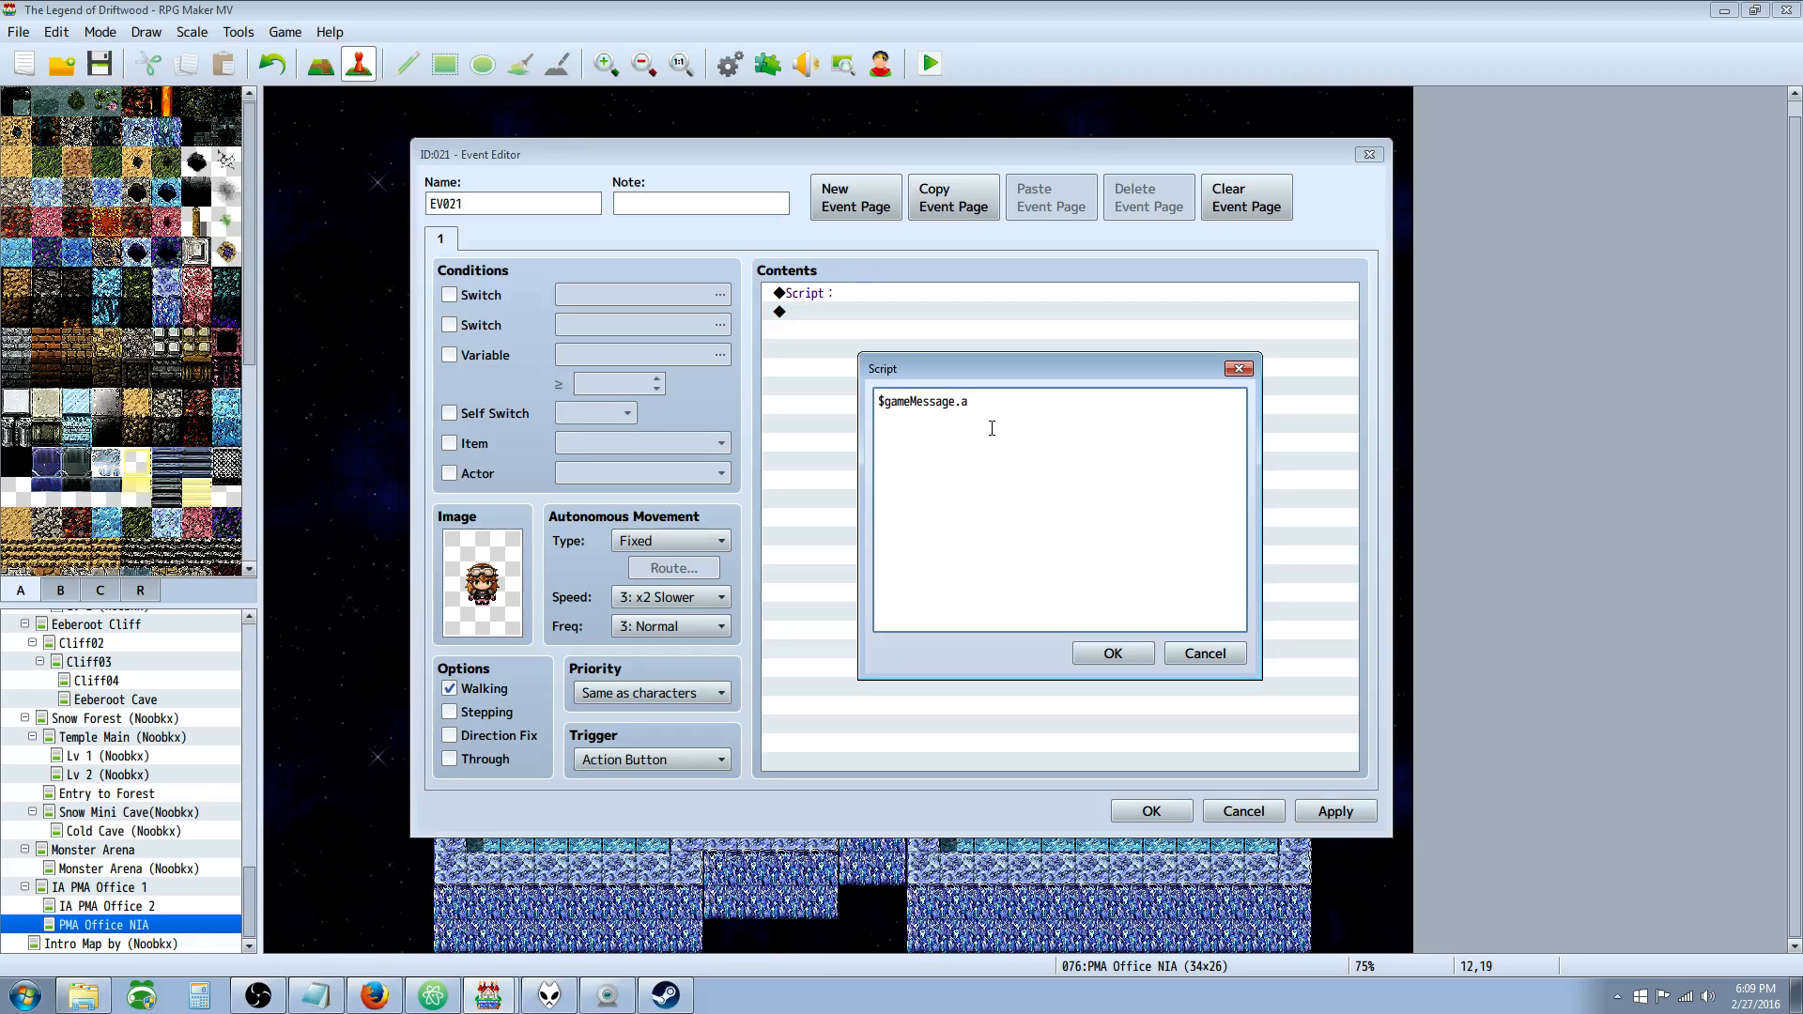
{"action": "type", "text": "dd(\""}
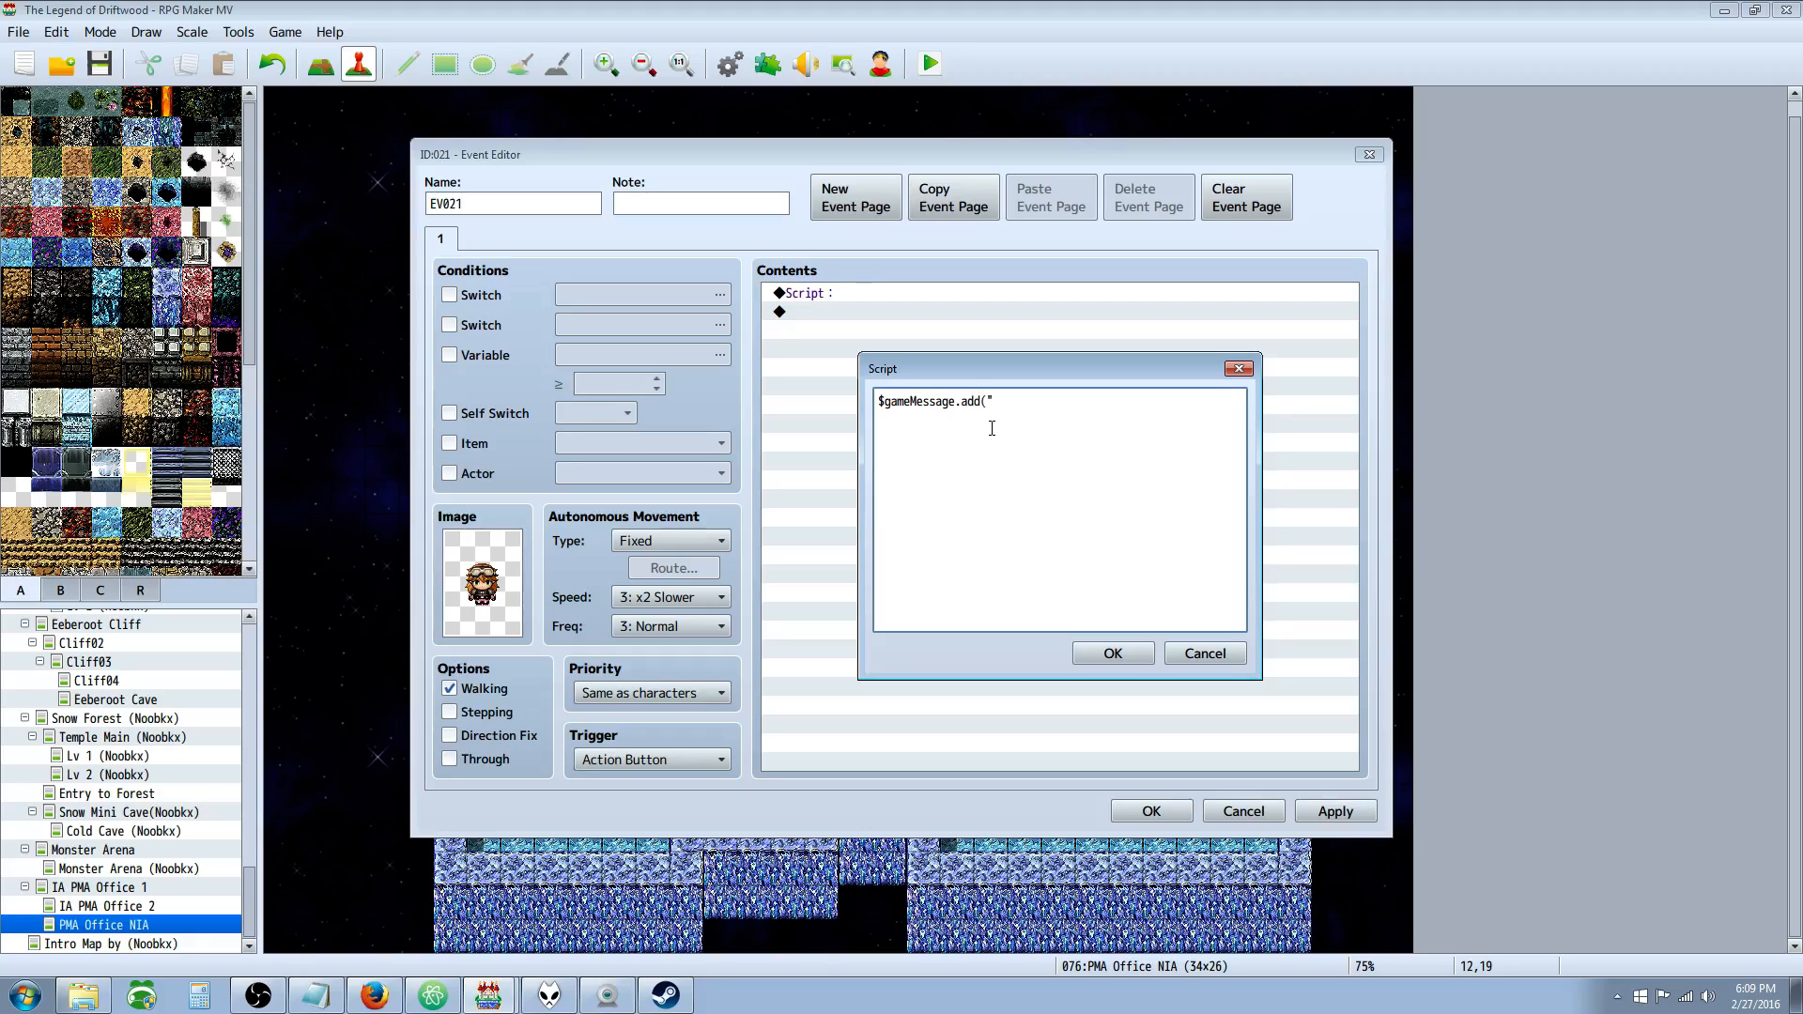
{"action": "type", "text": "\");"}
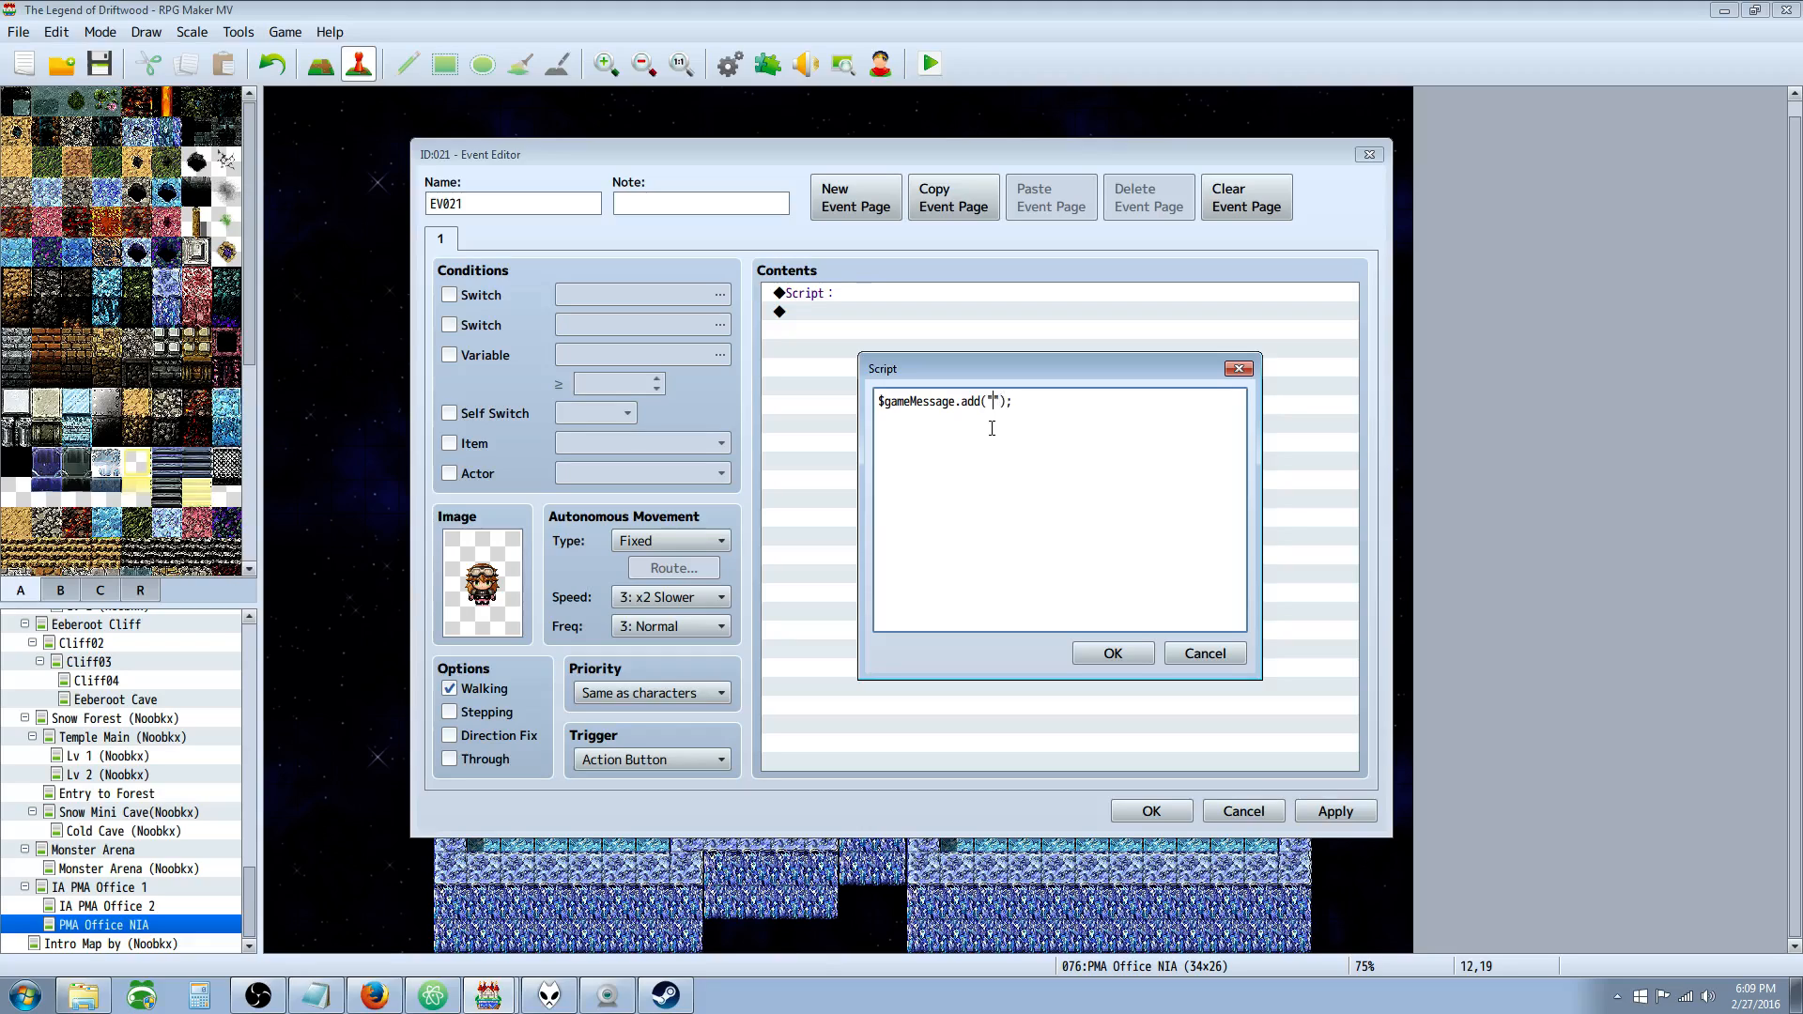
{"action": "type", "text": "This is a message."}
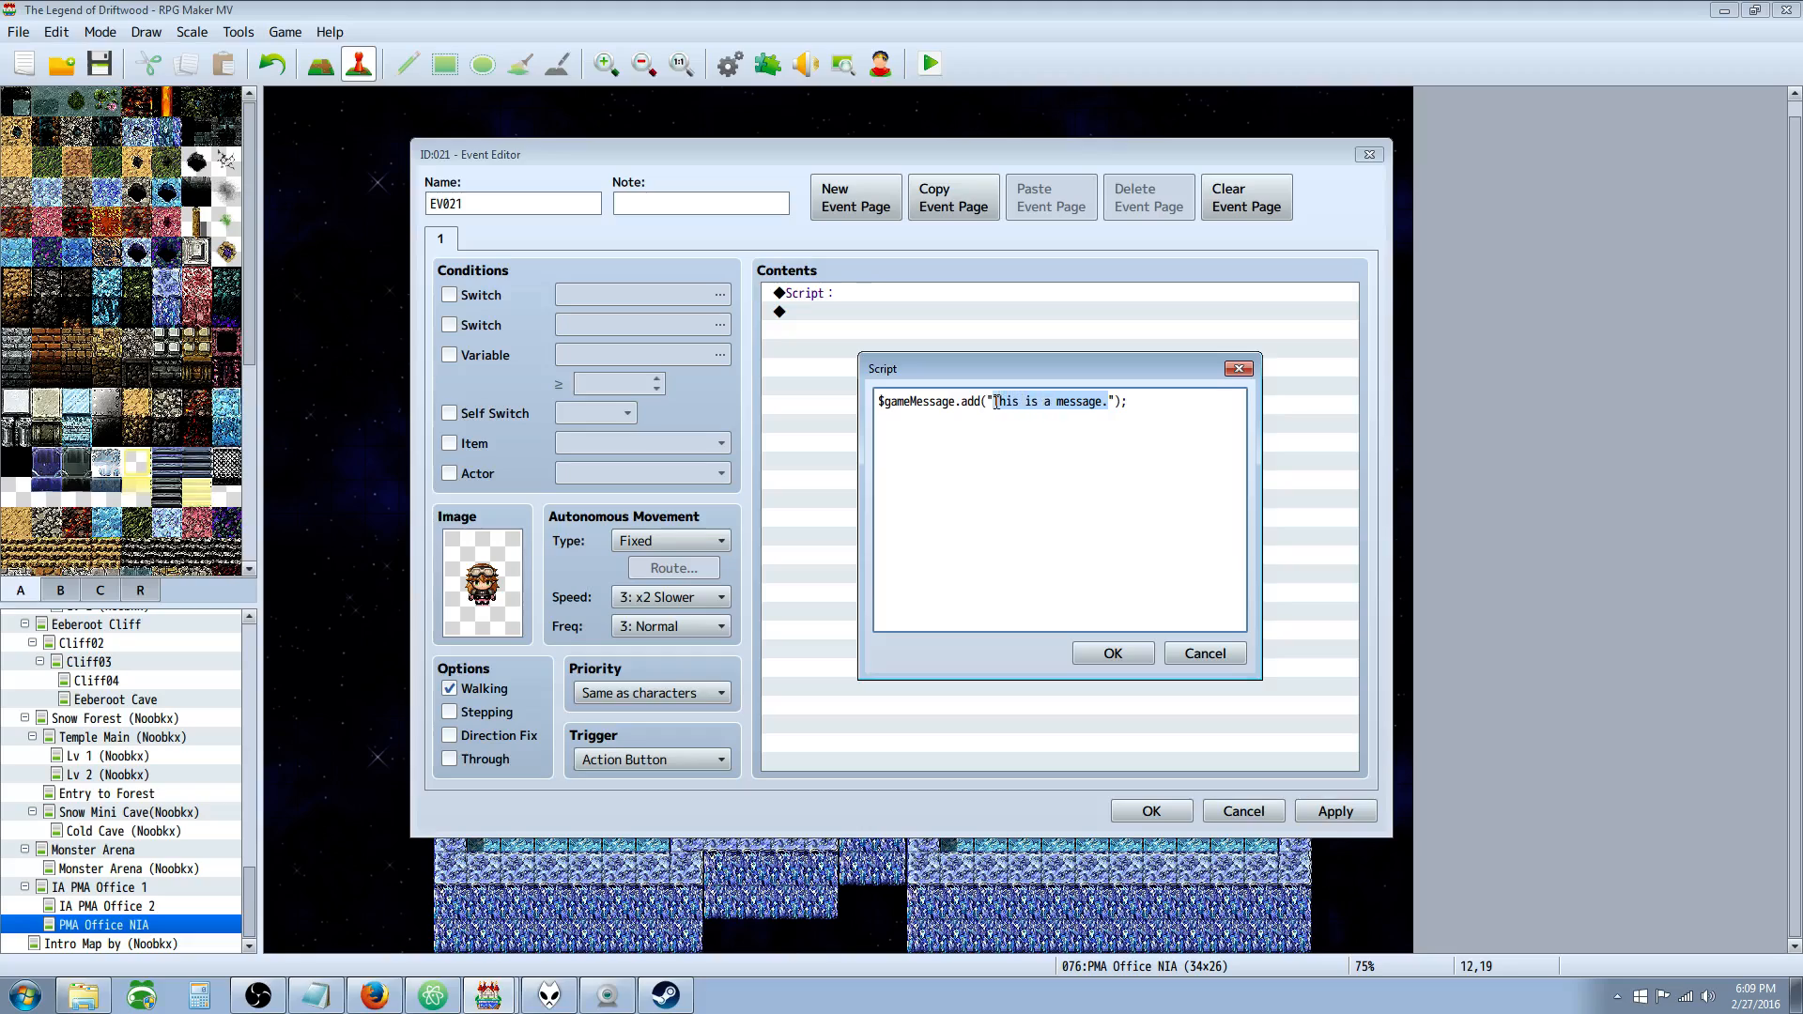
Insert a blank line above the message code.
{"action": "left_click", "coordinate": [1148, 411]}
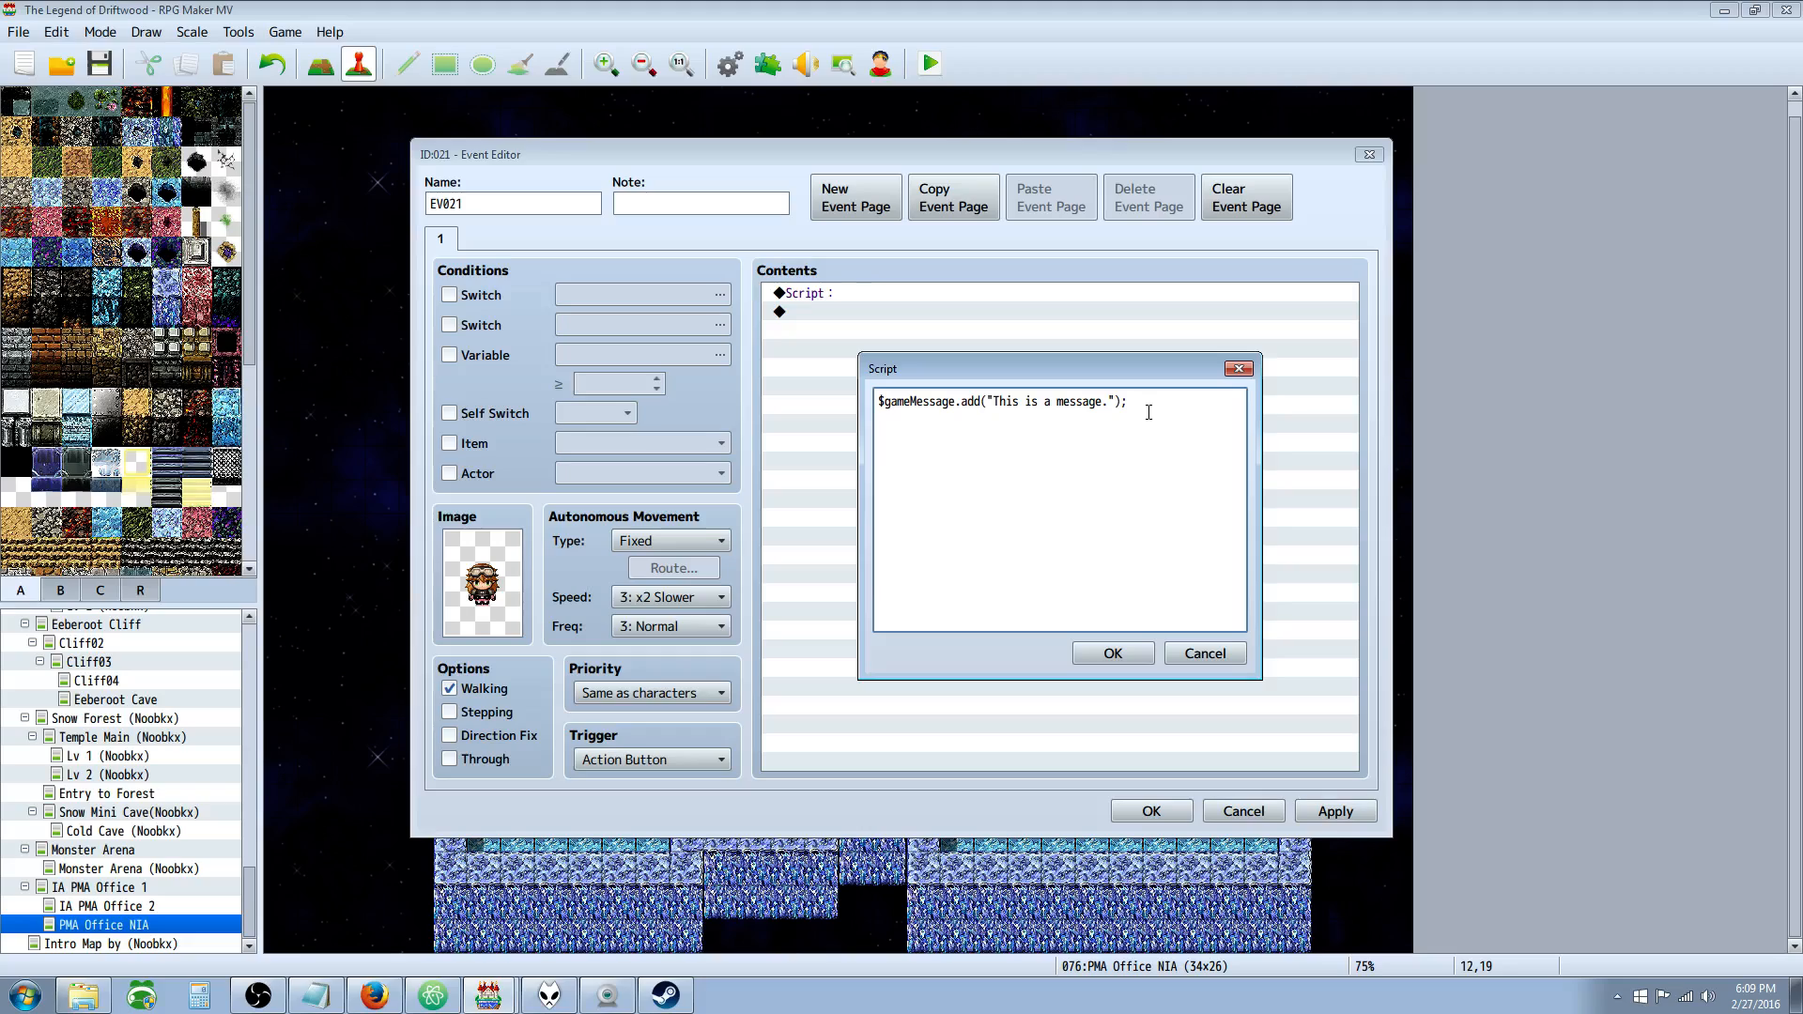
{"action": "key", "text": "Return"}
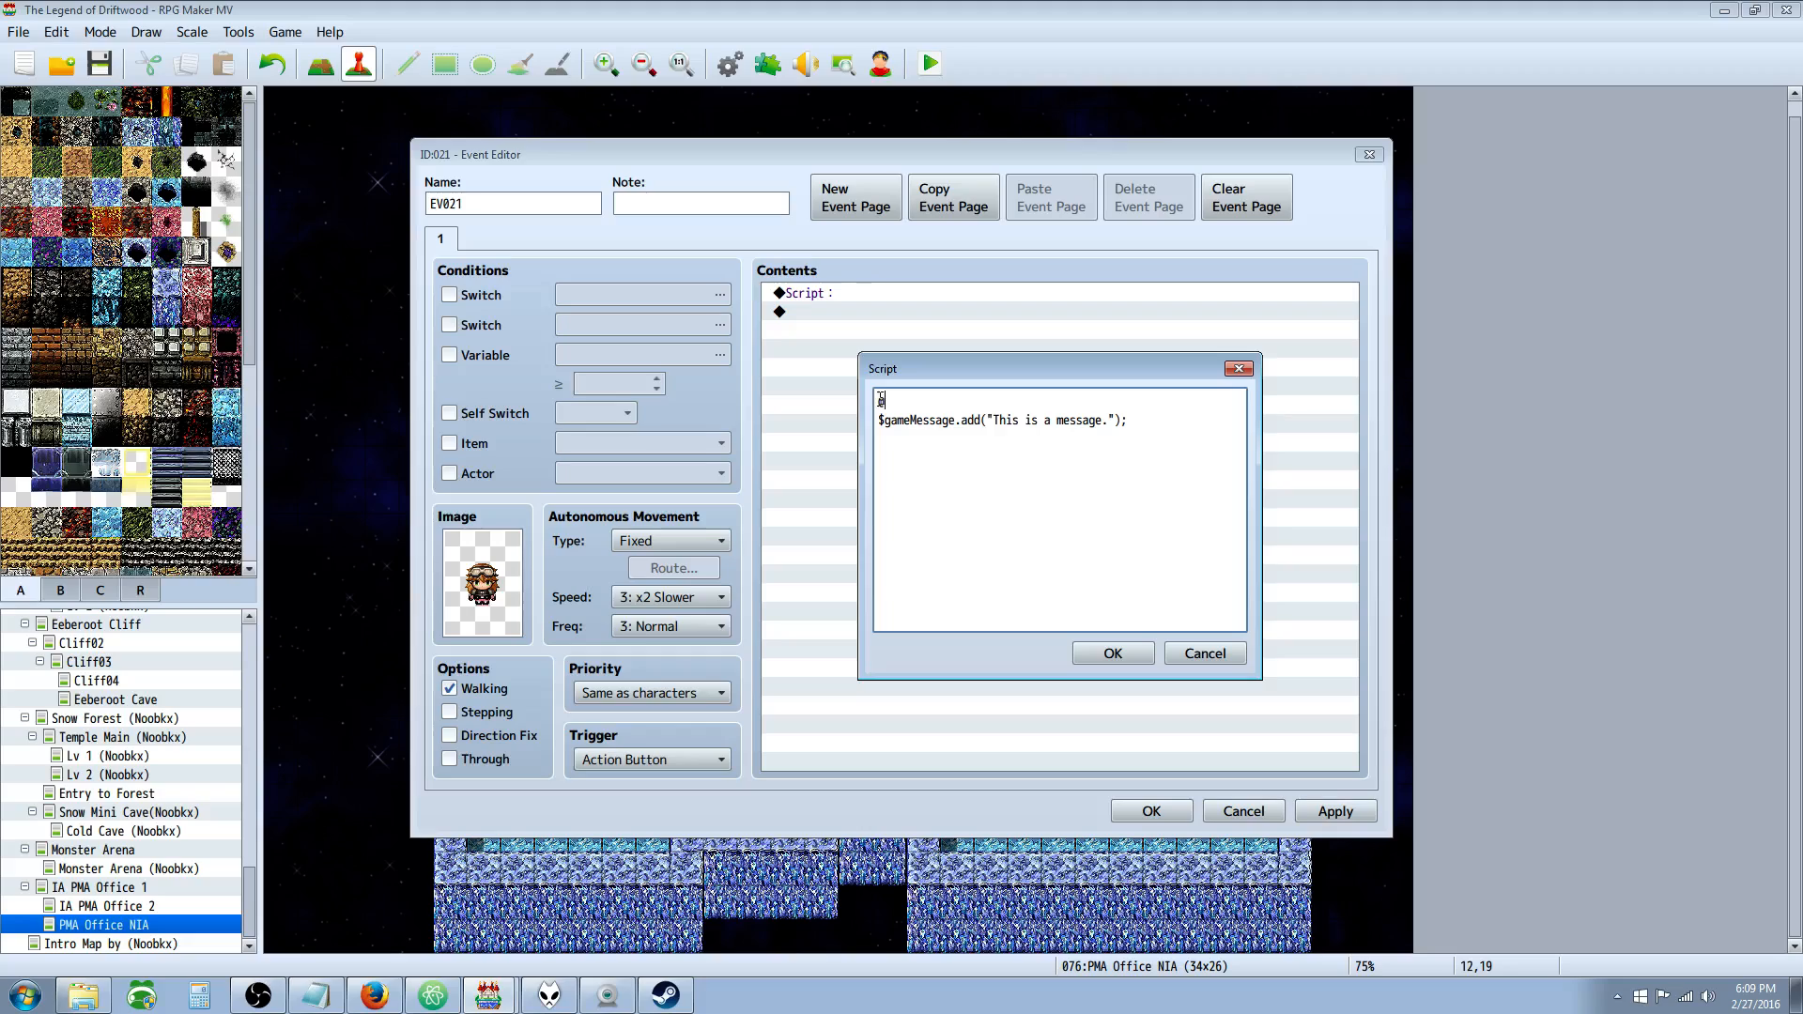
Add $gameMessage.setFaceImage('', 0); on the first line and save the script.
{"action": "type", "text": "$gameMessage.setFaceIma"}
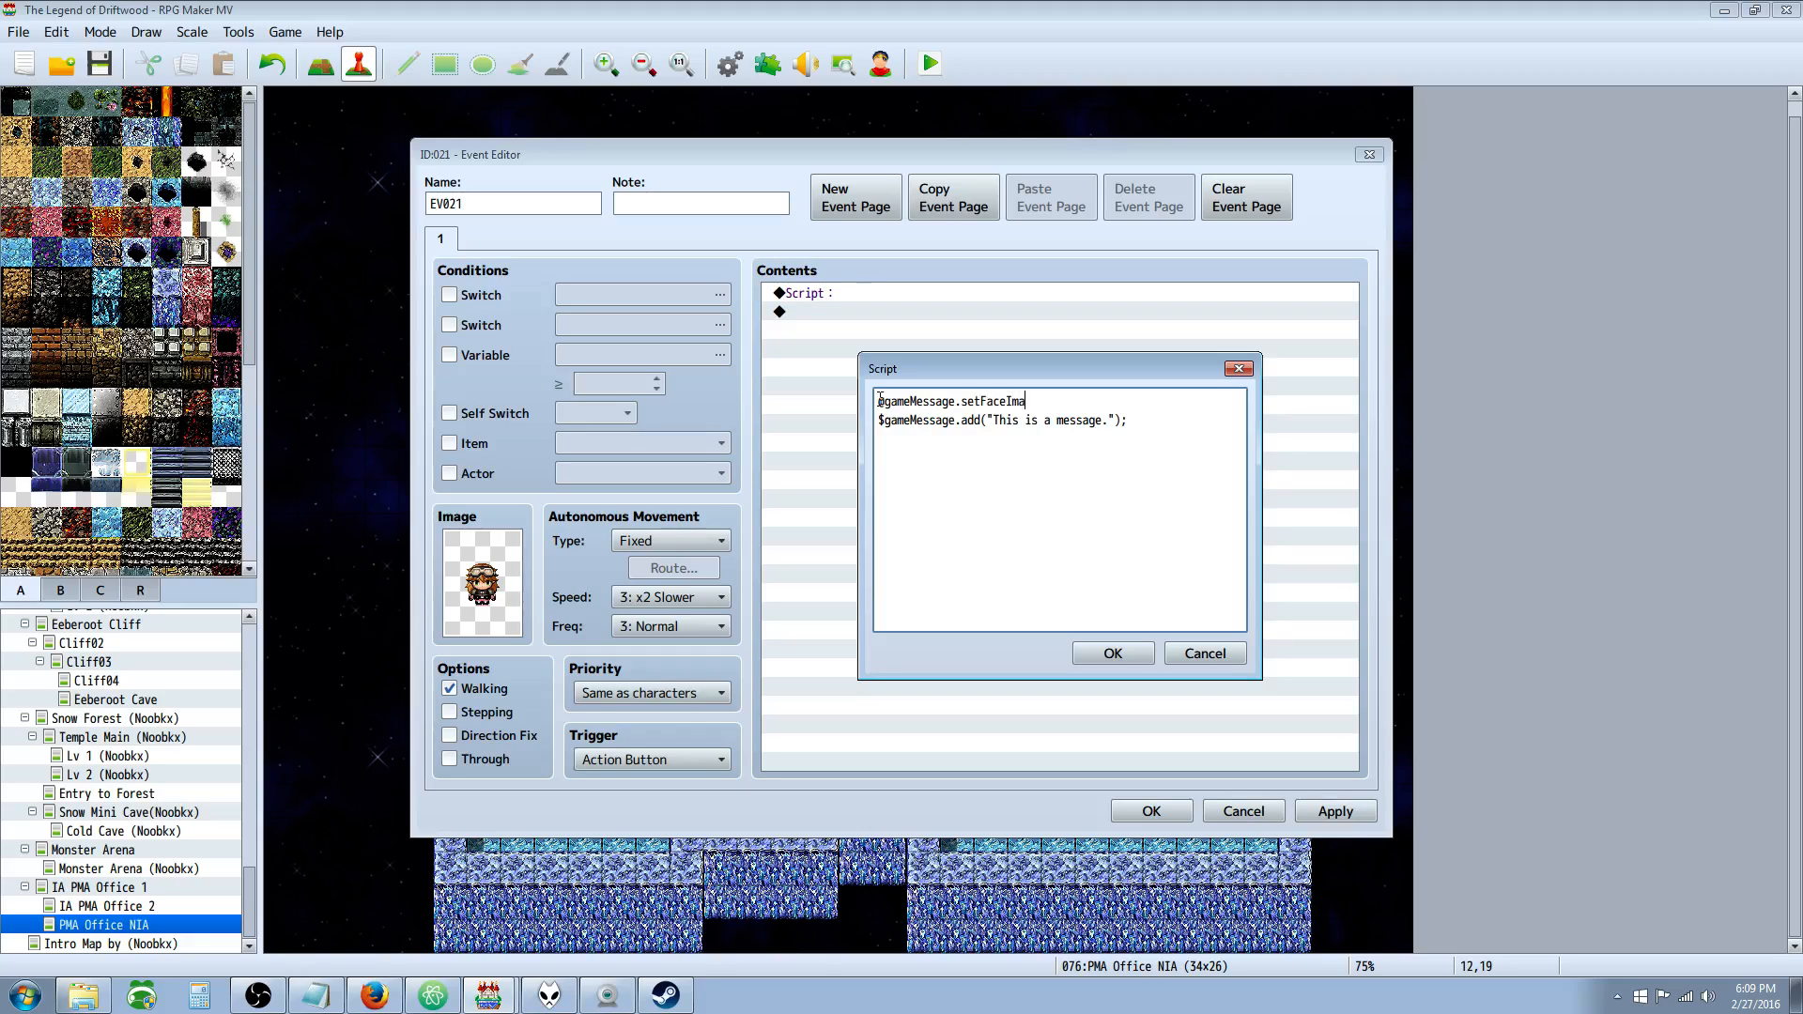
{"action": "type", "text": "ge(\""}
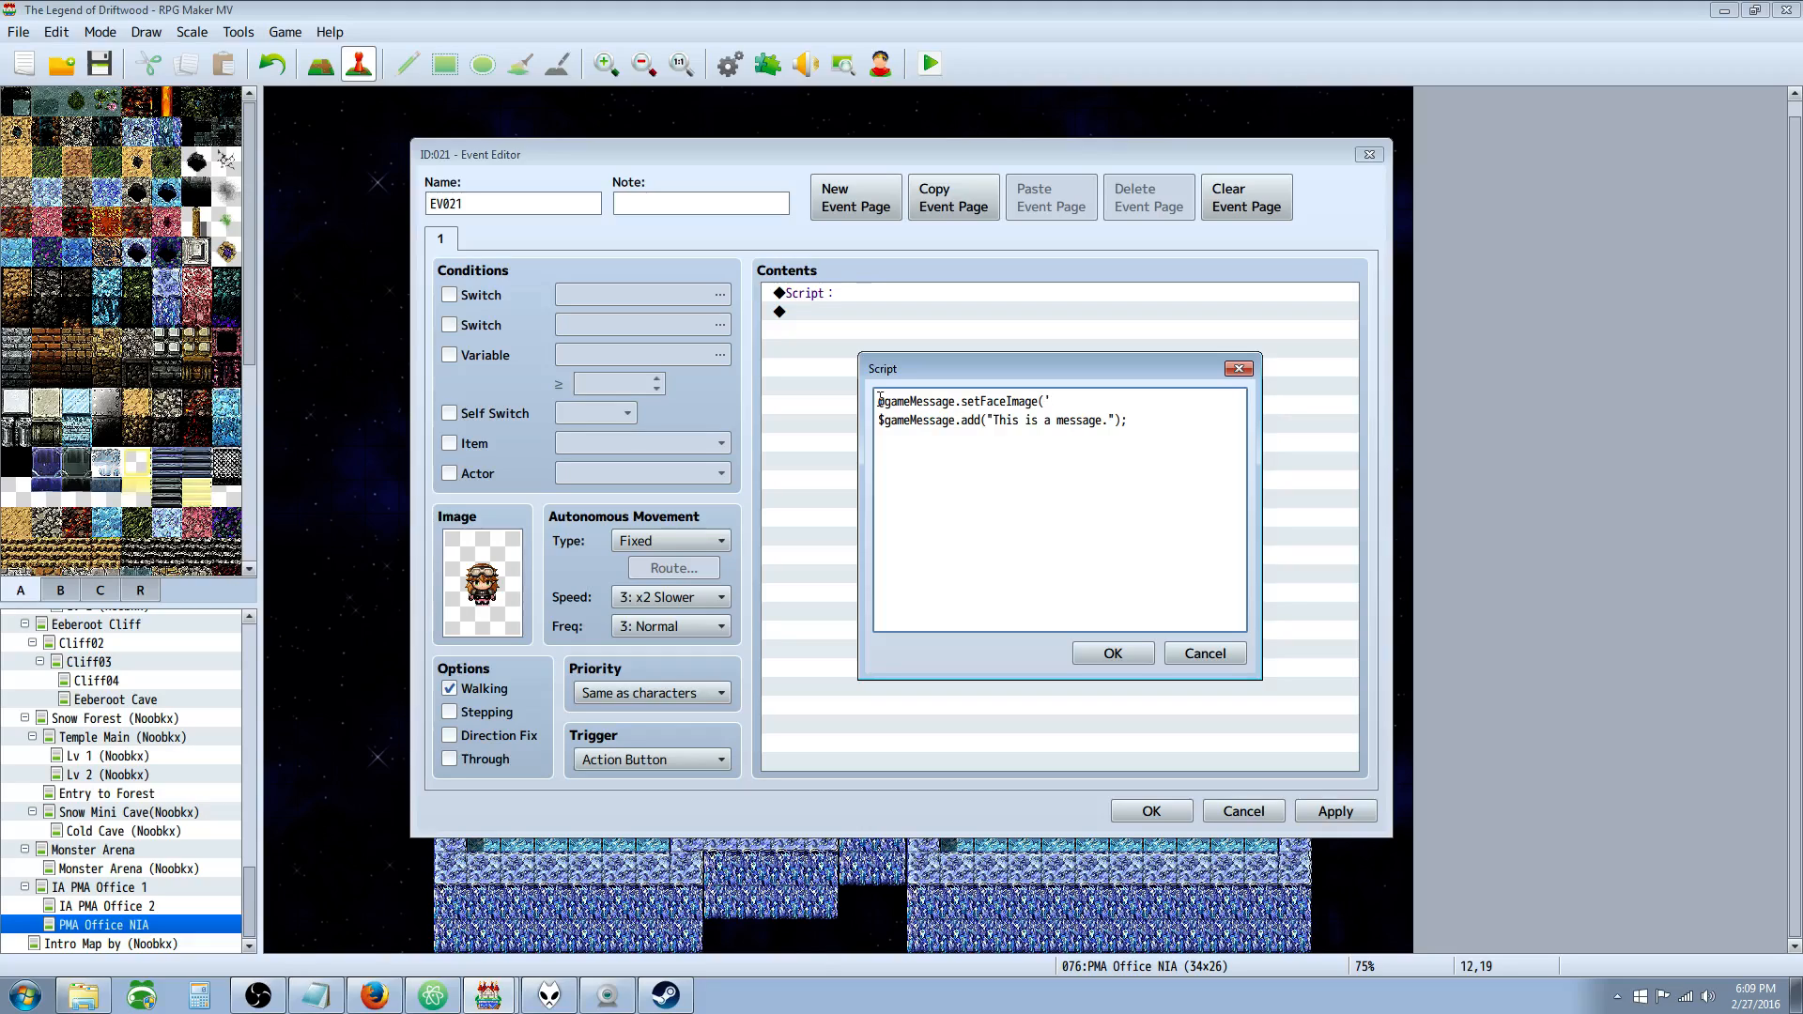
{"action": "type", "text": "', 0);"}
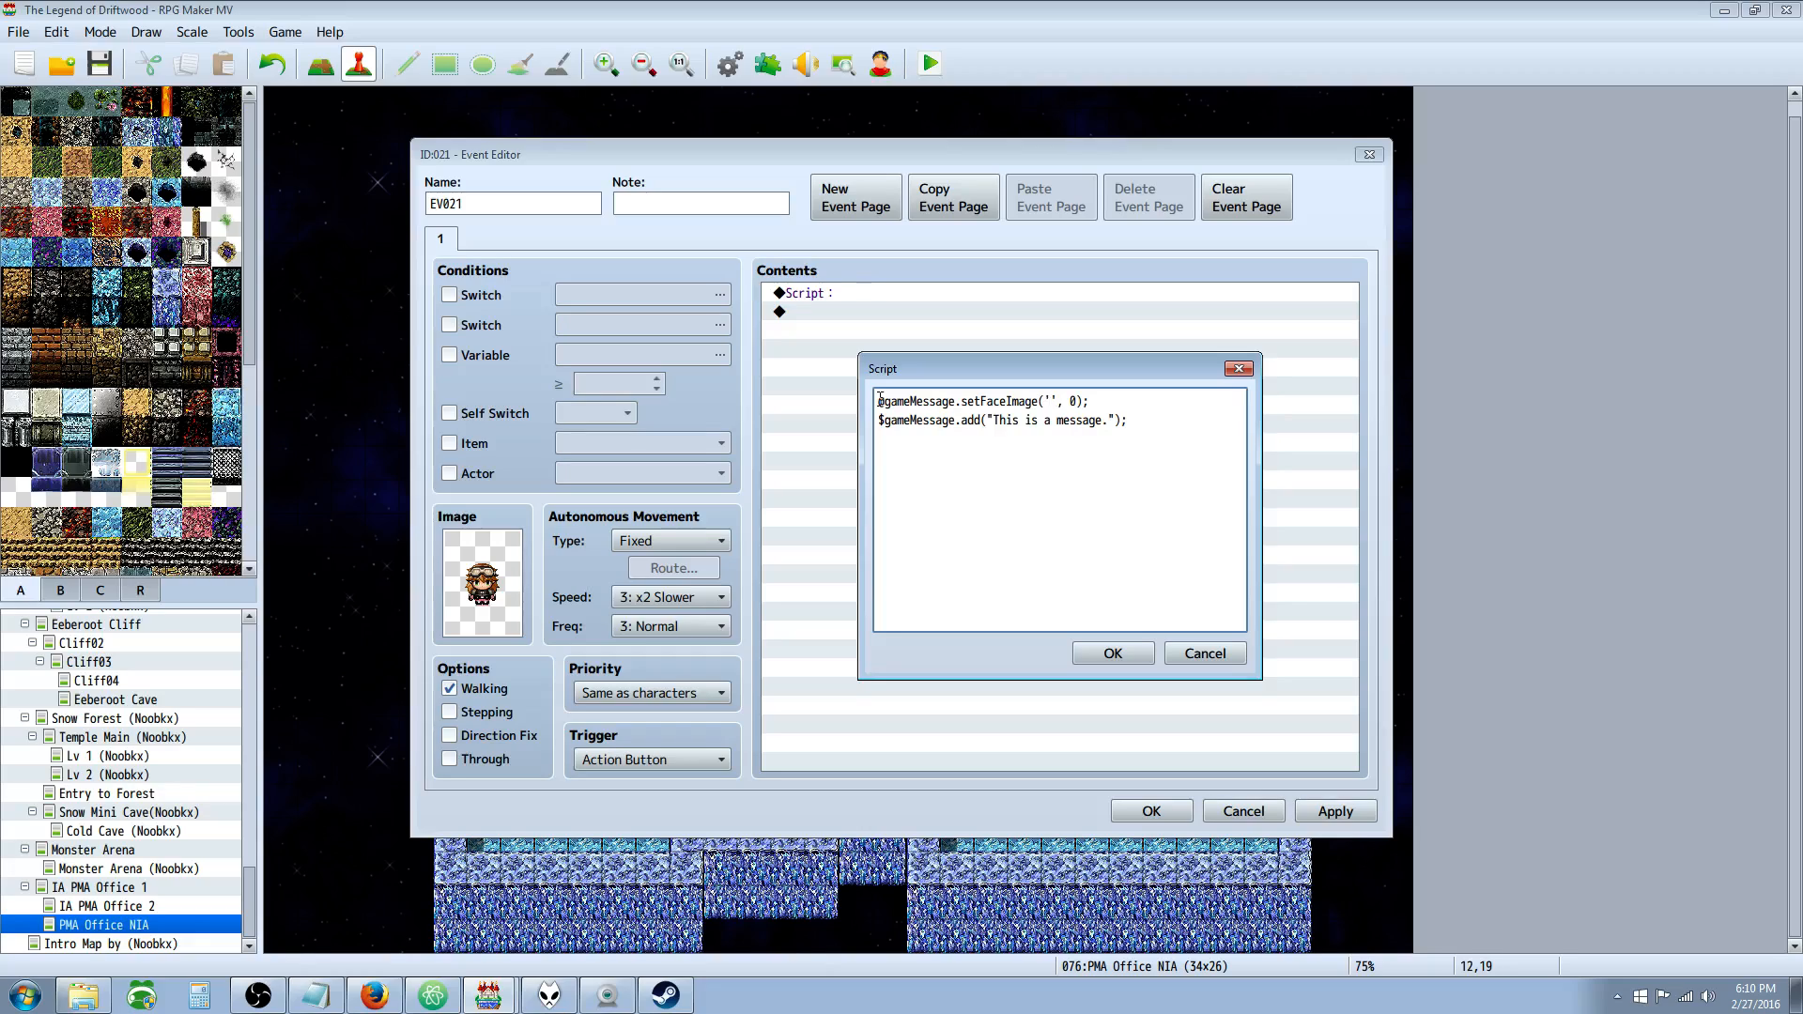
{"action": "left_click", "coordinate": [1110, 654]}
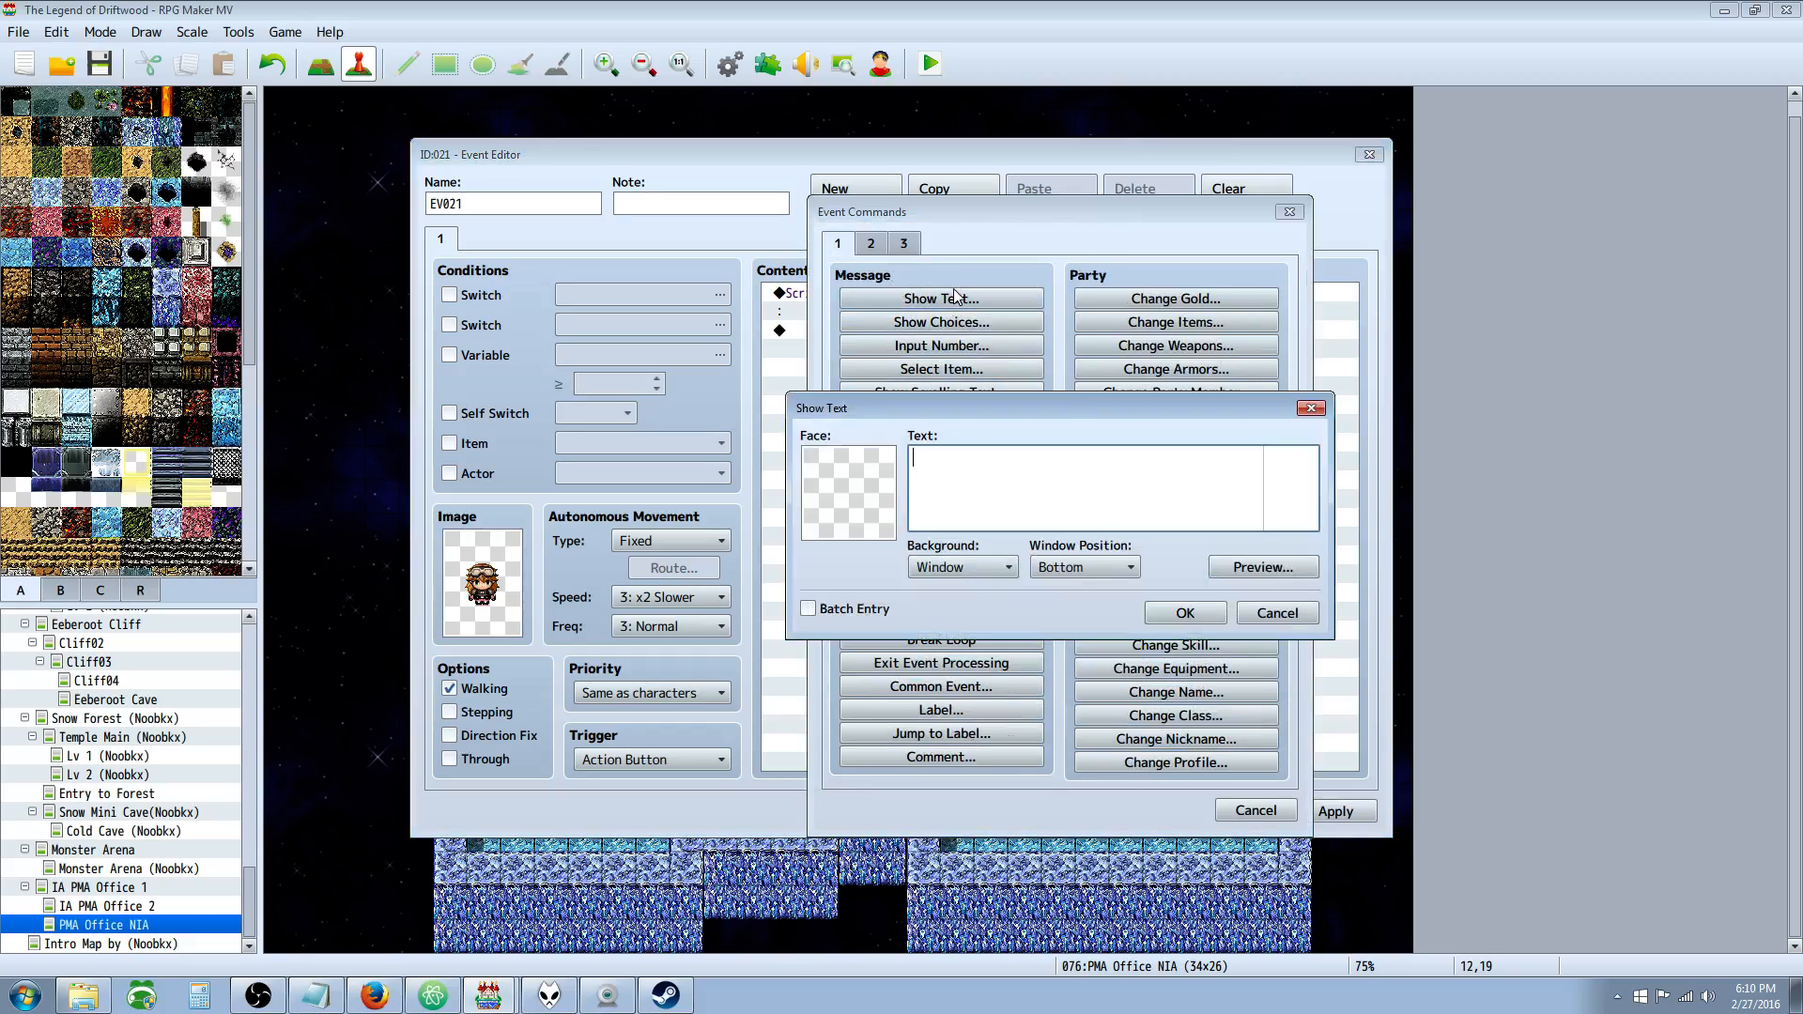
{"action": "left_click", "coordinate": [845, 488]}
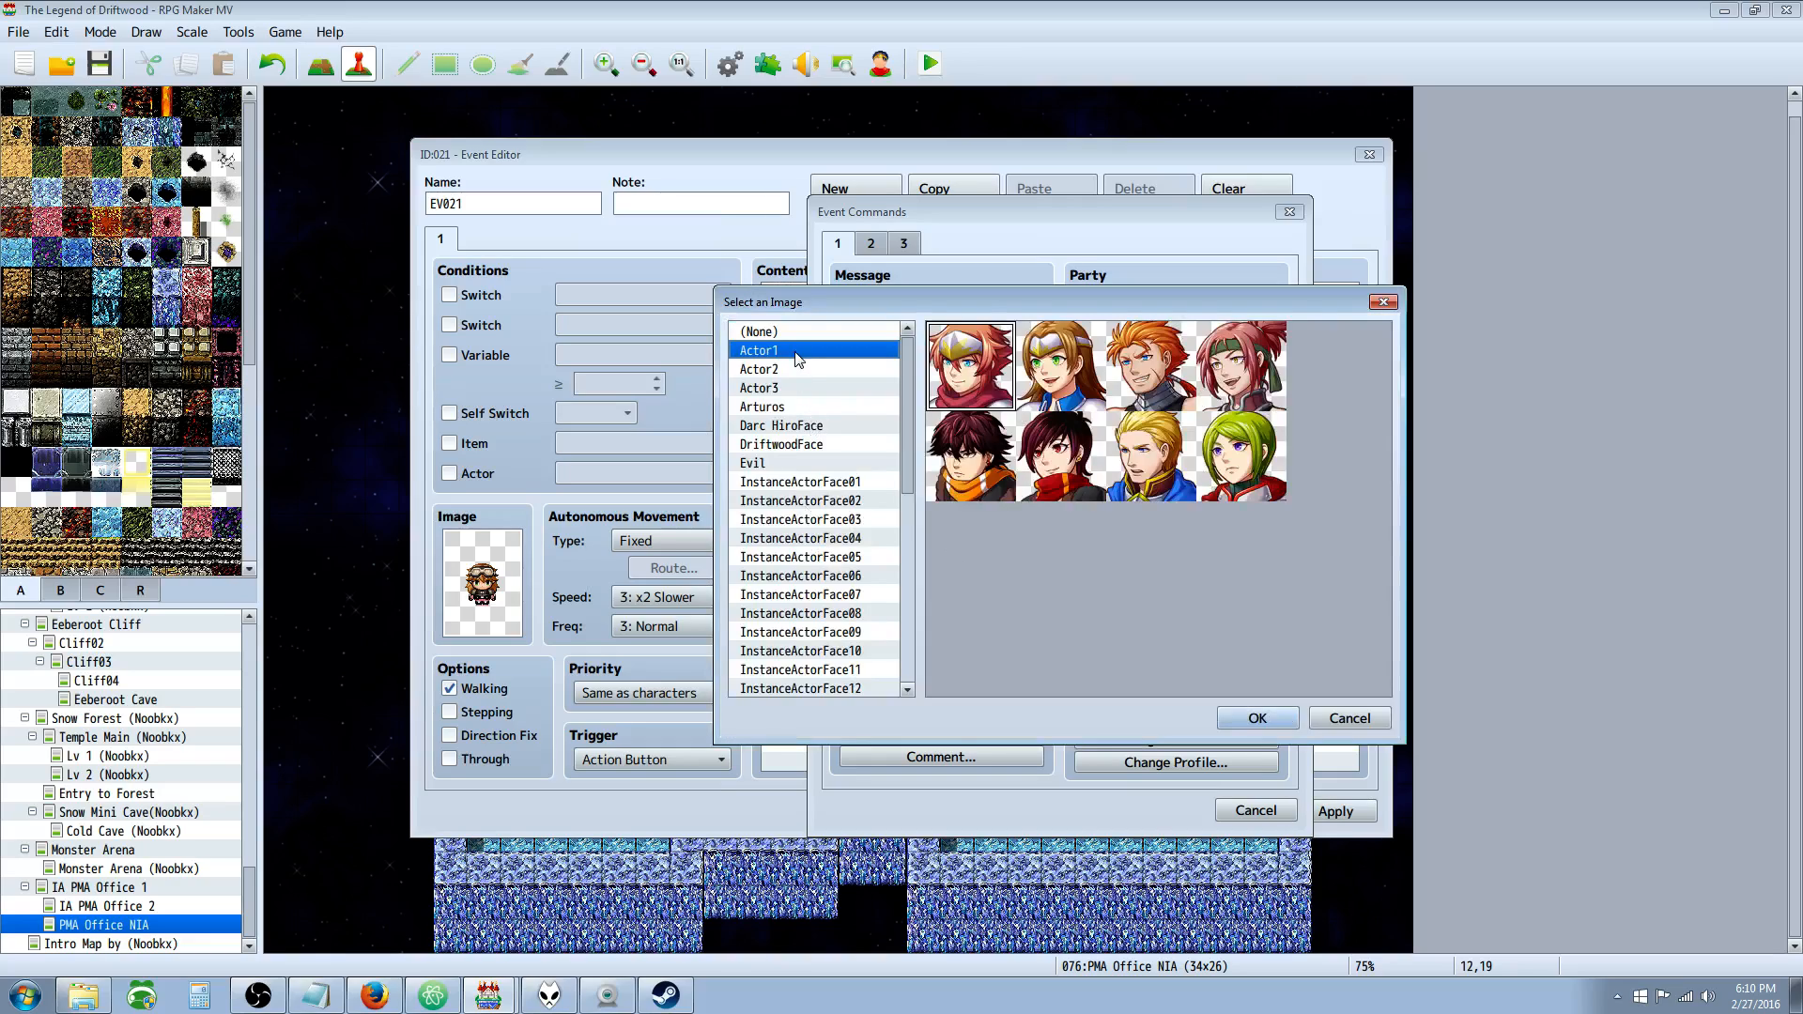
{"action": "mouse_move", "coordinate": [796, 428]}
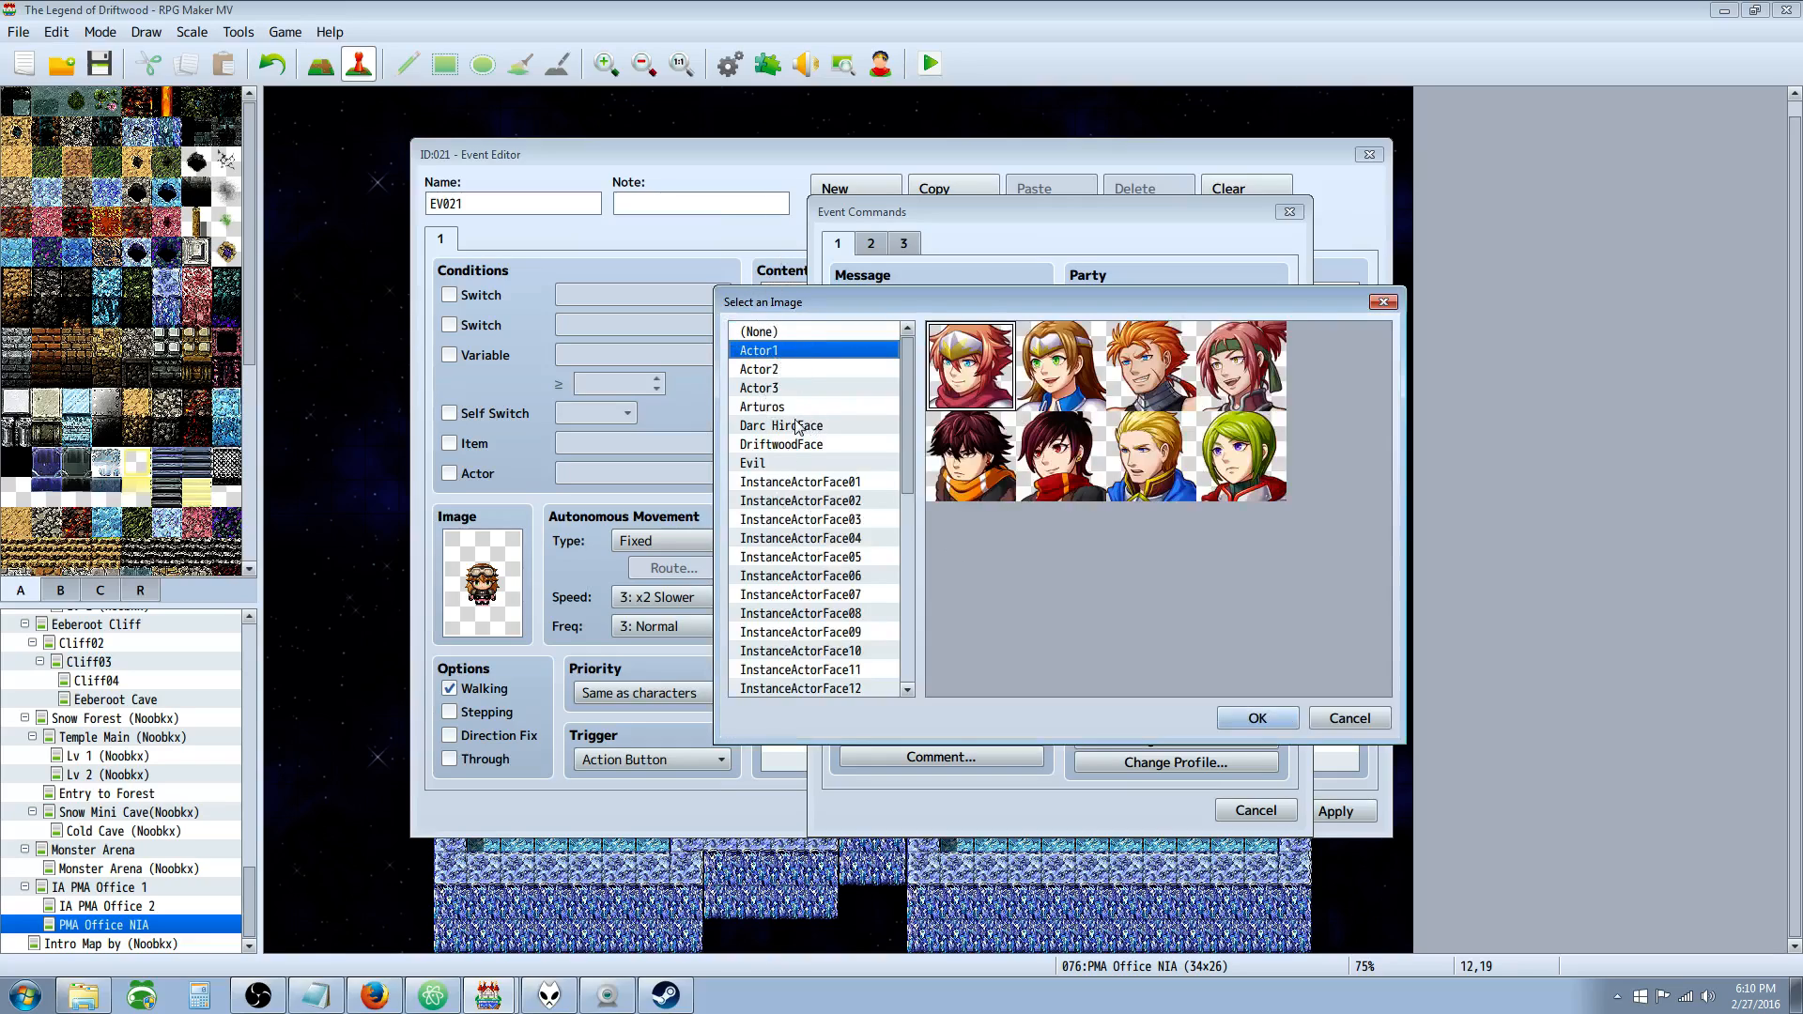
{"action": "left_click", "coordinate": [759, 368]}
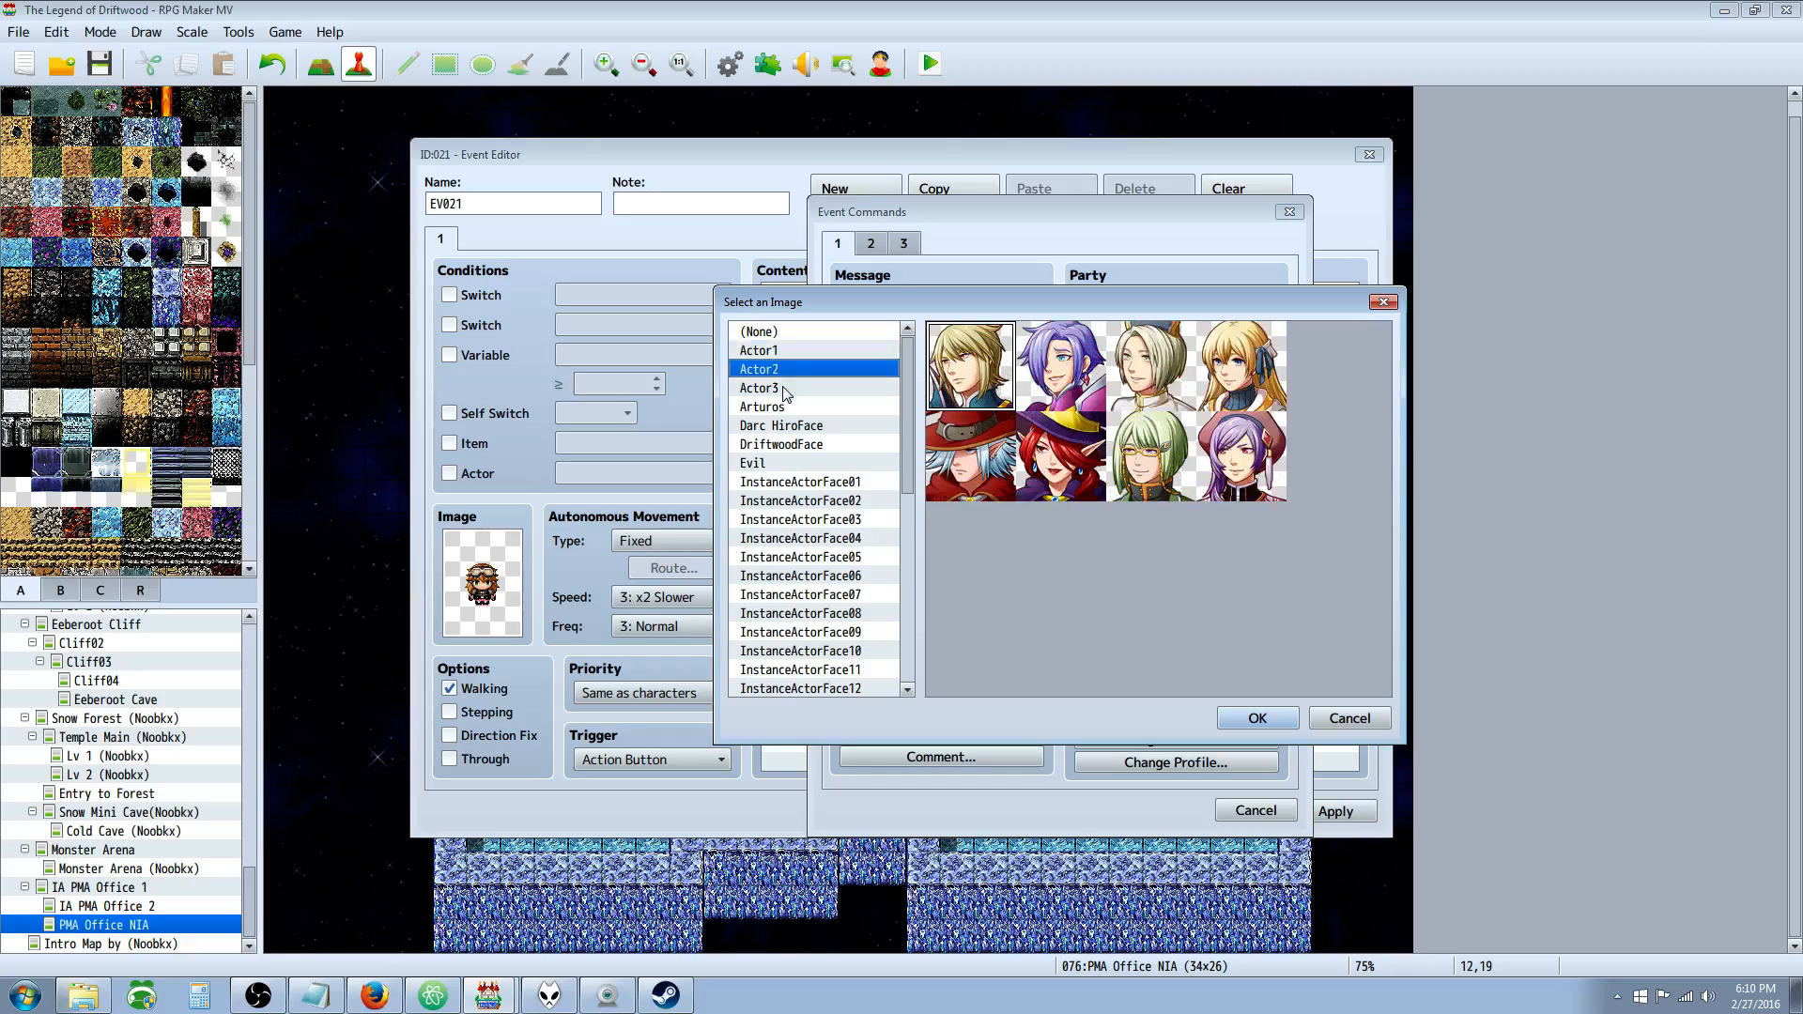
{"action": "scroll", "scroll_direction": "down", "scroll_amount": 3}
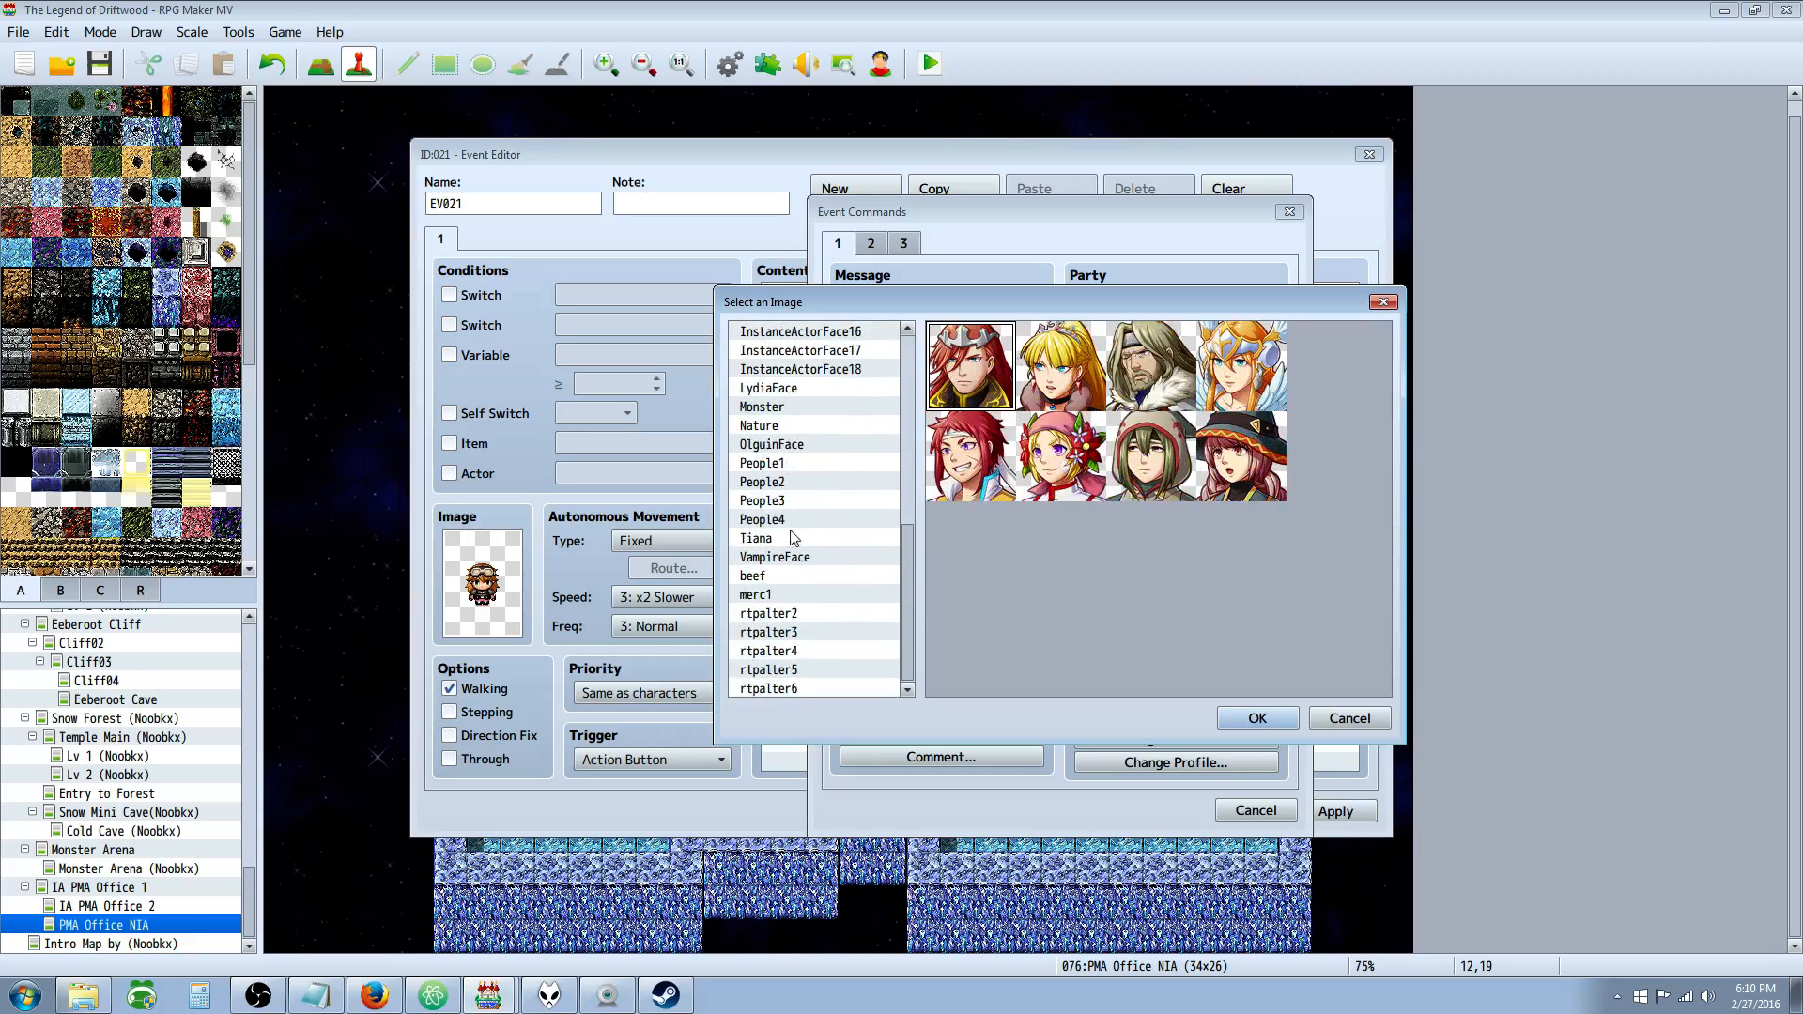
{"action": "left_click", "coordinate": [761, 650]}
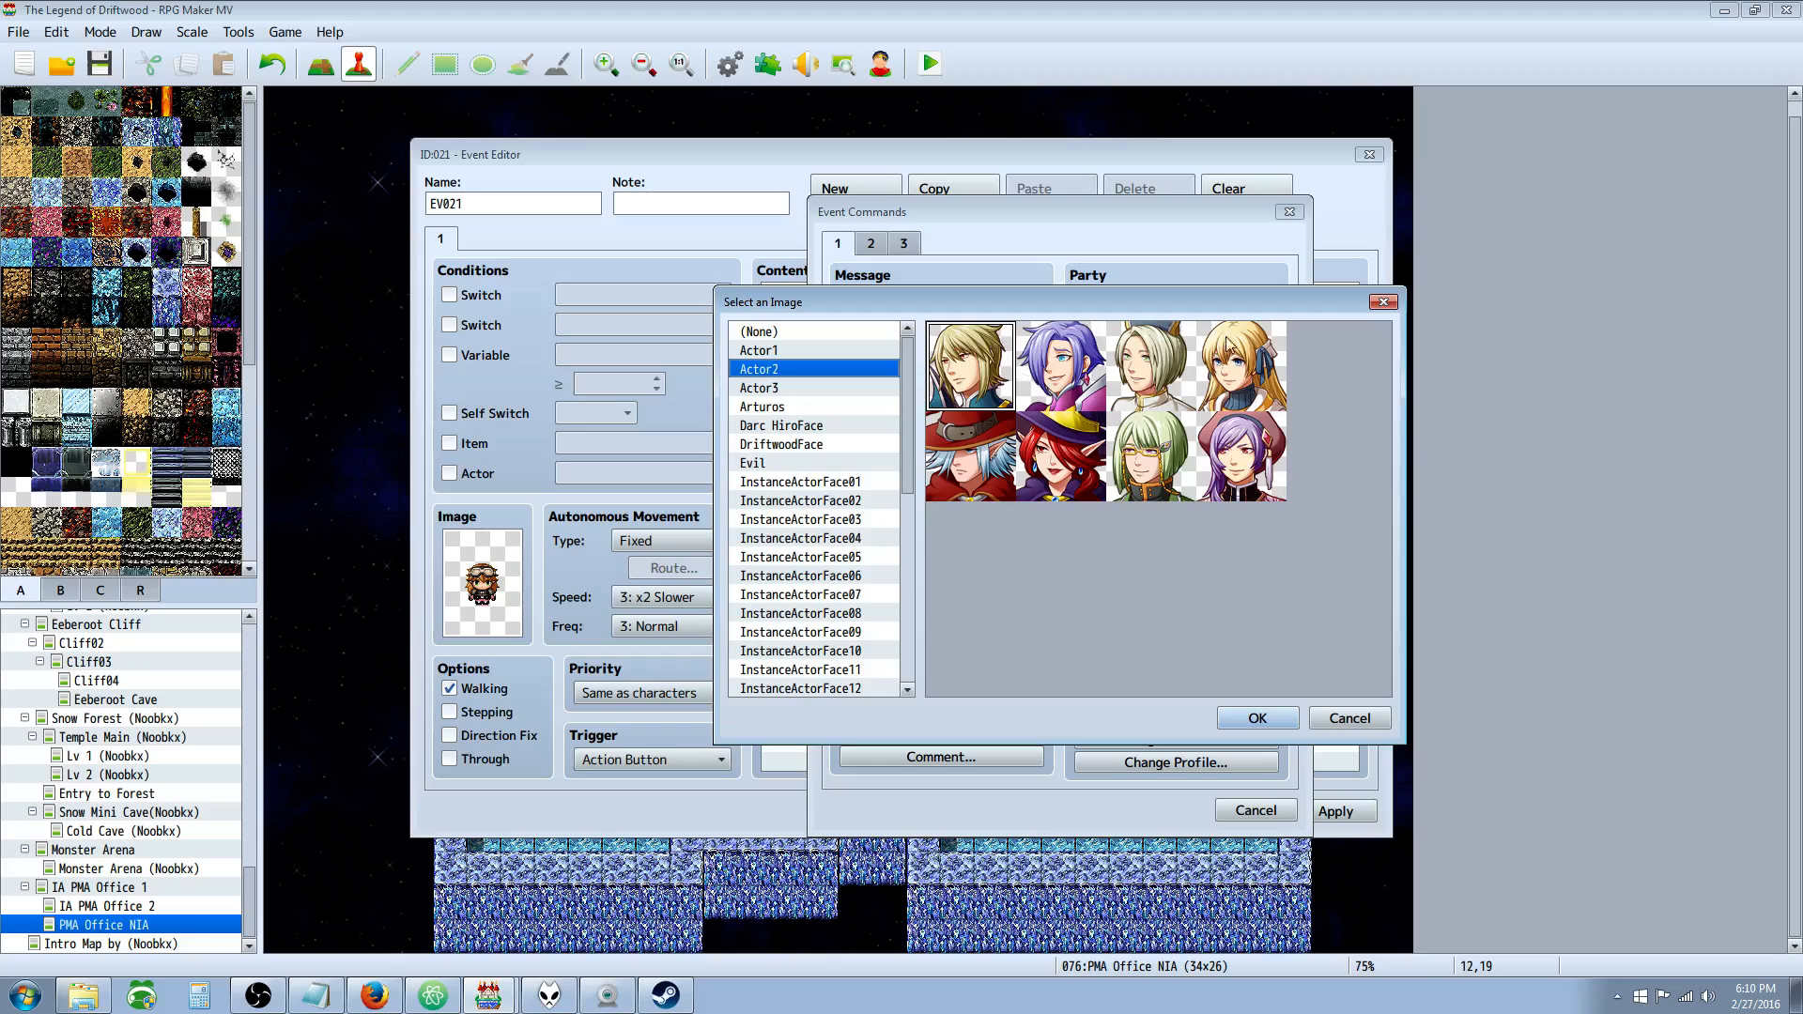
{"action": "mouse_move", "coordinate": [909, 355]}
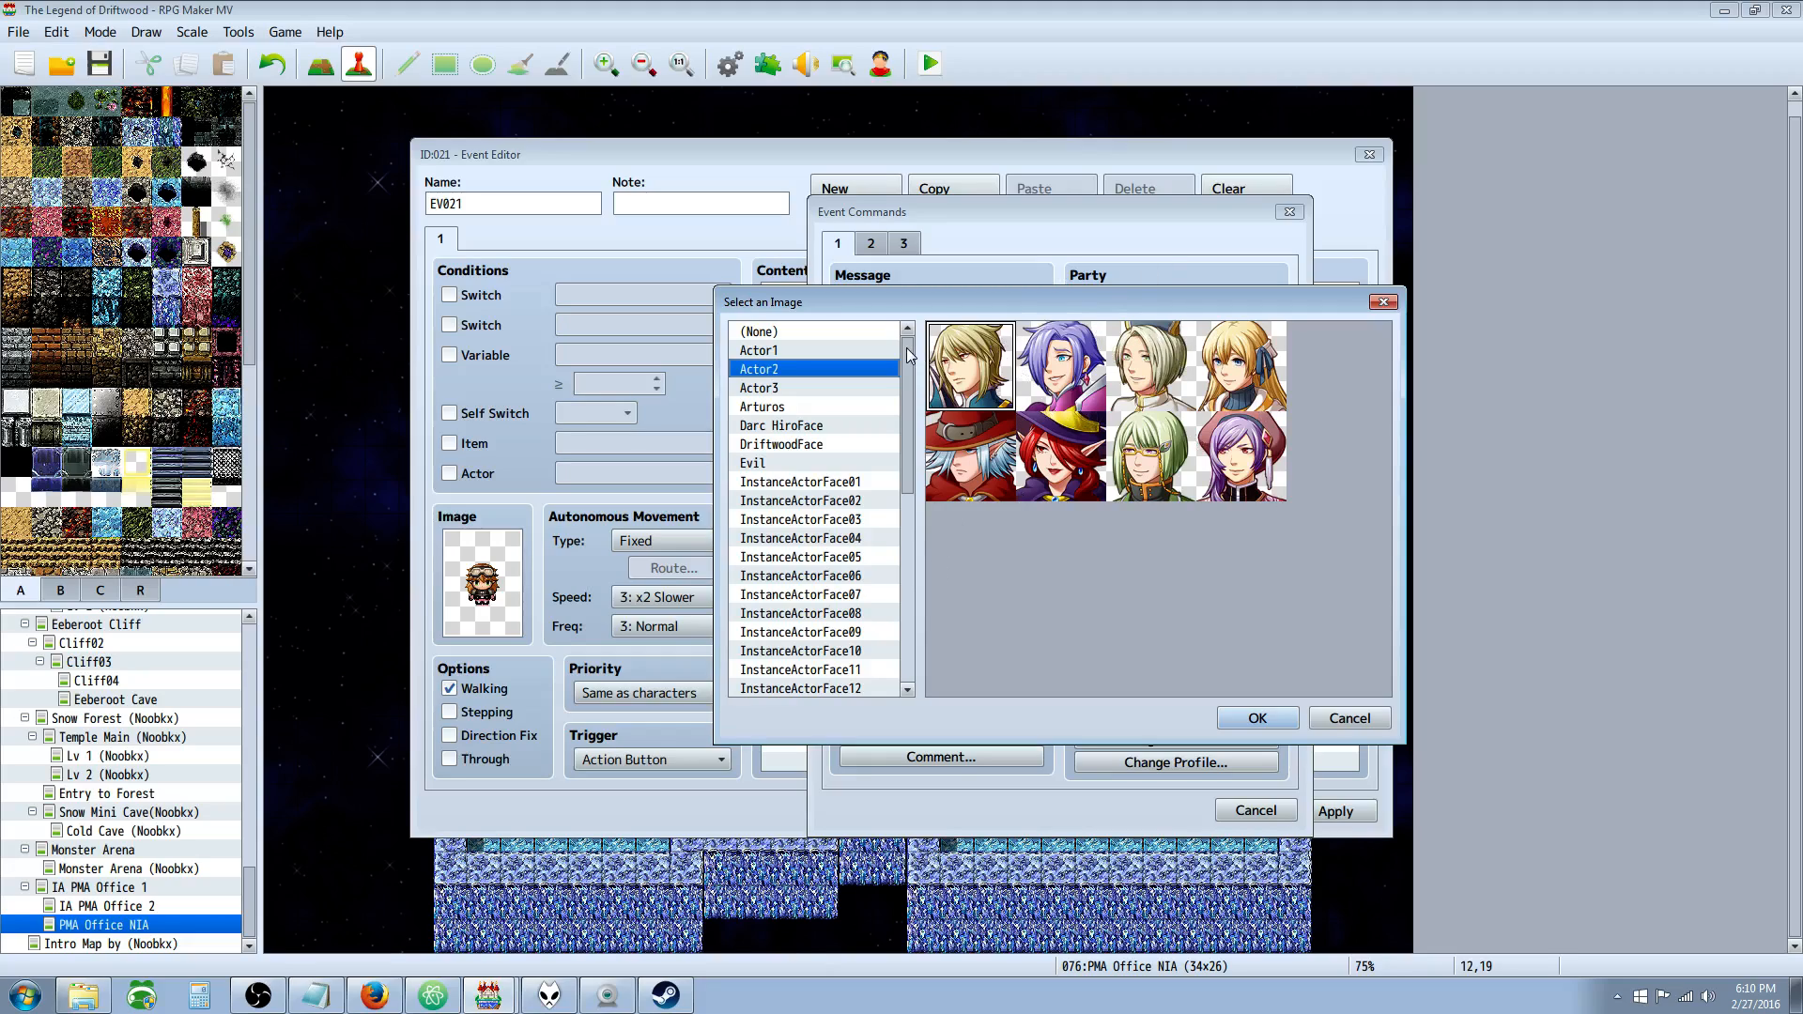
{"action": "mouse_move", "coordinate": [960, 353]}
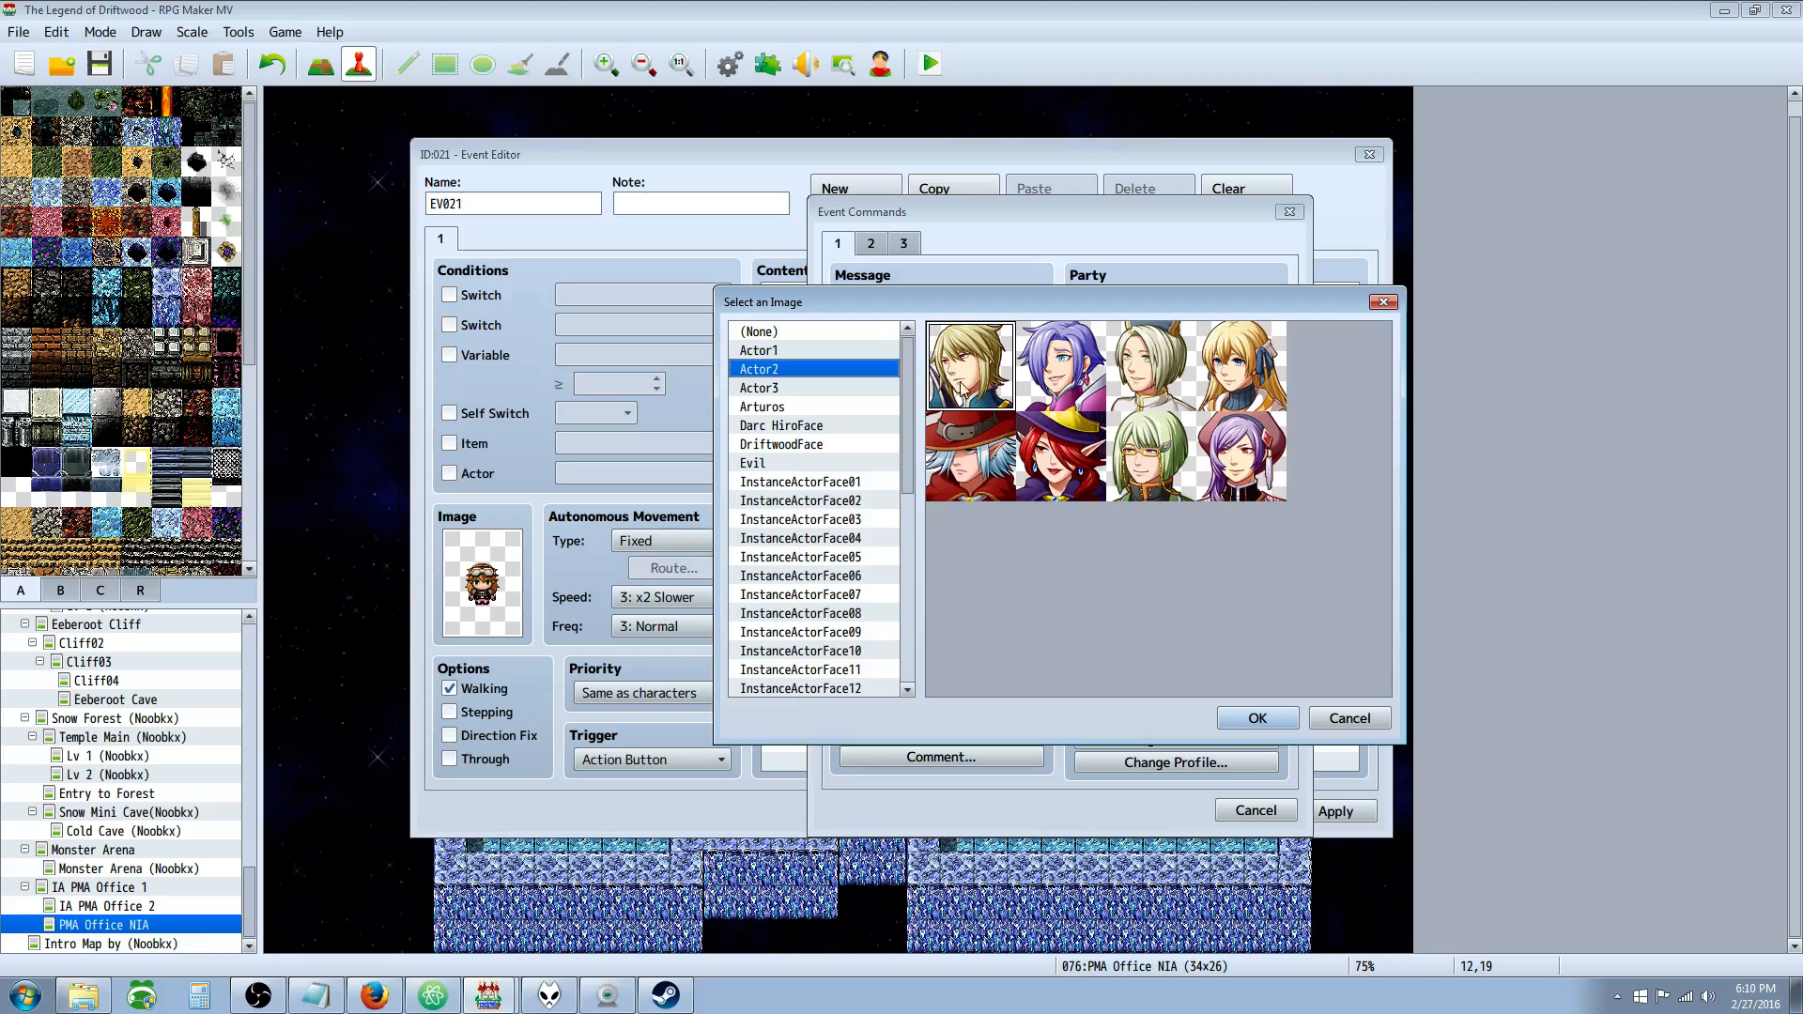
{"action": "mouse_move", "coordinate": [963, 389]}
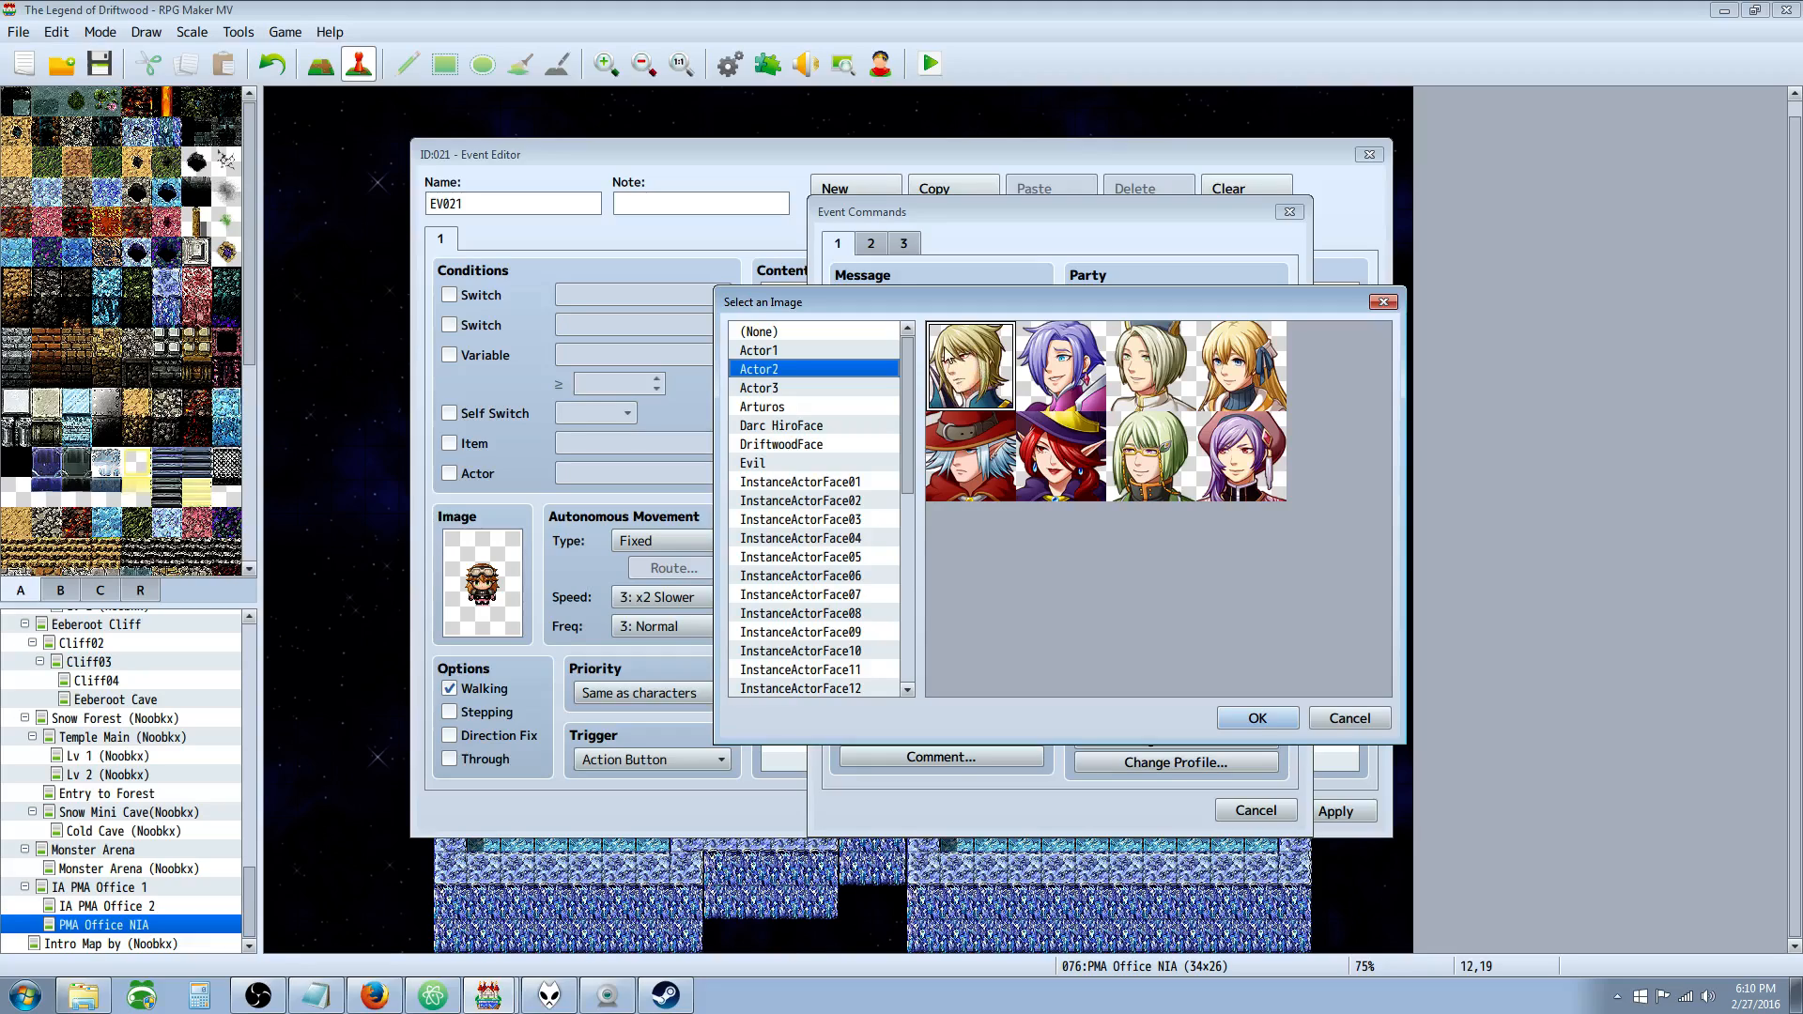
{"action": "mouse_move", "coordinate": [1251, 366]}
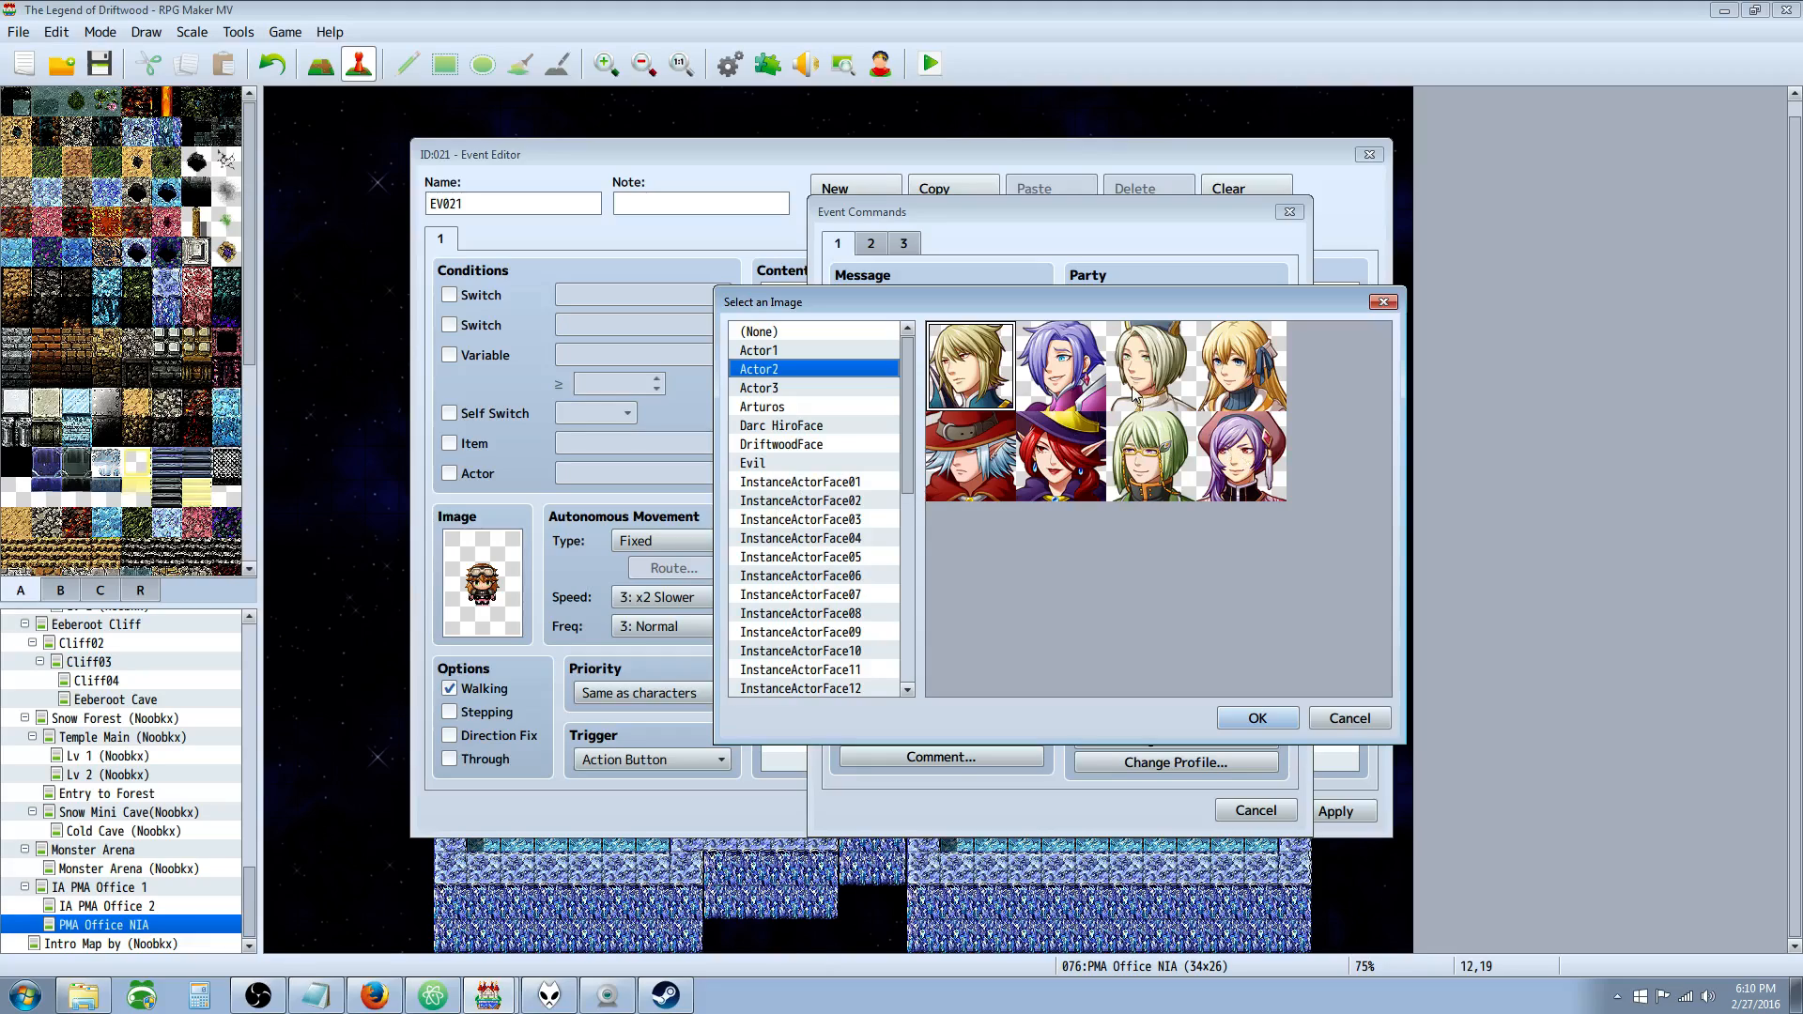
{"action": "mouse_move", "coordinate": [1202, 481]}
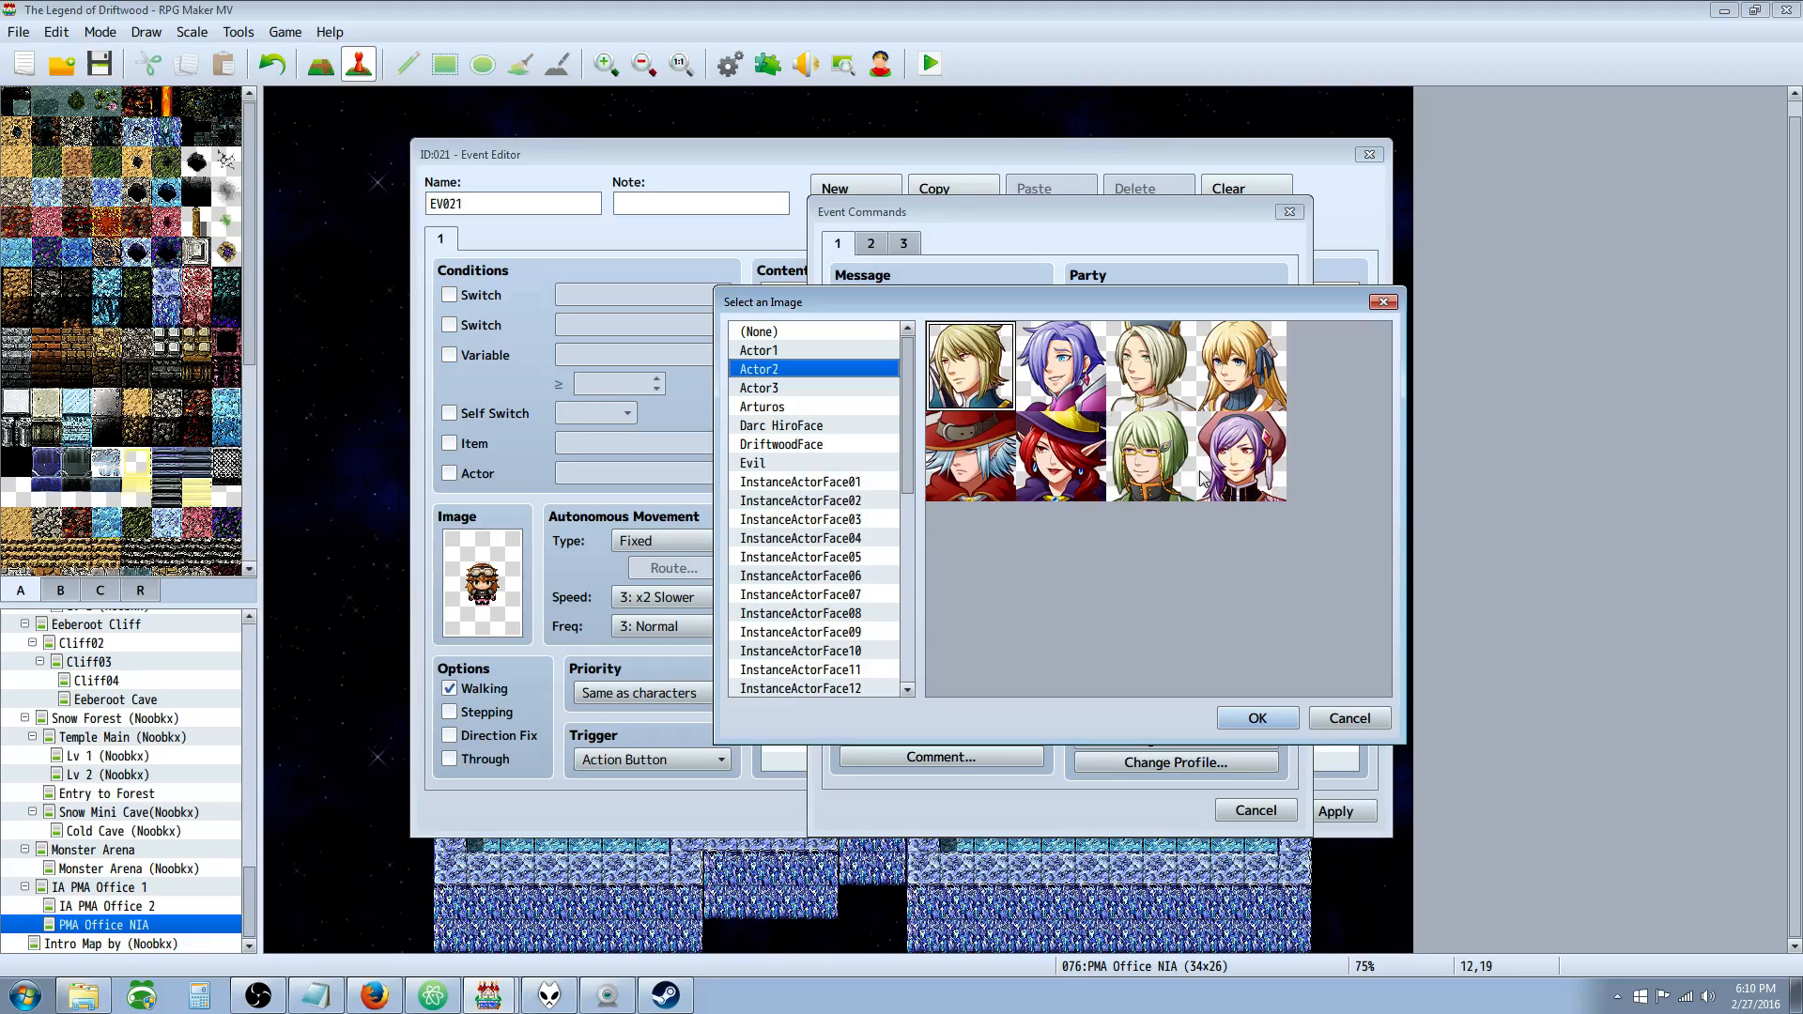
{"action": "mouse_move", "coordinate": [1200, 402]}
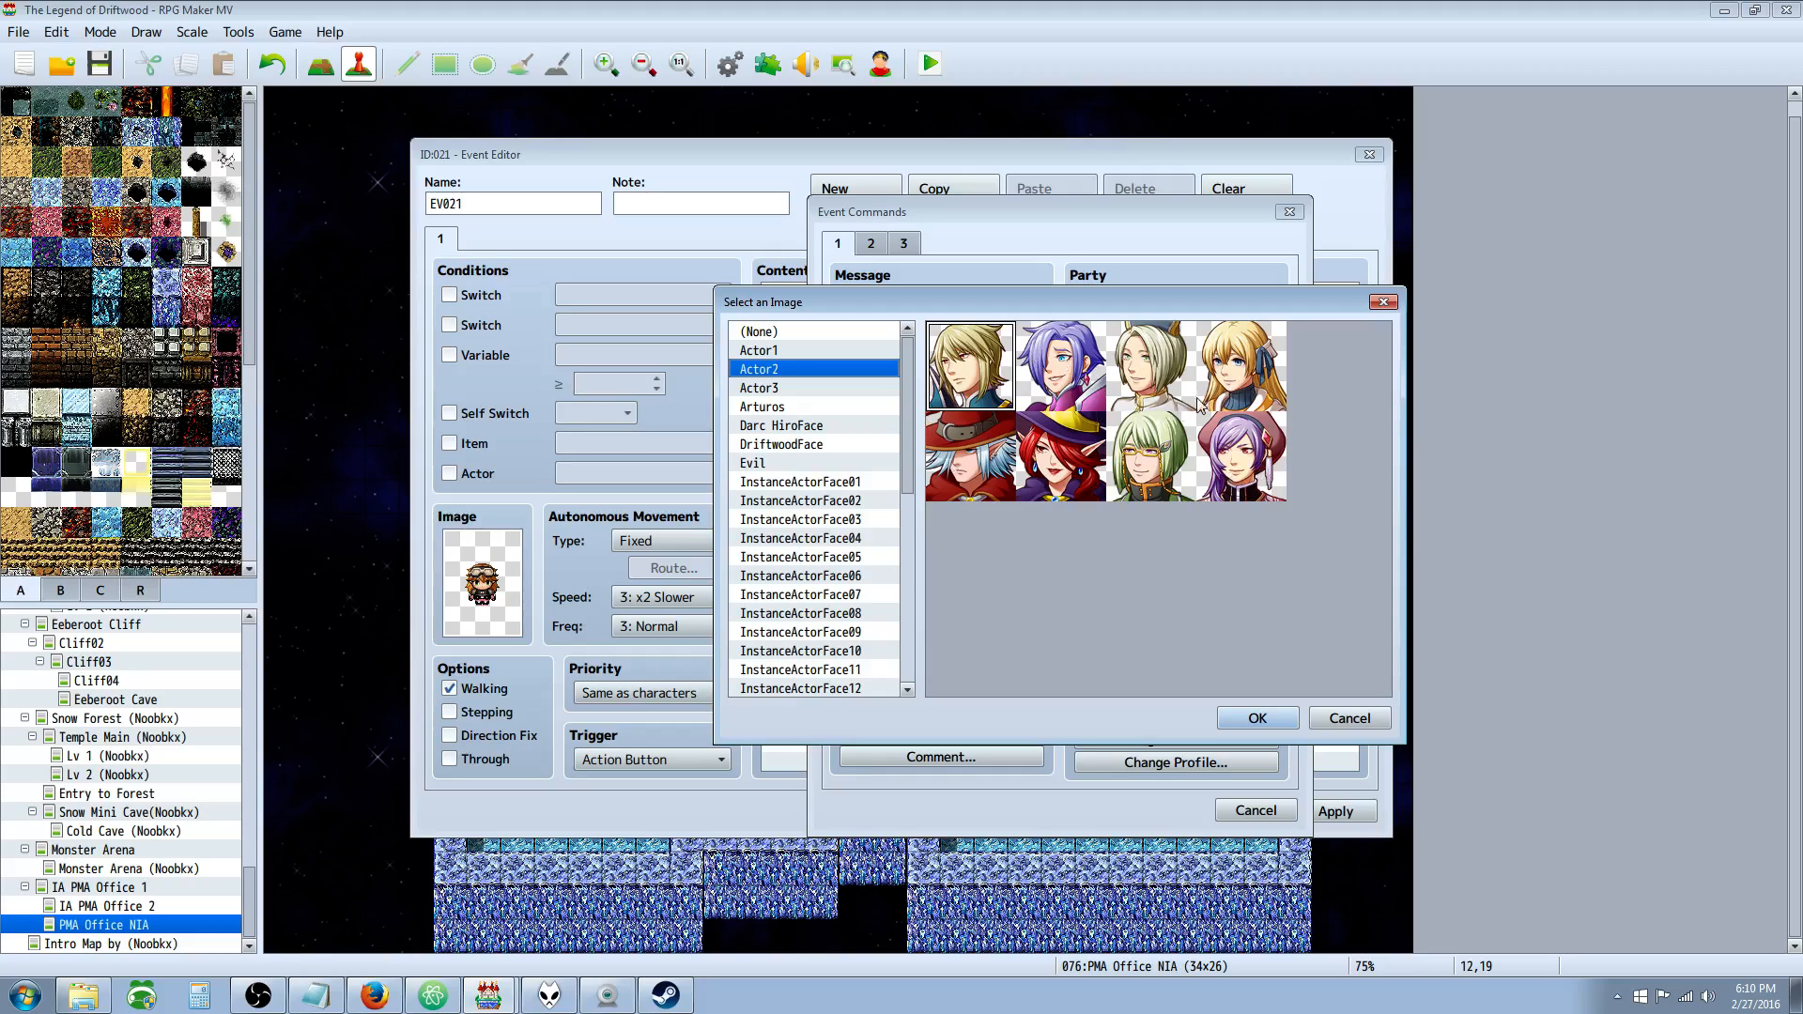
{"action": "left_click", "coordinate": [1059, 362]}
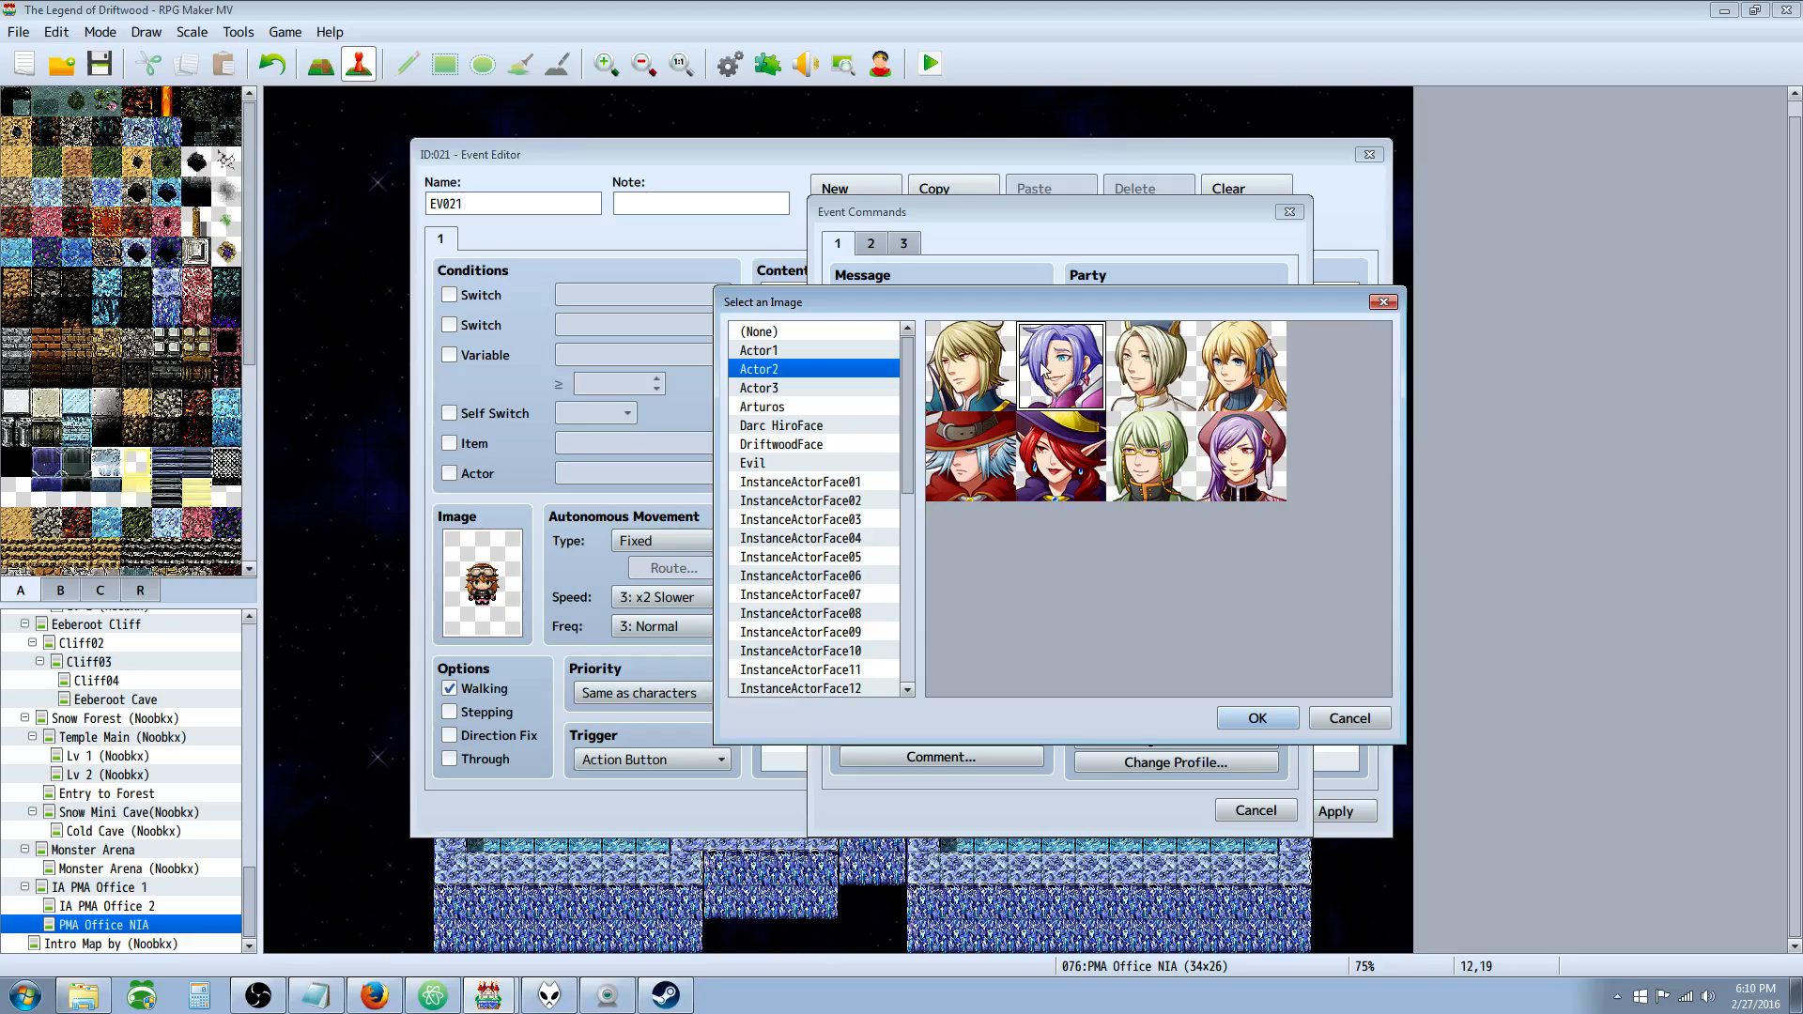
{"action": "left_click", "coordinate": [1239, 366]}
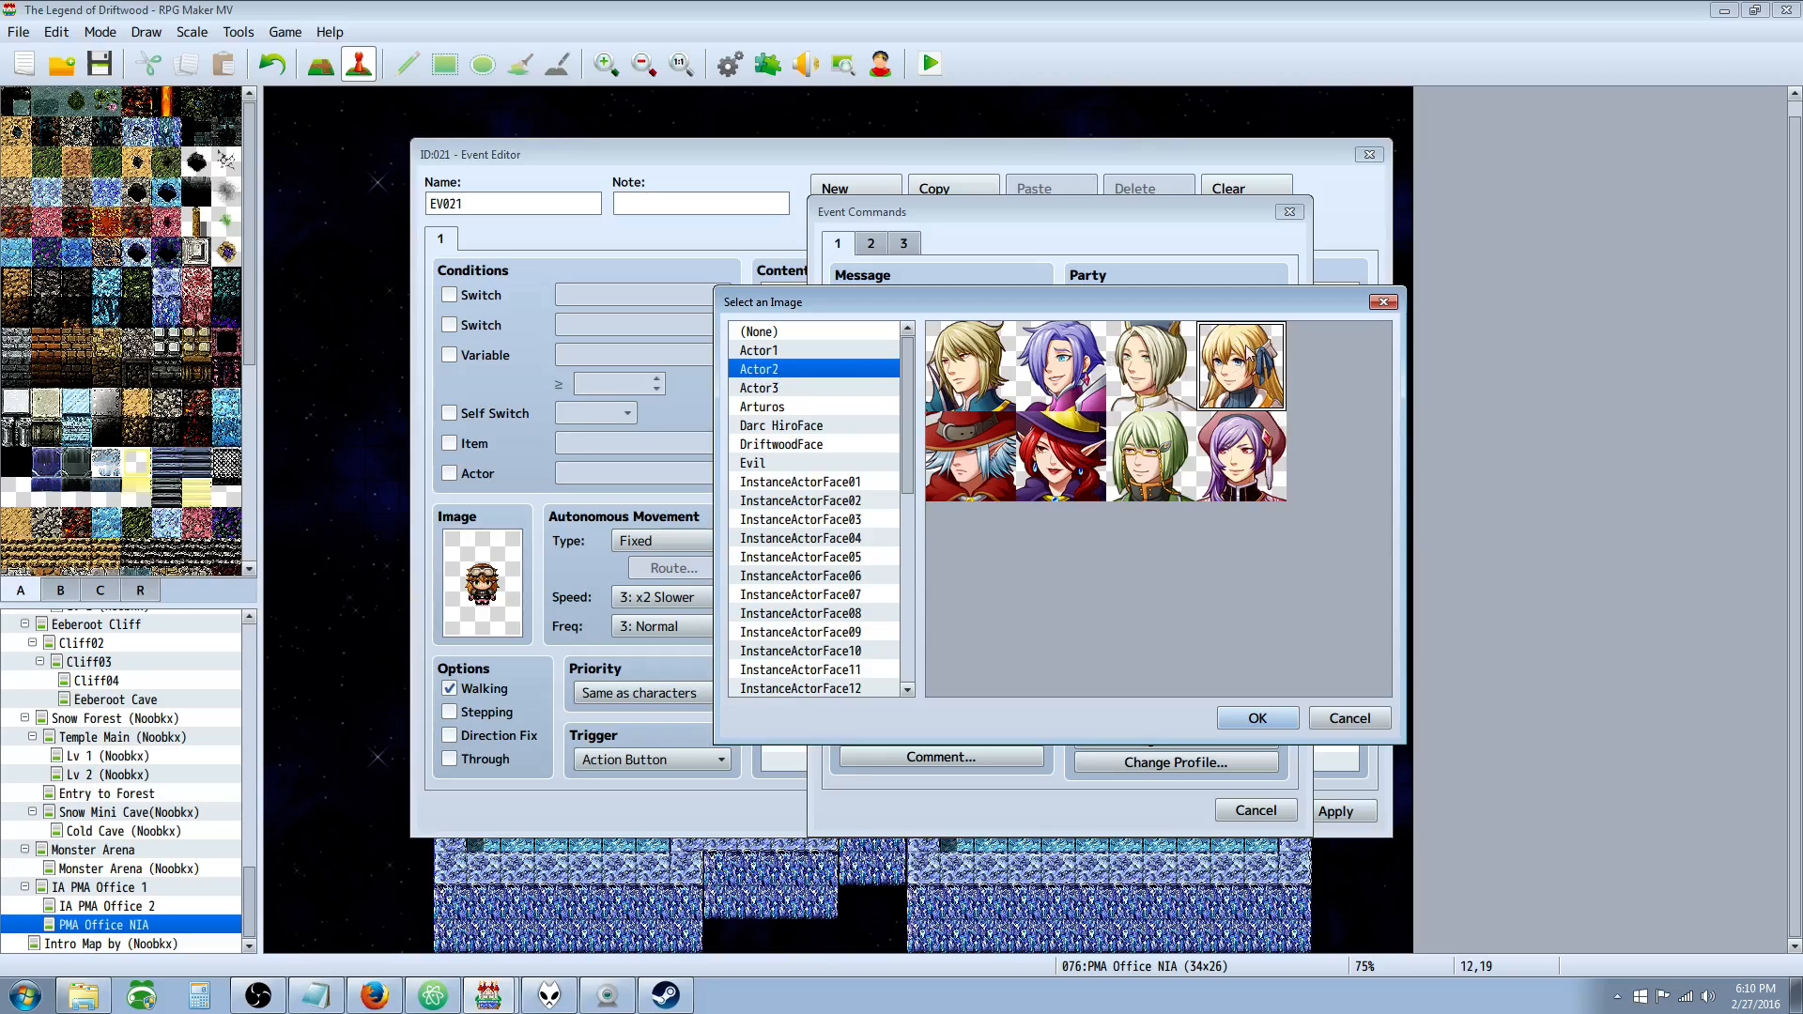
{"action": "left_click", "coordinate": [1256, 718]}
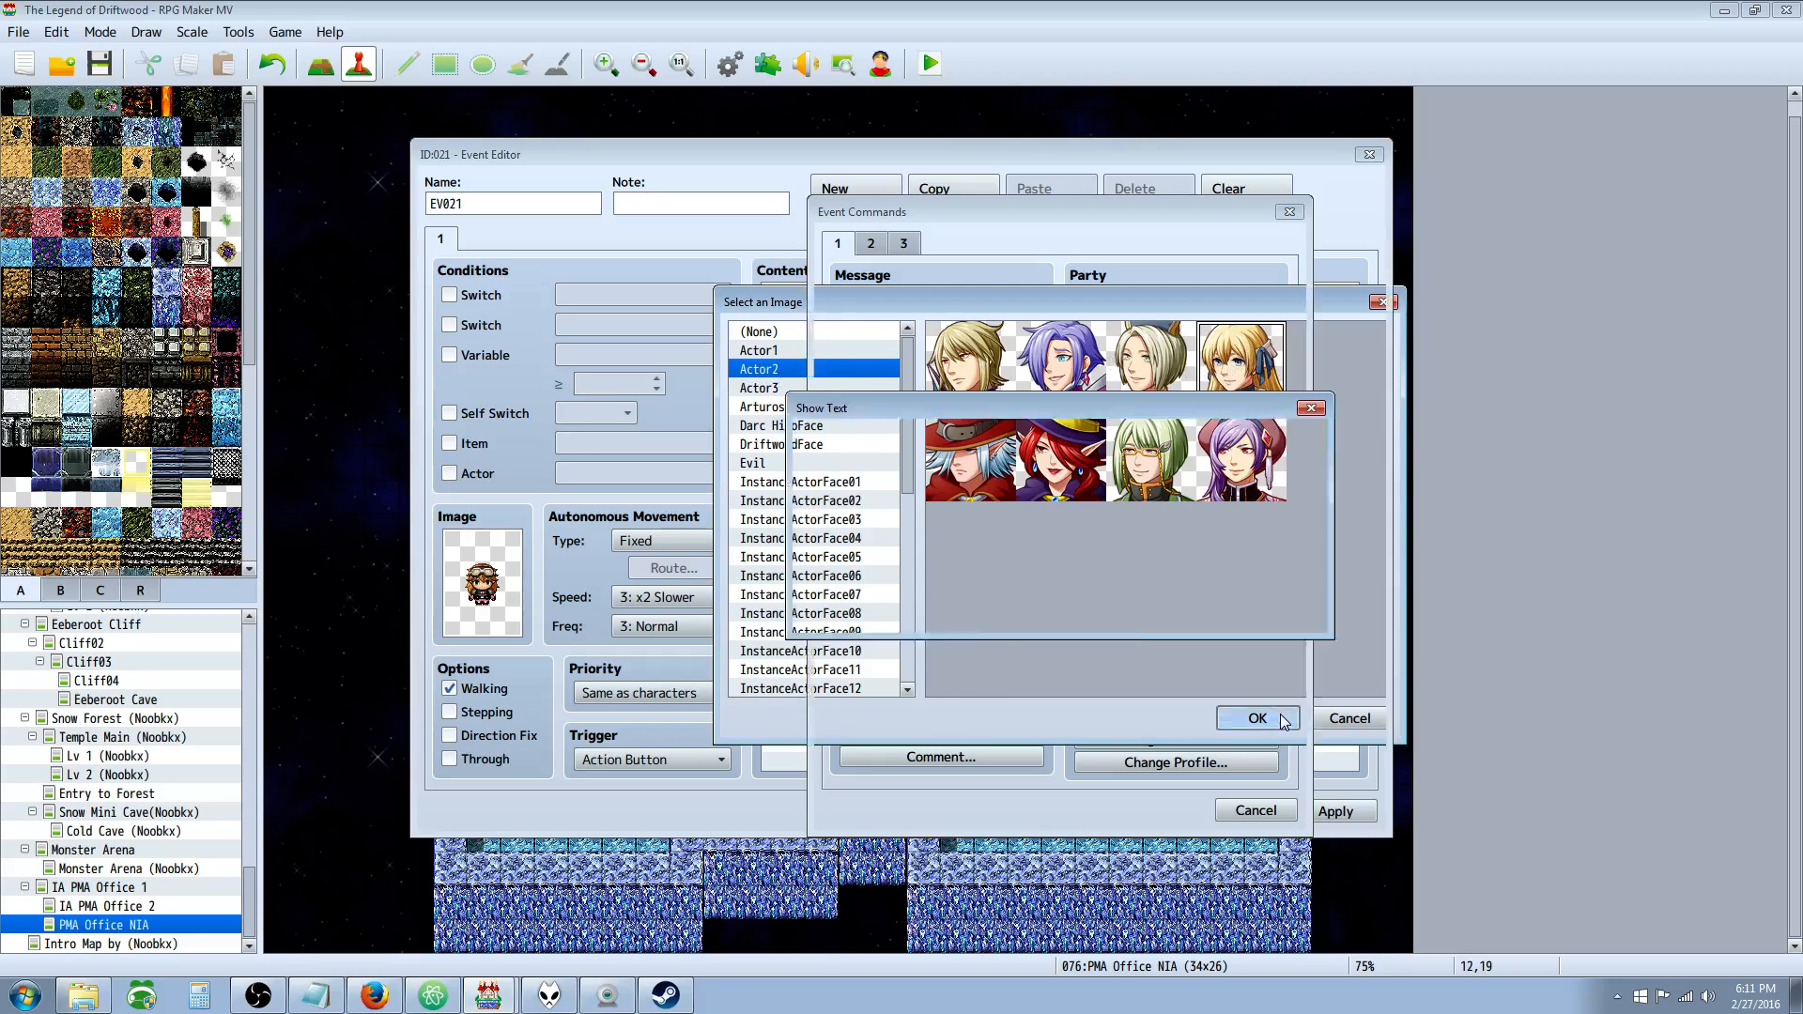
Discard the blank Show Text dialog and reopen the Script command.
{"action": "left_click", "coordinate": [1256, 717]}
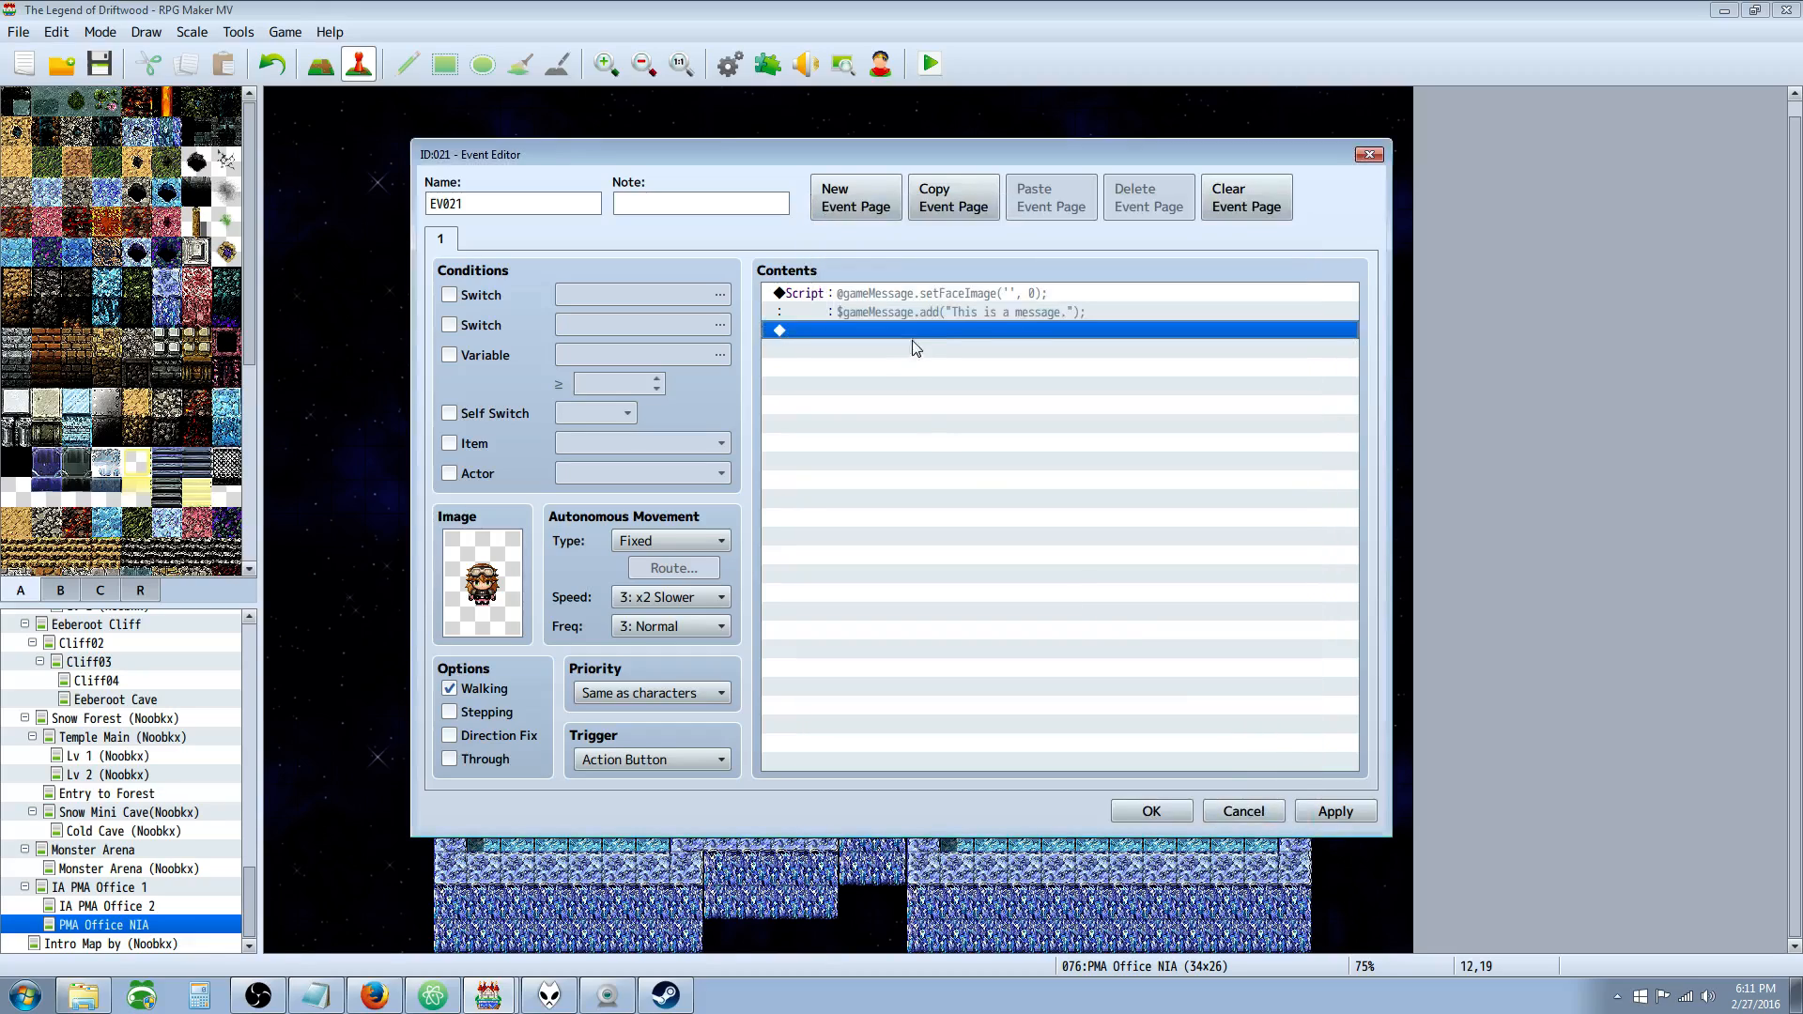
{"action": "double_click", "coordinate": [934, 302]}
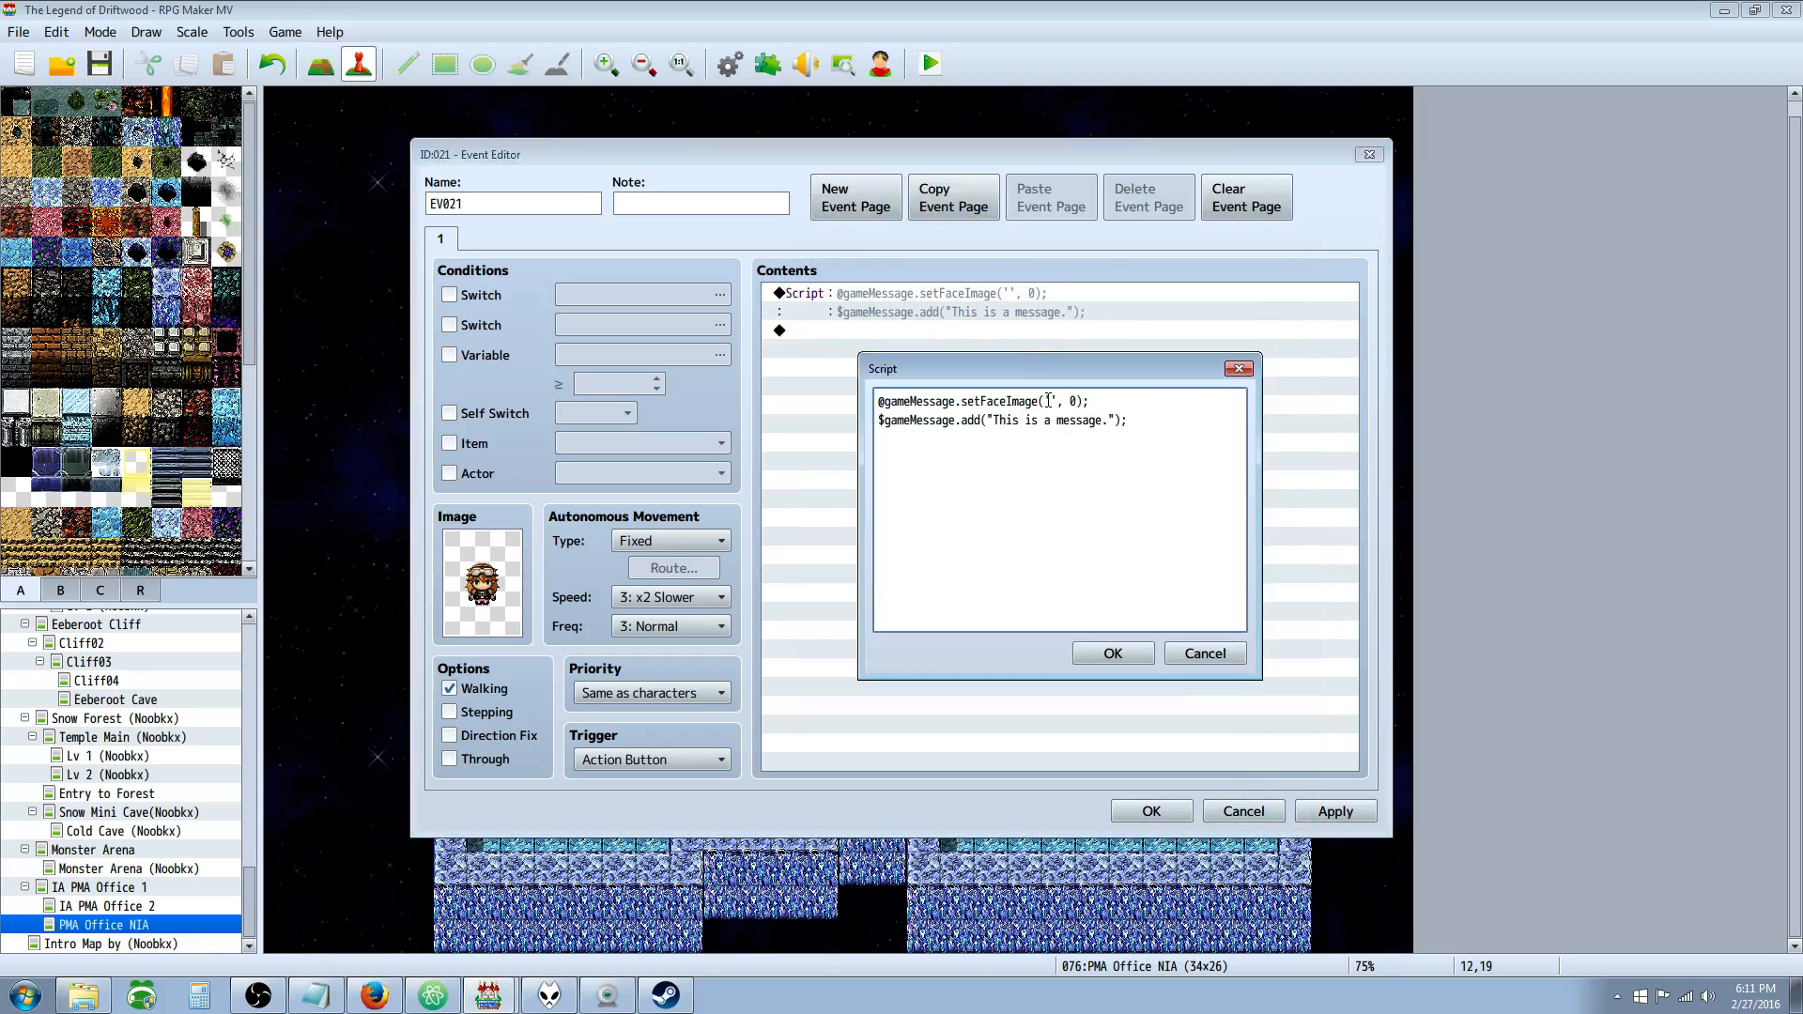
Change the setFaceImage arguments to 'Actor2' with face index 3.
{"action": "type", "text": "Actor"}
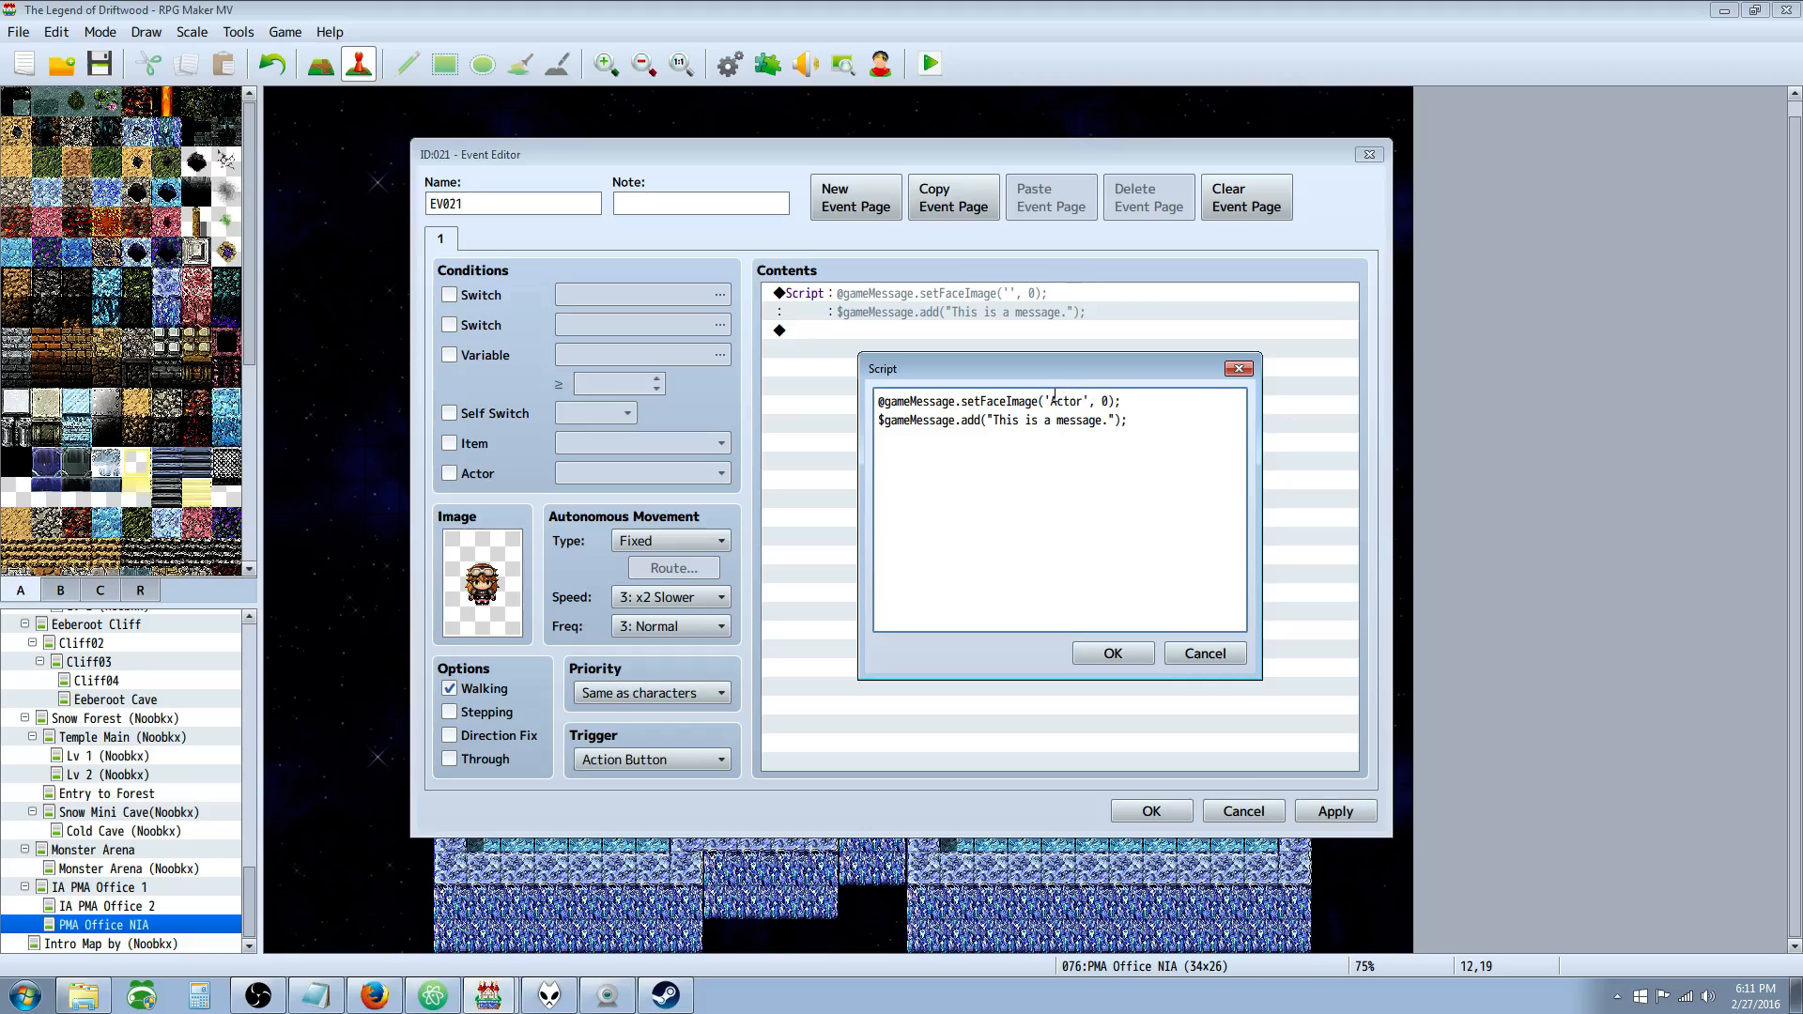
{"action": "type", "text": "2"}
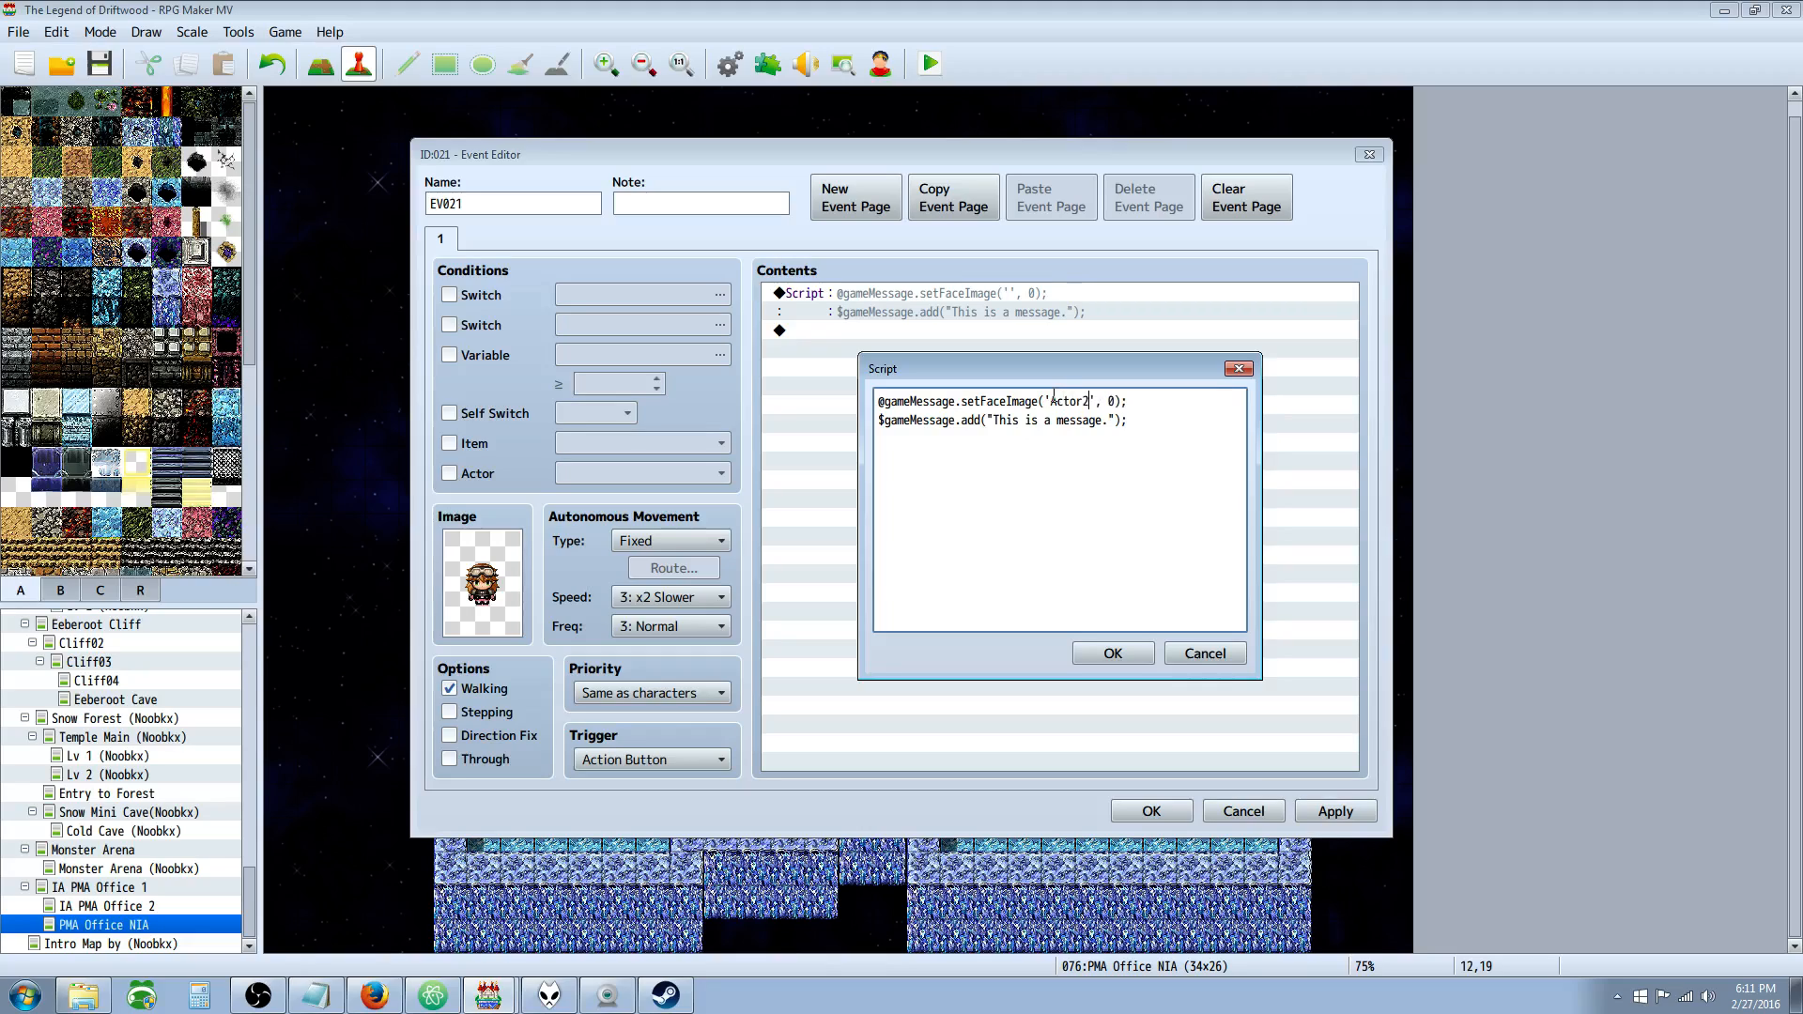
{"action": "type", "text": ".p"}
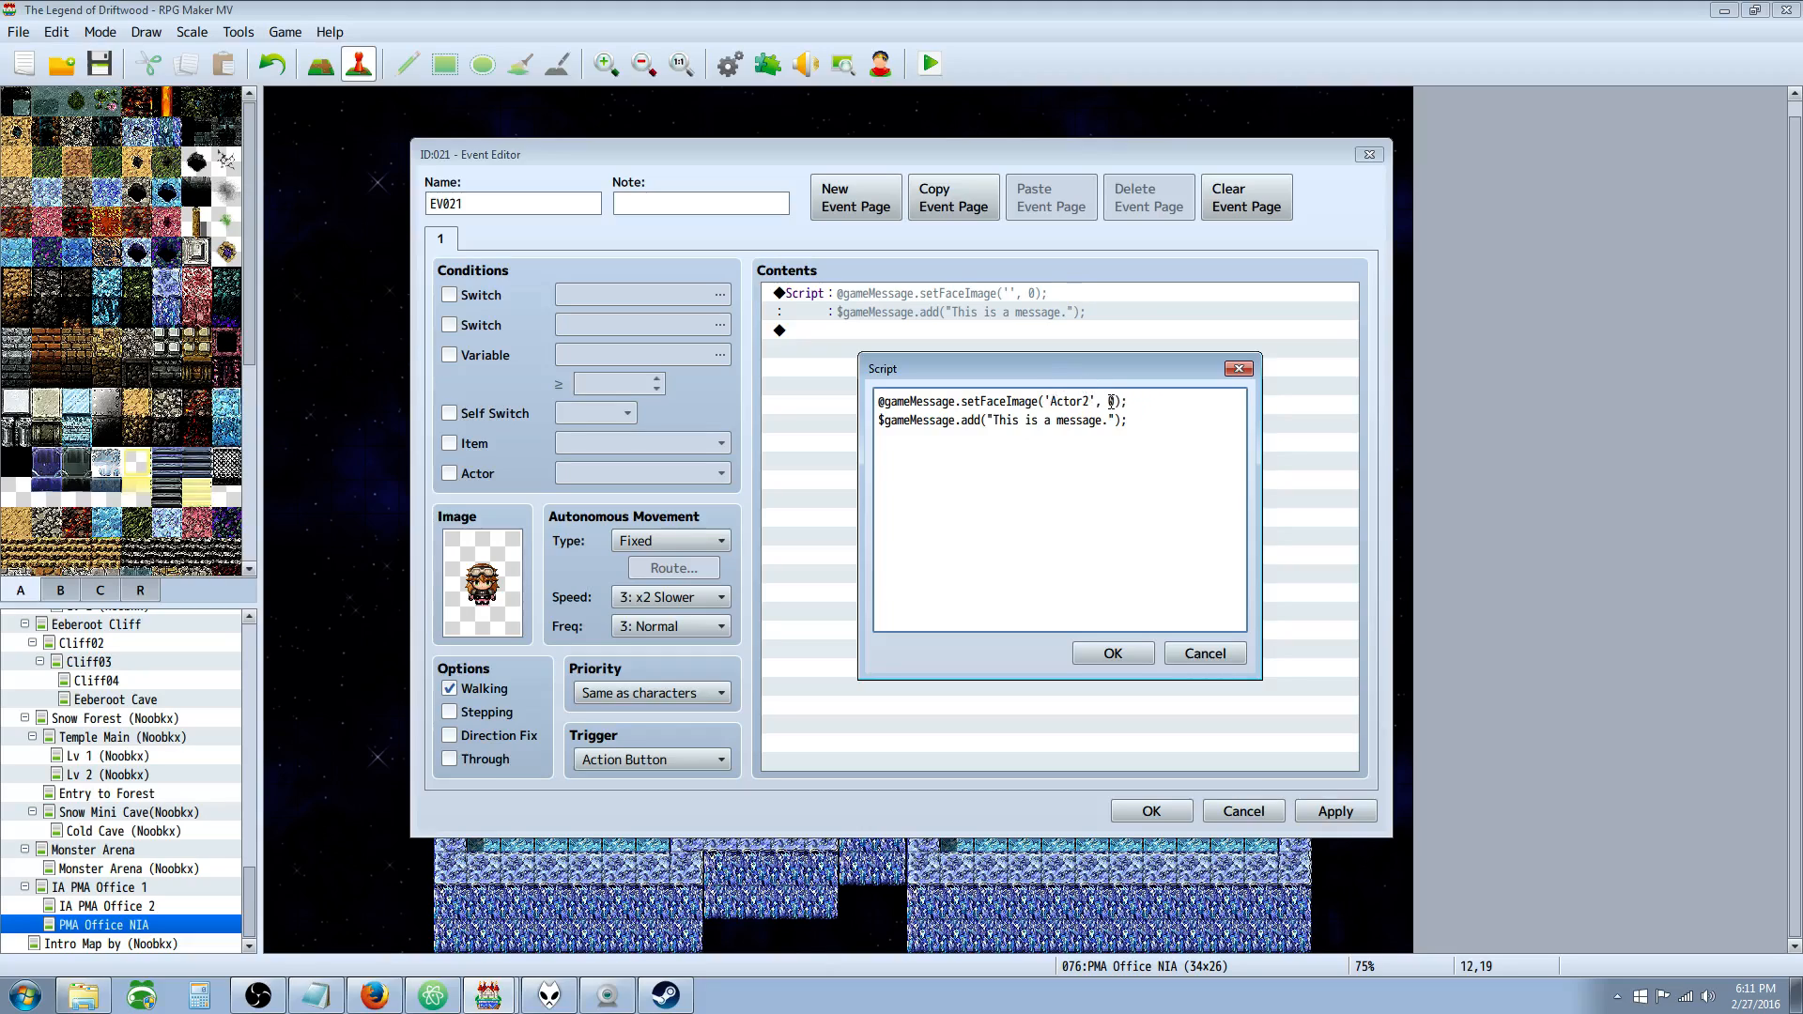
{"action": "type", "text": "3"}
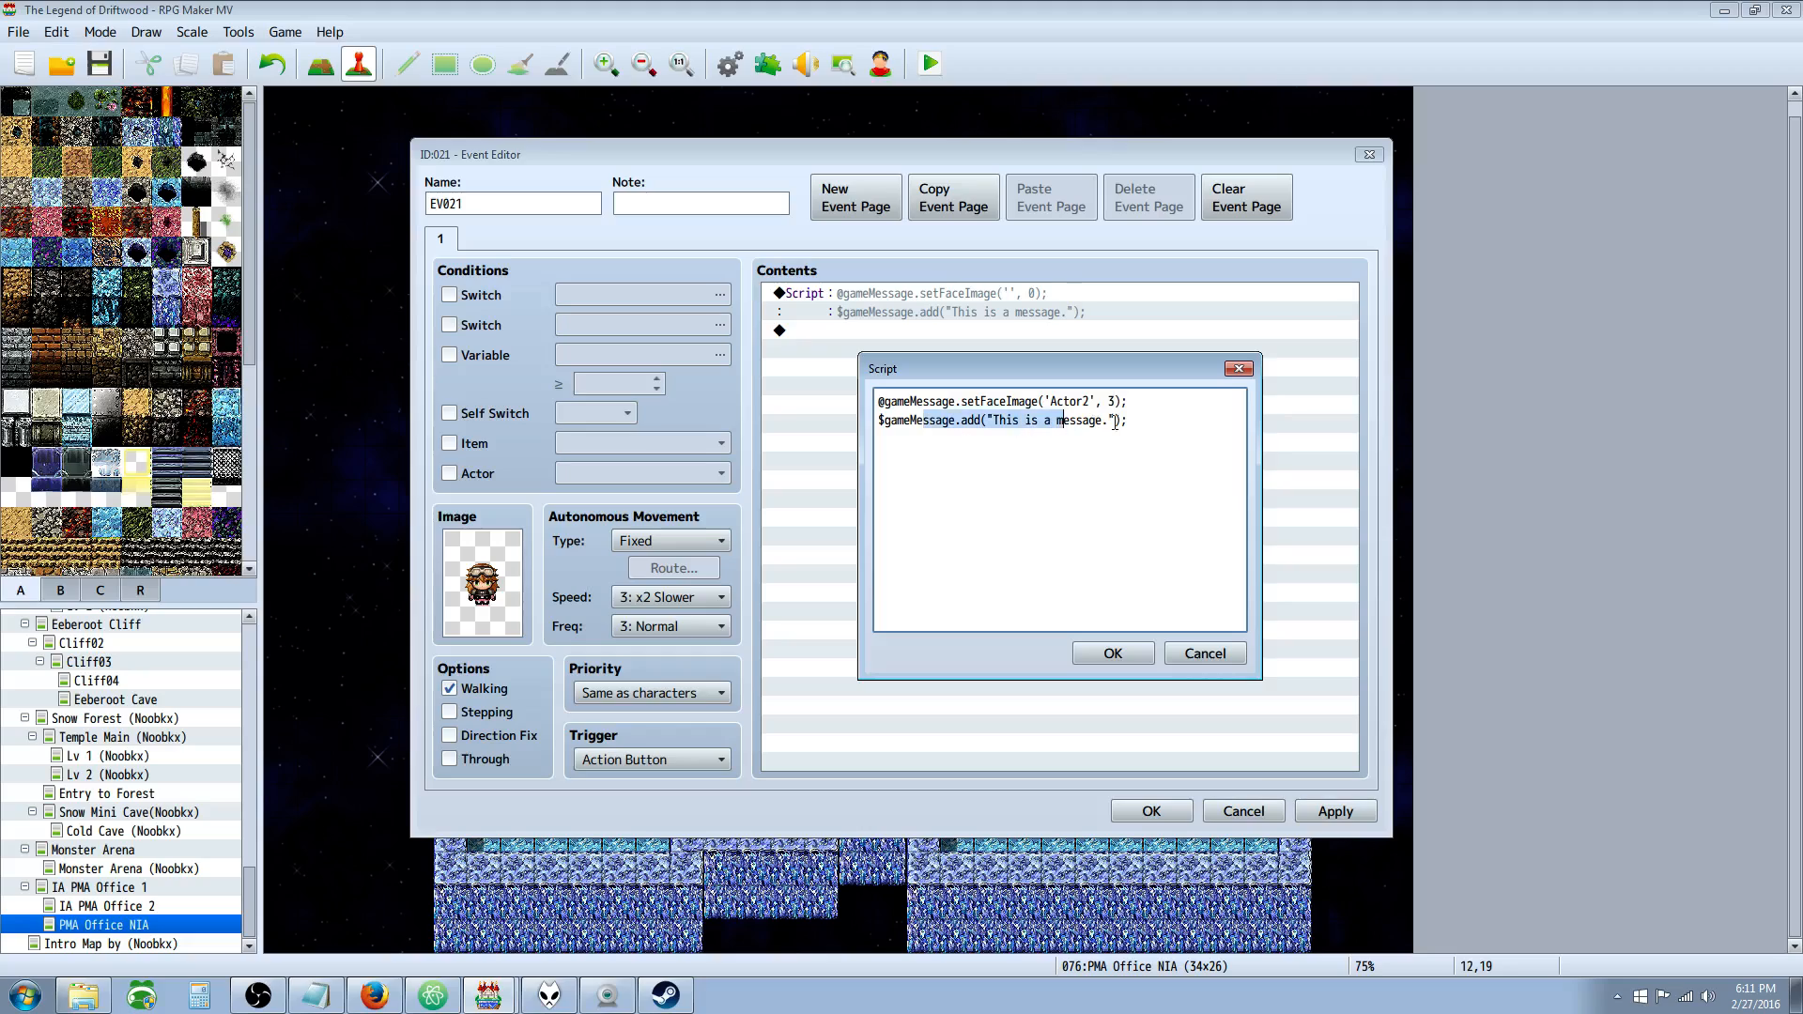
{"action": "left_click", "coordinate": [1127, 419]}
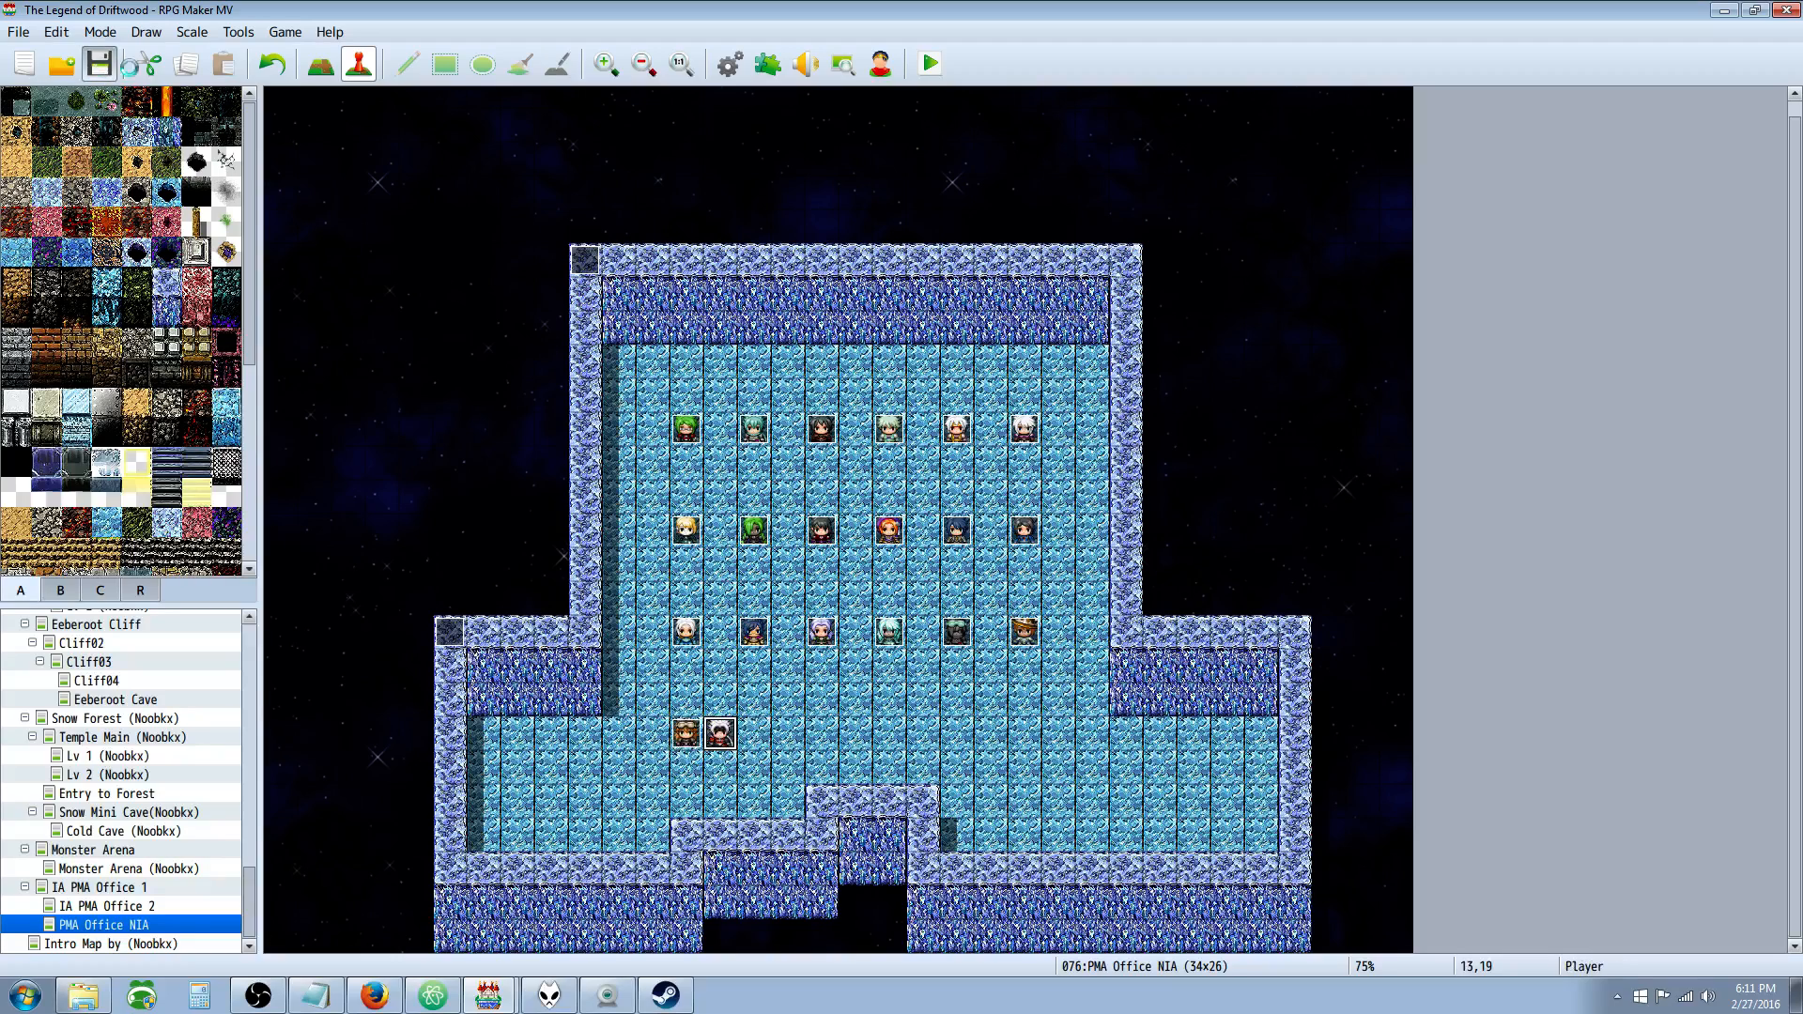
Correct the face line to setFaceImage('Actor2', 3);, save the game and playtest it.
{"action": "left_click", "coordinate": [926, 63]}
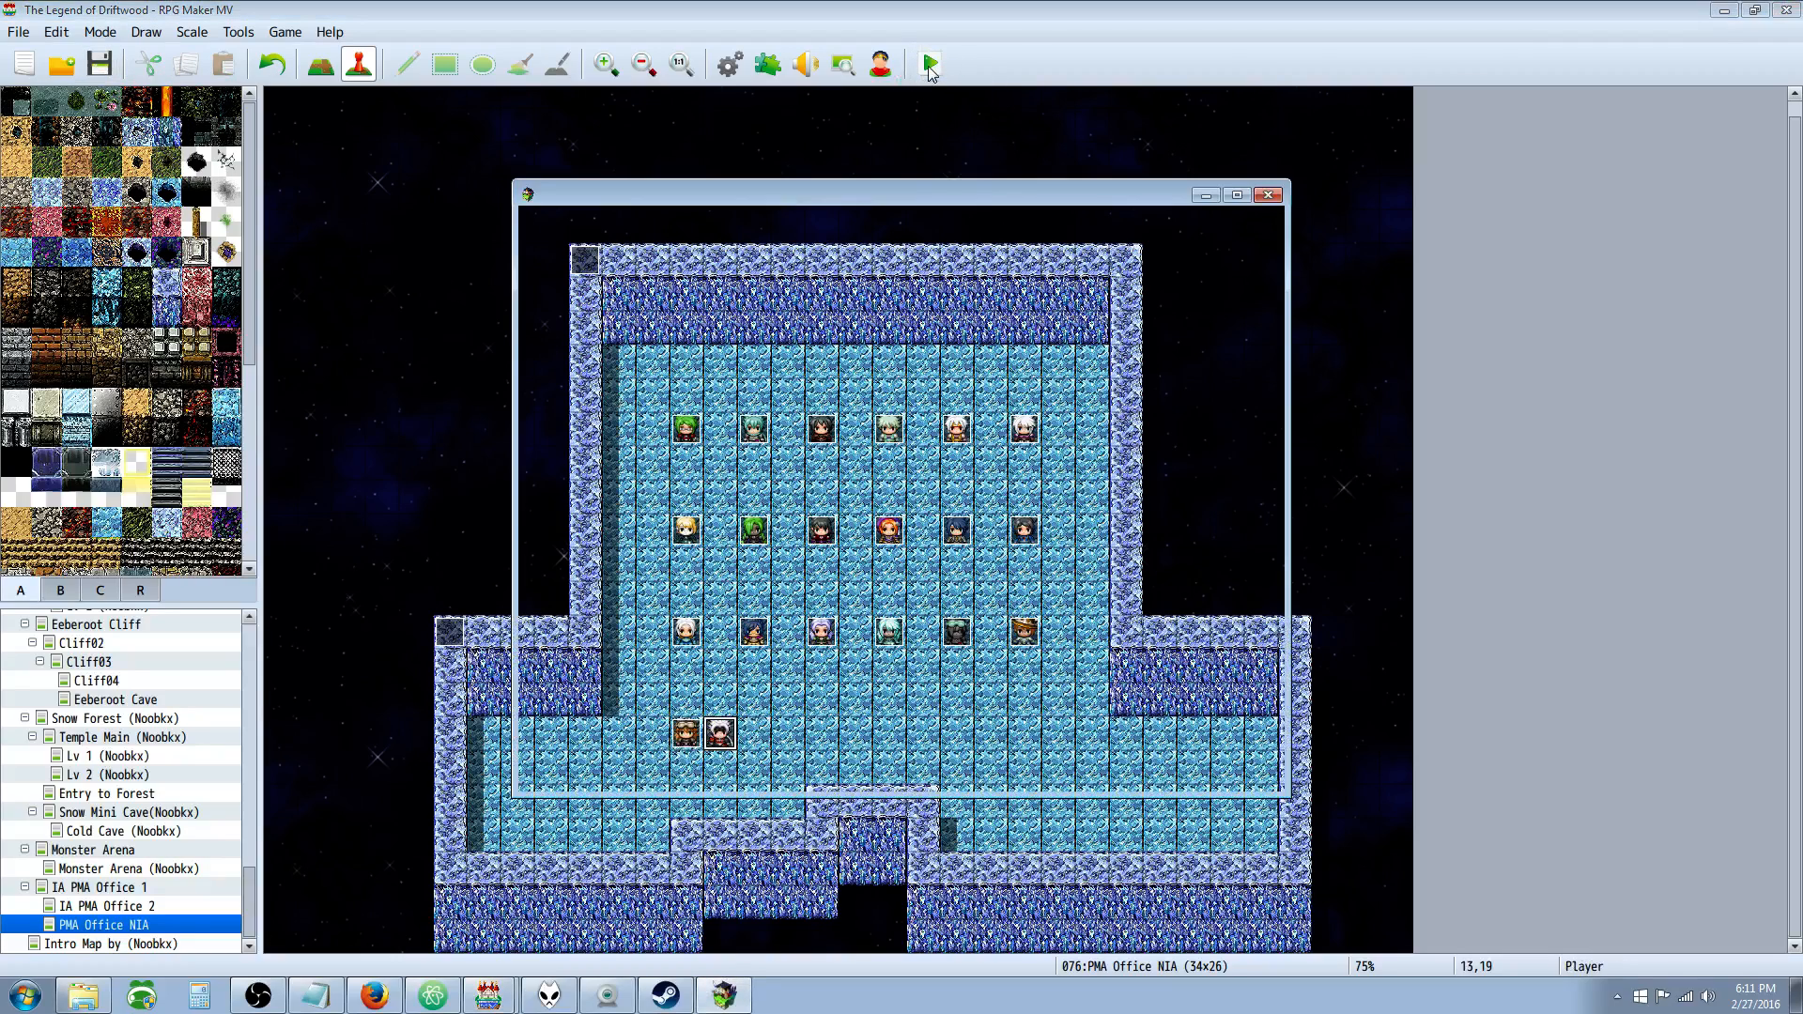
{"action": "left_click", "coordinate": [926, 64]}
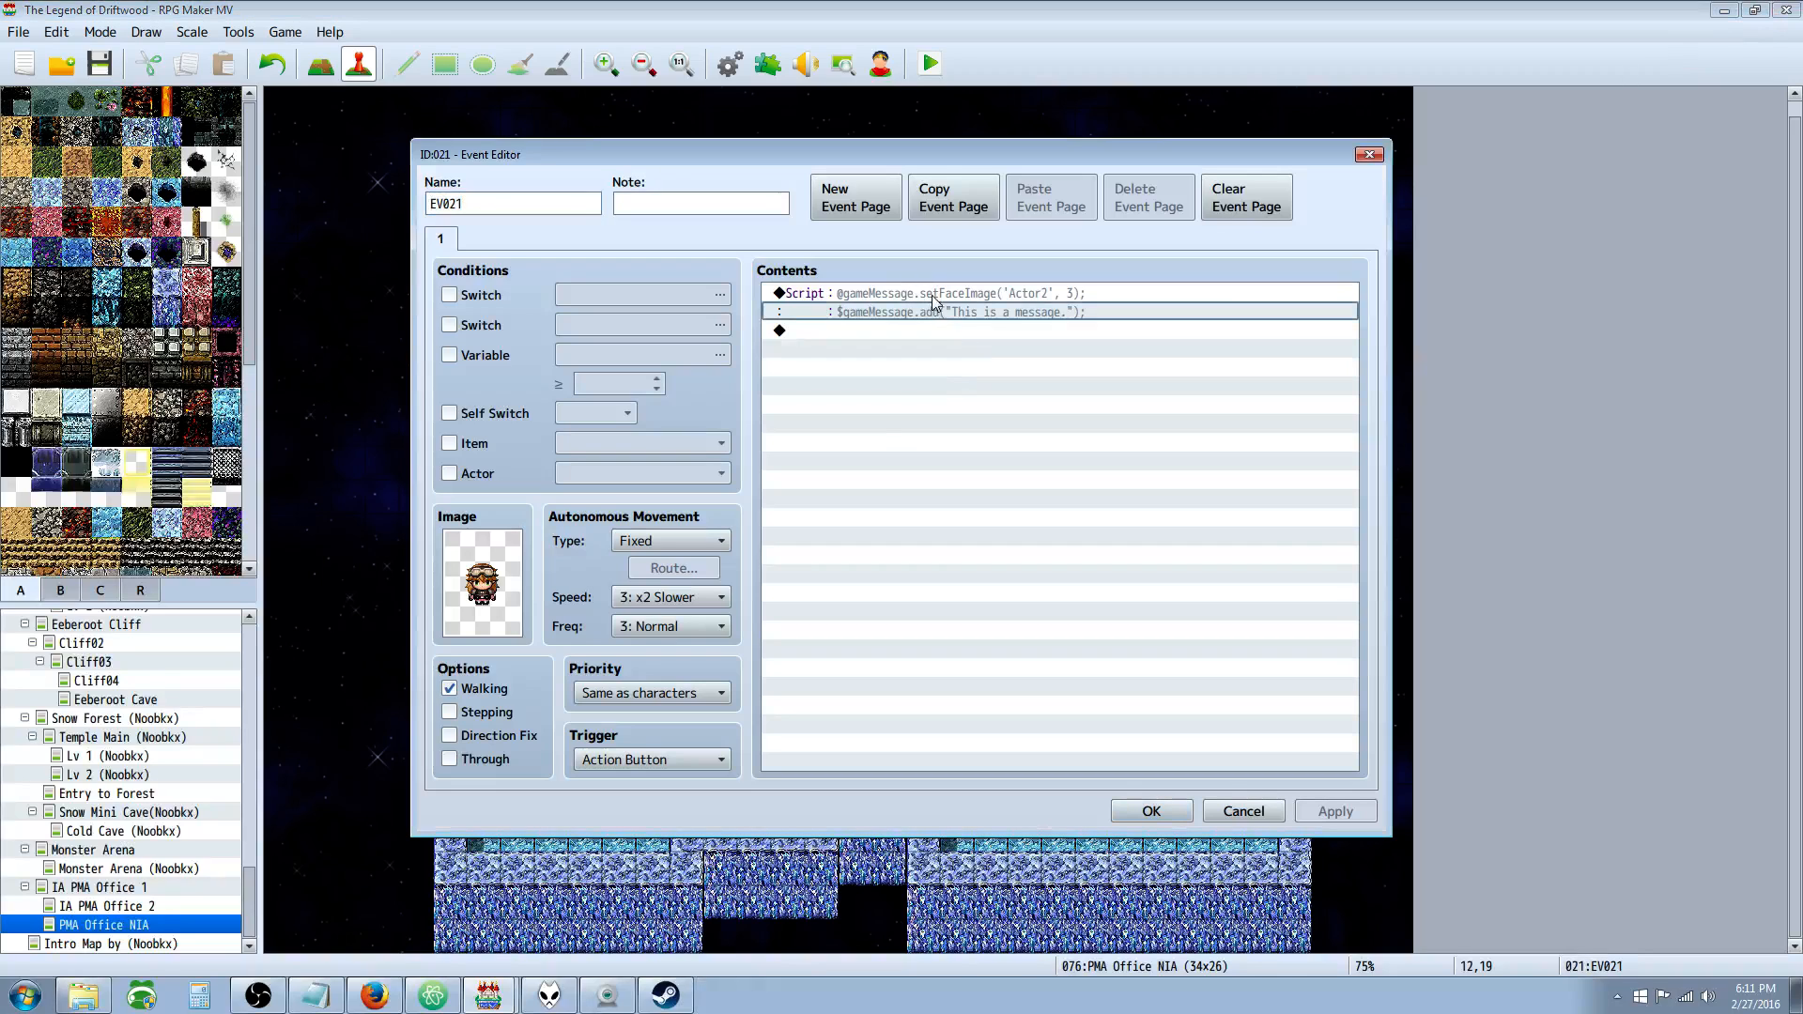
{"action": "double_click", "coordinate": [943, 302]}
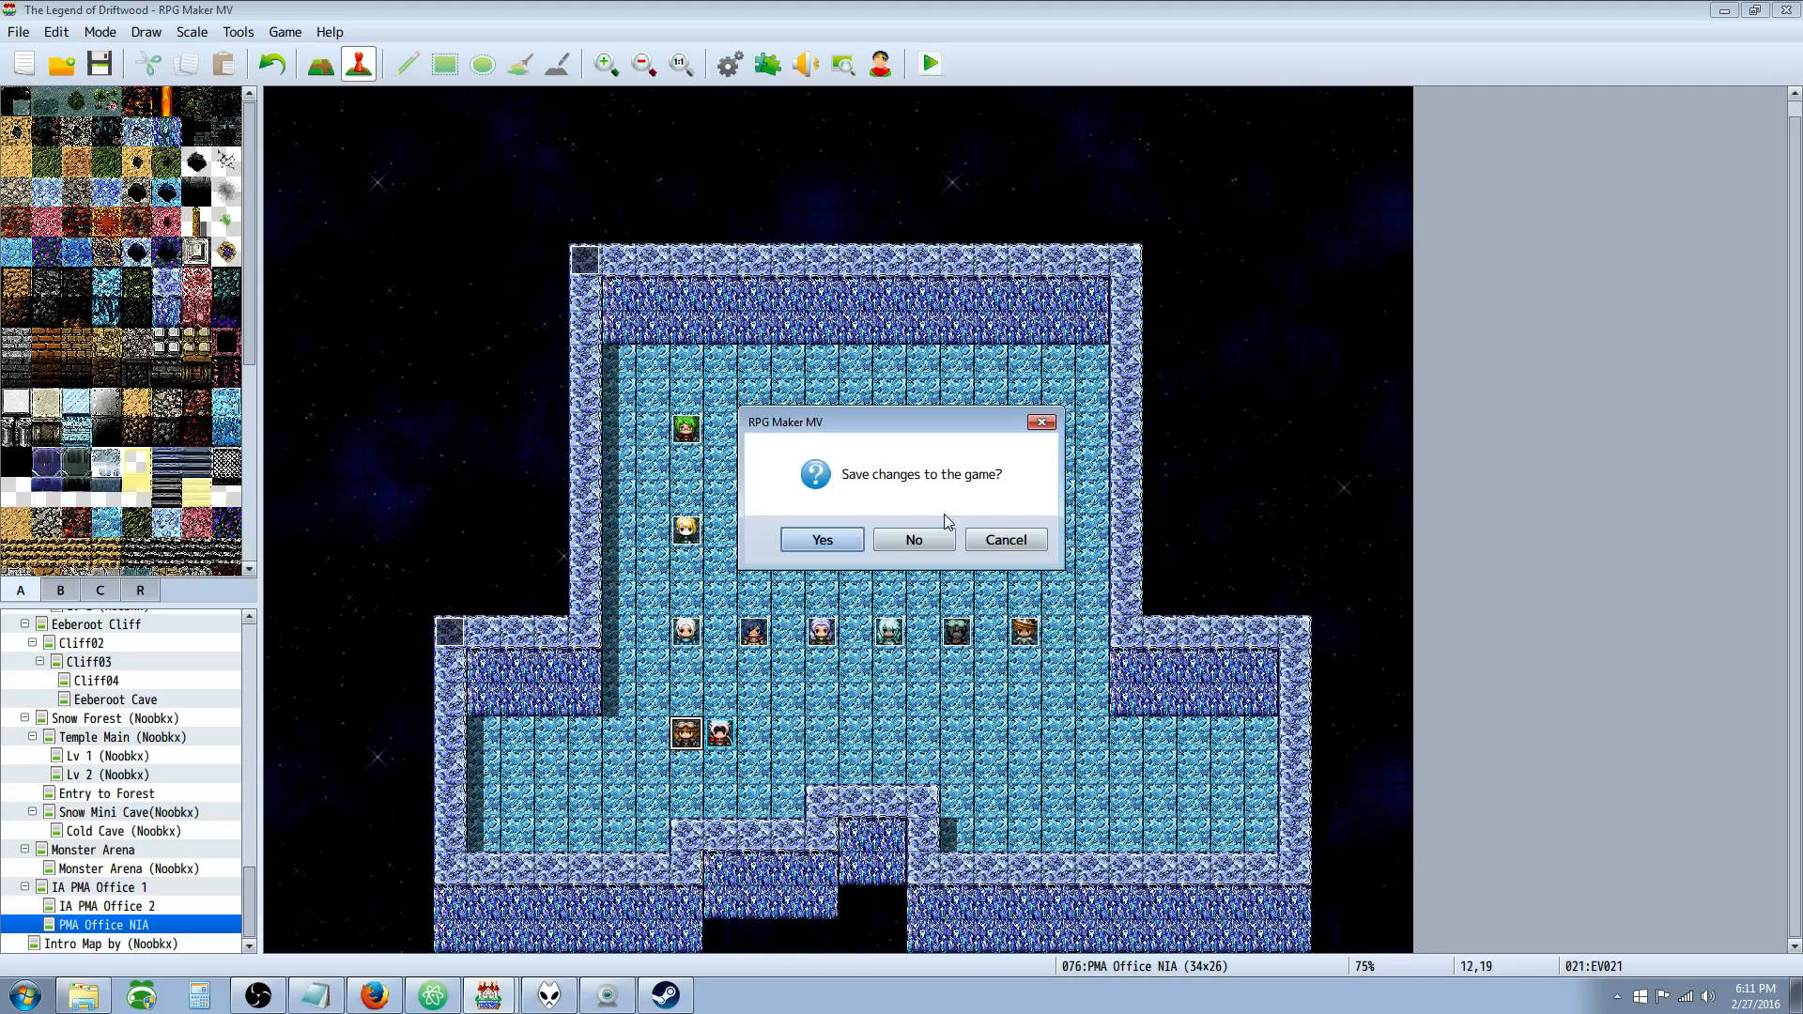
{"action": "left_click", "coordinate": [913, 539]}
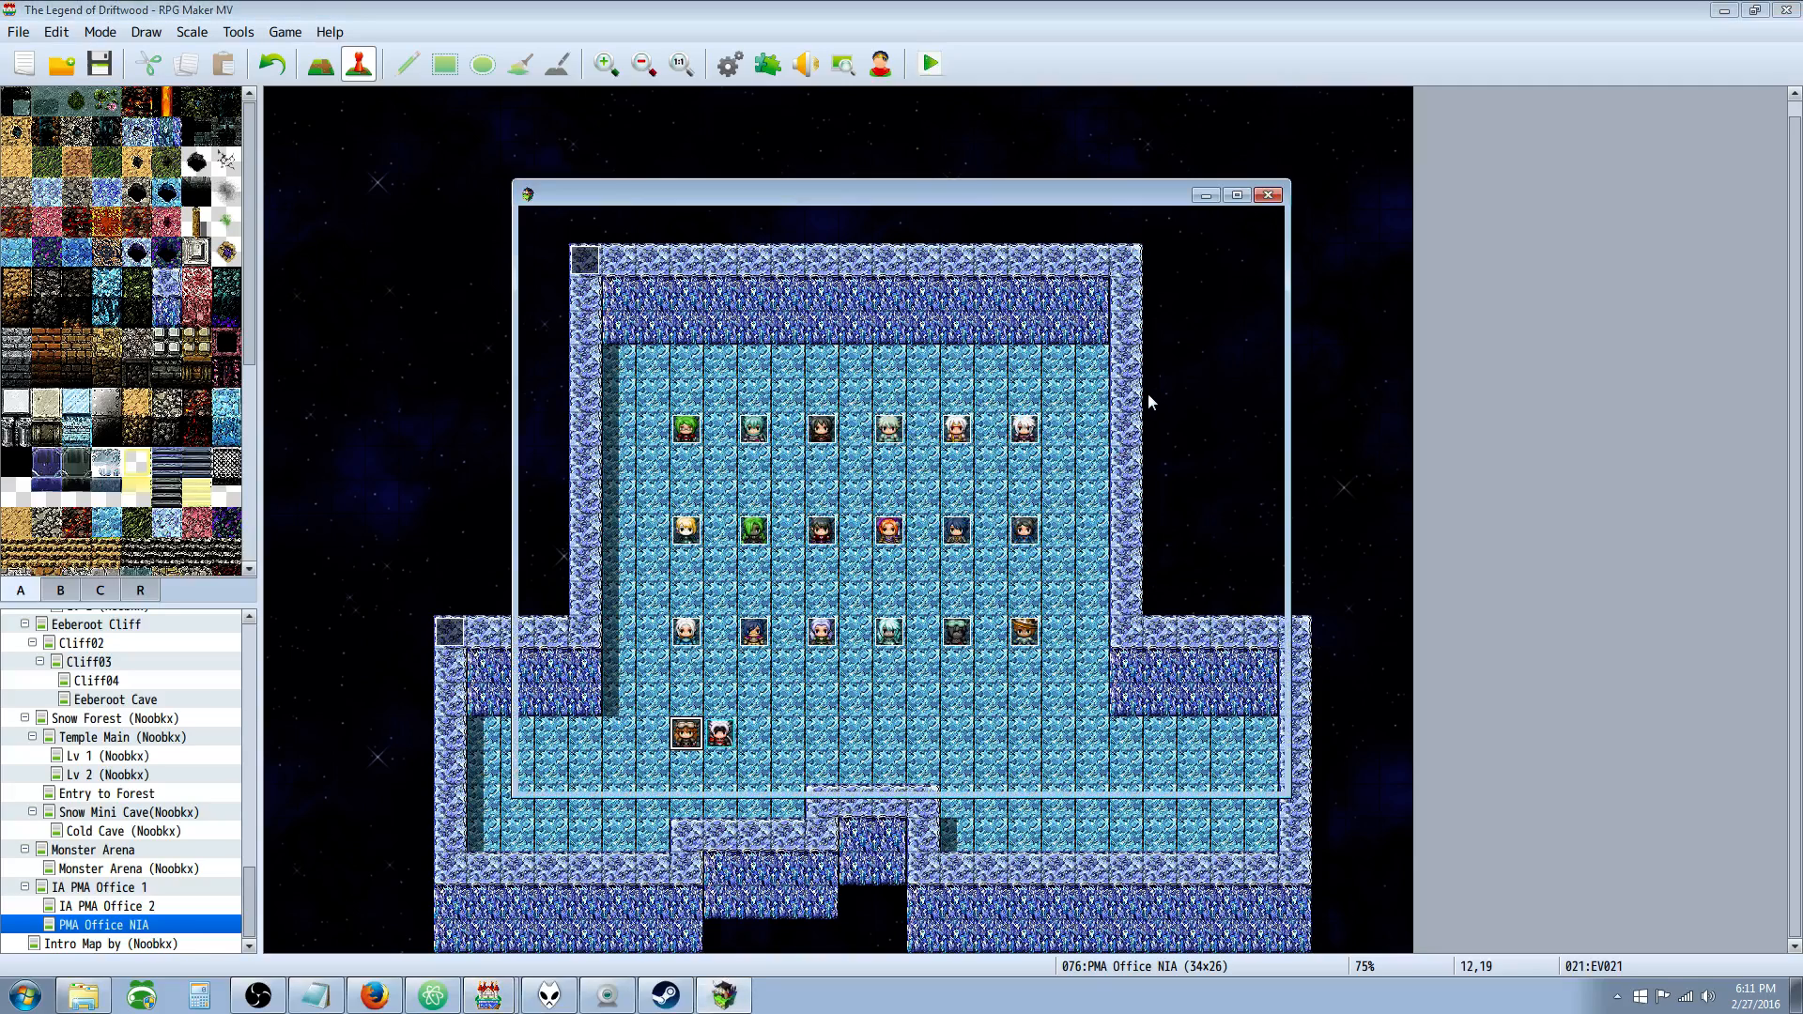
{"action": "left_click", "coordinate": [925, 64]}
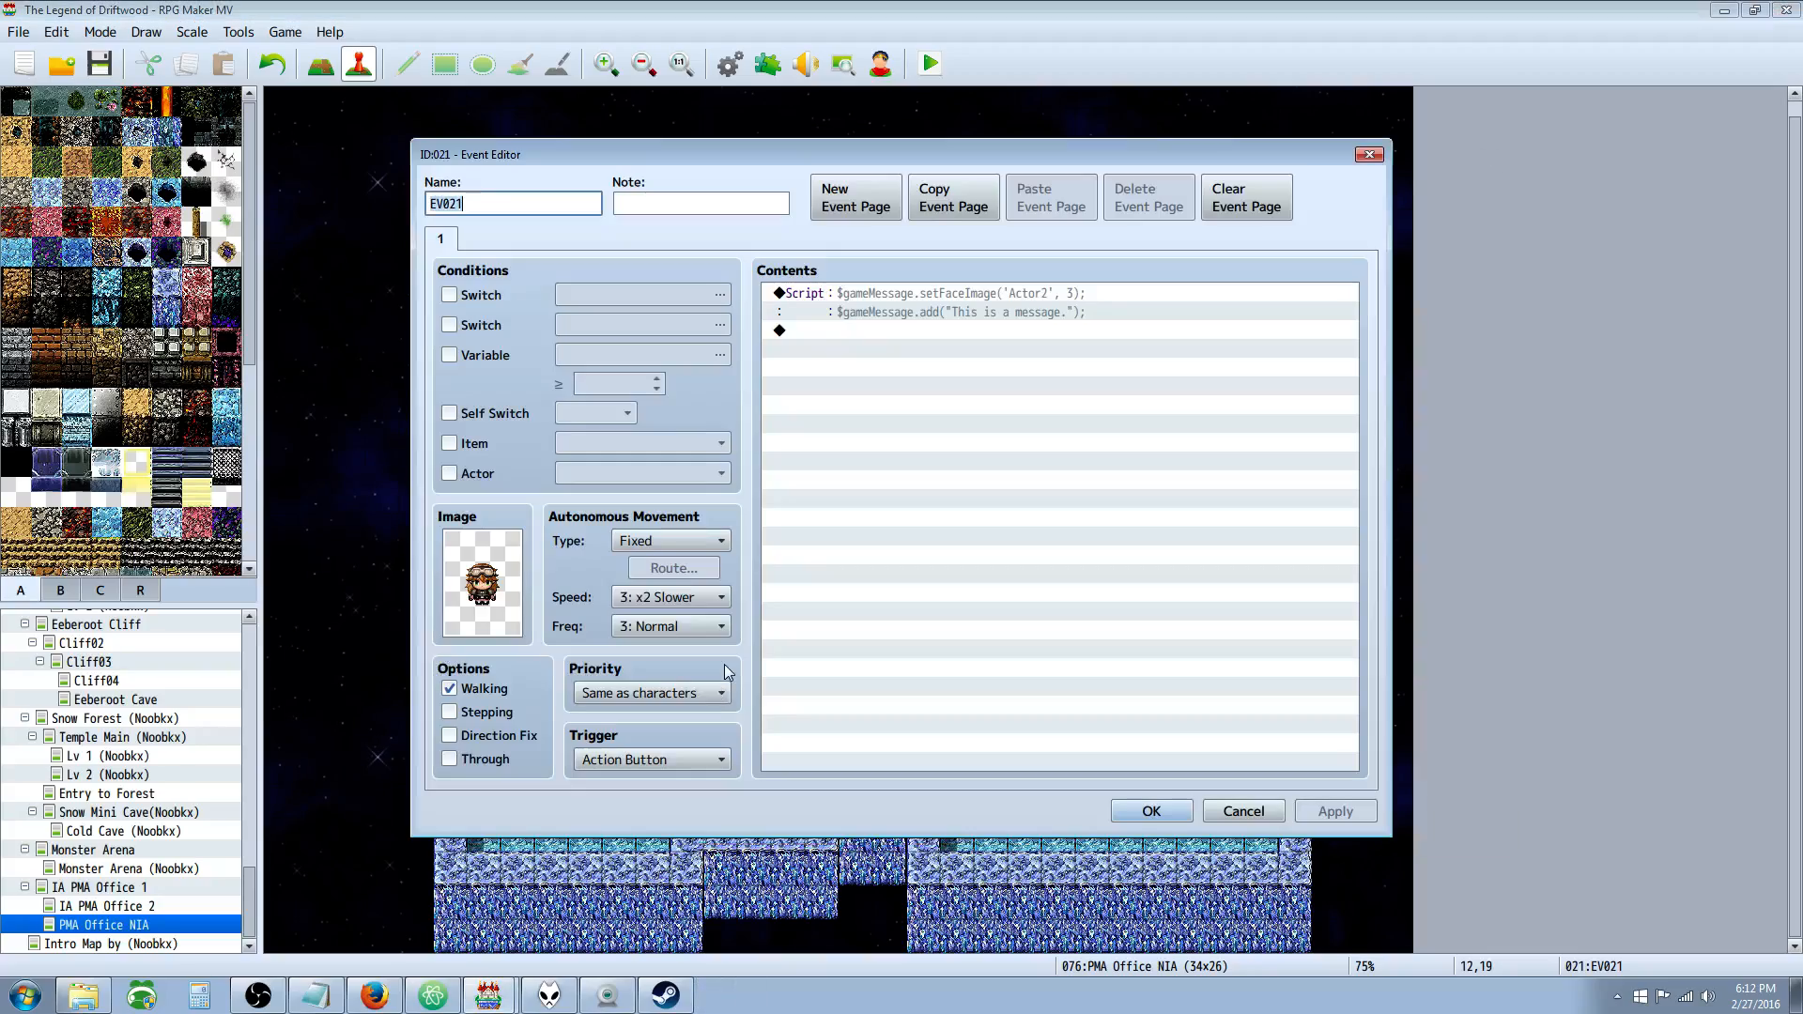
Insert $gameMessage.setPositionType(0); after the face image line.
{"action": "double_click", "coordinate": [932, 293]}
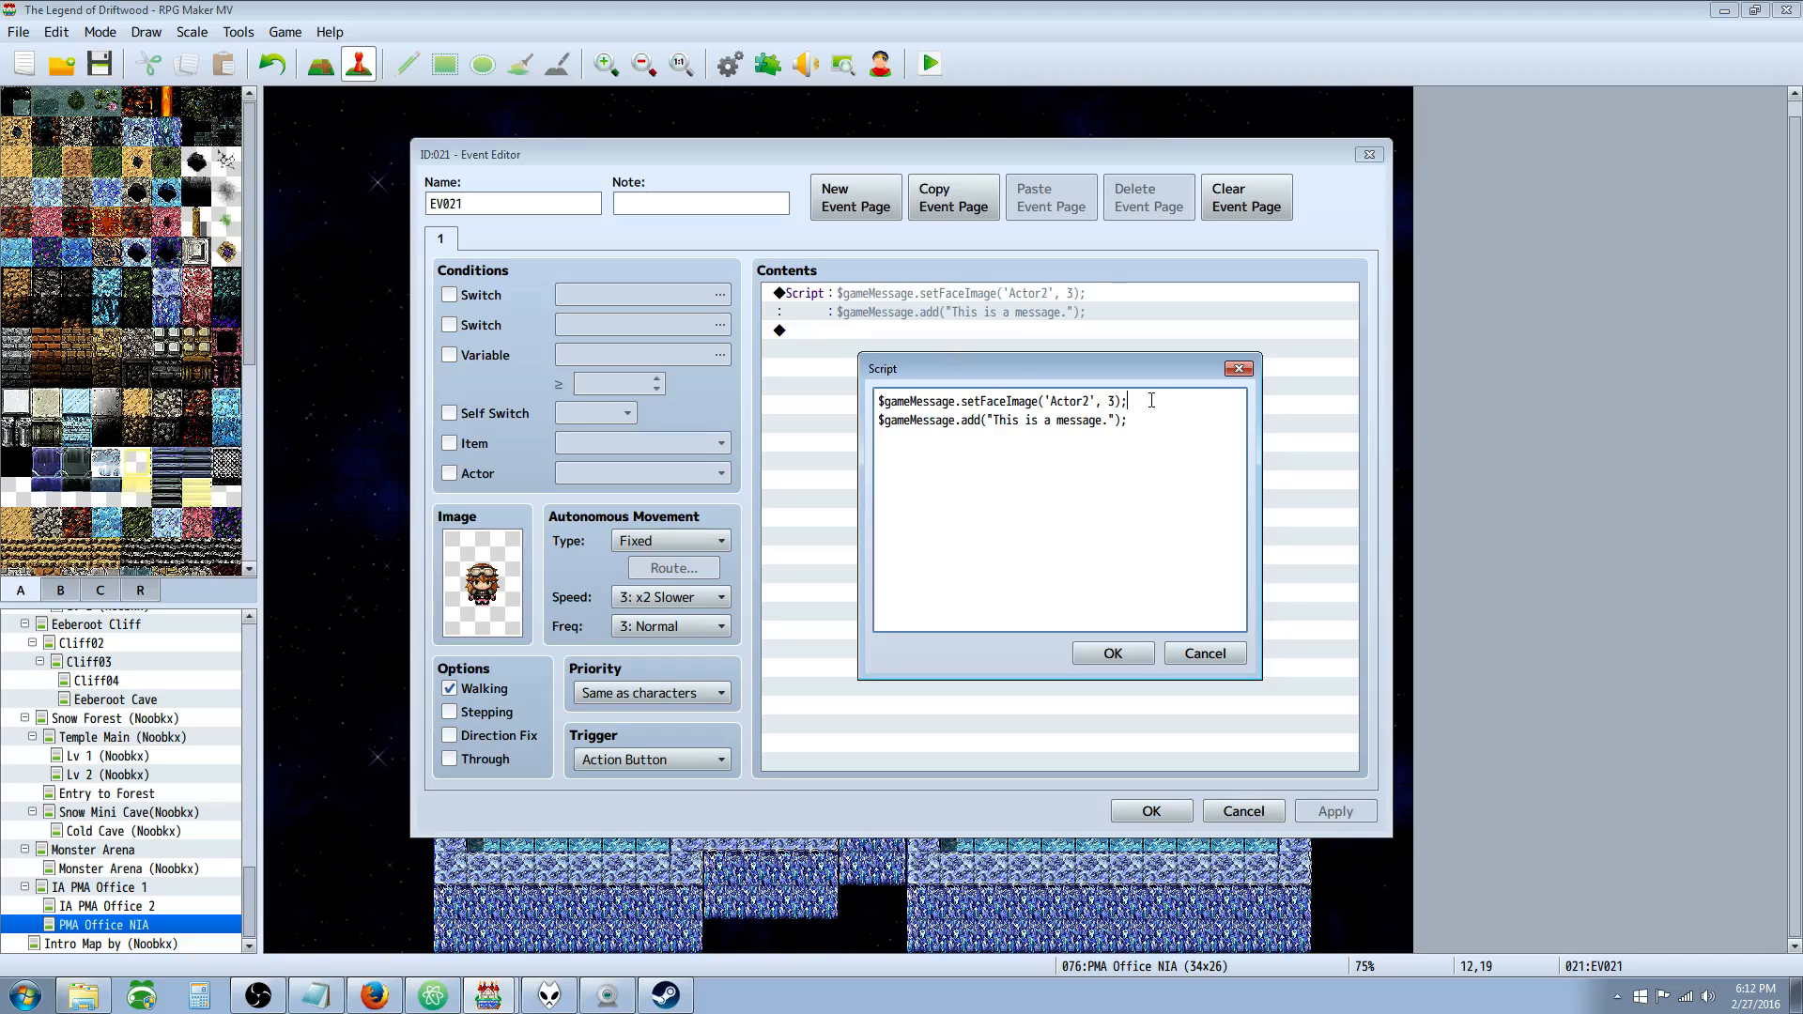
{"action": "key", "text": "enter"}
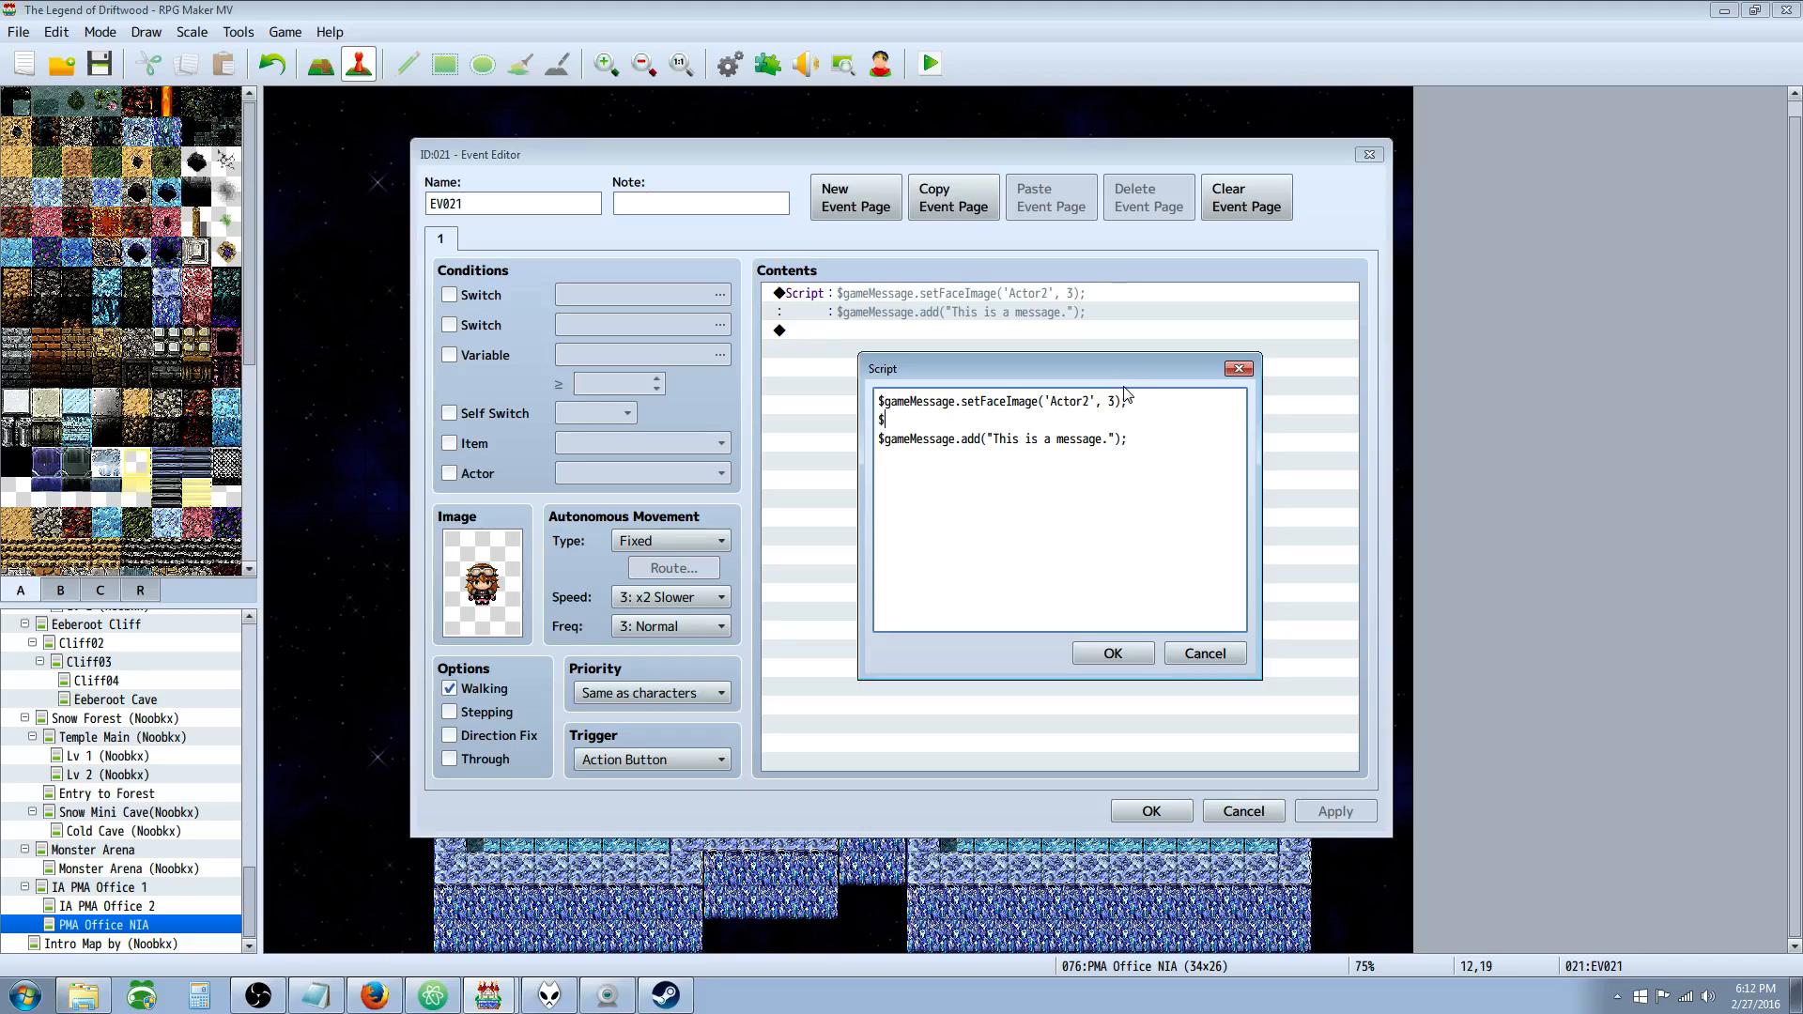
{"action": "type", "text": "gameMe"}
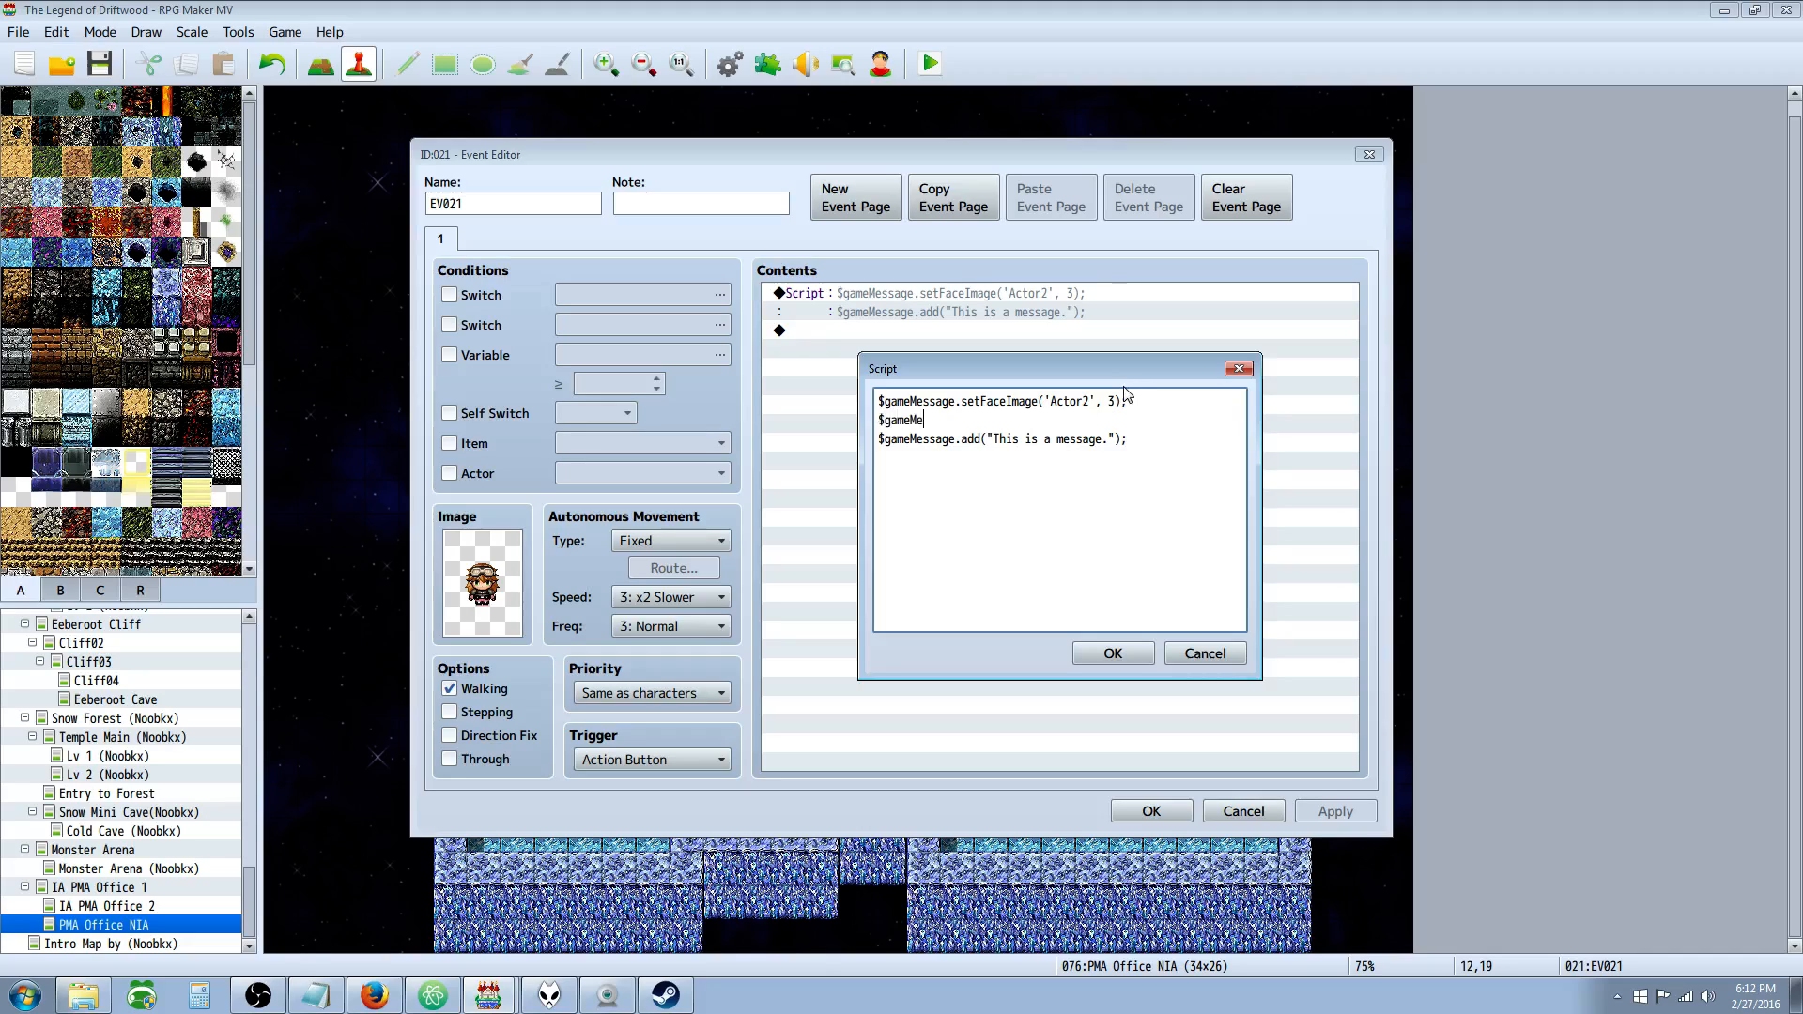
{"action": "type", "text": "ssage."}
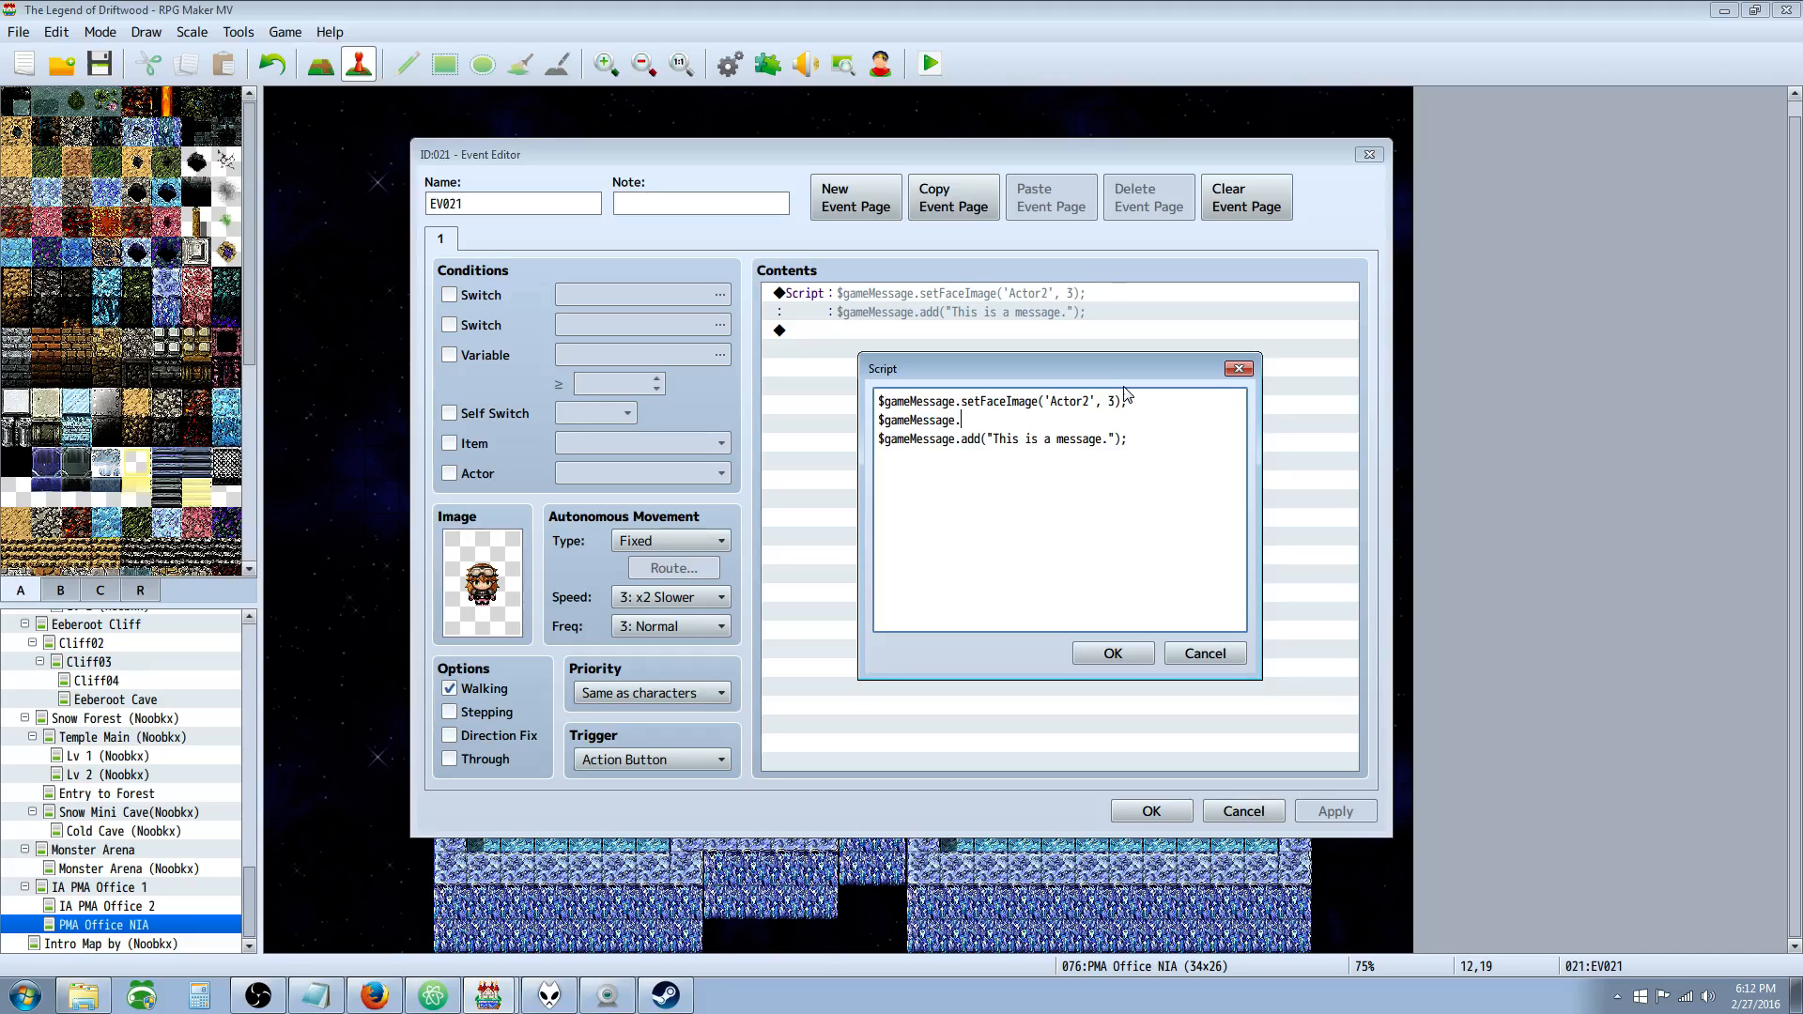
{"action": "type", "text": "setP"}
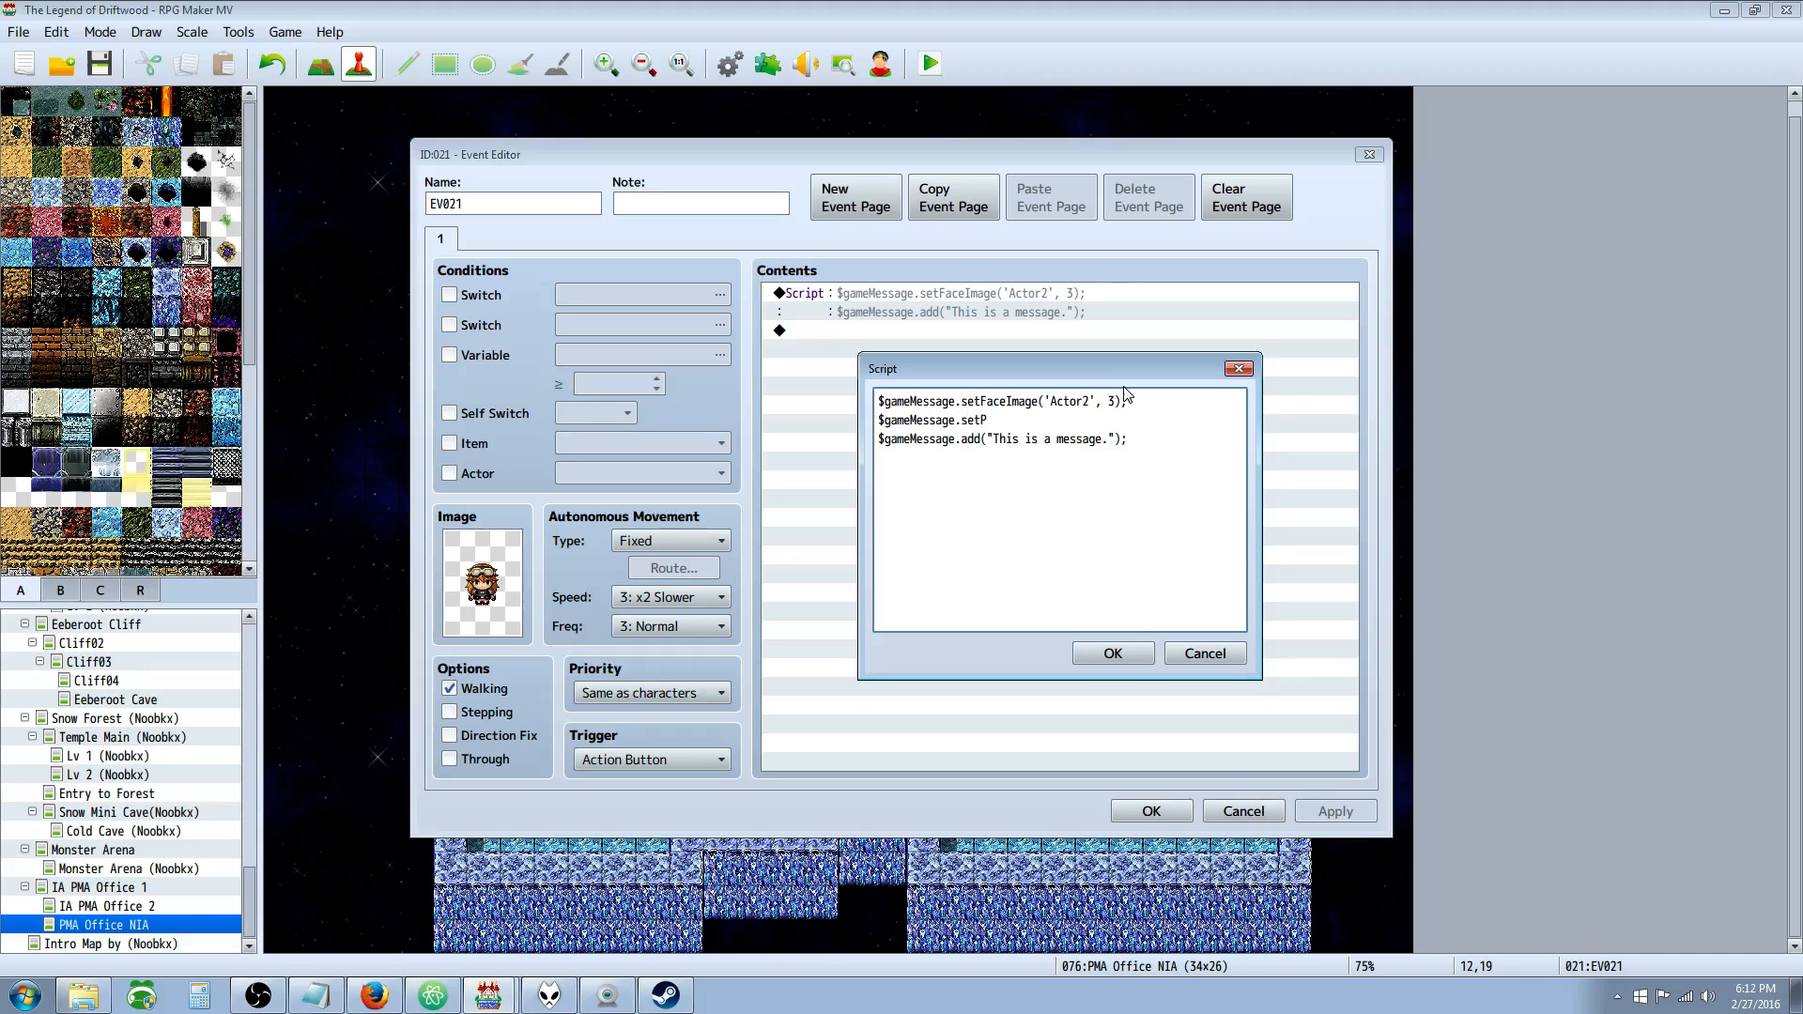
{"action": "type", "text": "ositionType();"}
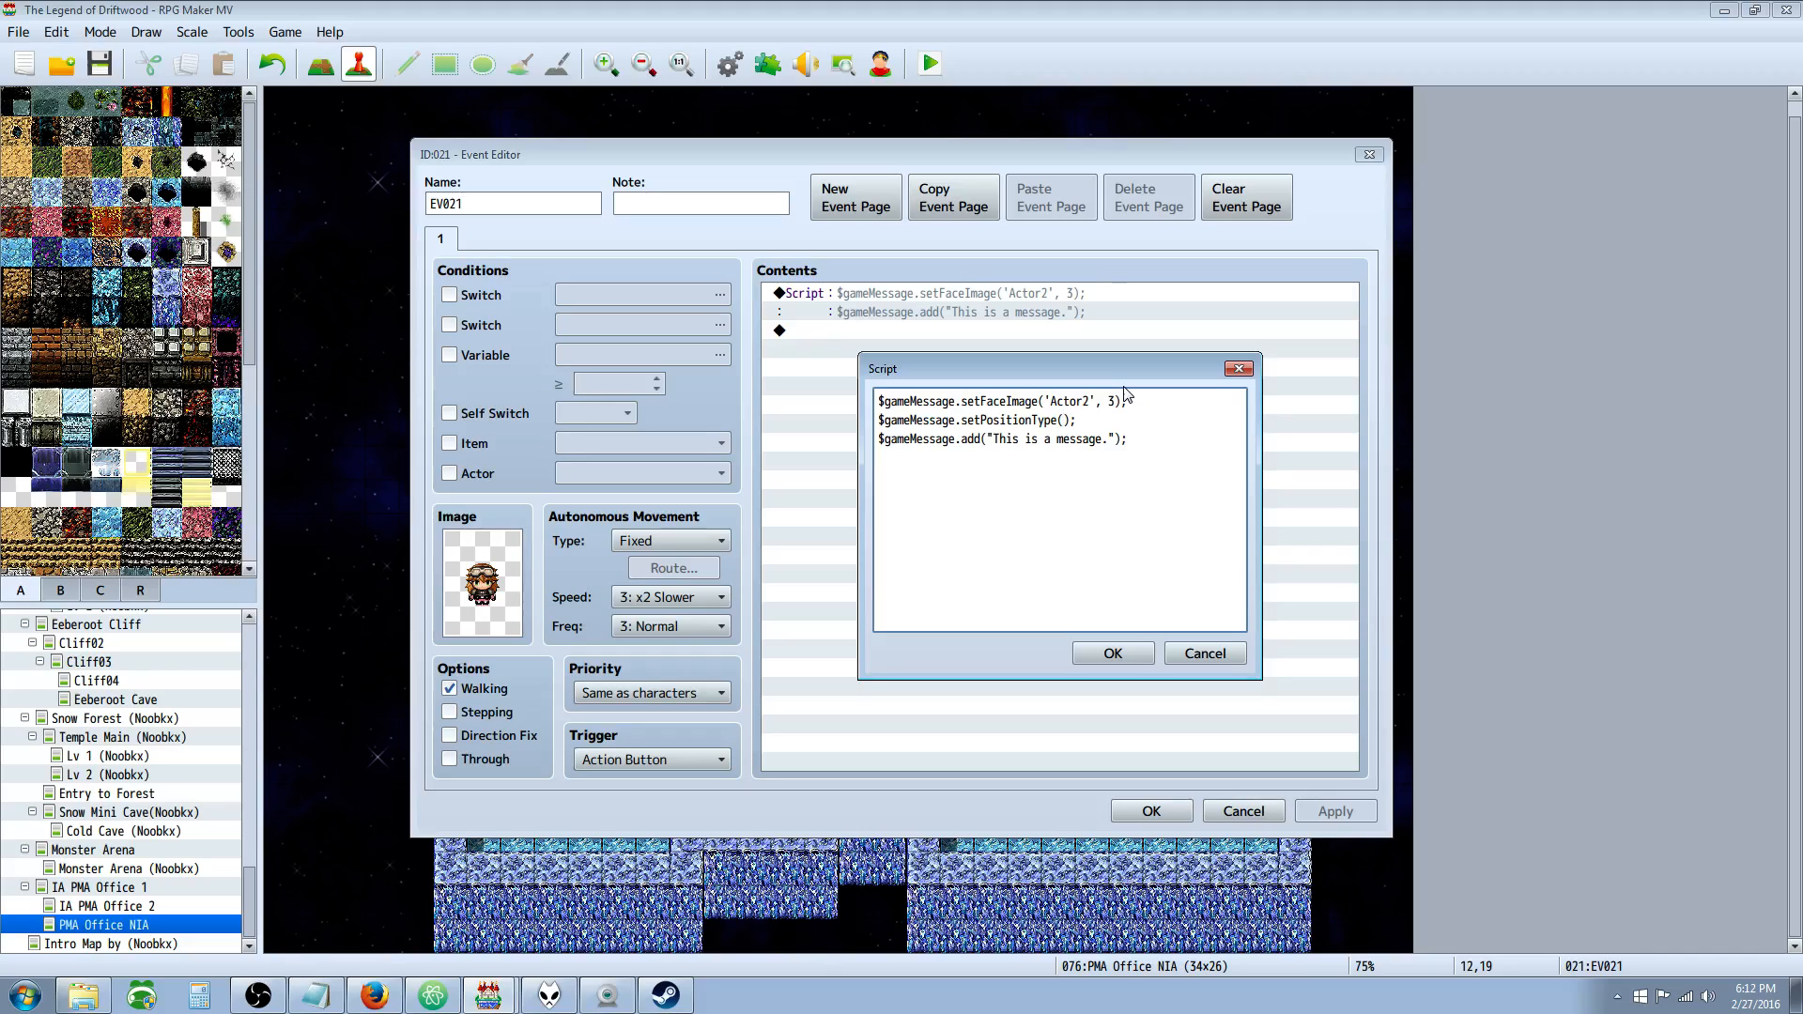
{"action": "mouse_move", "coordinate": [563, 265]}
{"action": "type", "text": "0"}
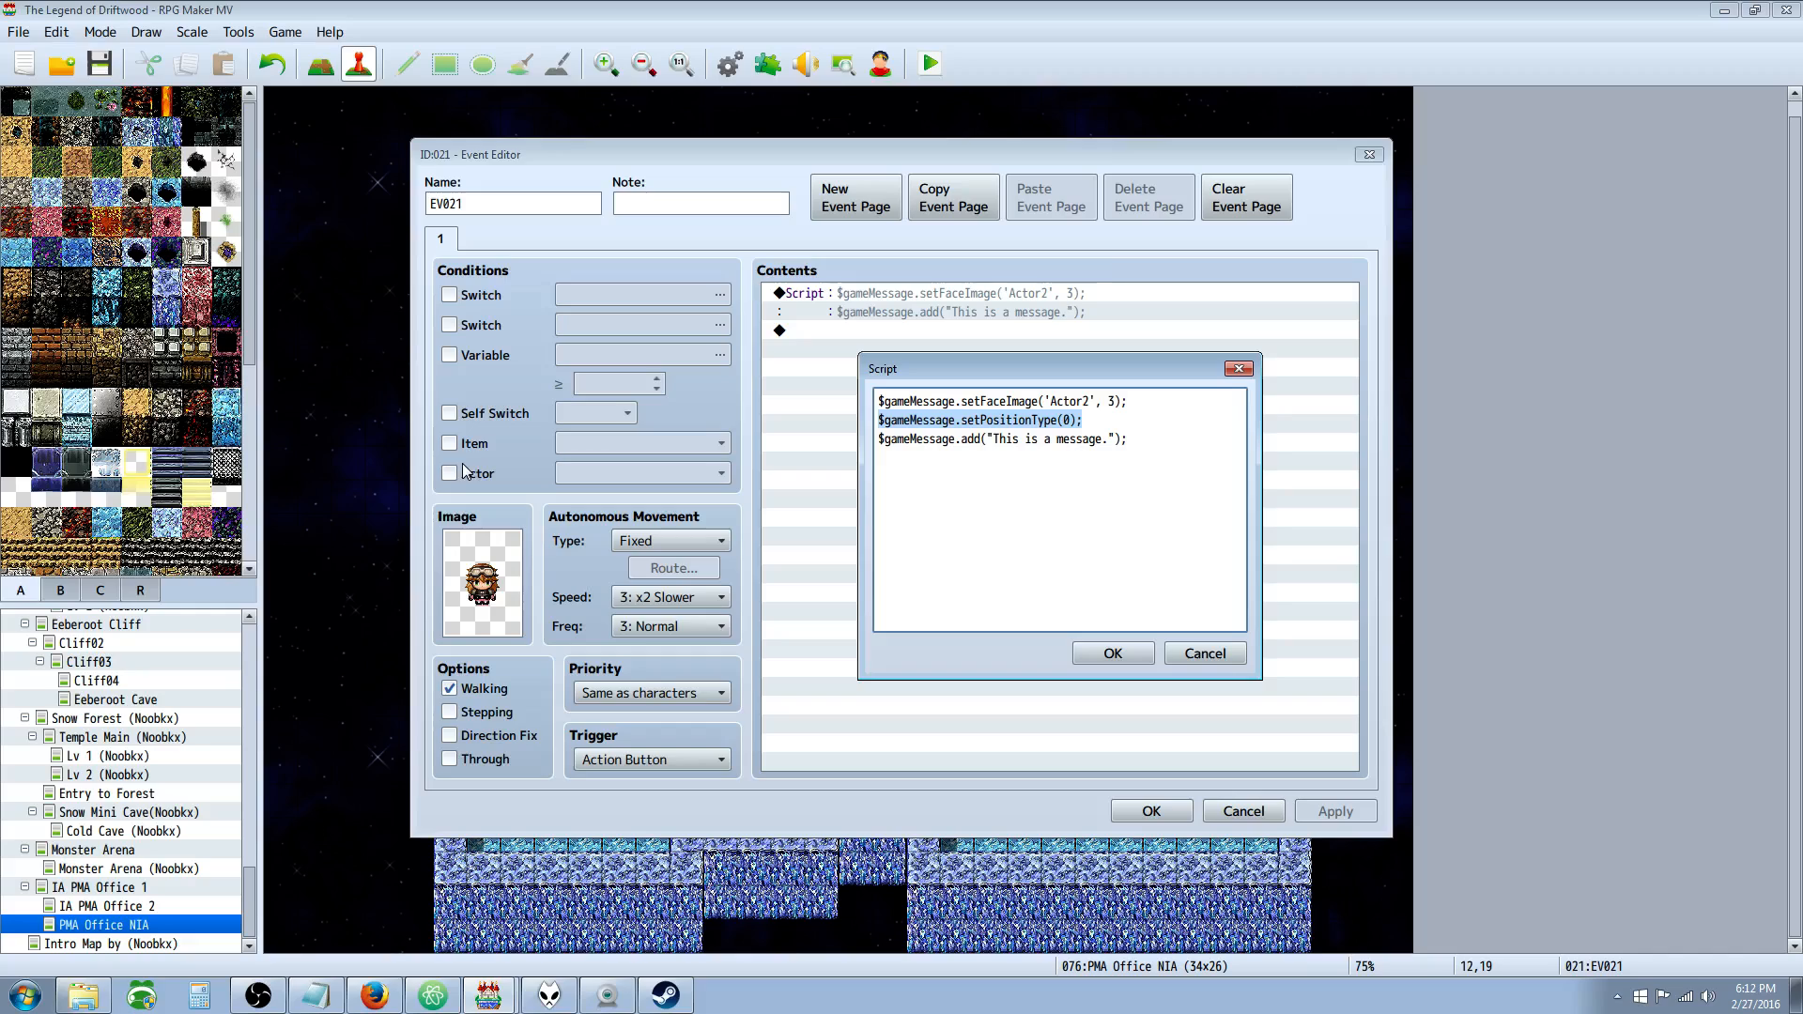
Confirm the script, save the event and run a playtest.
{"action": "left_click", "coordinate": [1110, 654]}
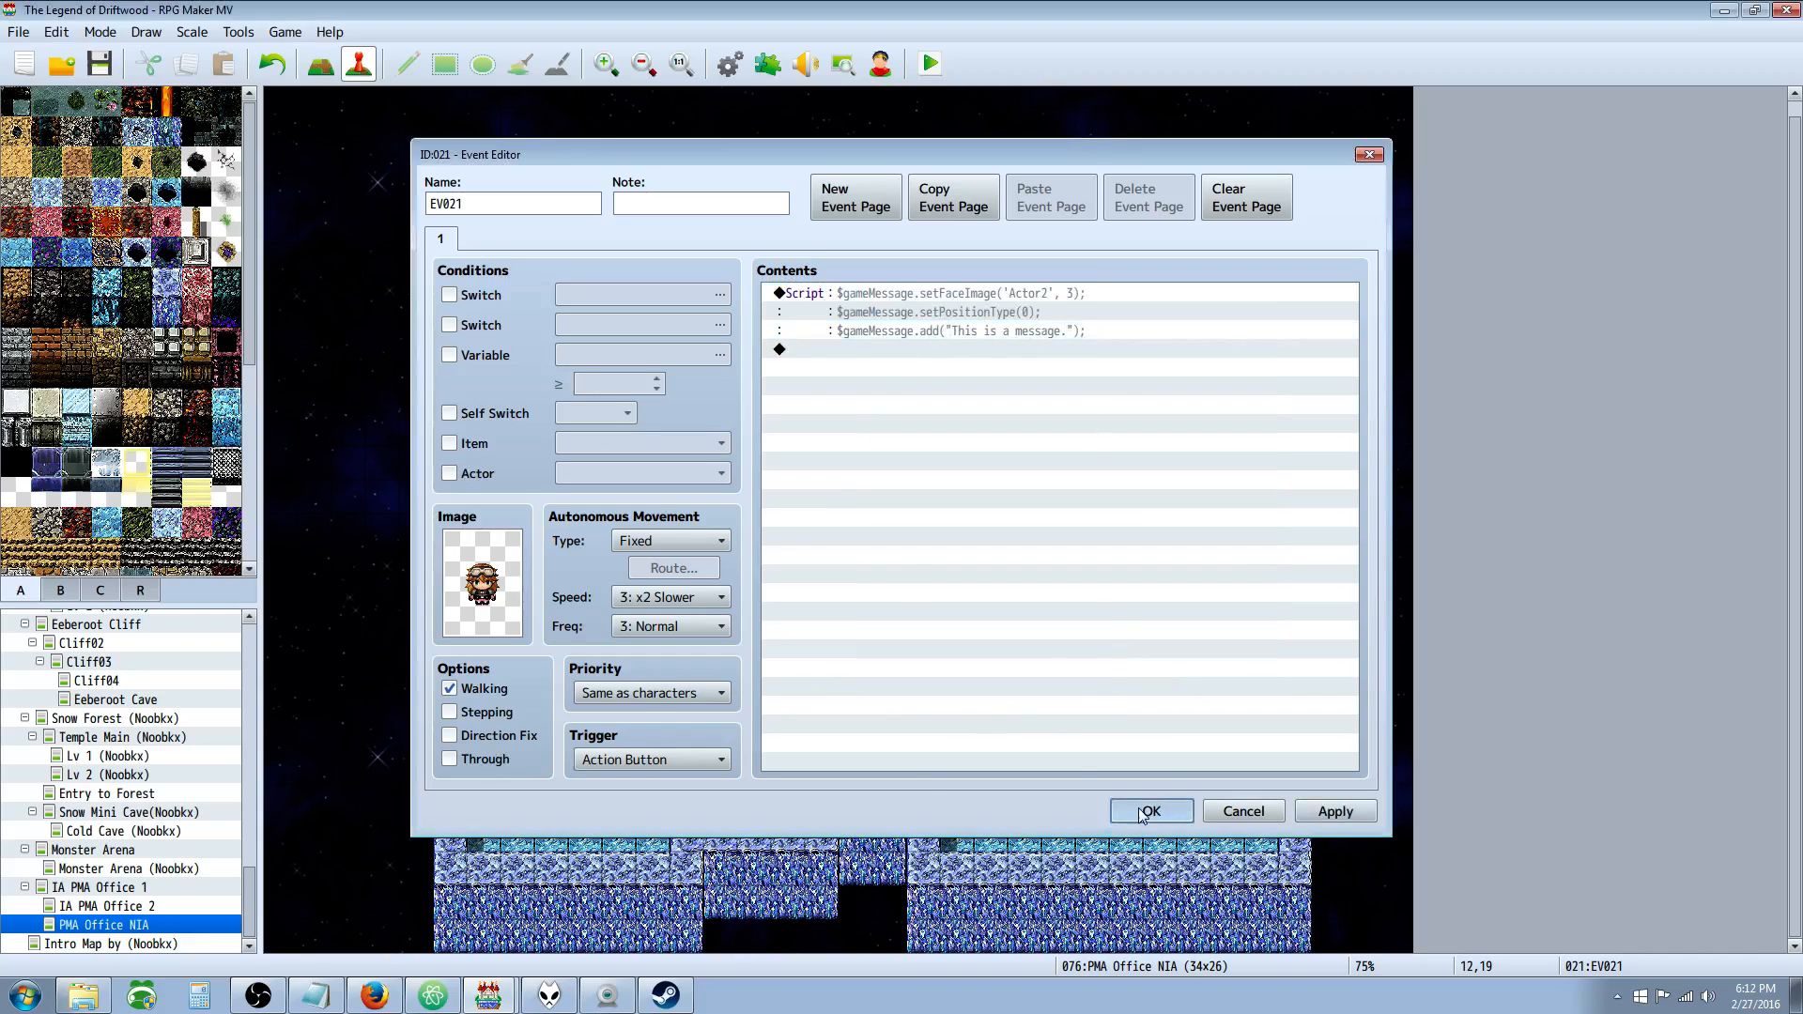
{"action": "left_click", "coordinate": [1150, 811]}
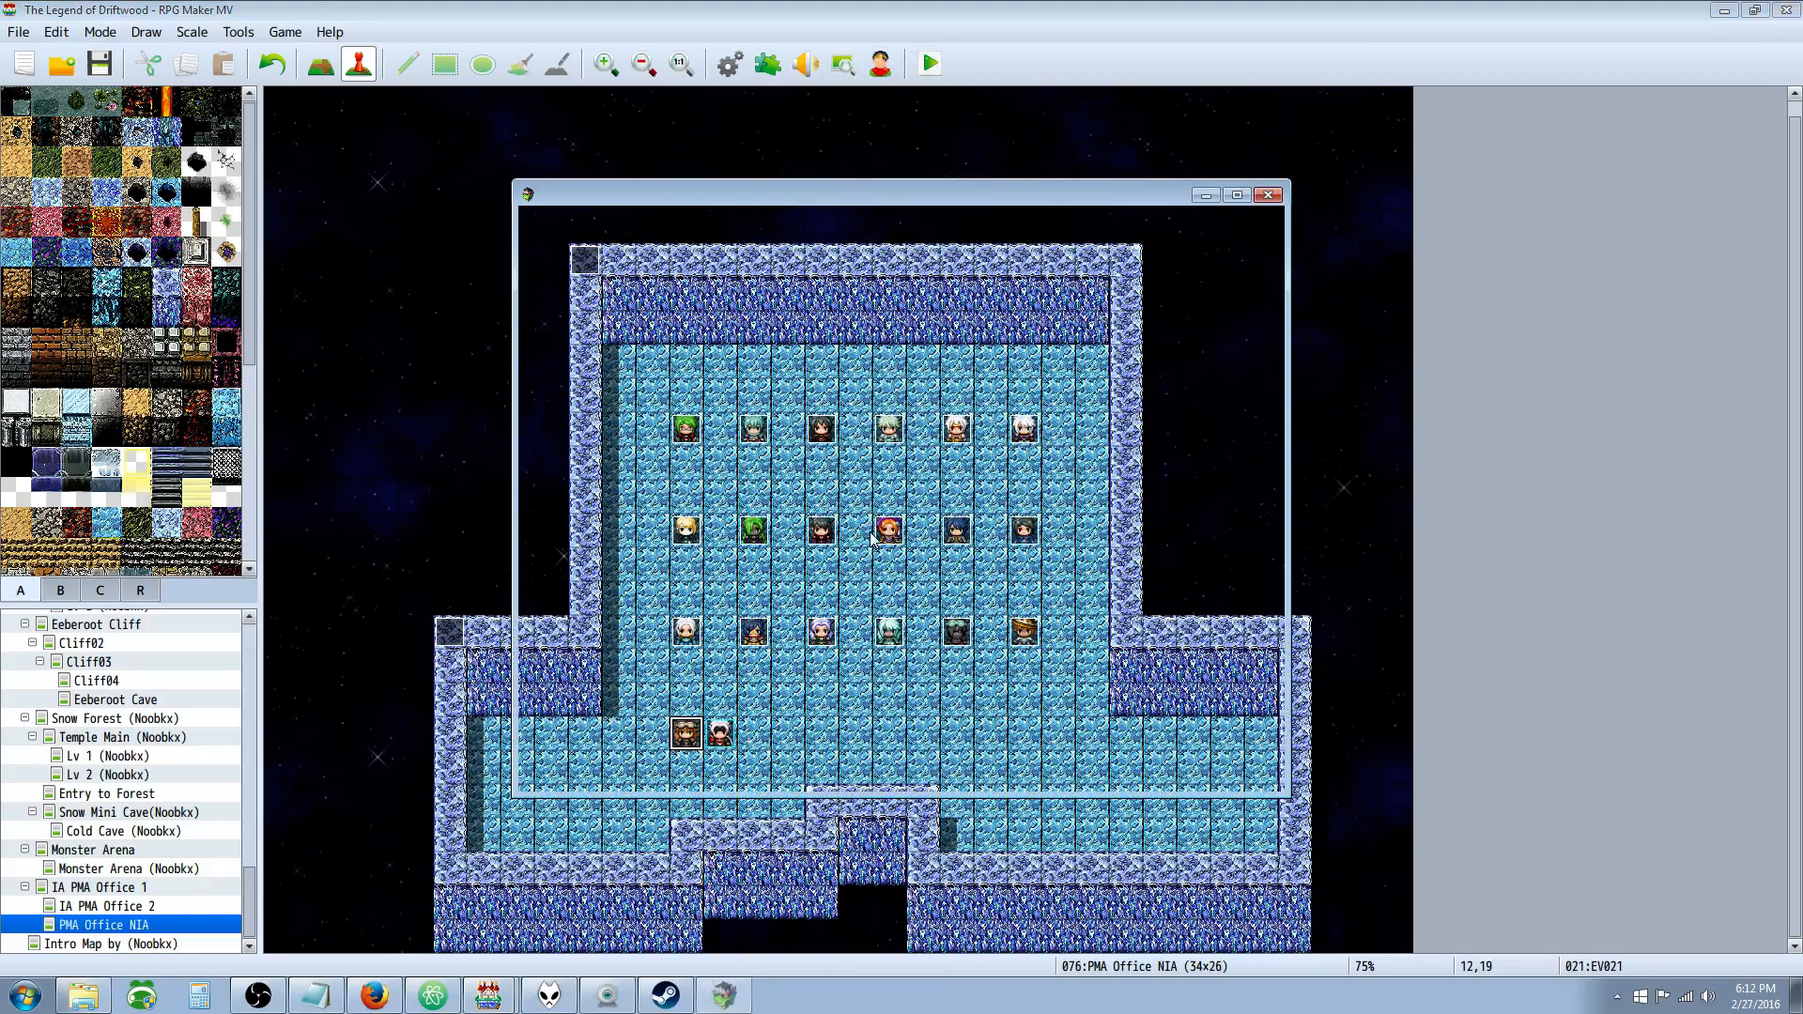
{"action": "left_click", "coordinate": [926, 64]}
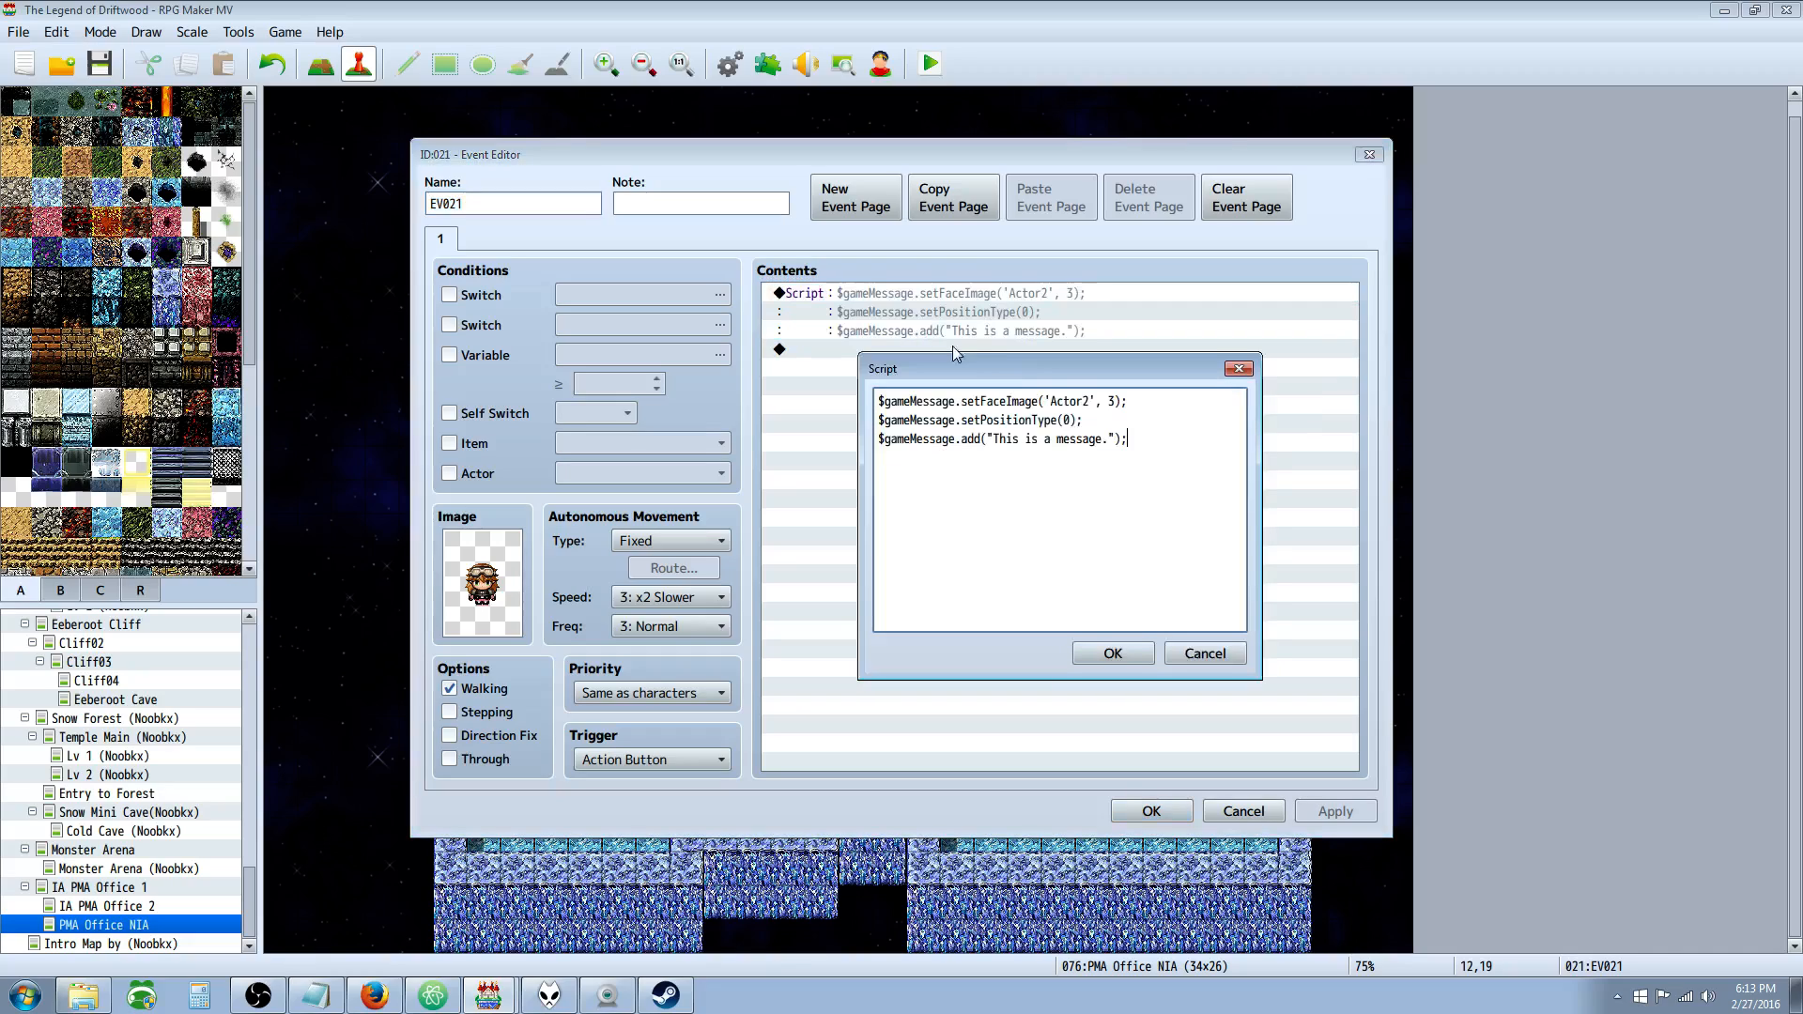
Change the position type value to 2.
{"action": "left_click", "coordinate": [1057, 419]}
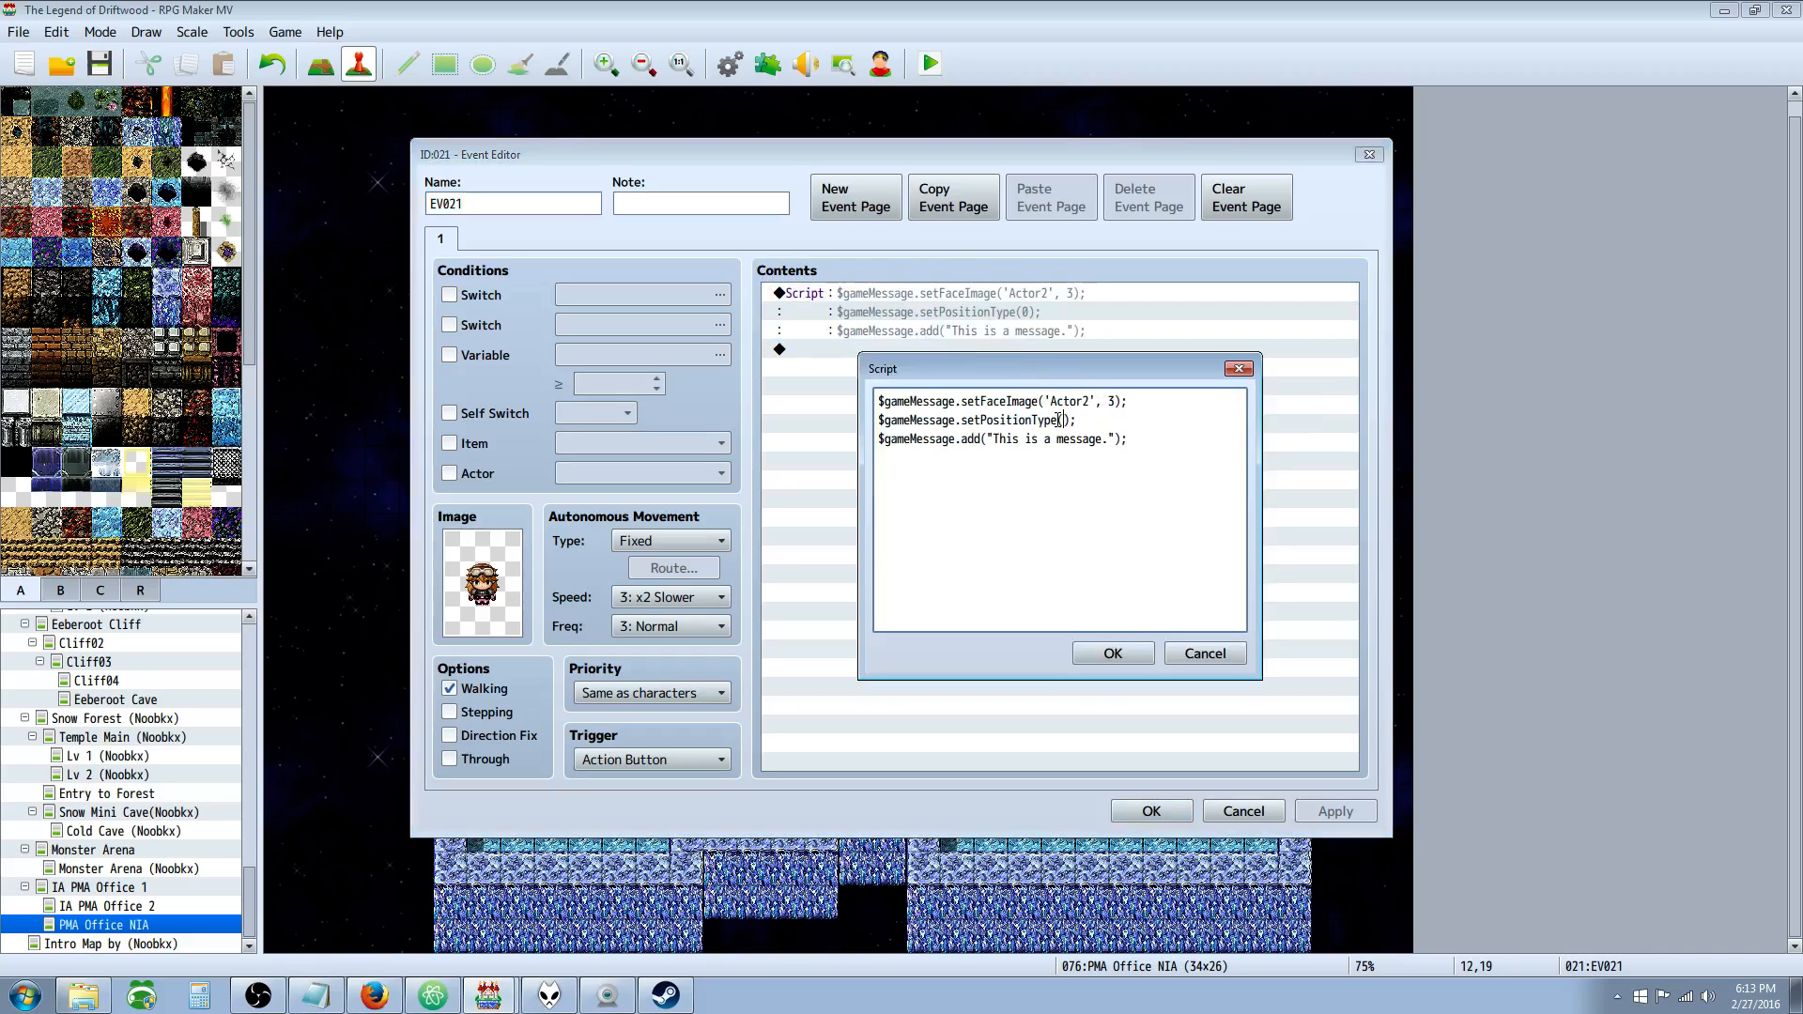
{"action": "type", "text": "2"}
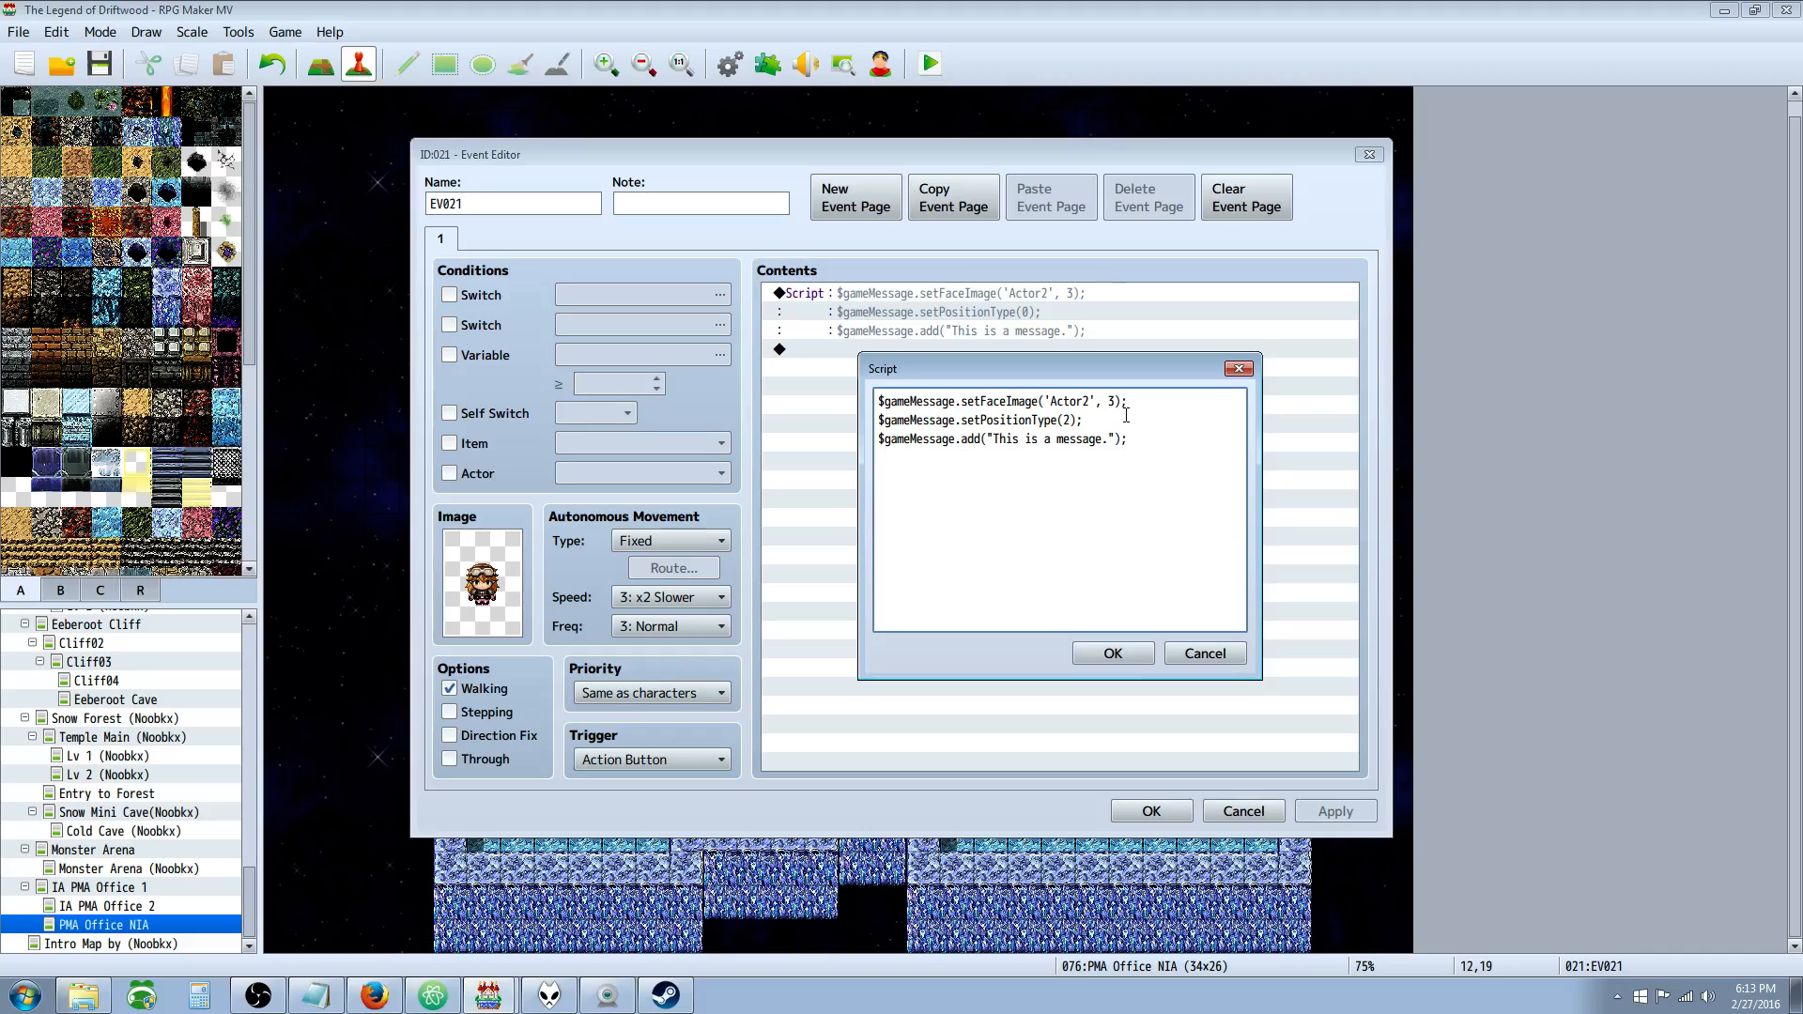
Add $gameMessage.setBackground(0); on a new line and confirm the script.
{"action": "key", "text": "Return"}
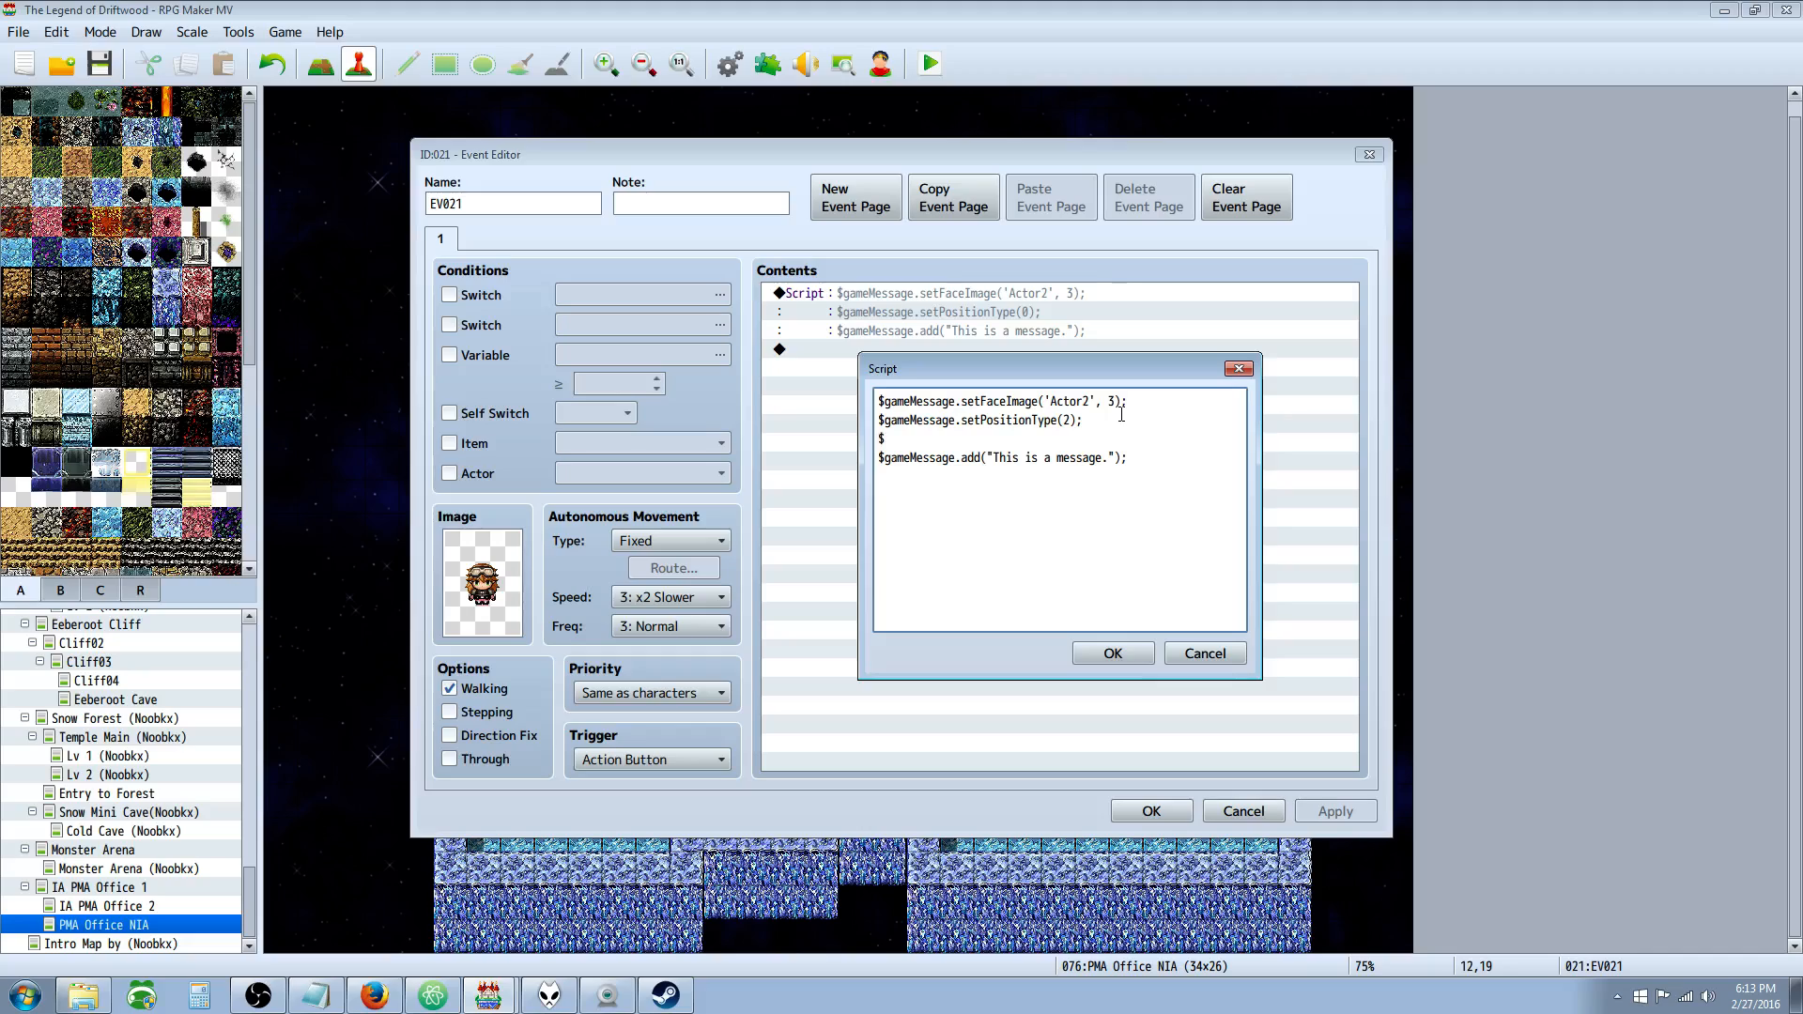
{"action": "type", "text": "$gameMessage.setBa"}
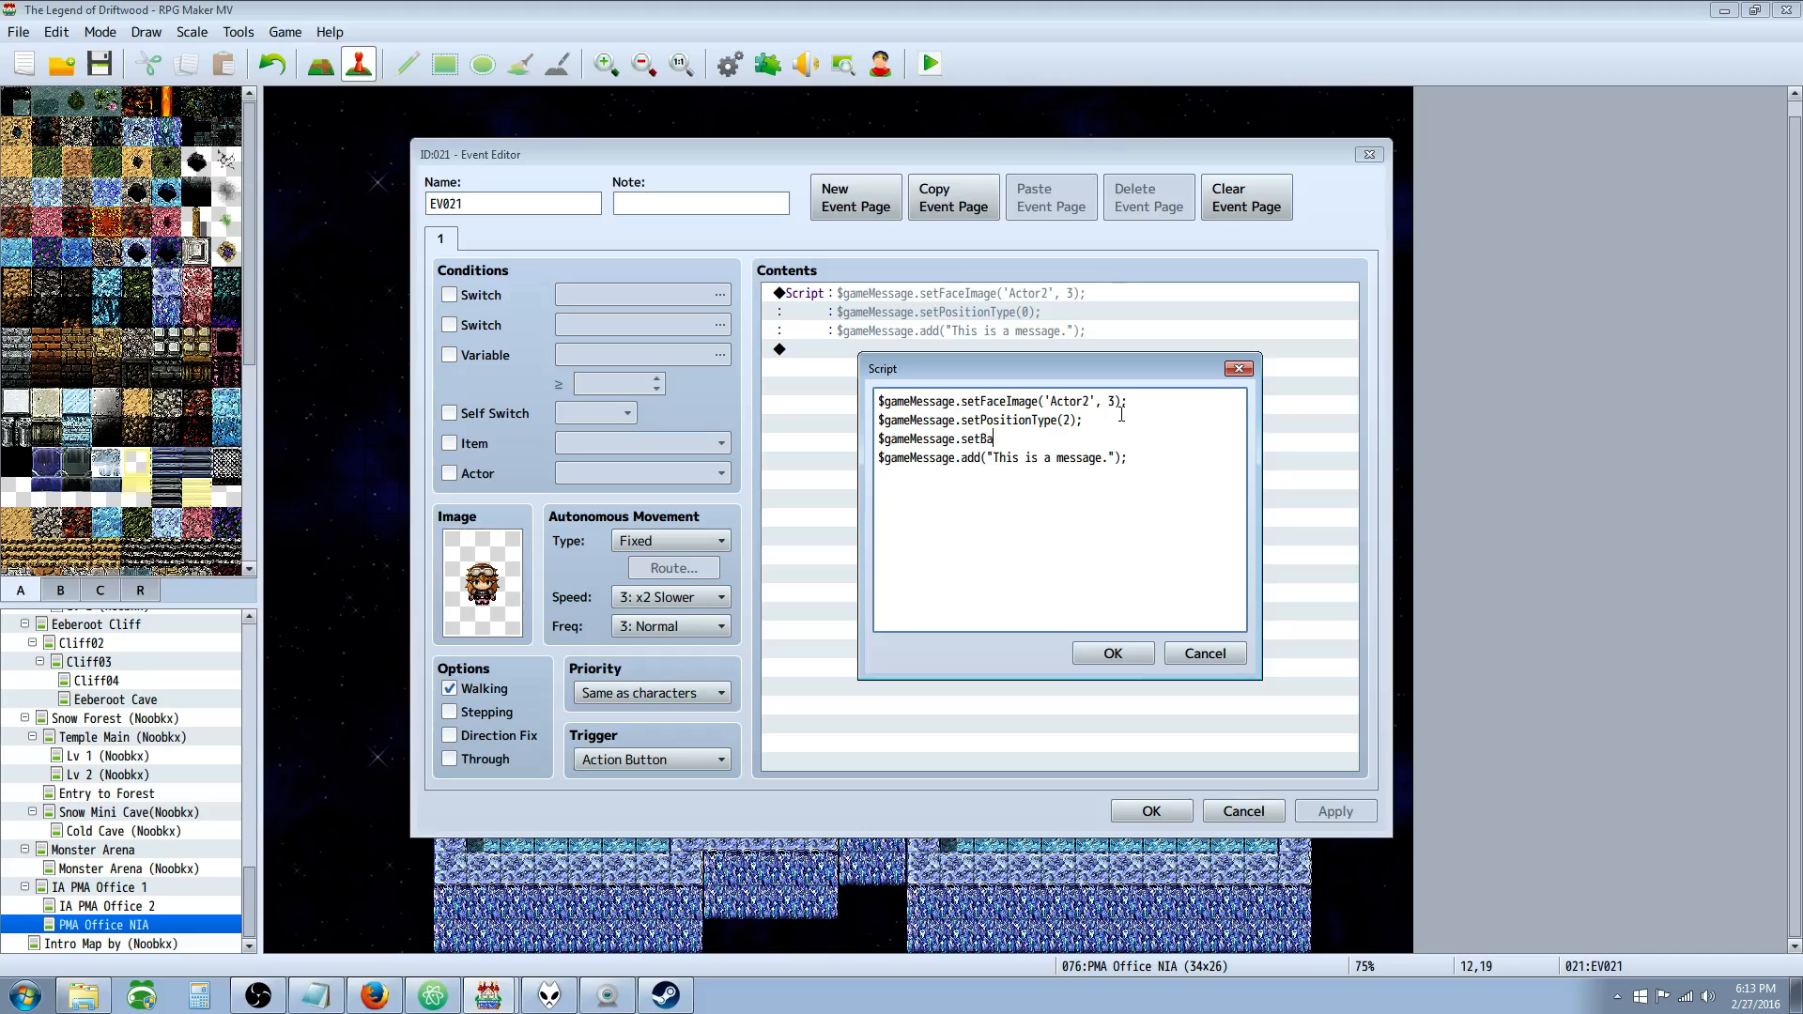
{"action": "type", "text": "ckground"}
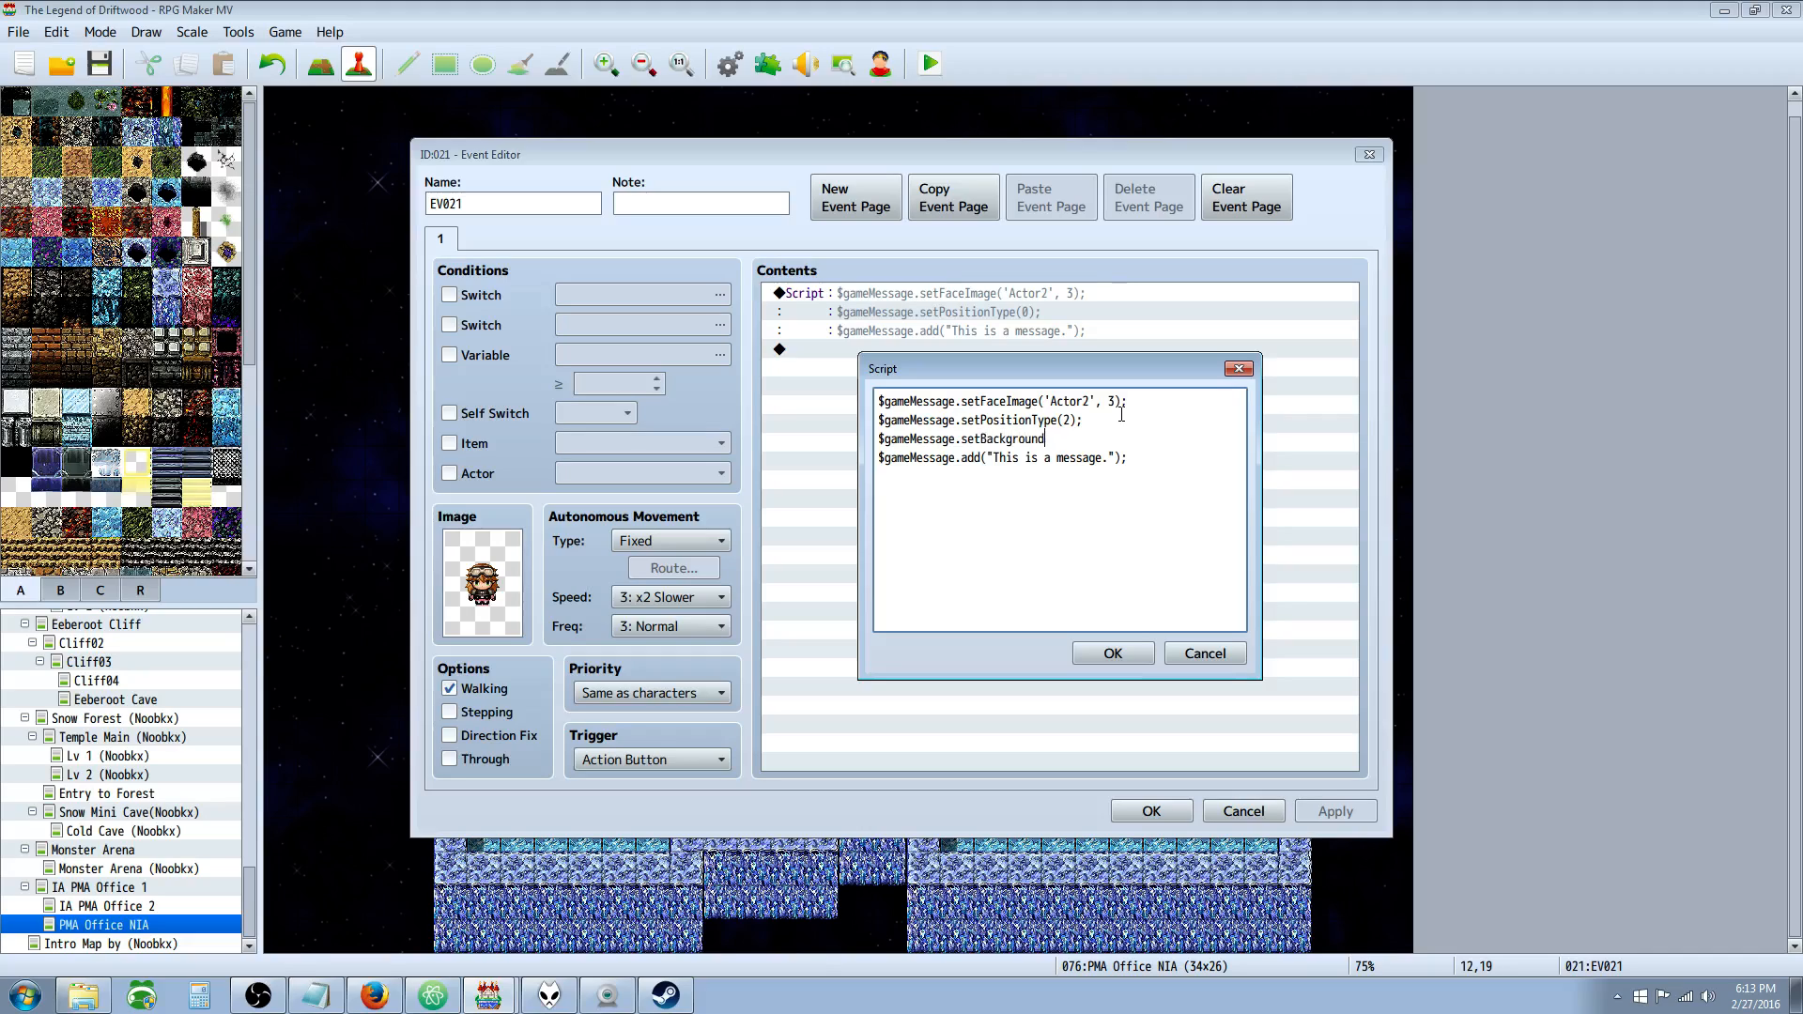
{"action": "type", "text": "()"}
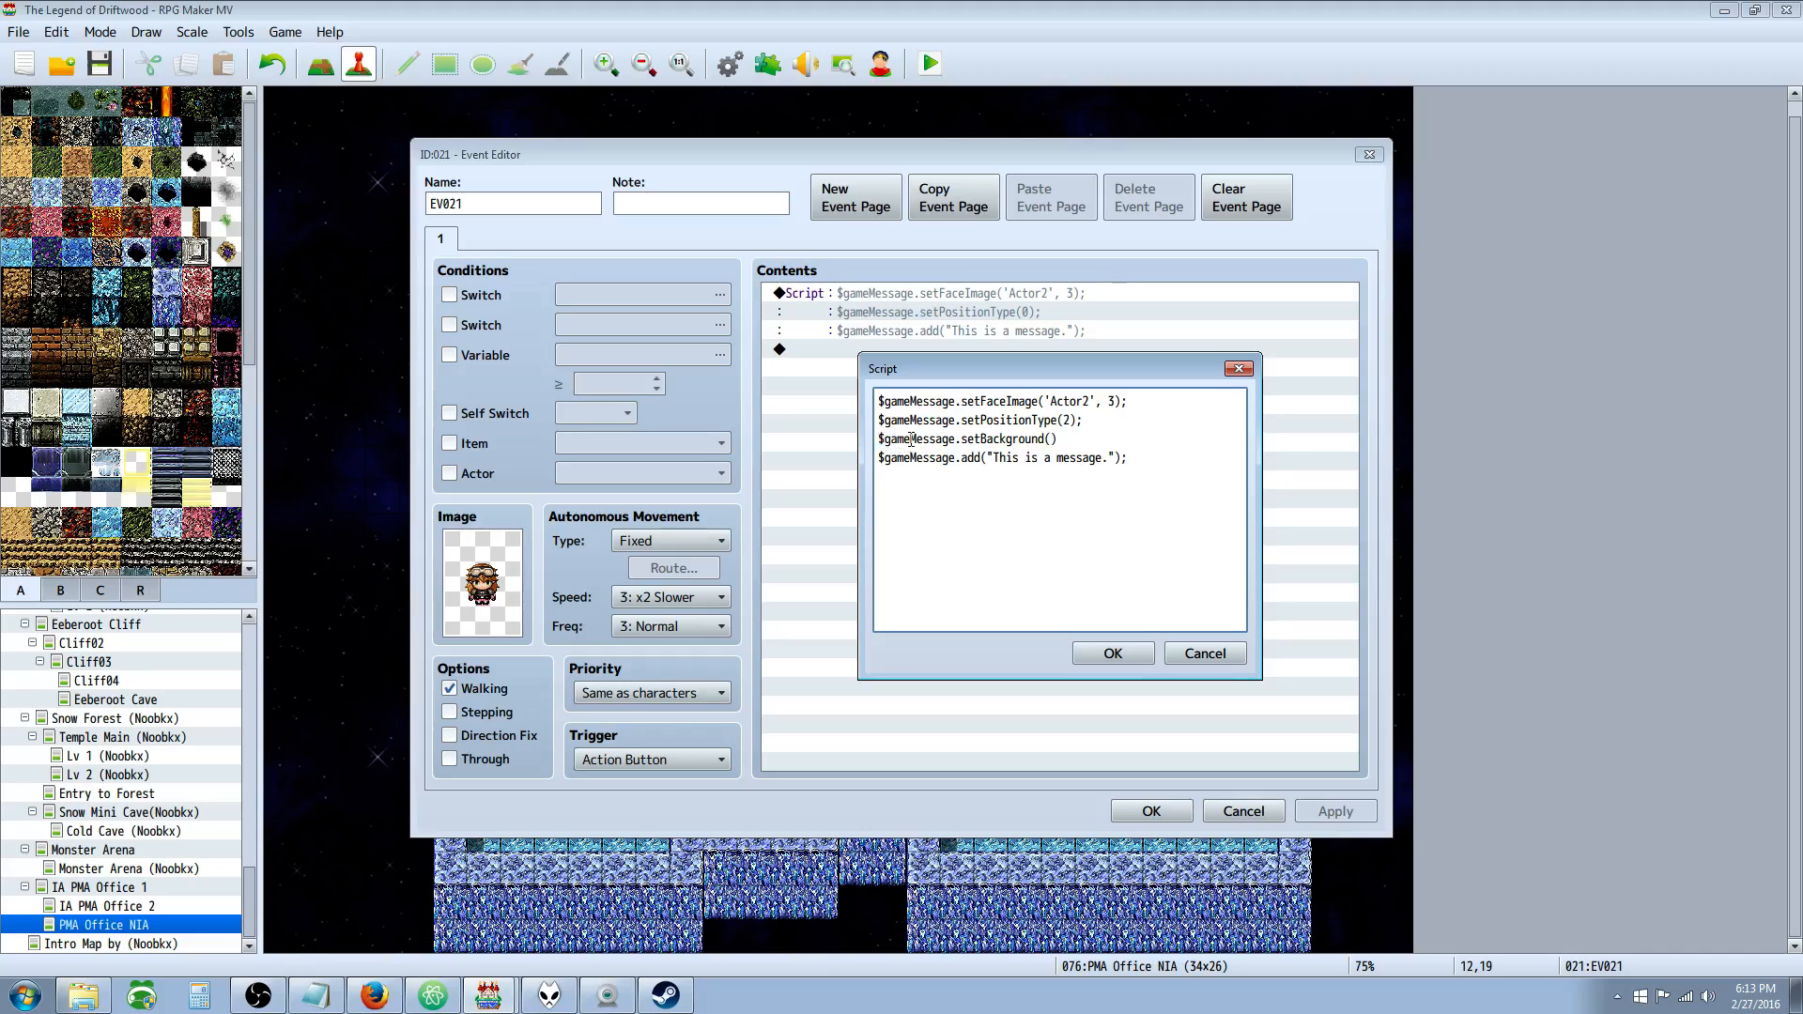
{"action": "mouse_move", "coordinate": [982, 437]}
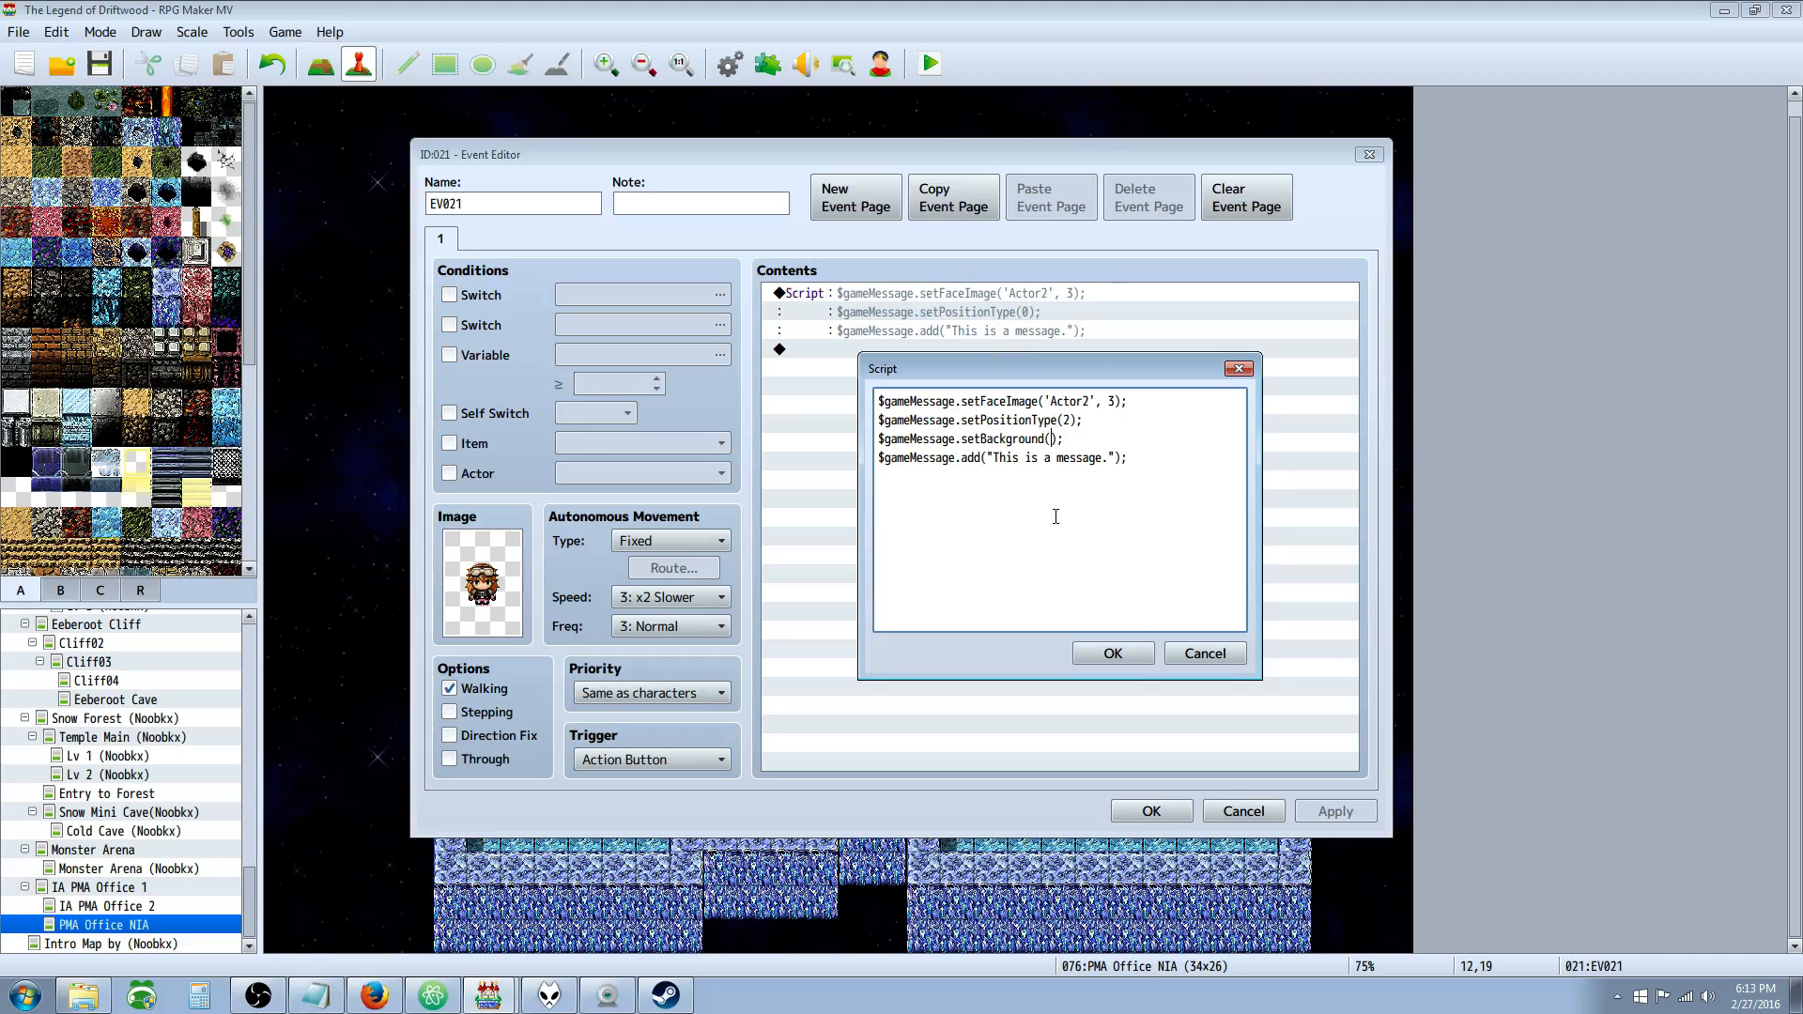
{"action": "mouse_move", "coordinate": [992, 459]}
{"action": "type", "text": "0"}
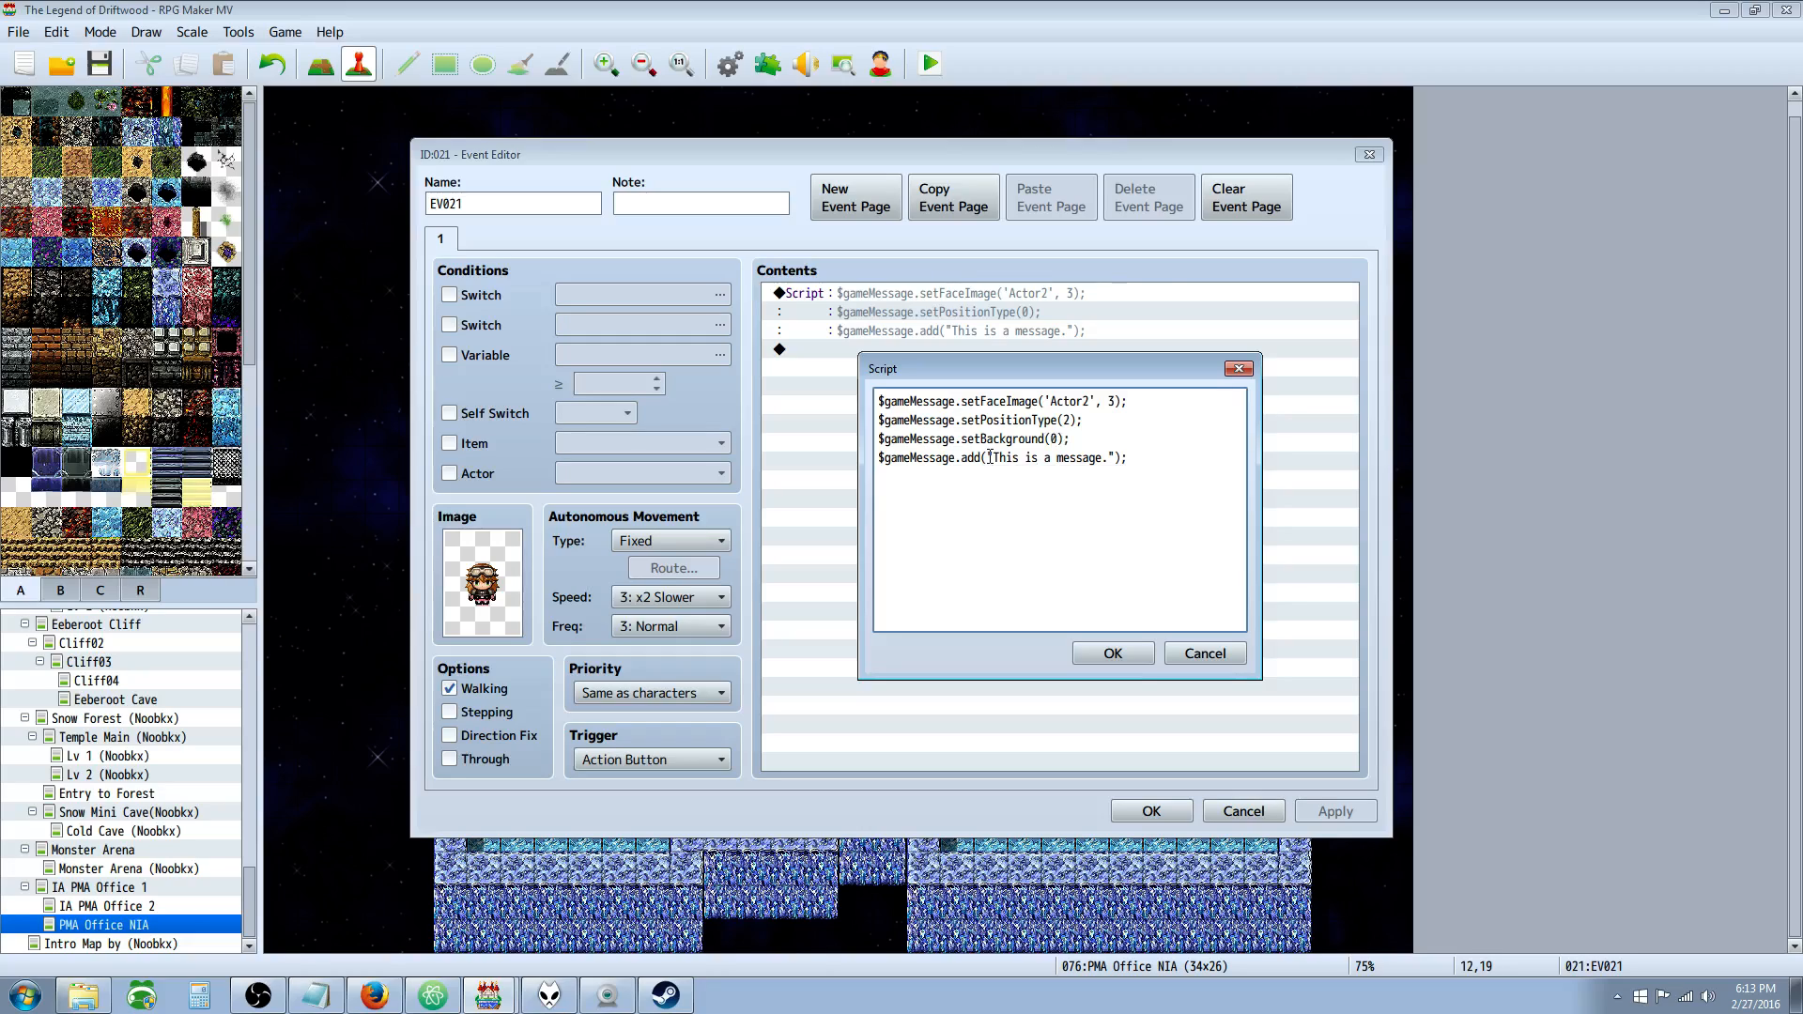
{"action": "left_click", "coordinate": [1110, 654]}
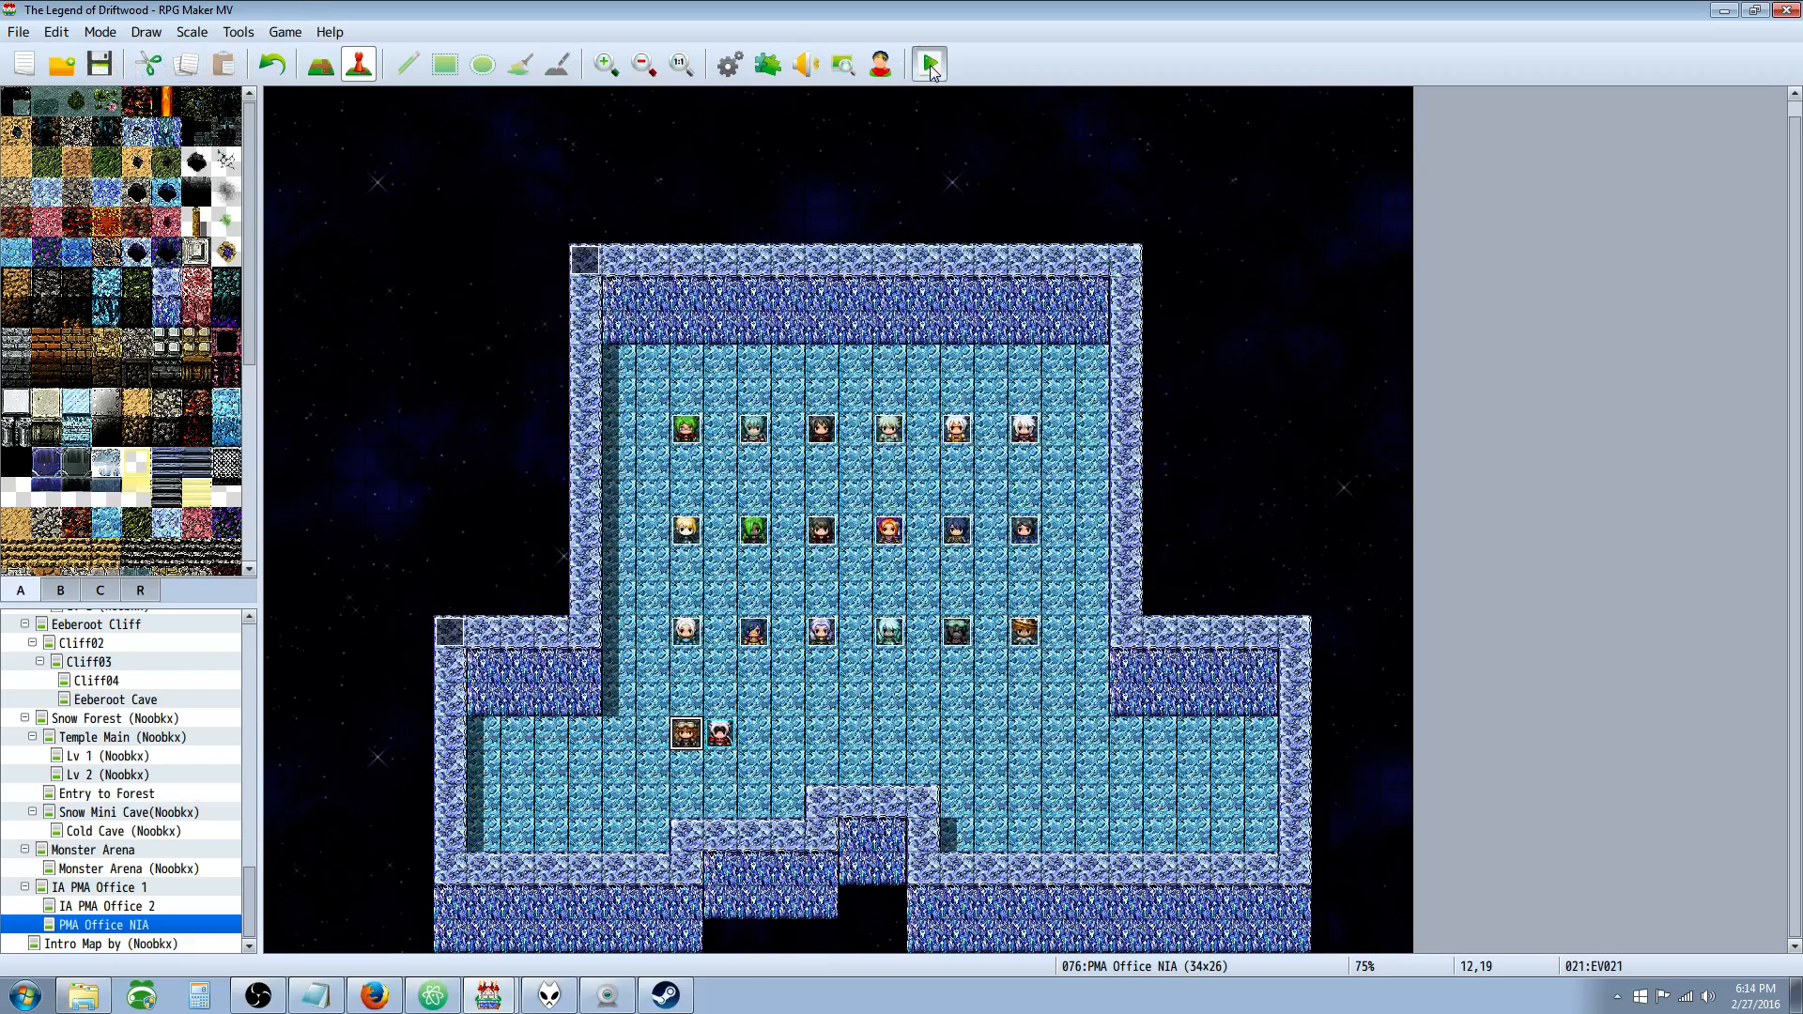
Playtest, then edit the script so setBackground uses 1 and test again.
{"action": "left_click", "coordinate": [926, 64]}
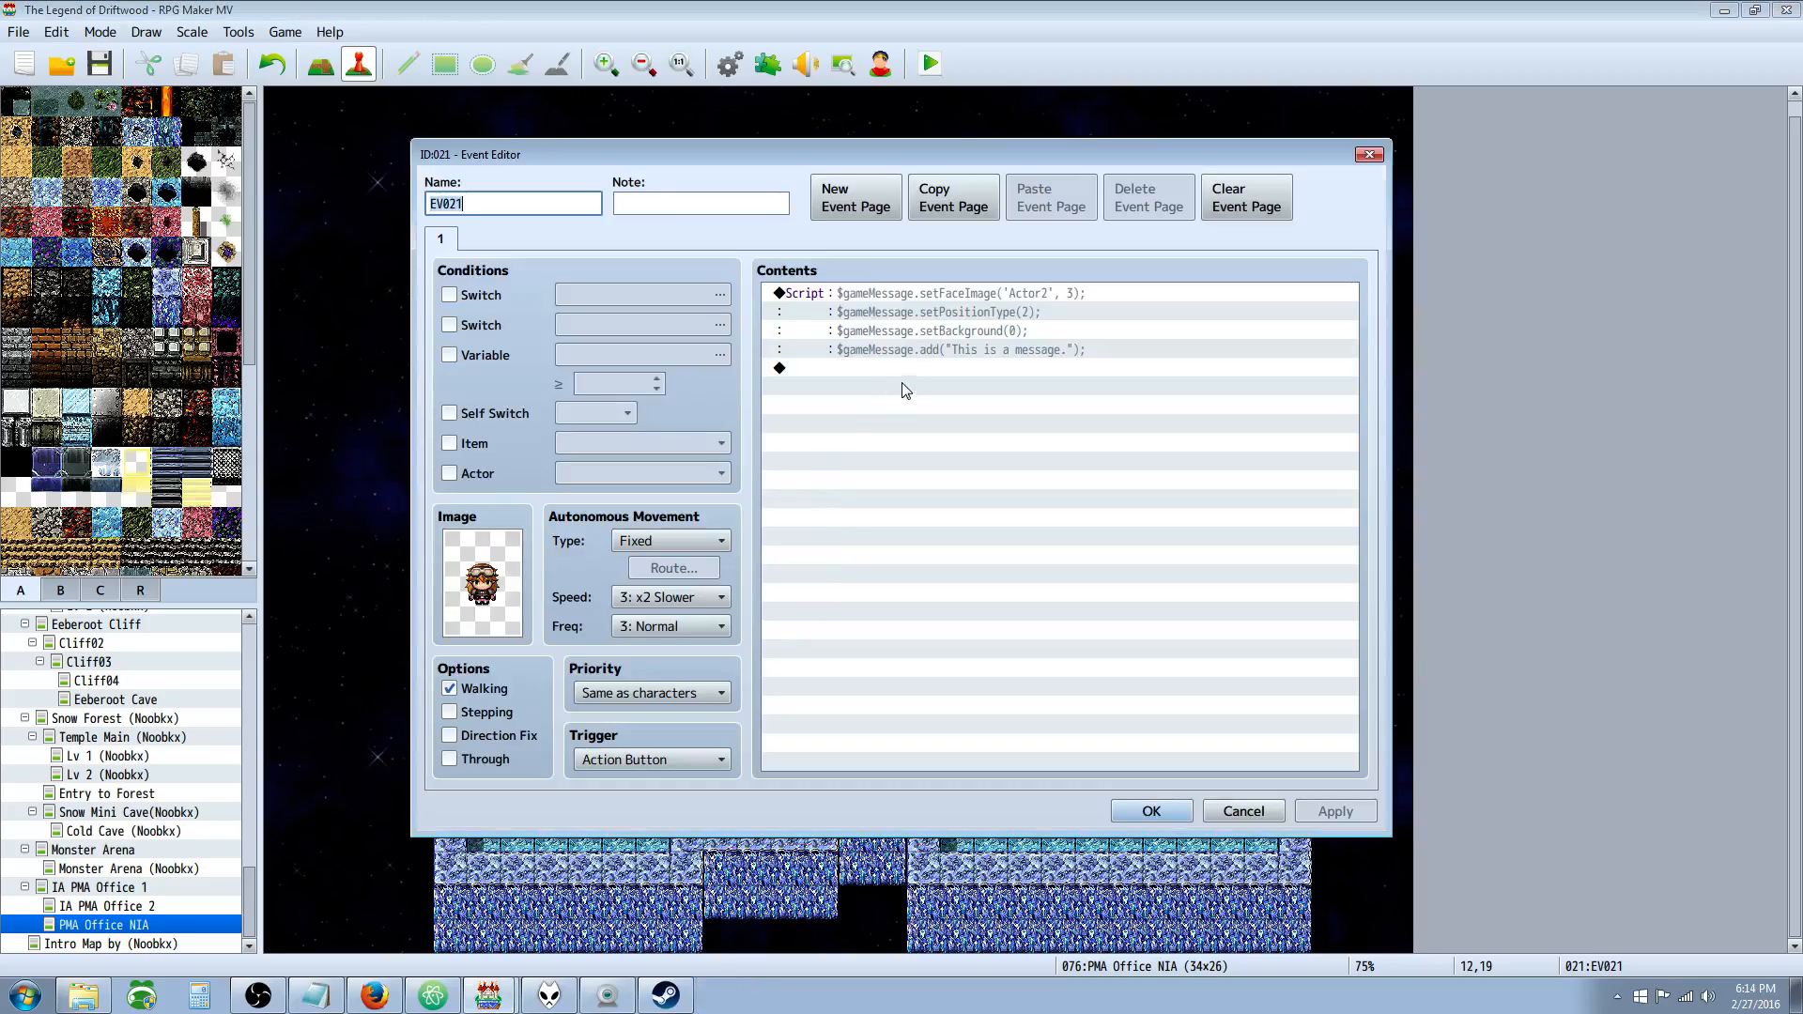
{"action": "double_click", "coordinate": [943, 320]}
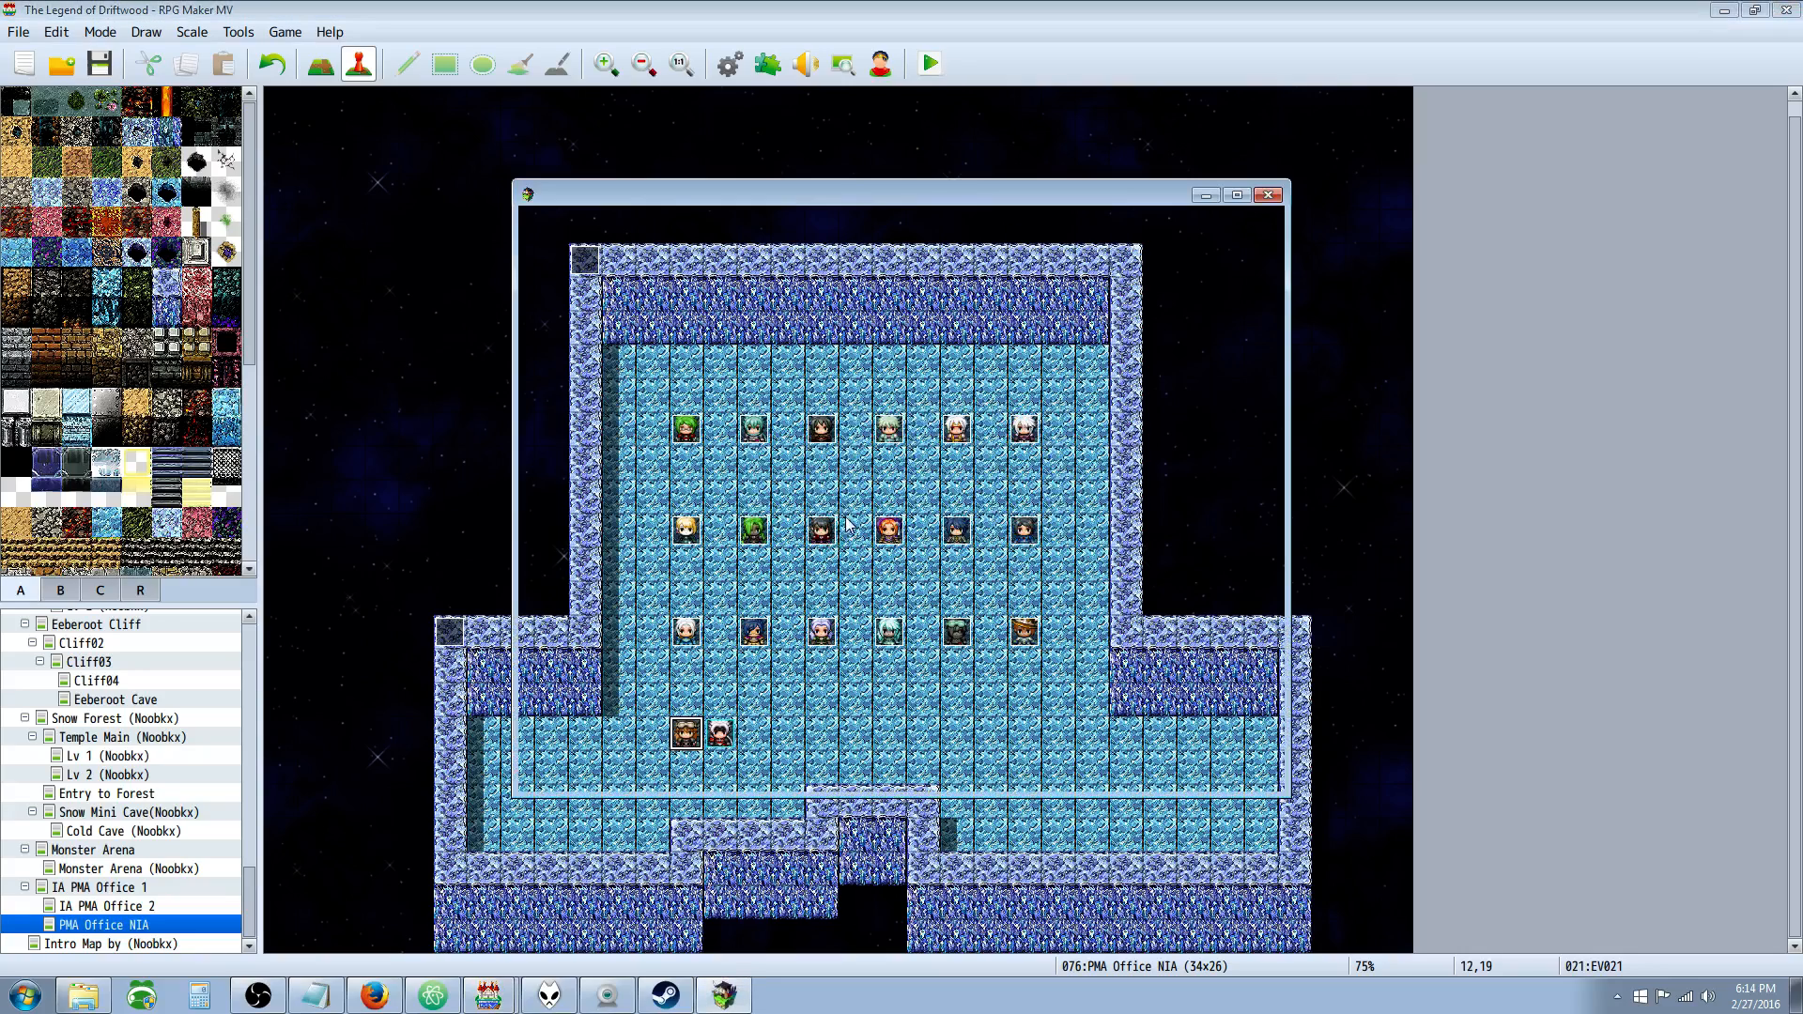
{"action": "left_click", "coordinate": [926, 64]}
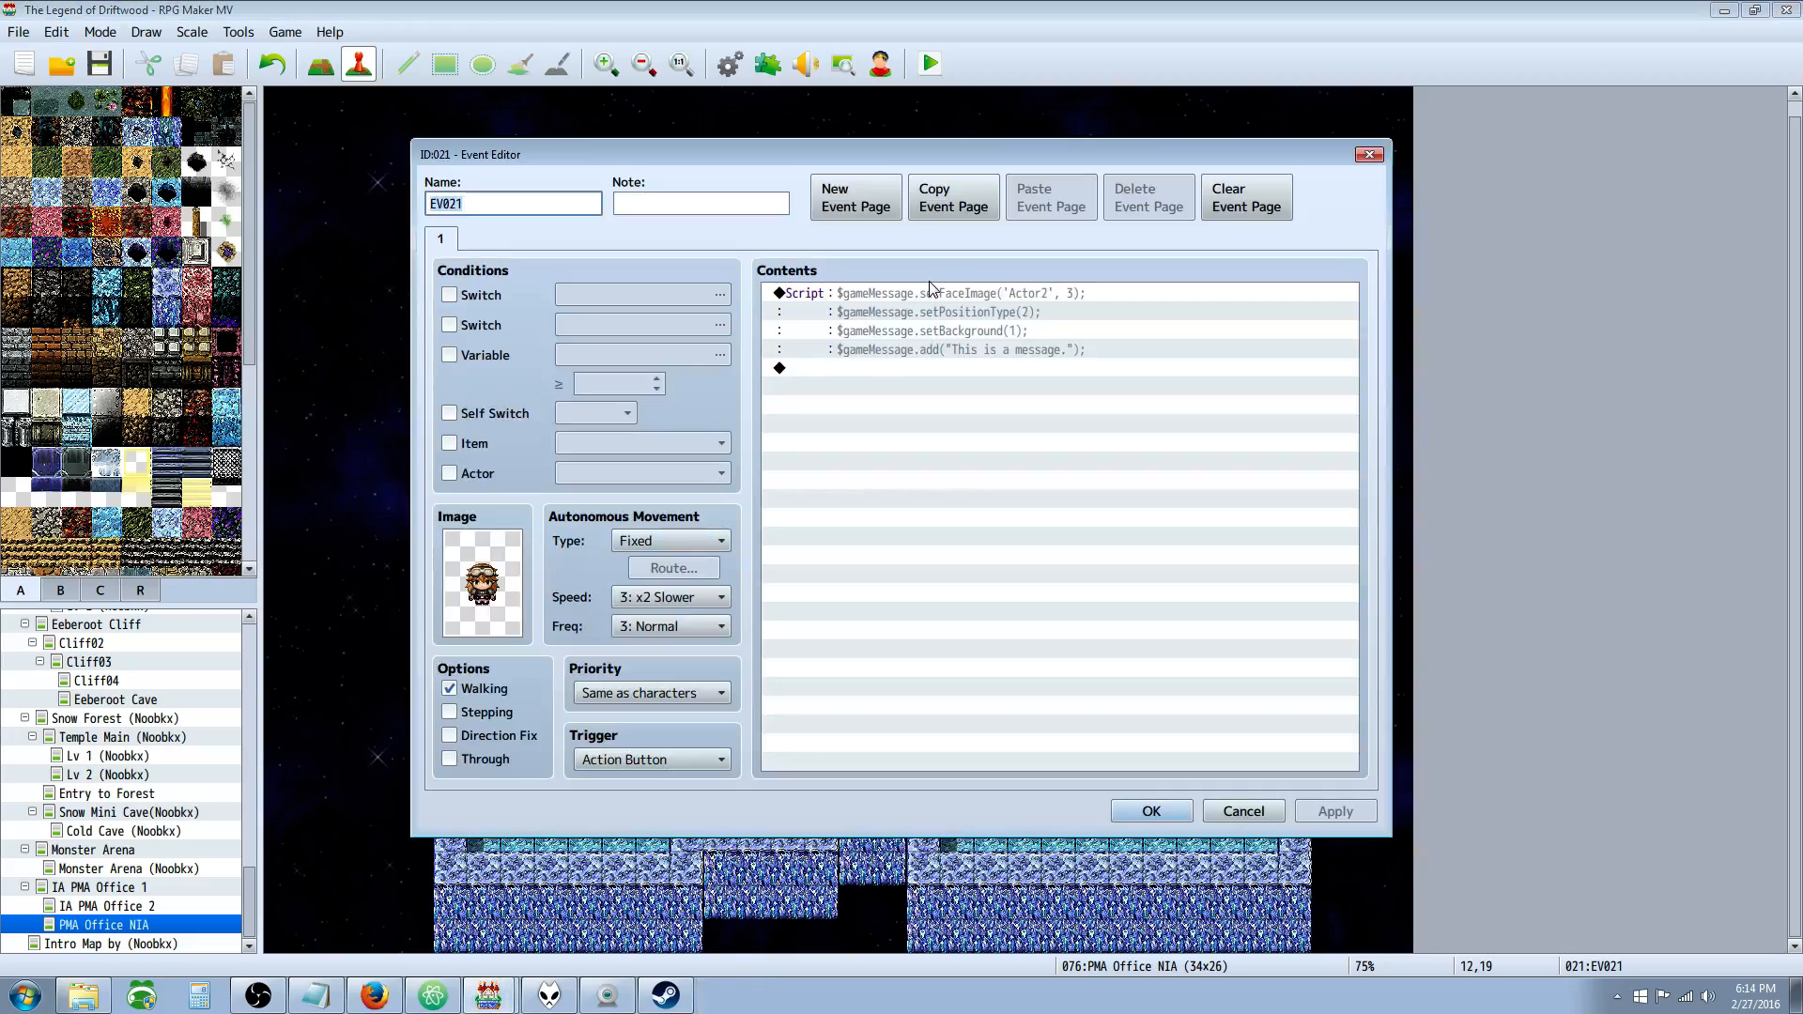
Change setBackground to 2, confirm the script and playtest the result.
{"action": "double_click", "coordinate": [954, 293]}
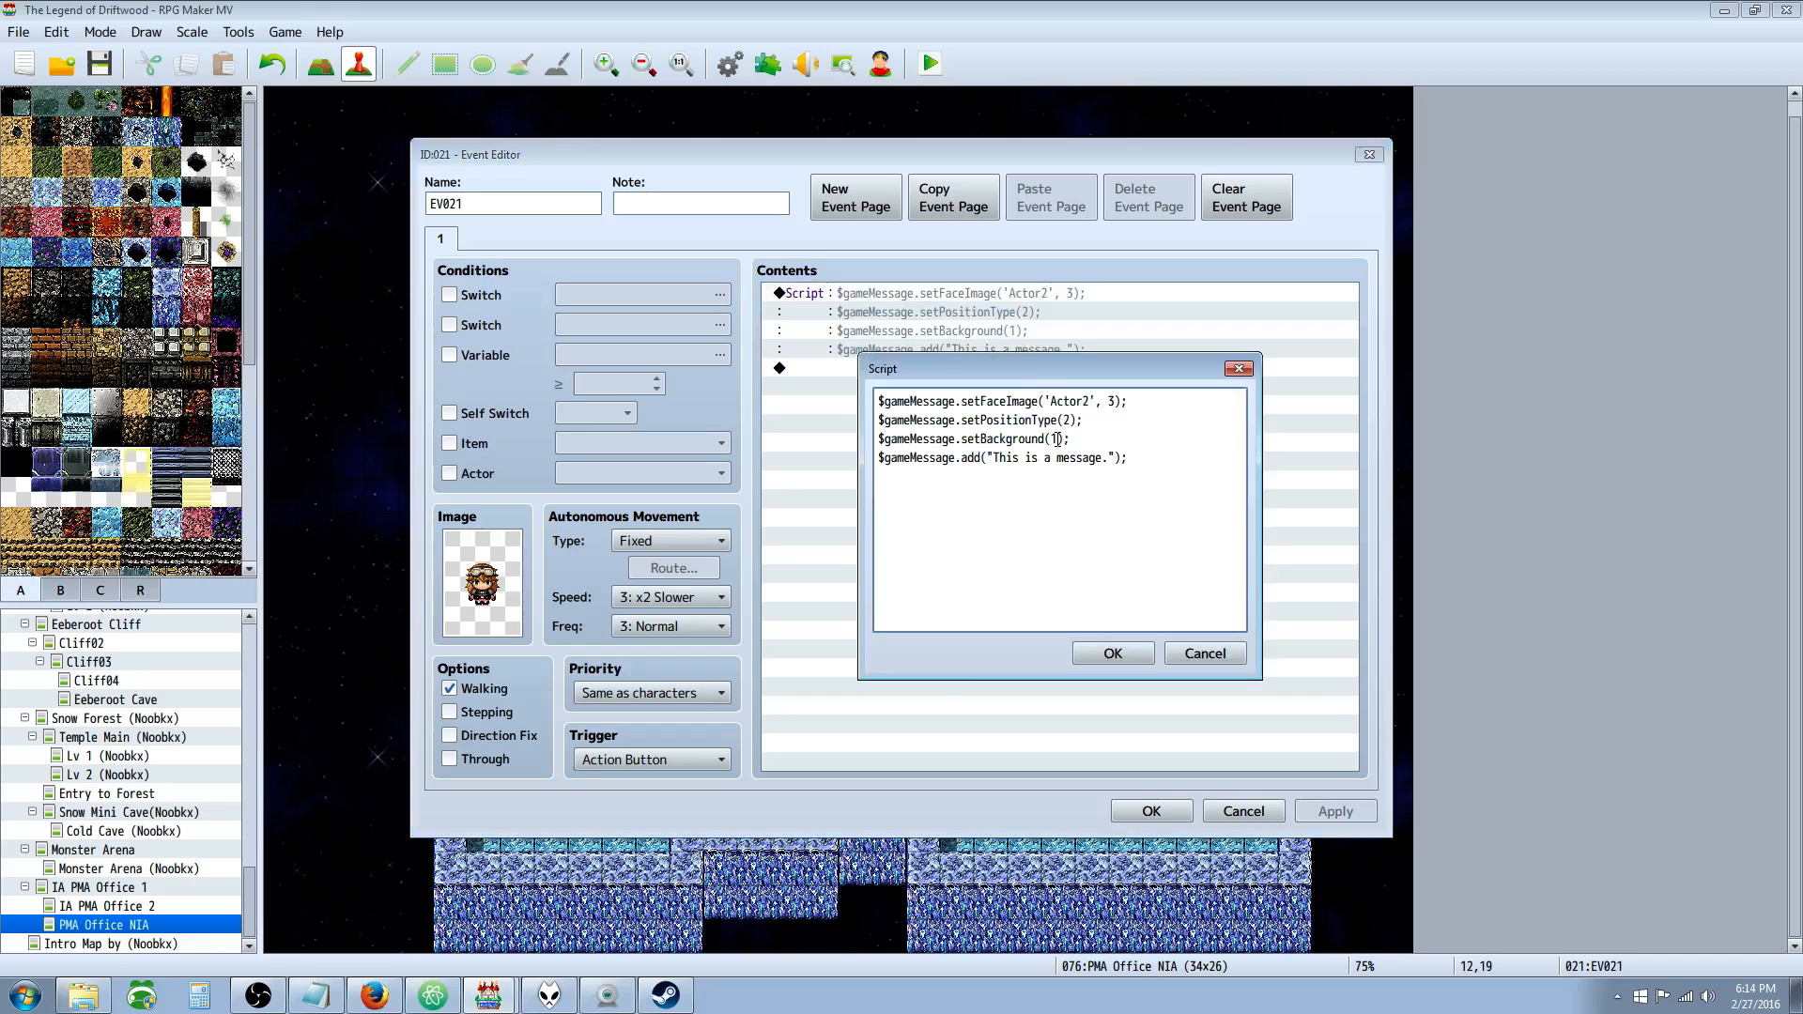
{"action": "left_click", "coordinate": [1110, 653]}
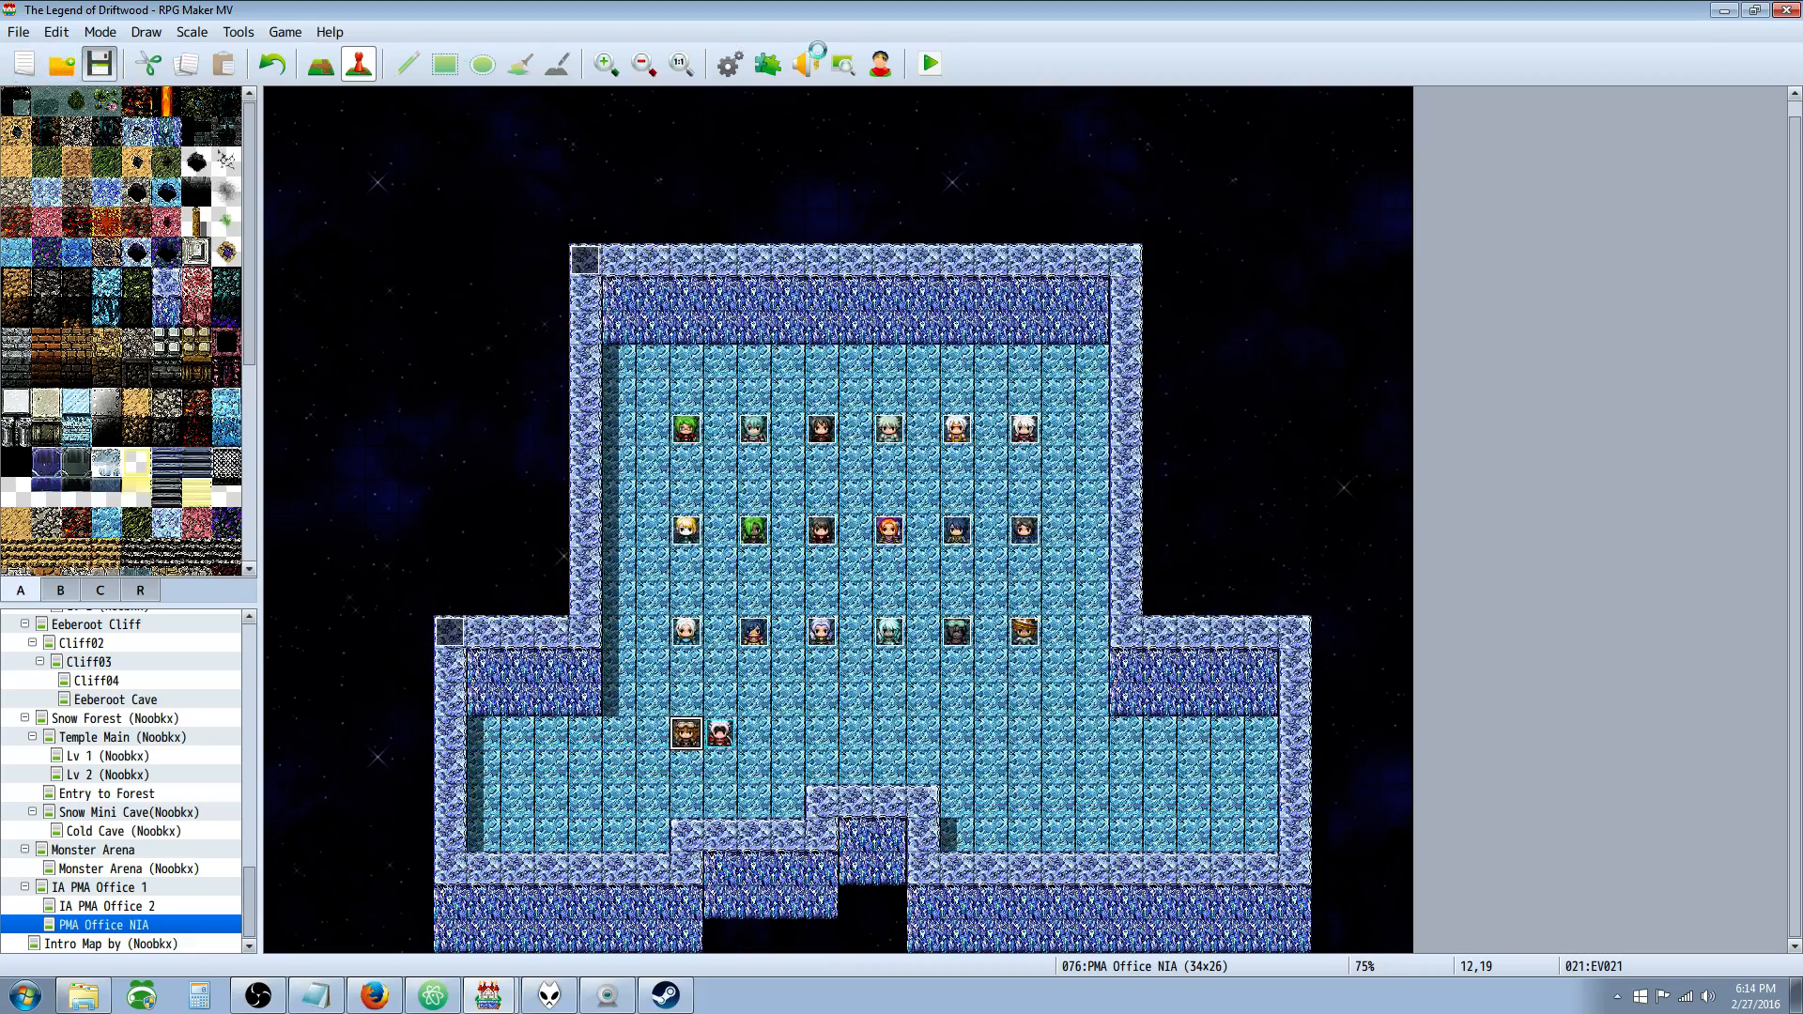
{"action": "left_click", "coordinate": [926, 63]}
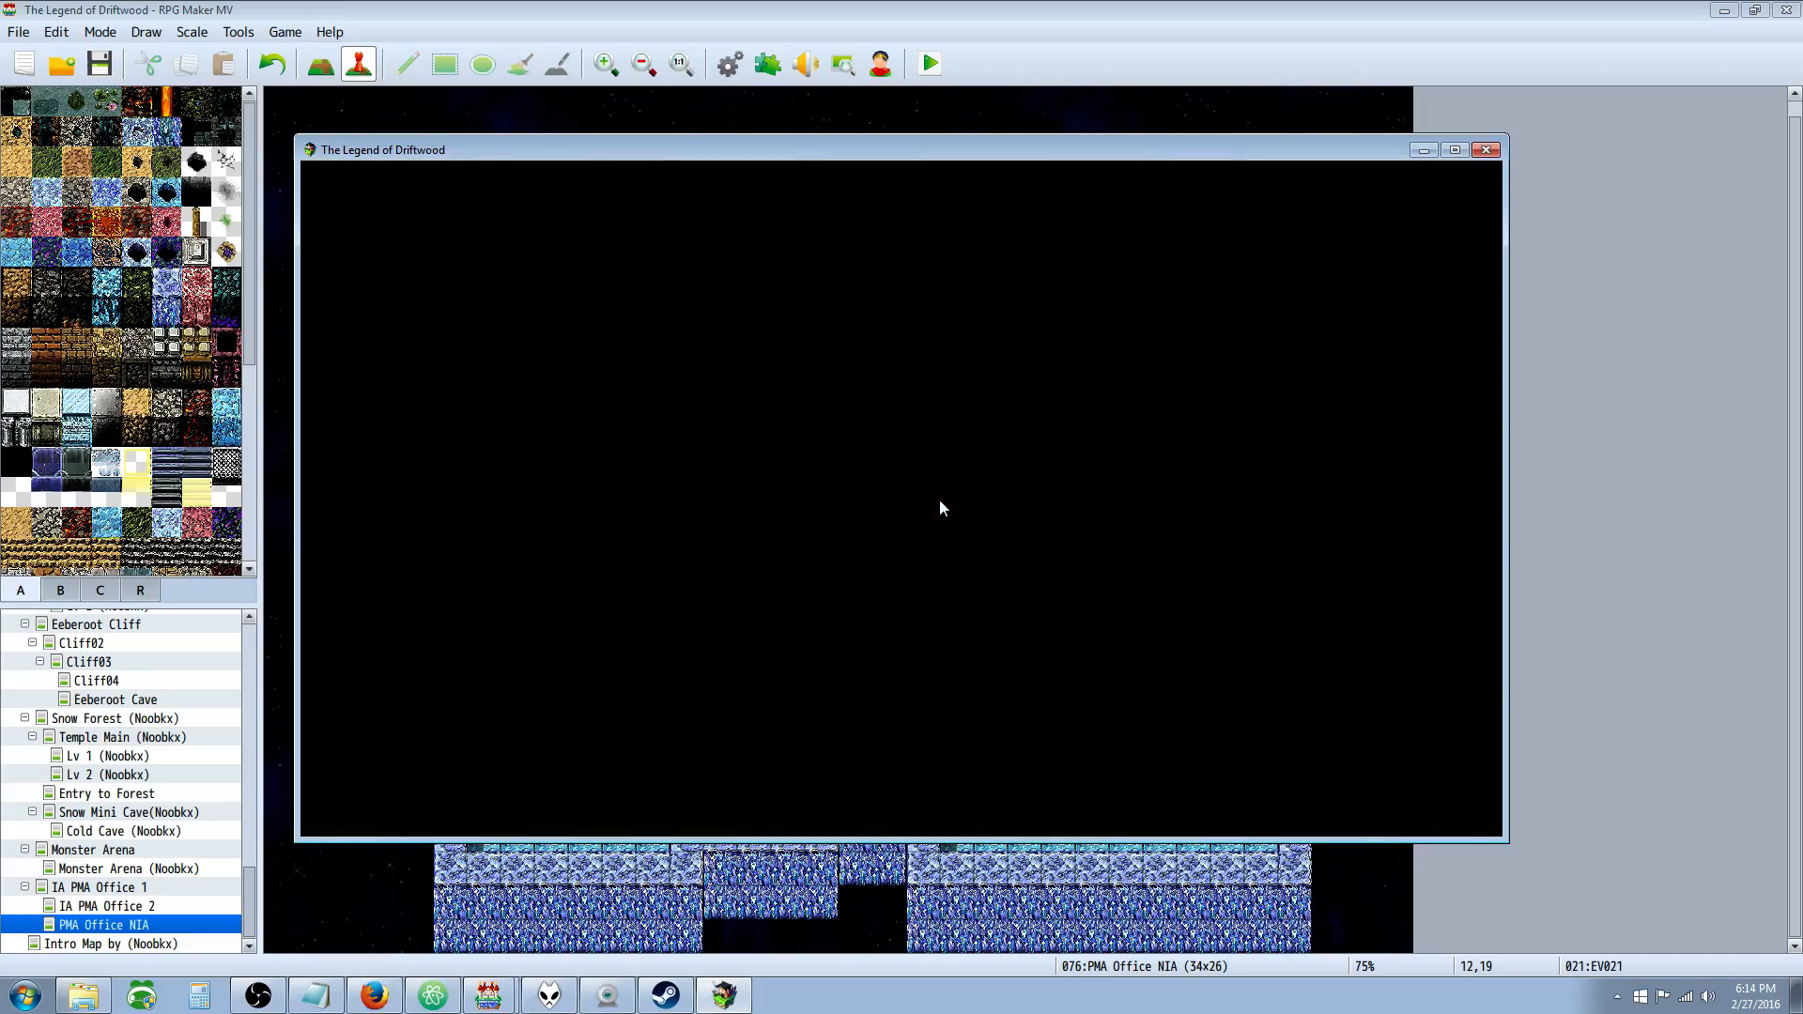
{"action": "left_click", "coordinate": [926, 64]}
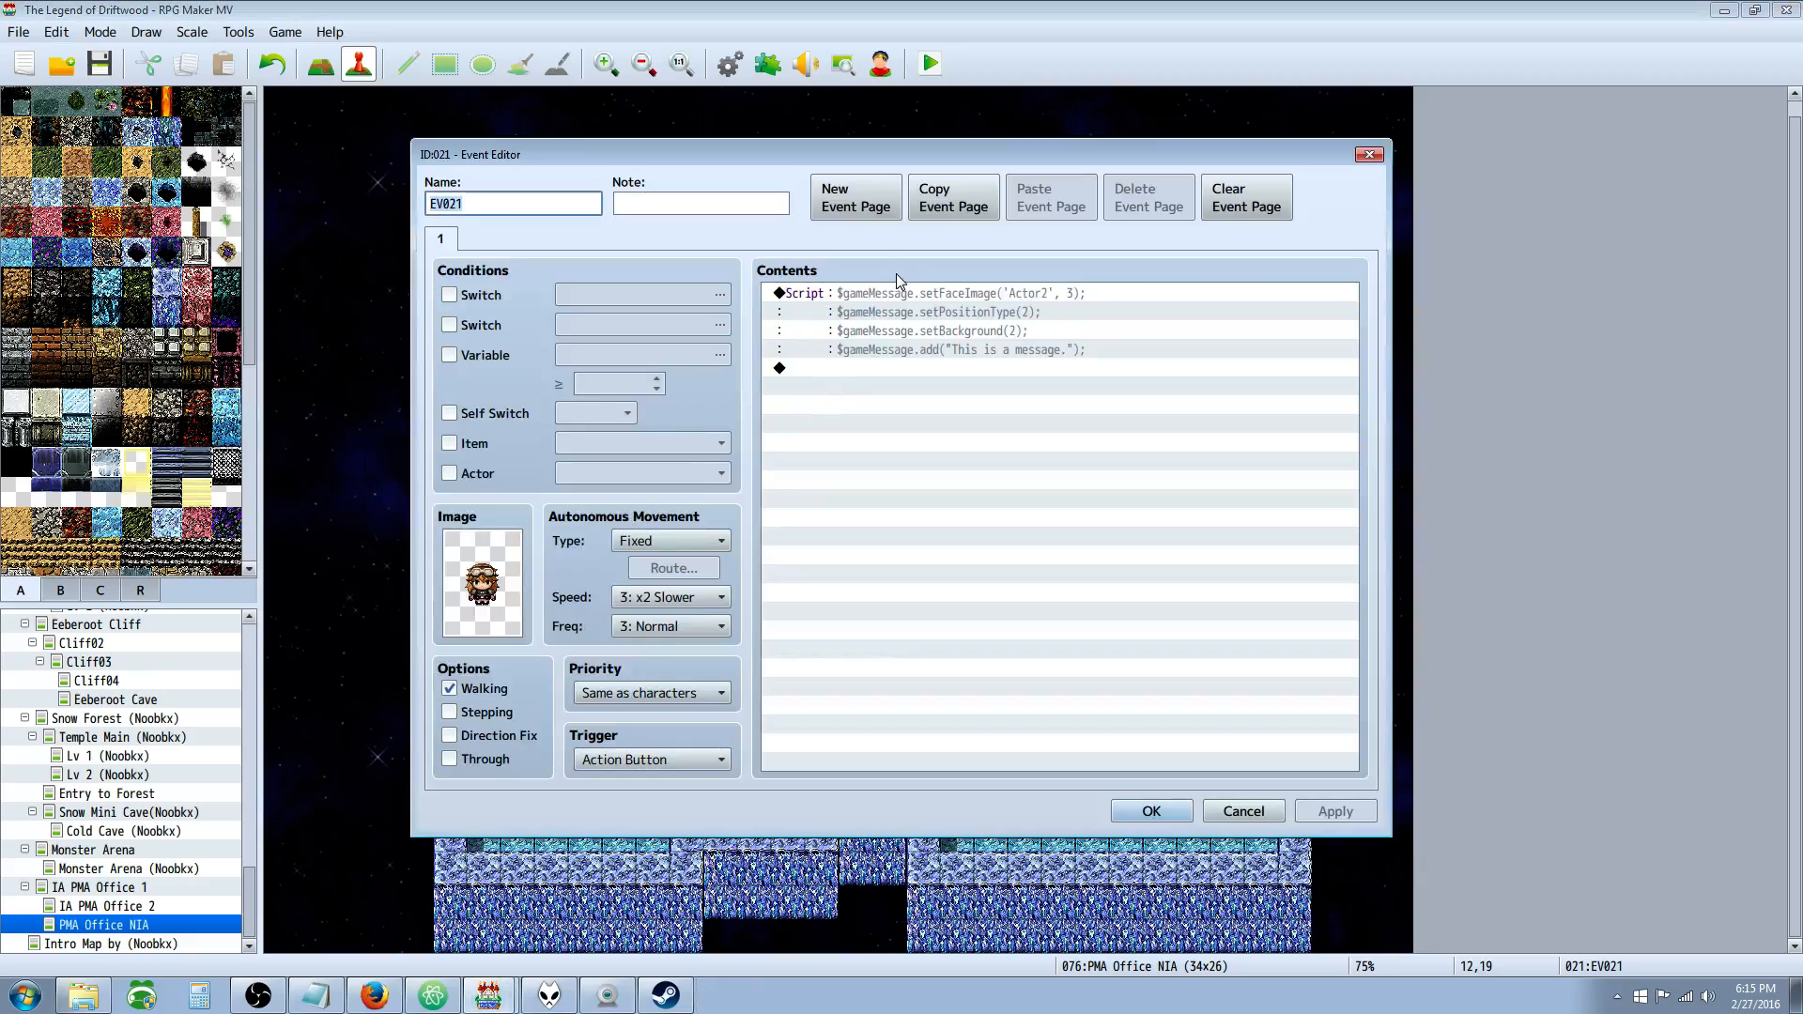
{"action": "left_click", "coordinate": [931, 293]}
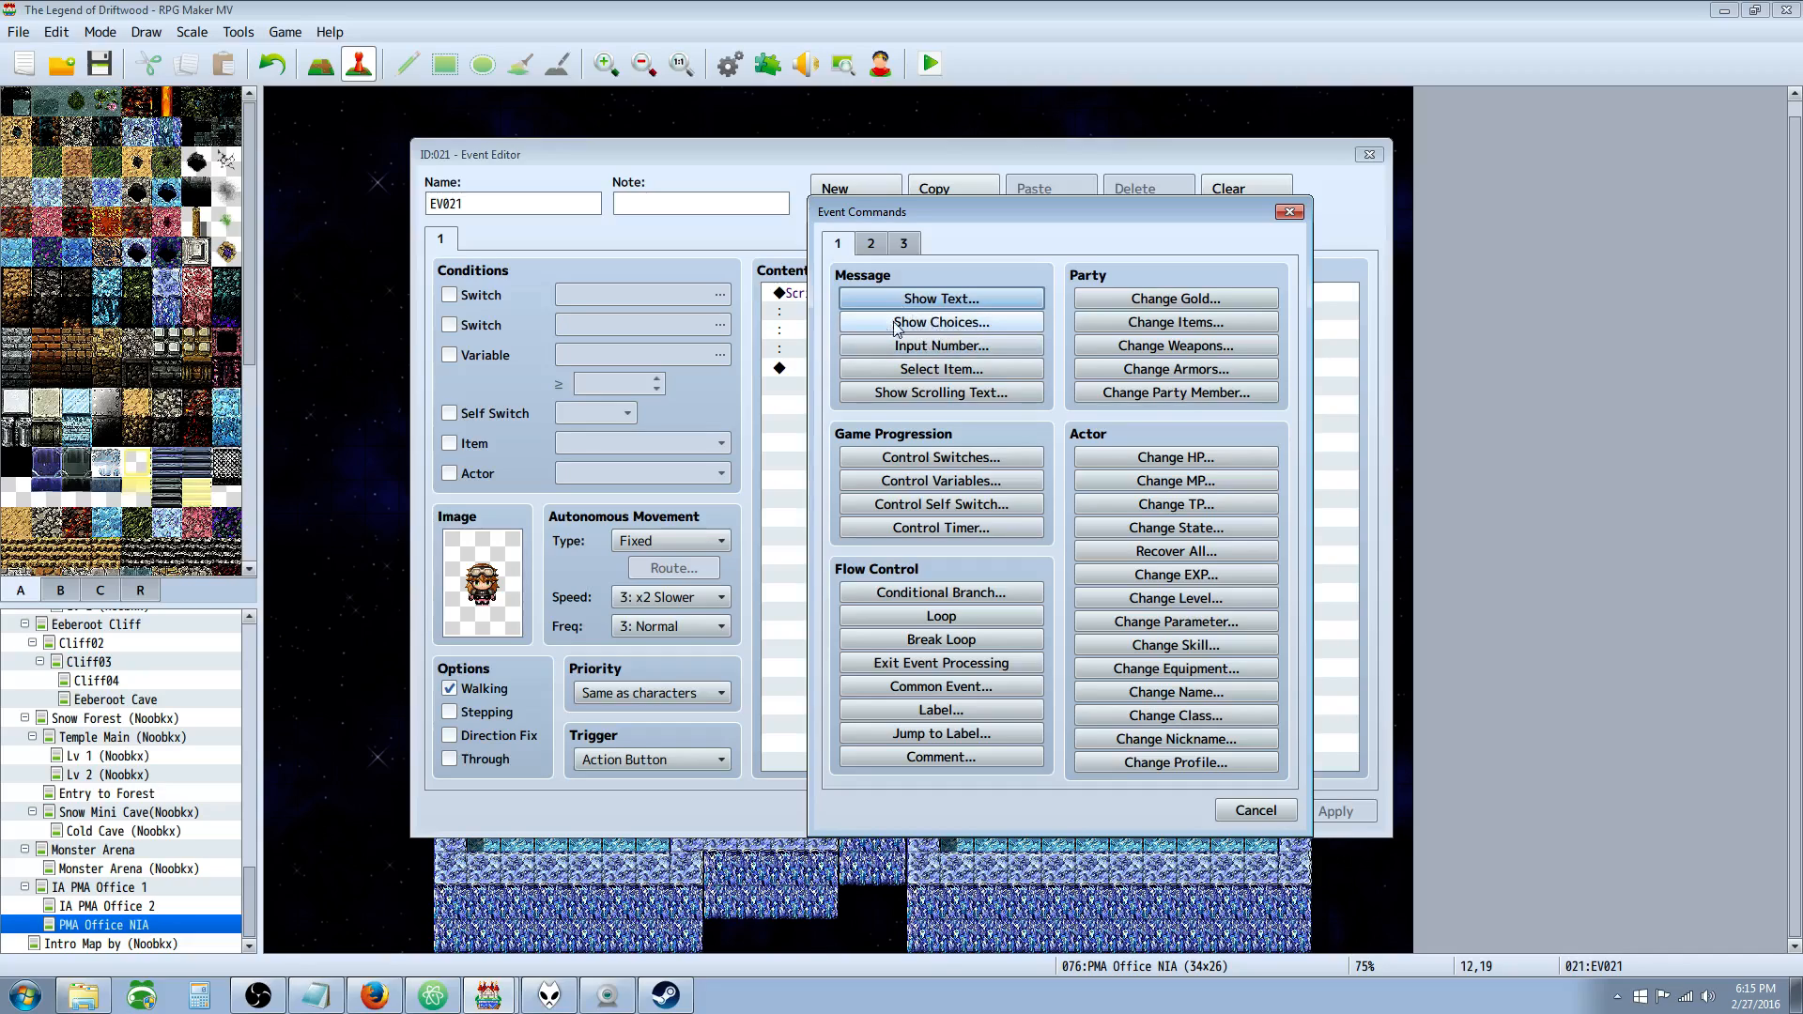
{"action": "left_click", "coordinate": [1254, 810]}
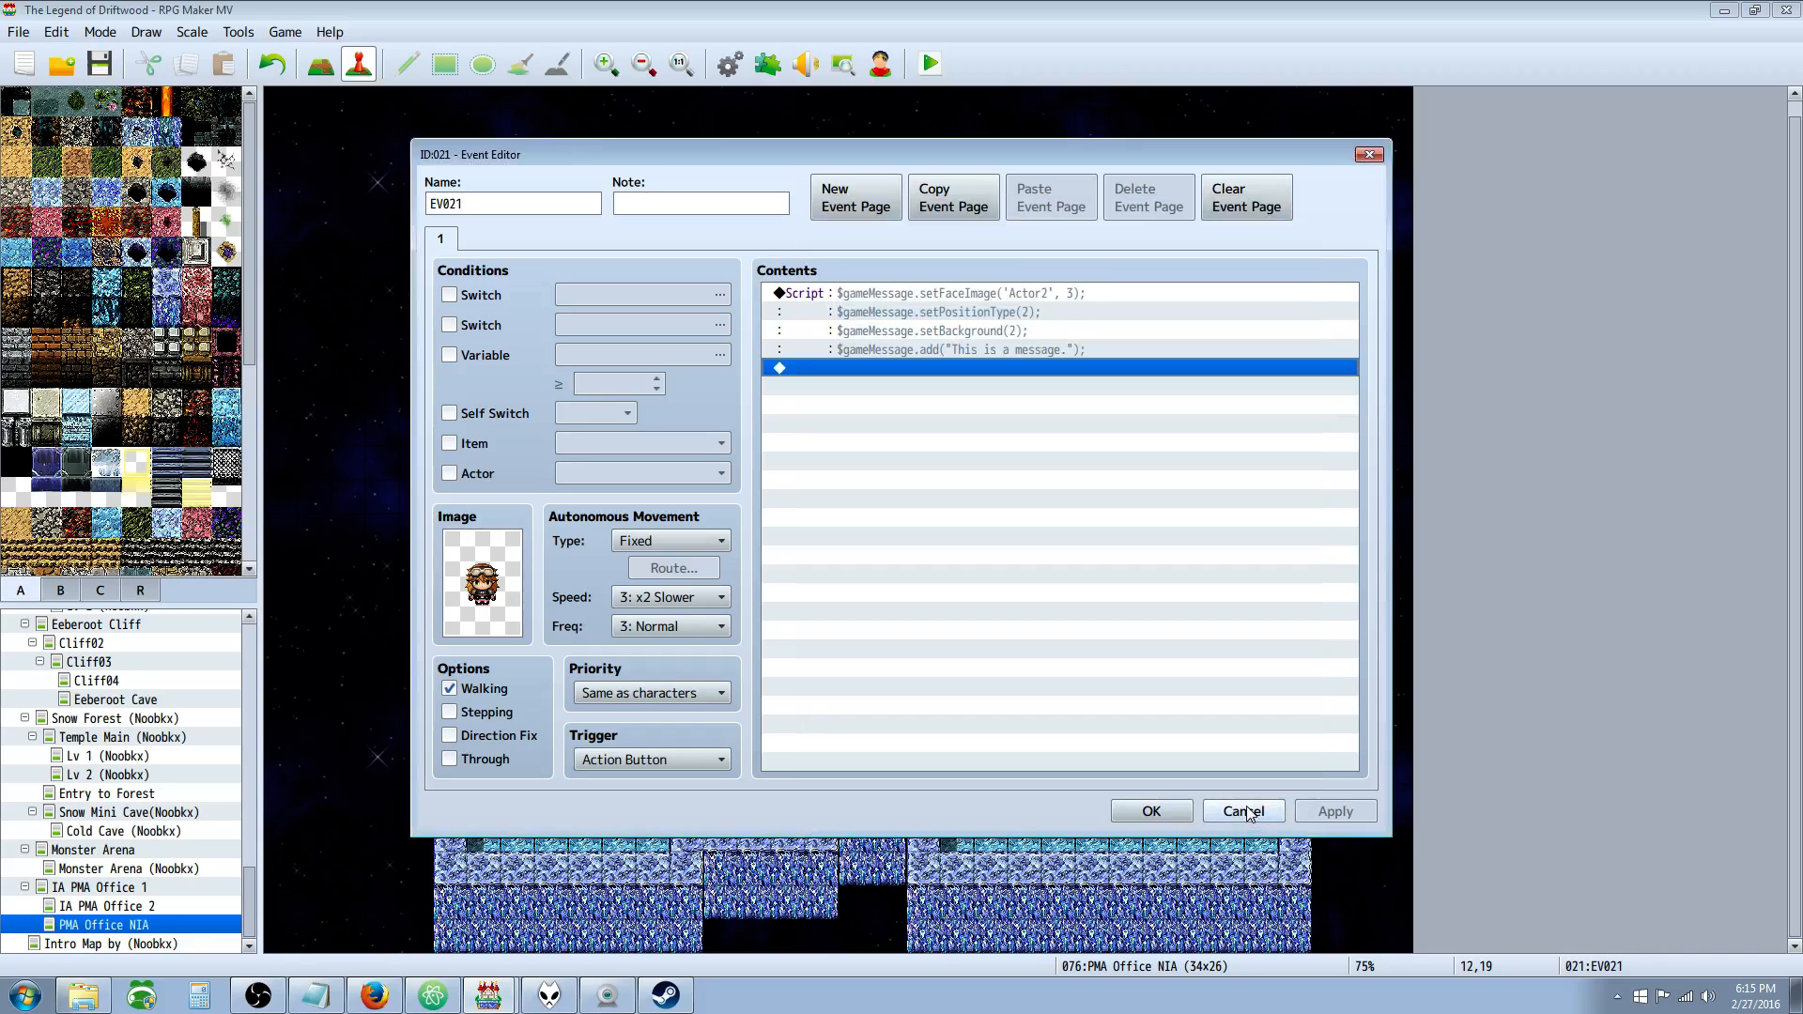
{"action": "mouse_move", "coordinate": [1241, 812]}
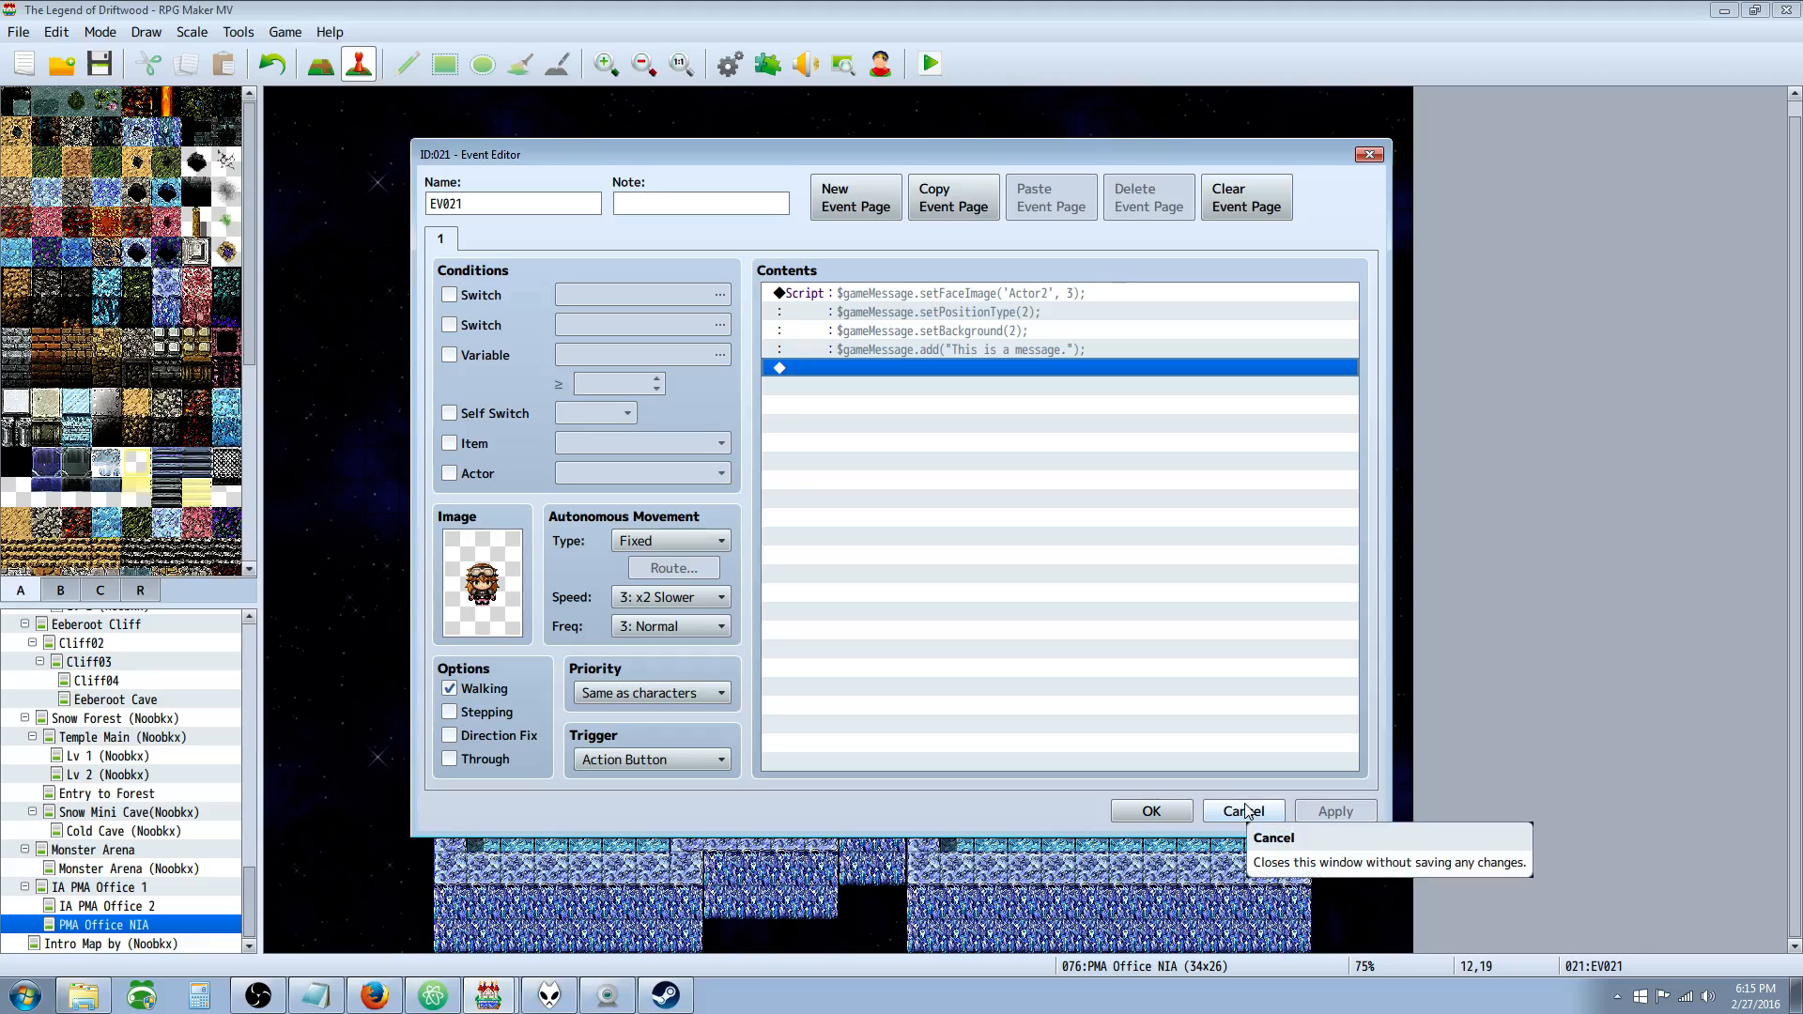